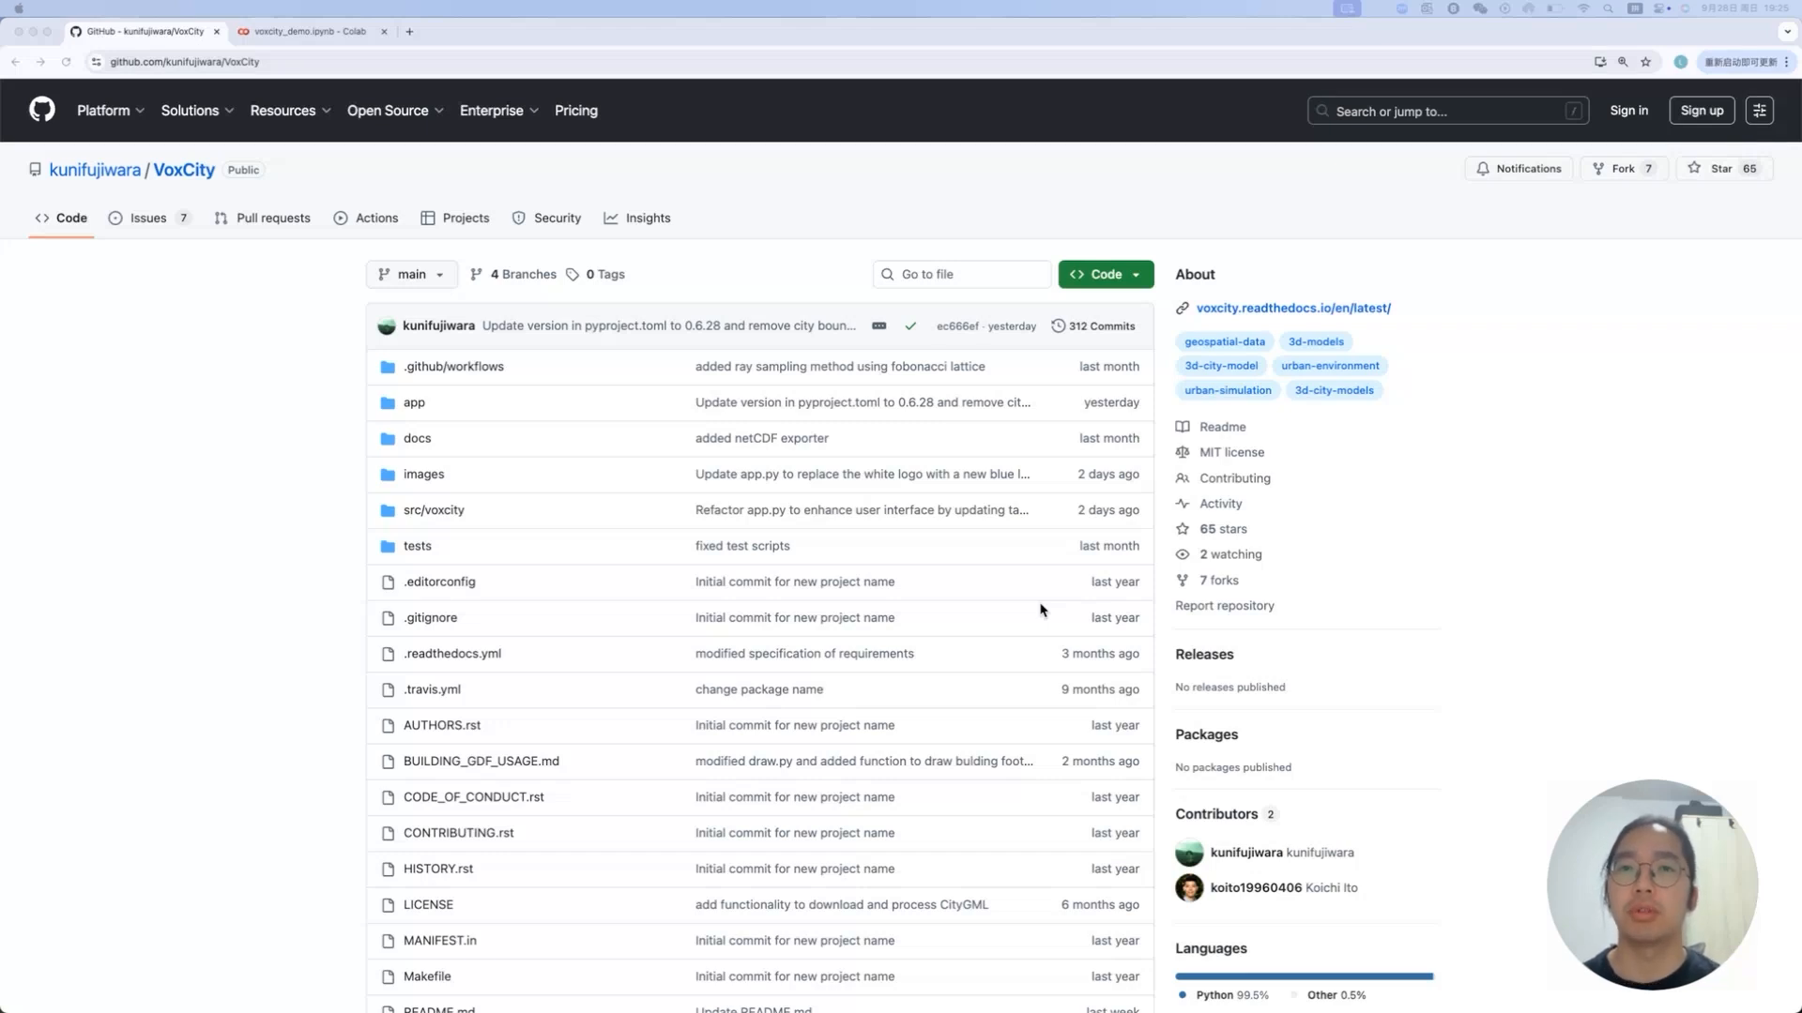
# Scroll the VoxCity README down to its introduction and the 3D city model workflow diagram
pyautogui.scroll(-3)
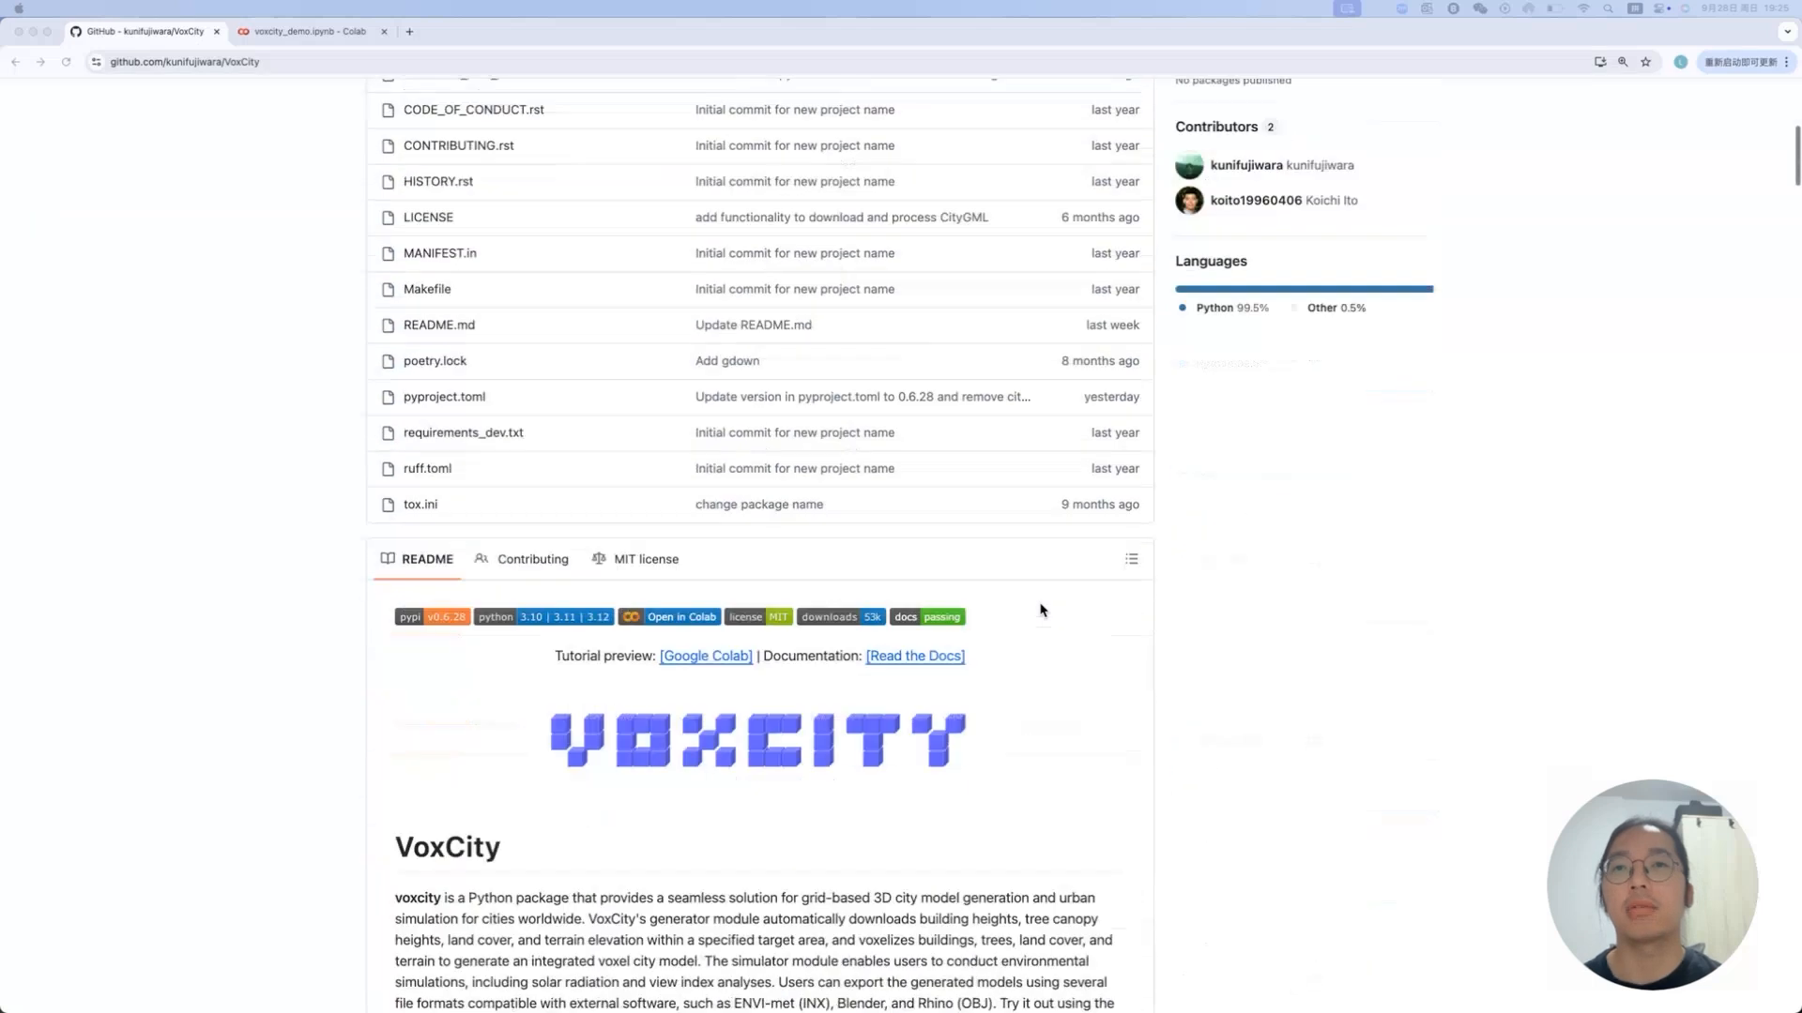
pyautogui.scroll(-3)
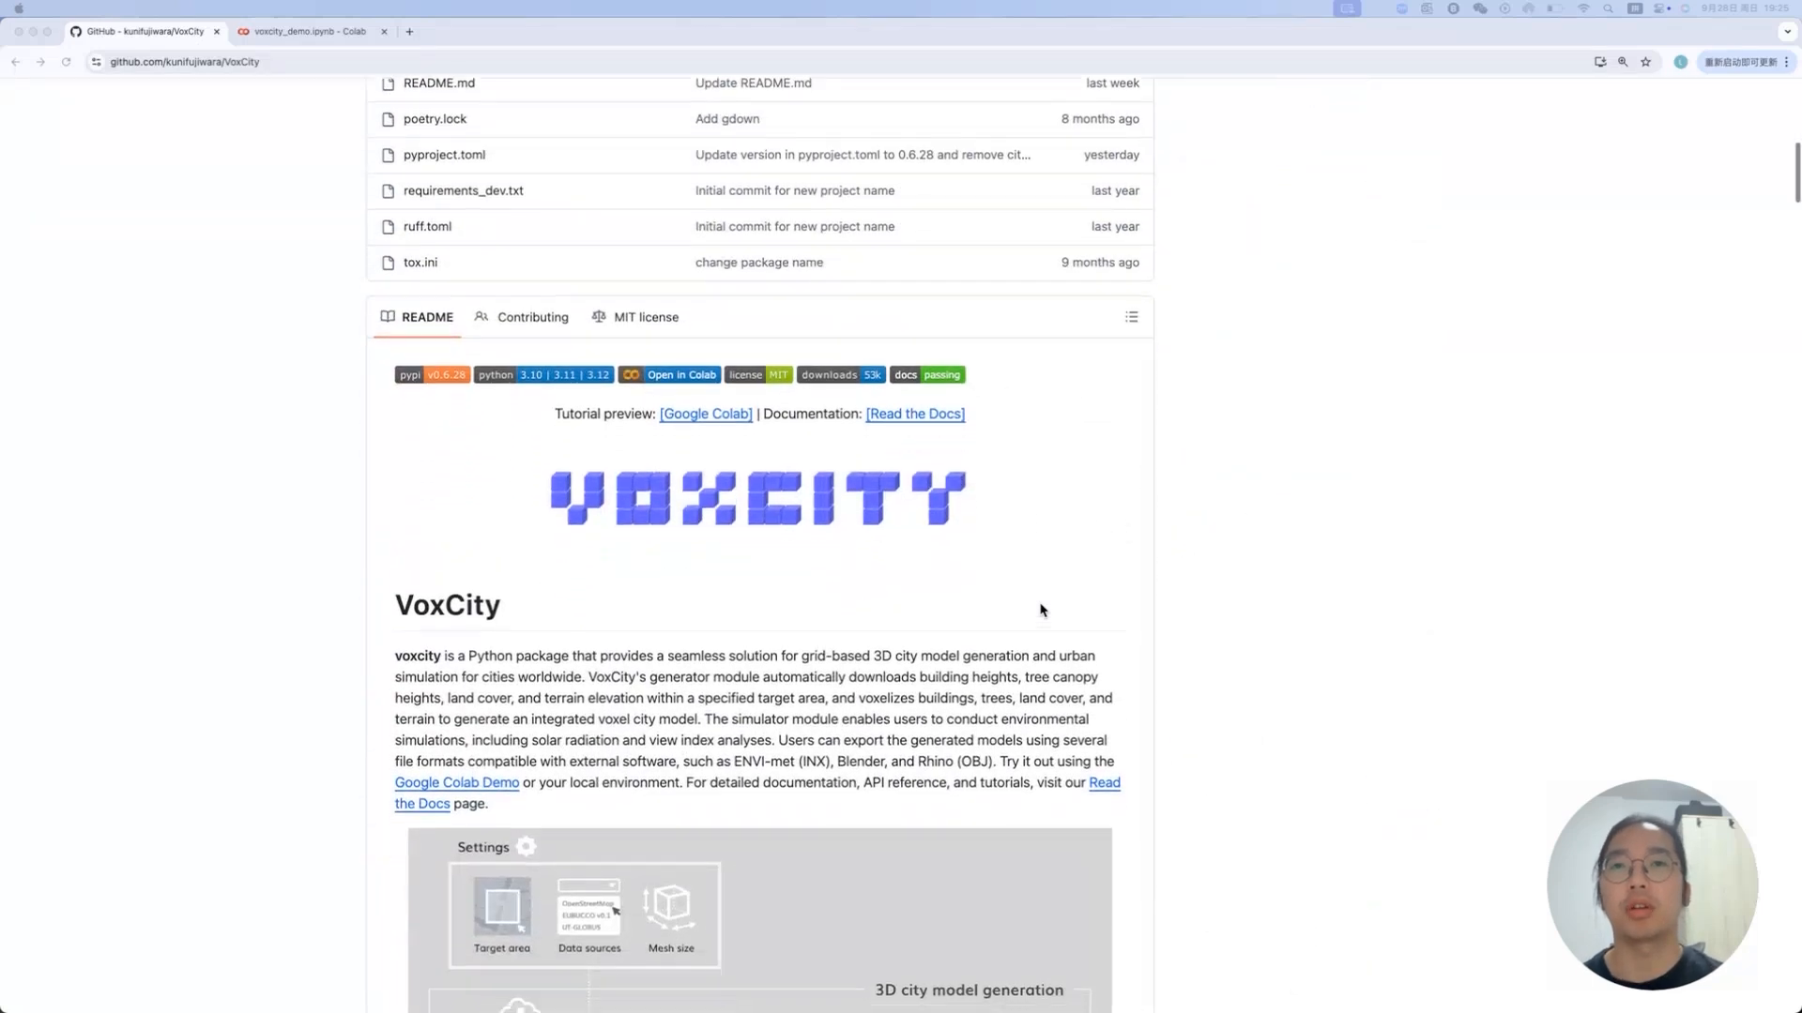
pyautogui.scroll(-3)
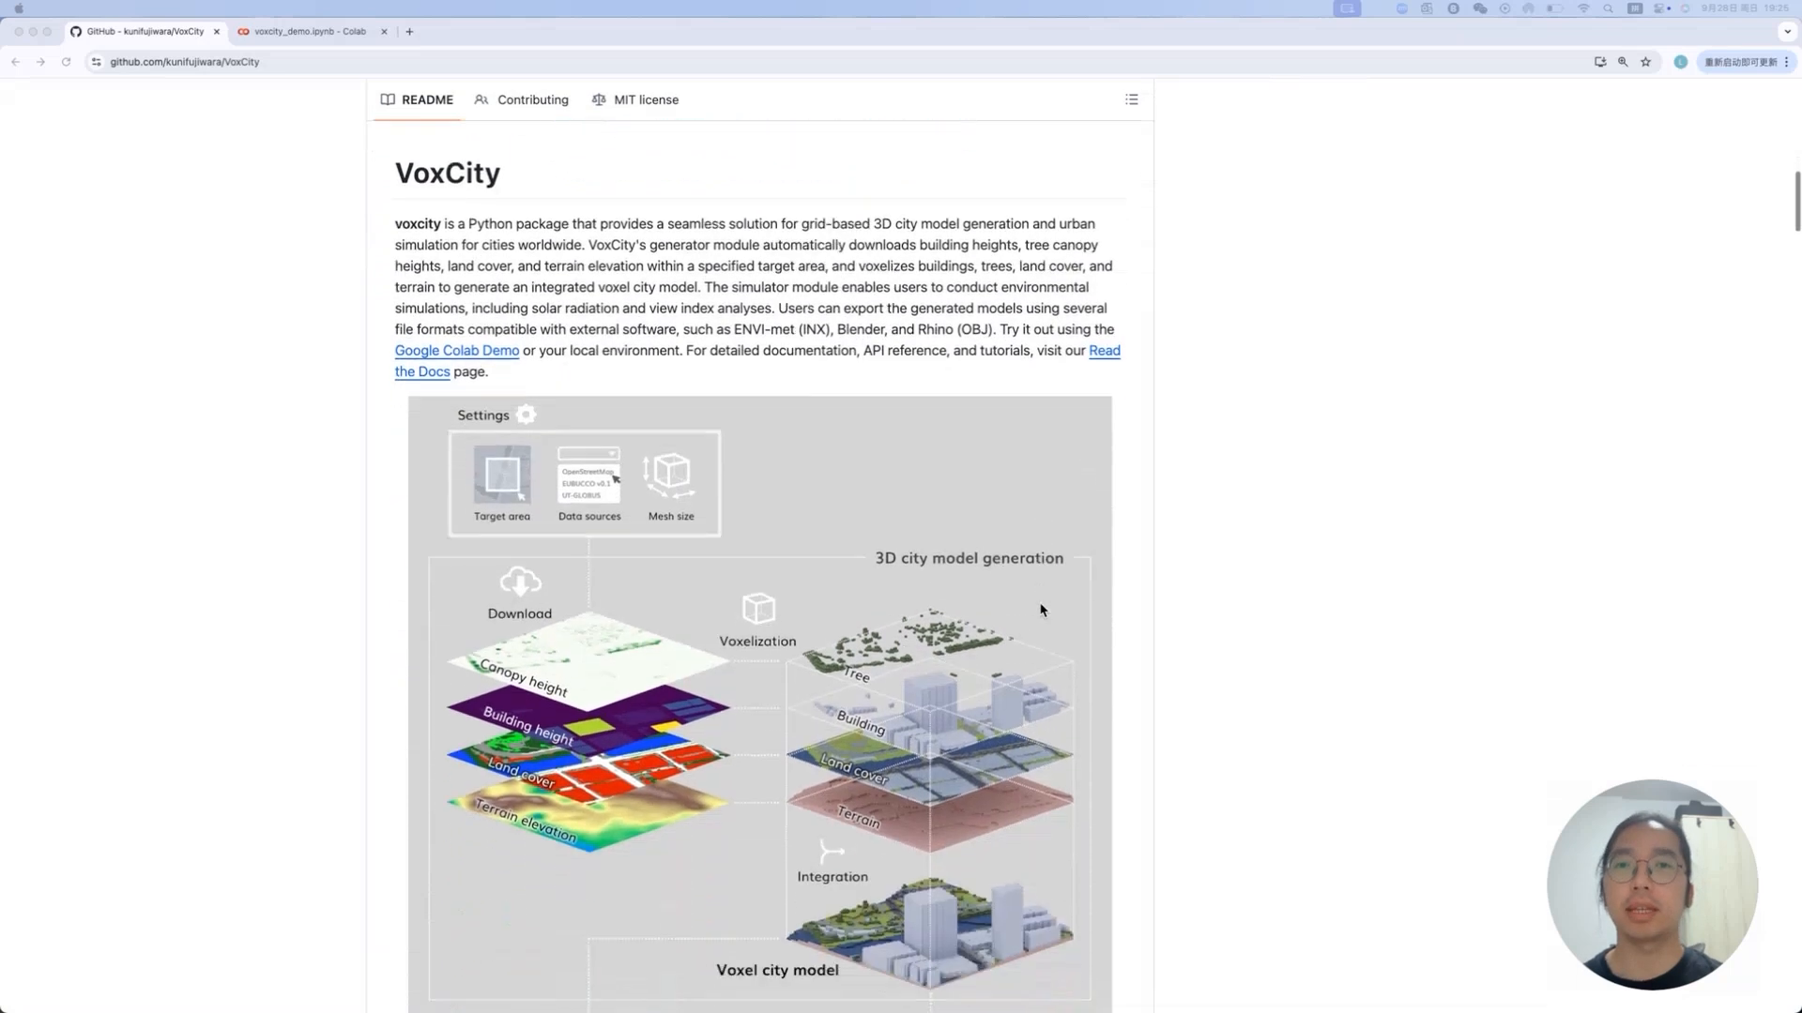
pyautogui.scroll(-3)
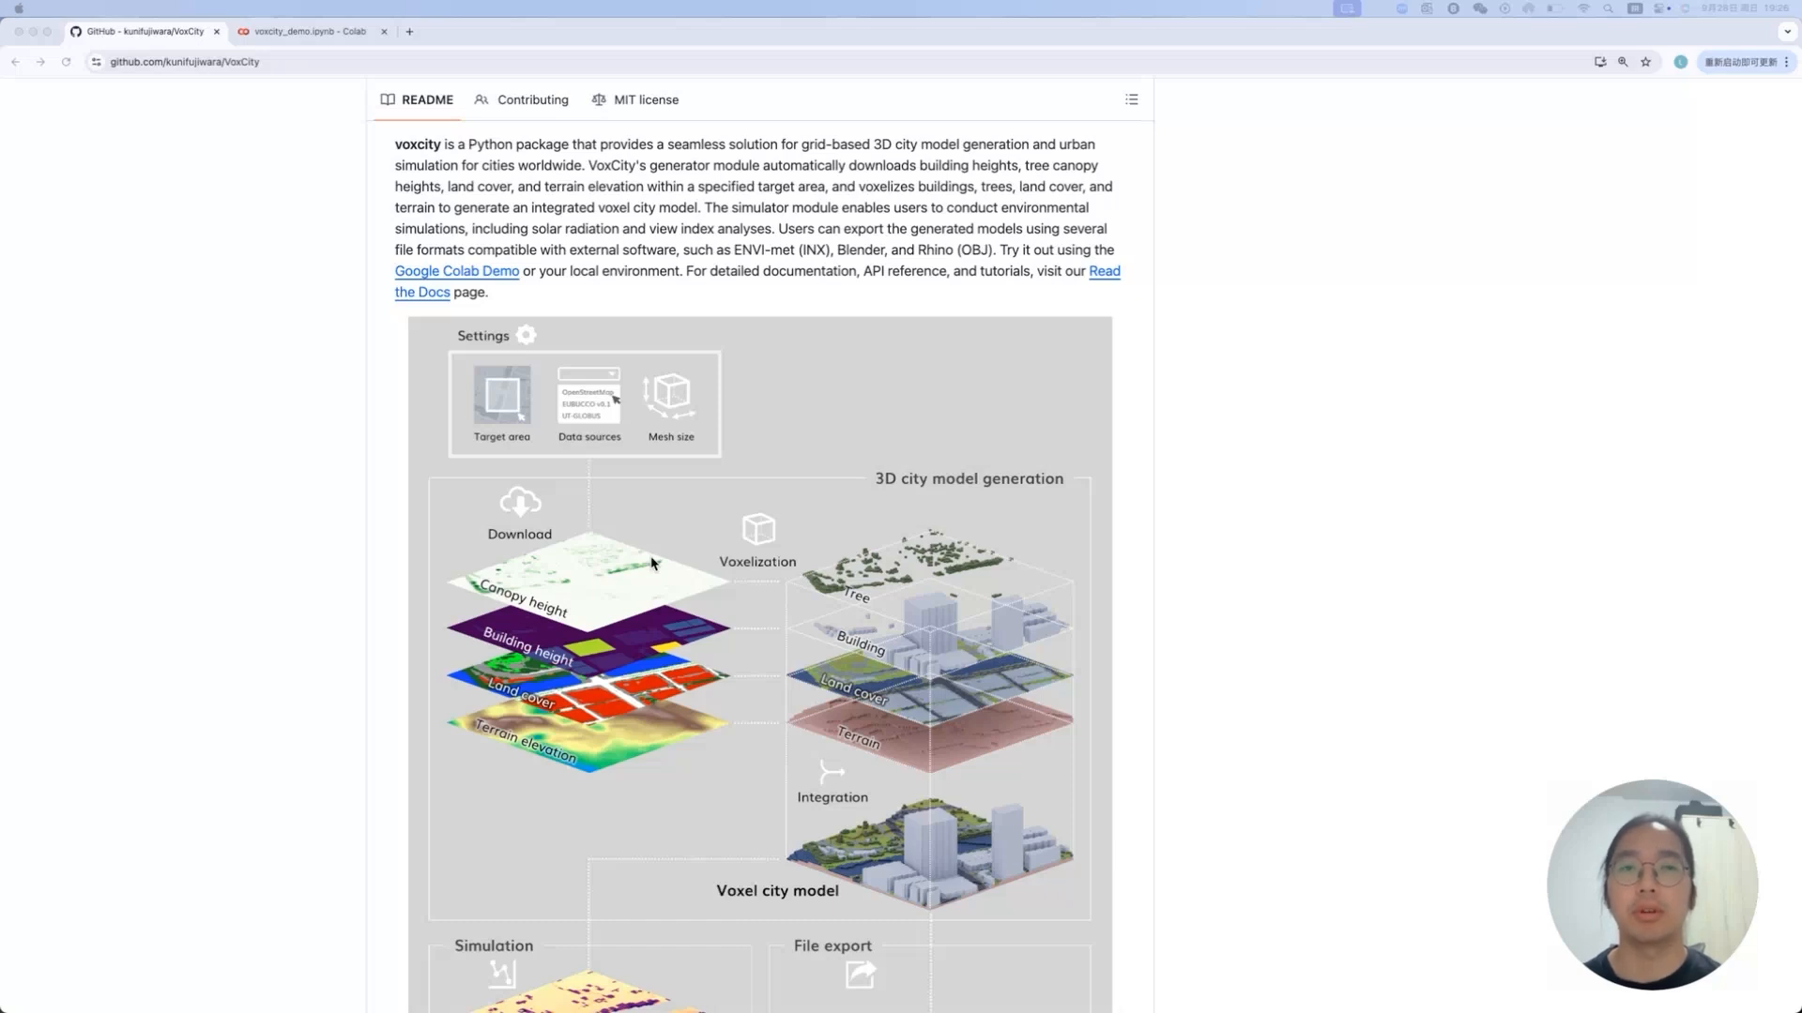
# Scroll through Key Features to the References of Data Sources tables for building and canopy heights
pyautogui.scroll(-3)
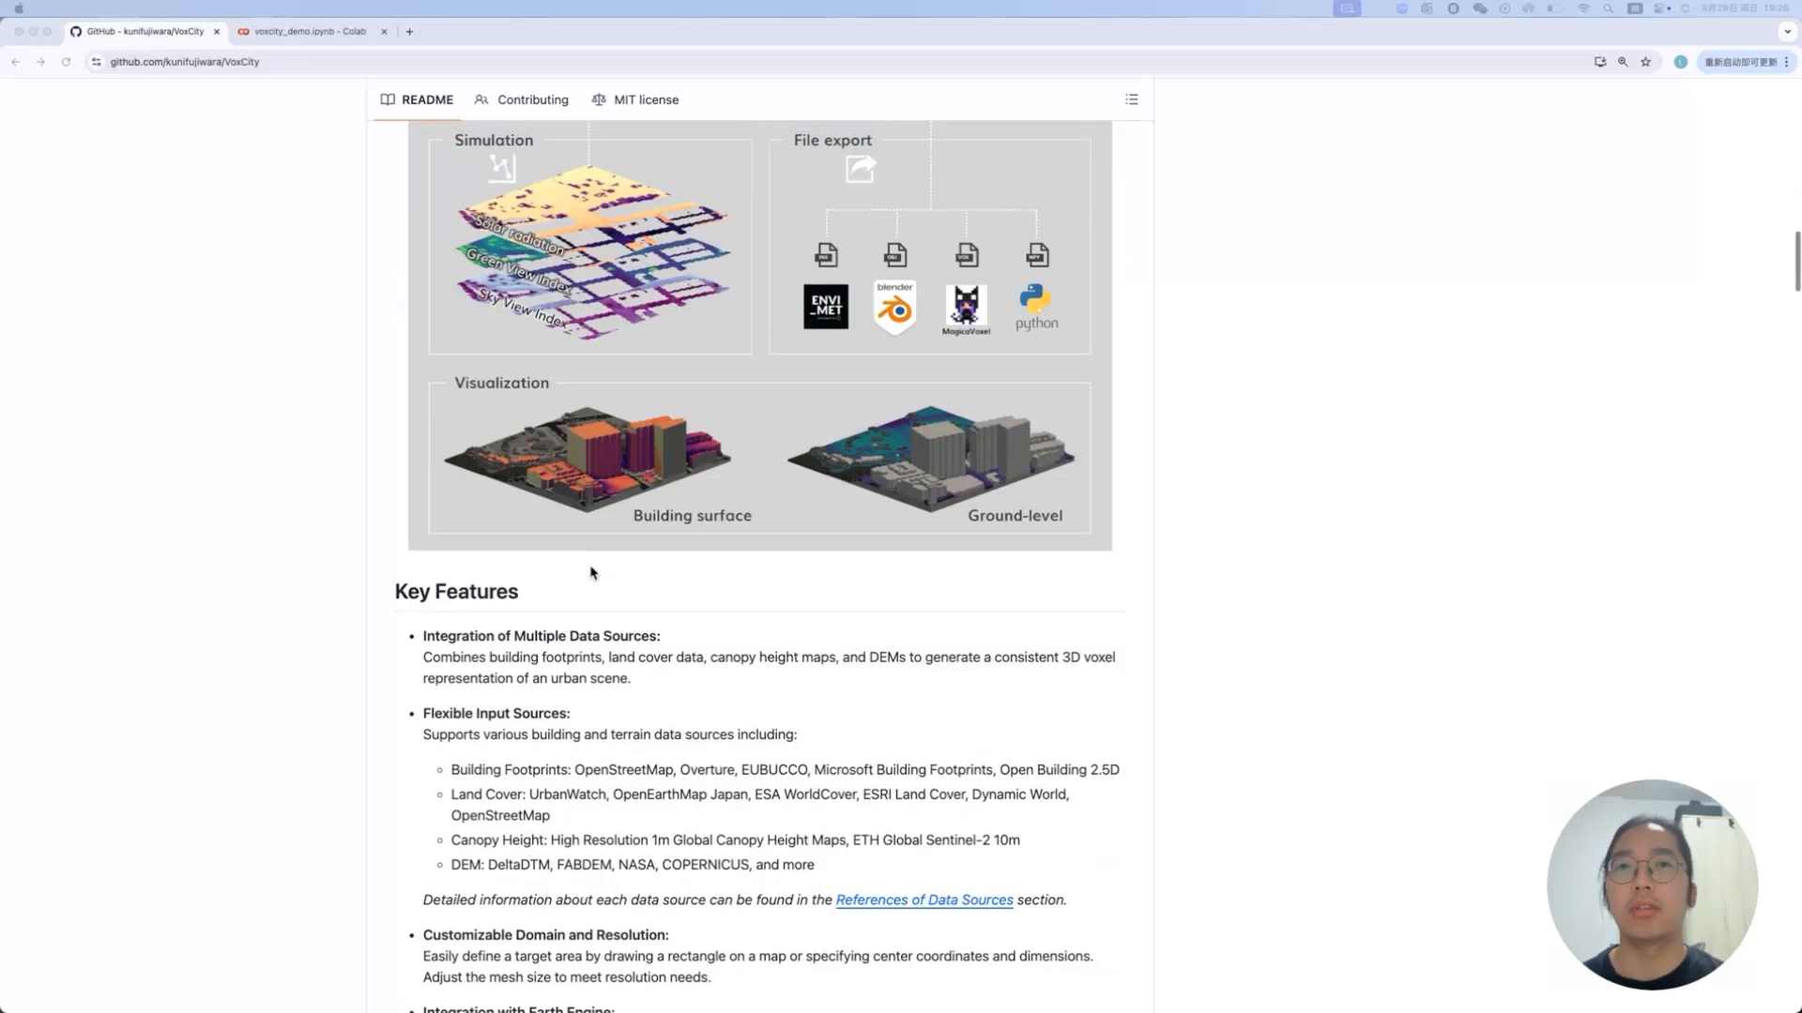
pyautogui.scroll(3)
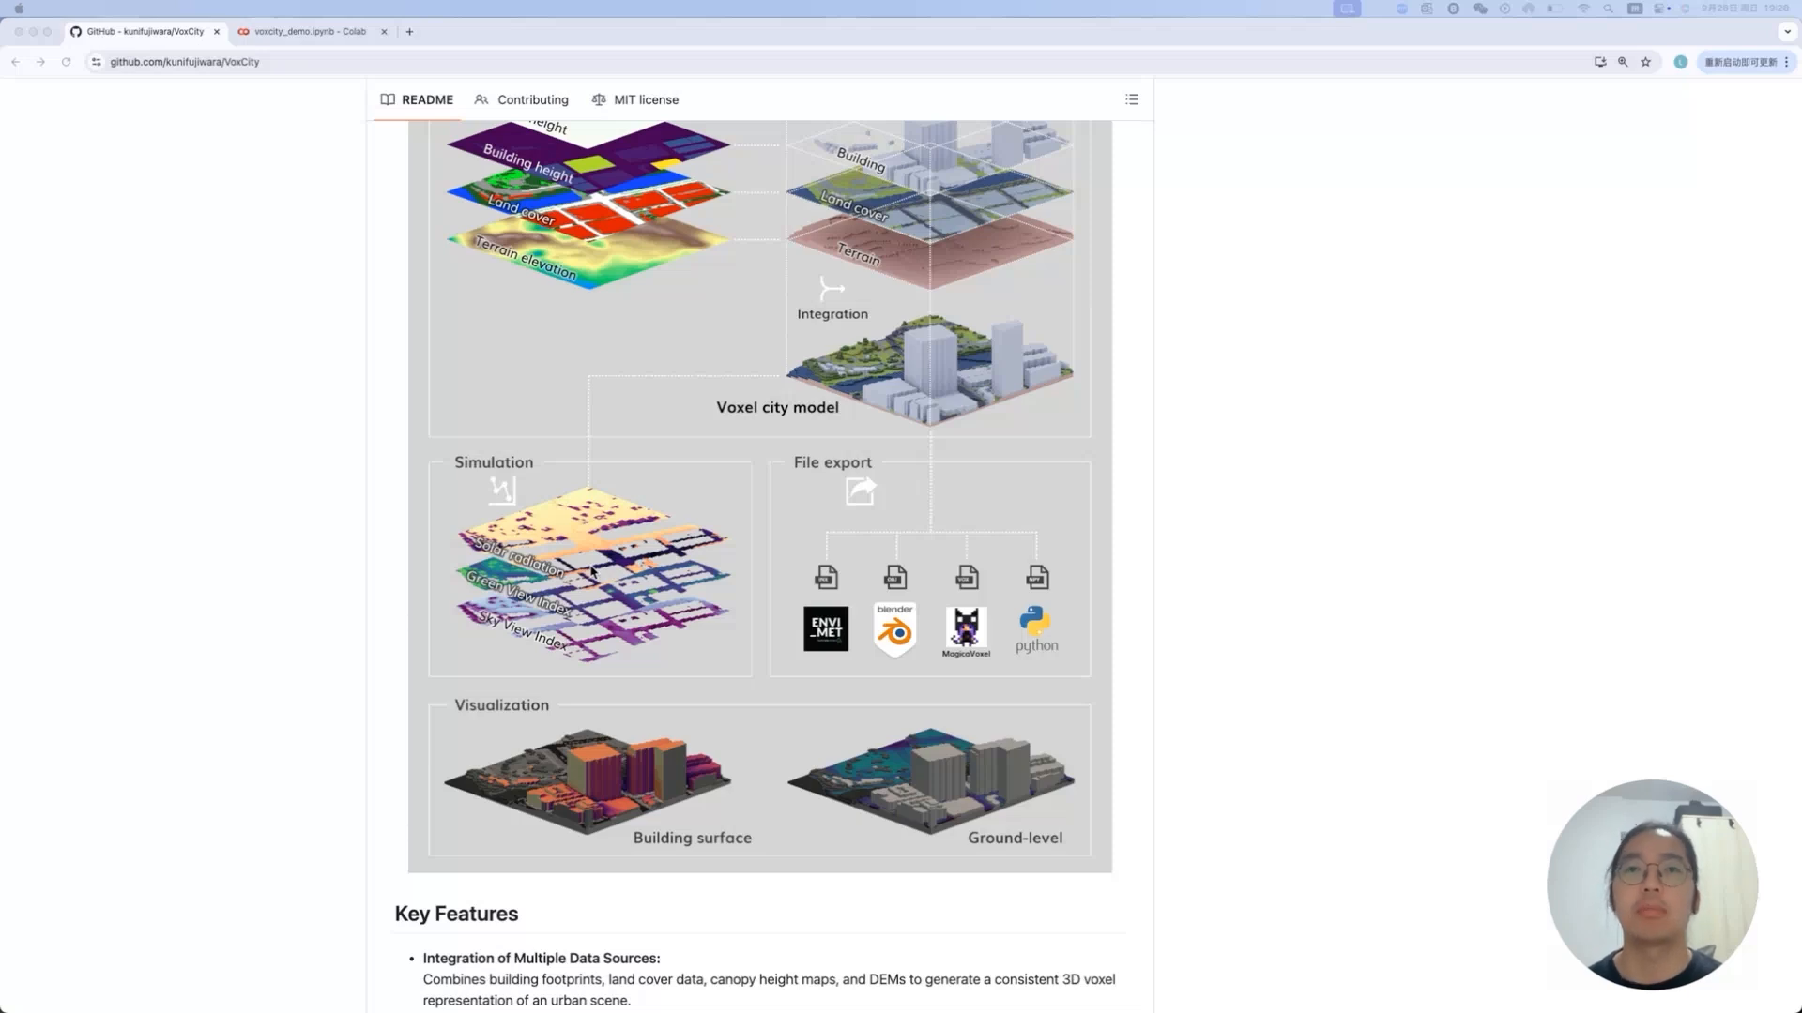
pyautogui.scroll(-3)
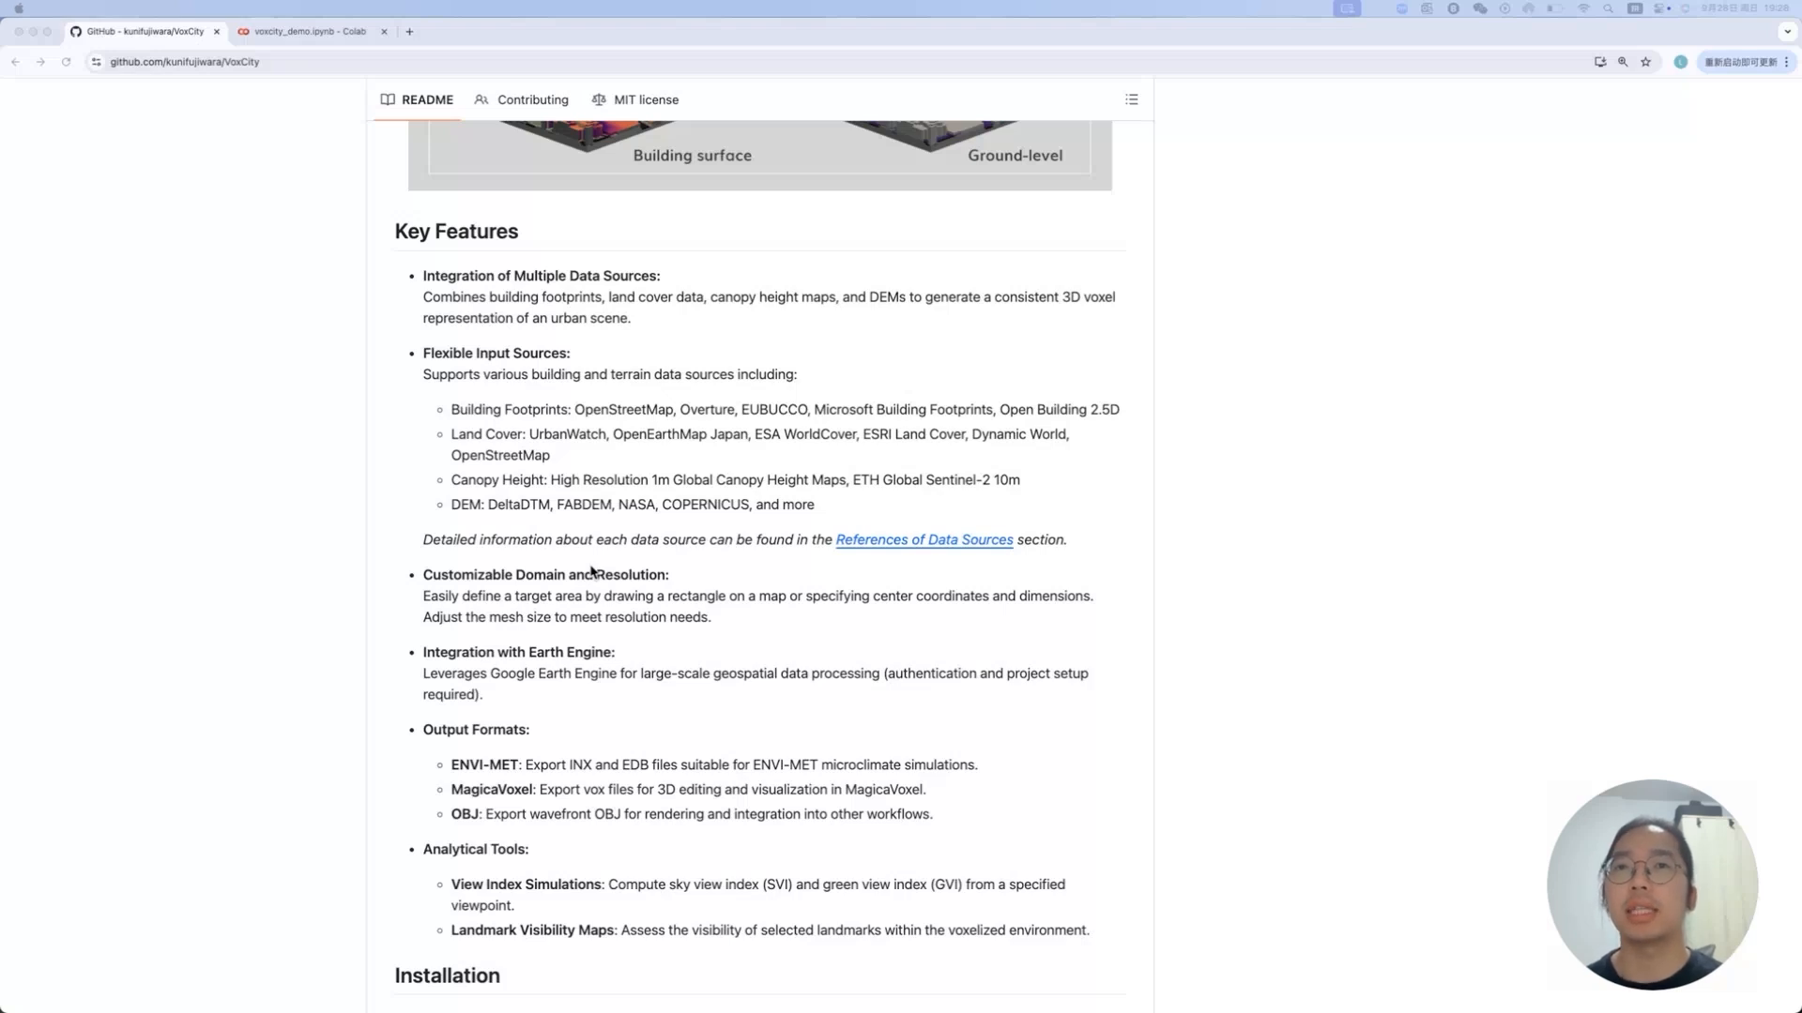
pyautogui.moveTo(848, 599)
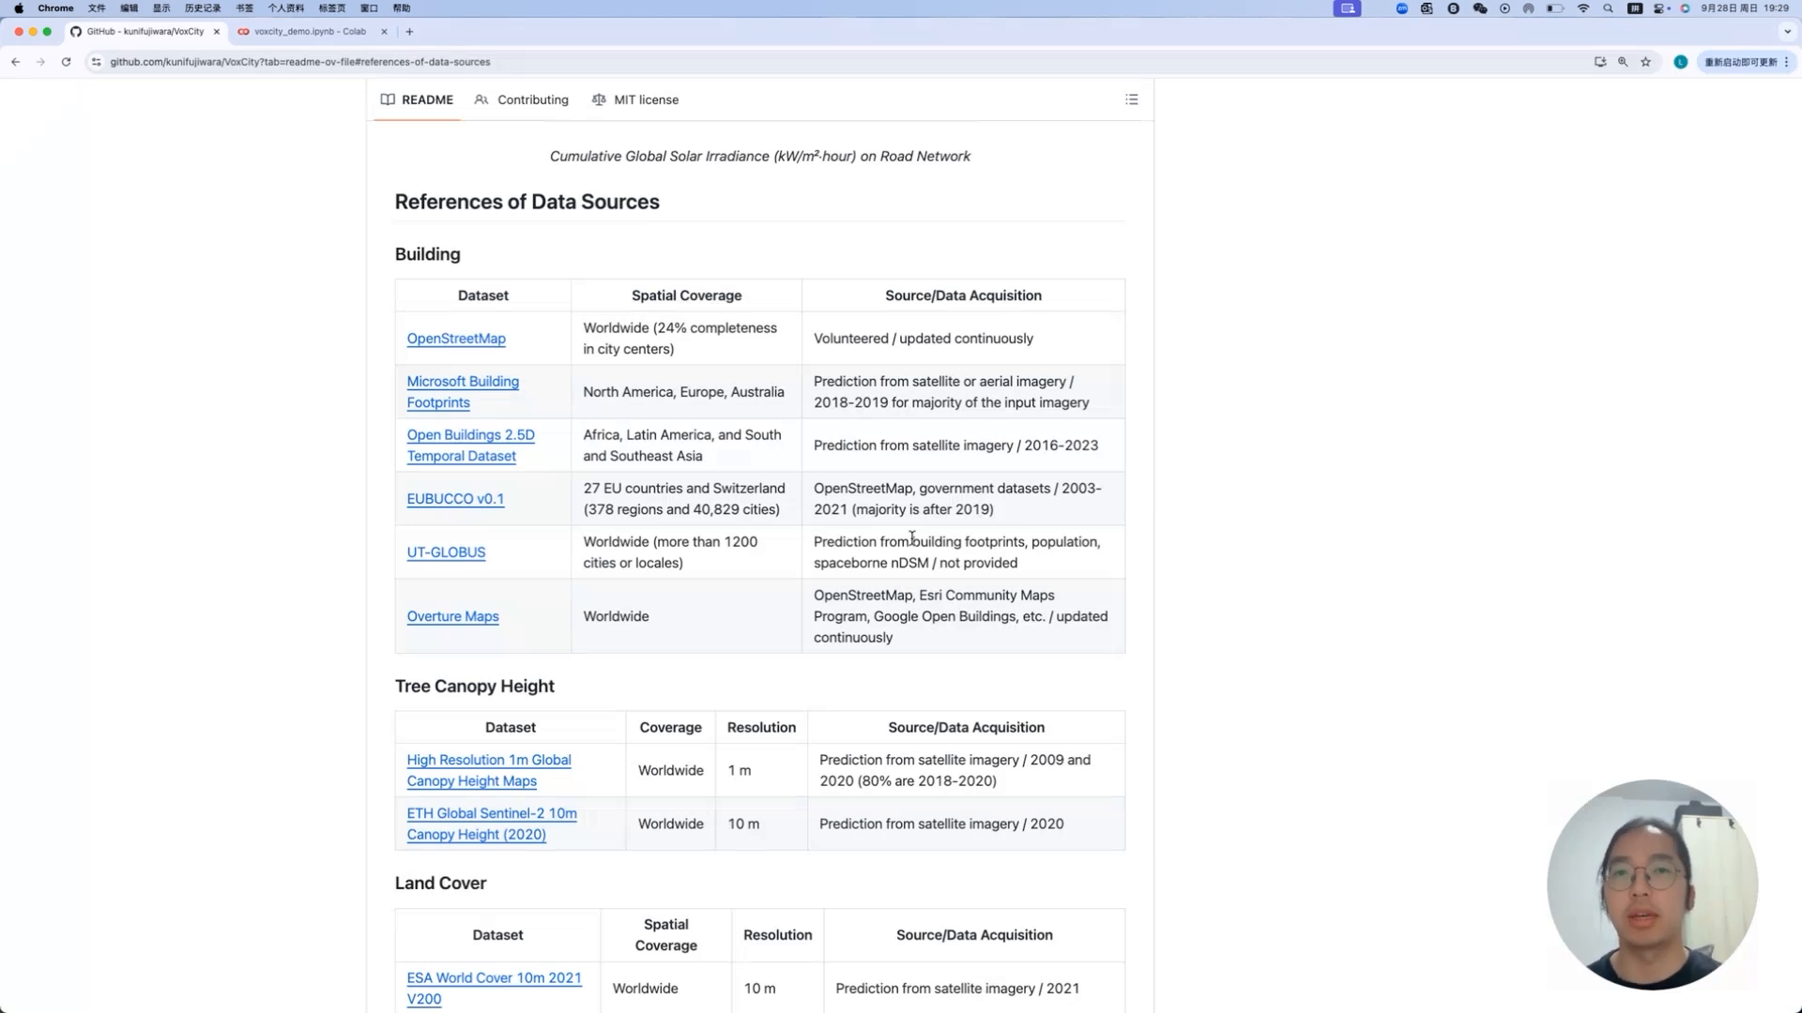
# Scroll back to the README top with the Colab tutorial and documentation links
pyautogui.scroll(3)
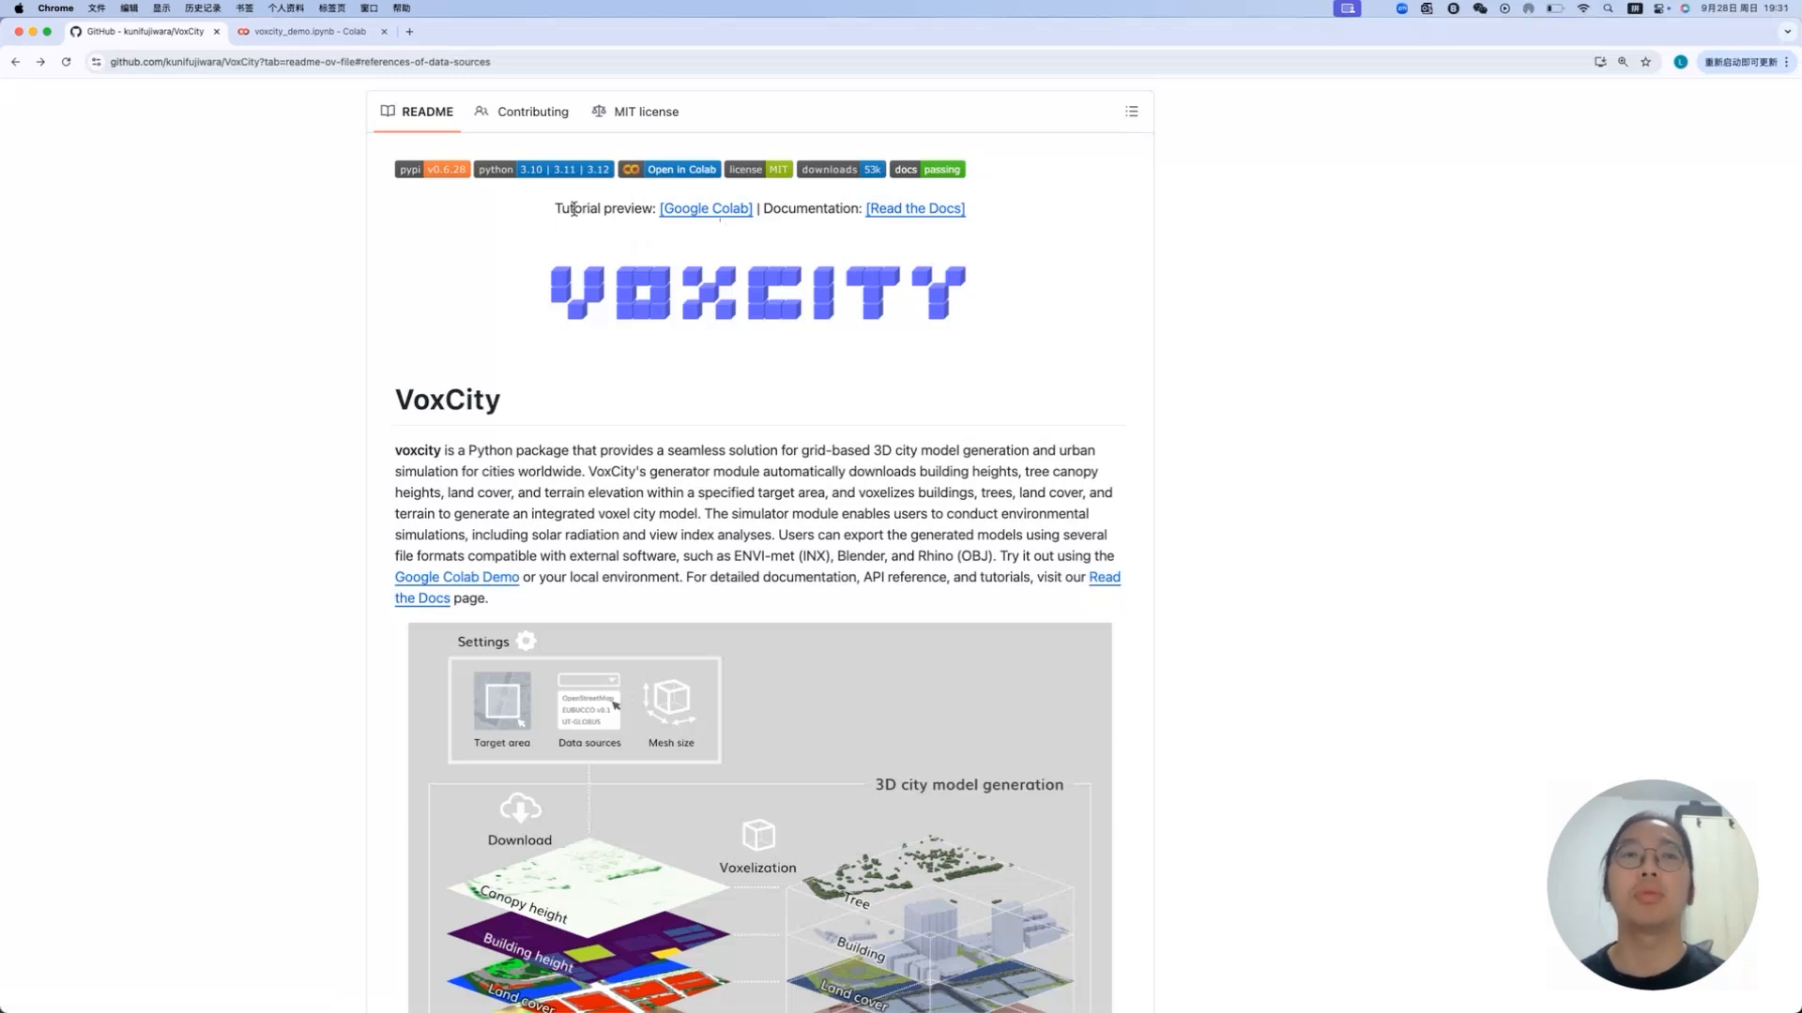
pyautogui.moveTo(704, 208)
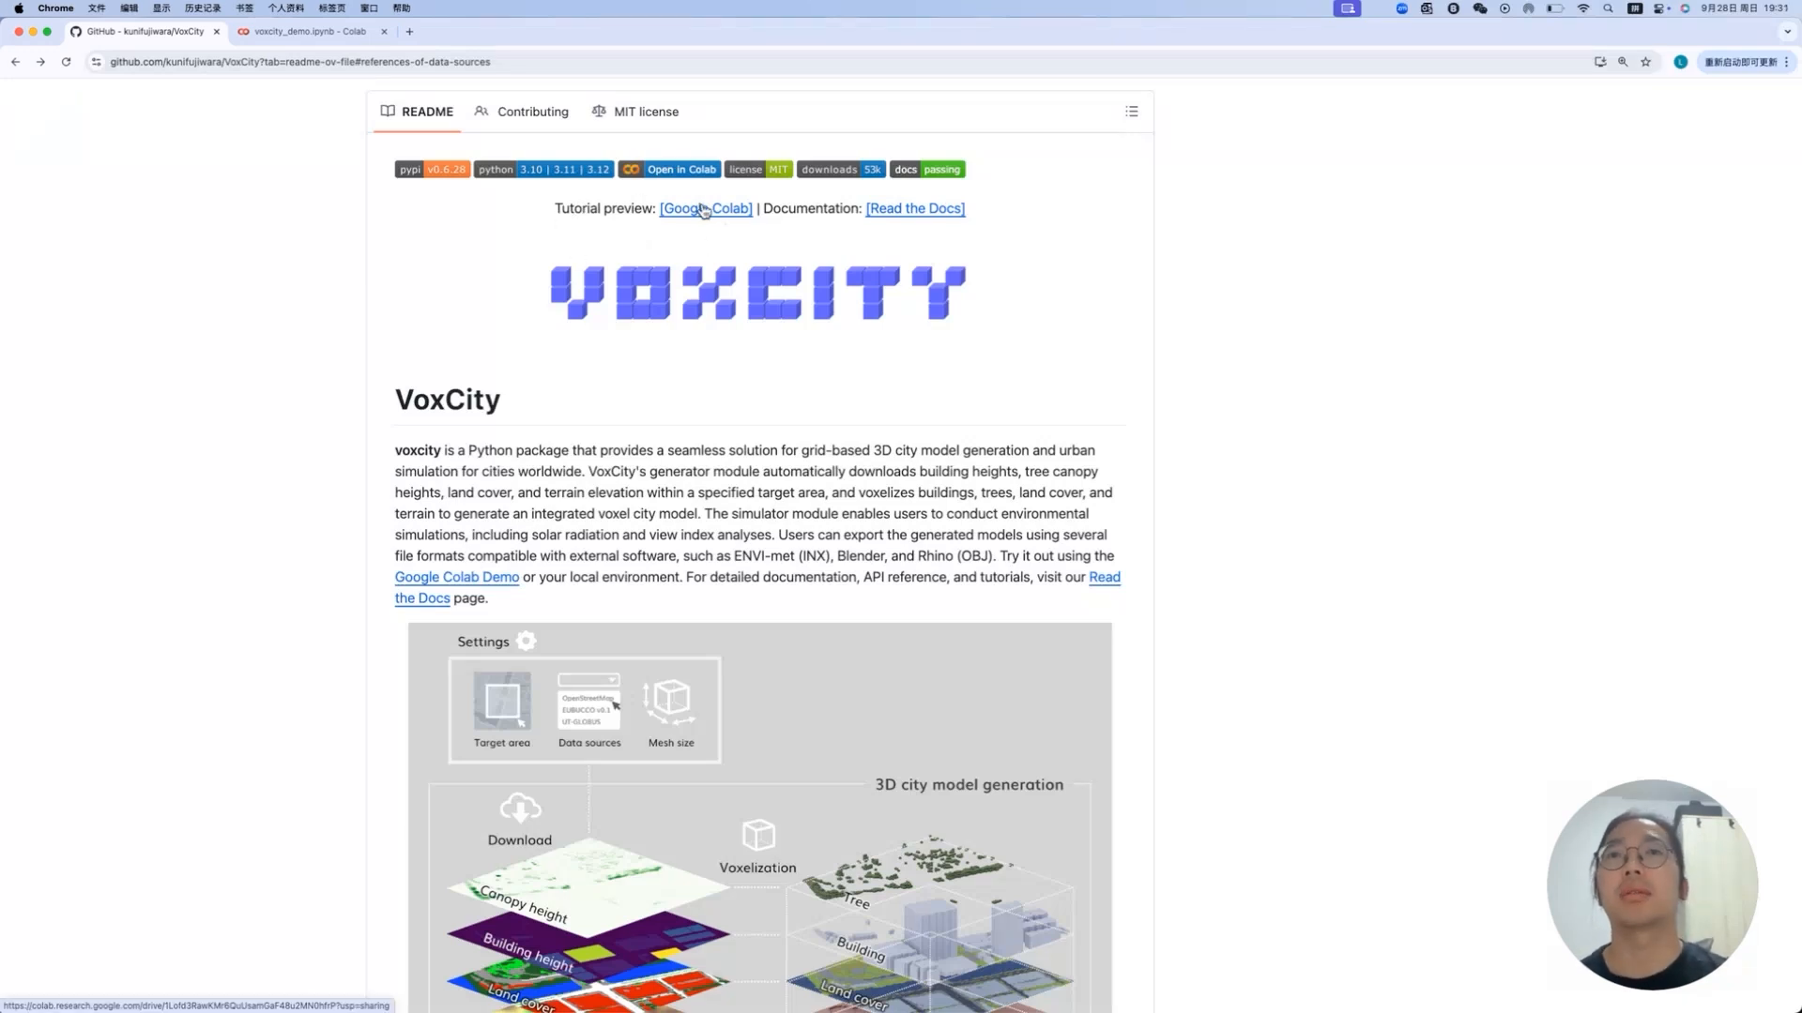
# Launch the VoxCity demo notebook in Colab and run the 1.1 Install voxcity cell, accepting the authorship warning
pyautogui.click(703, 209)
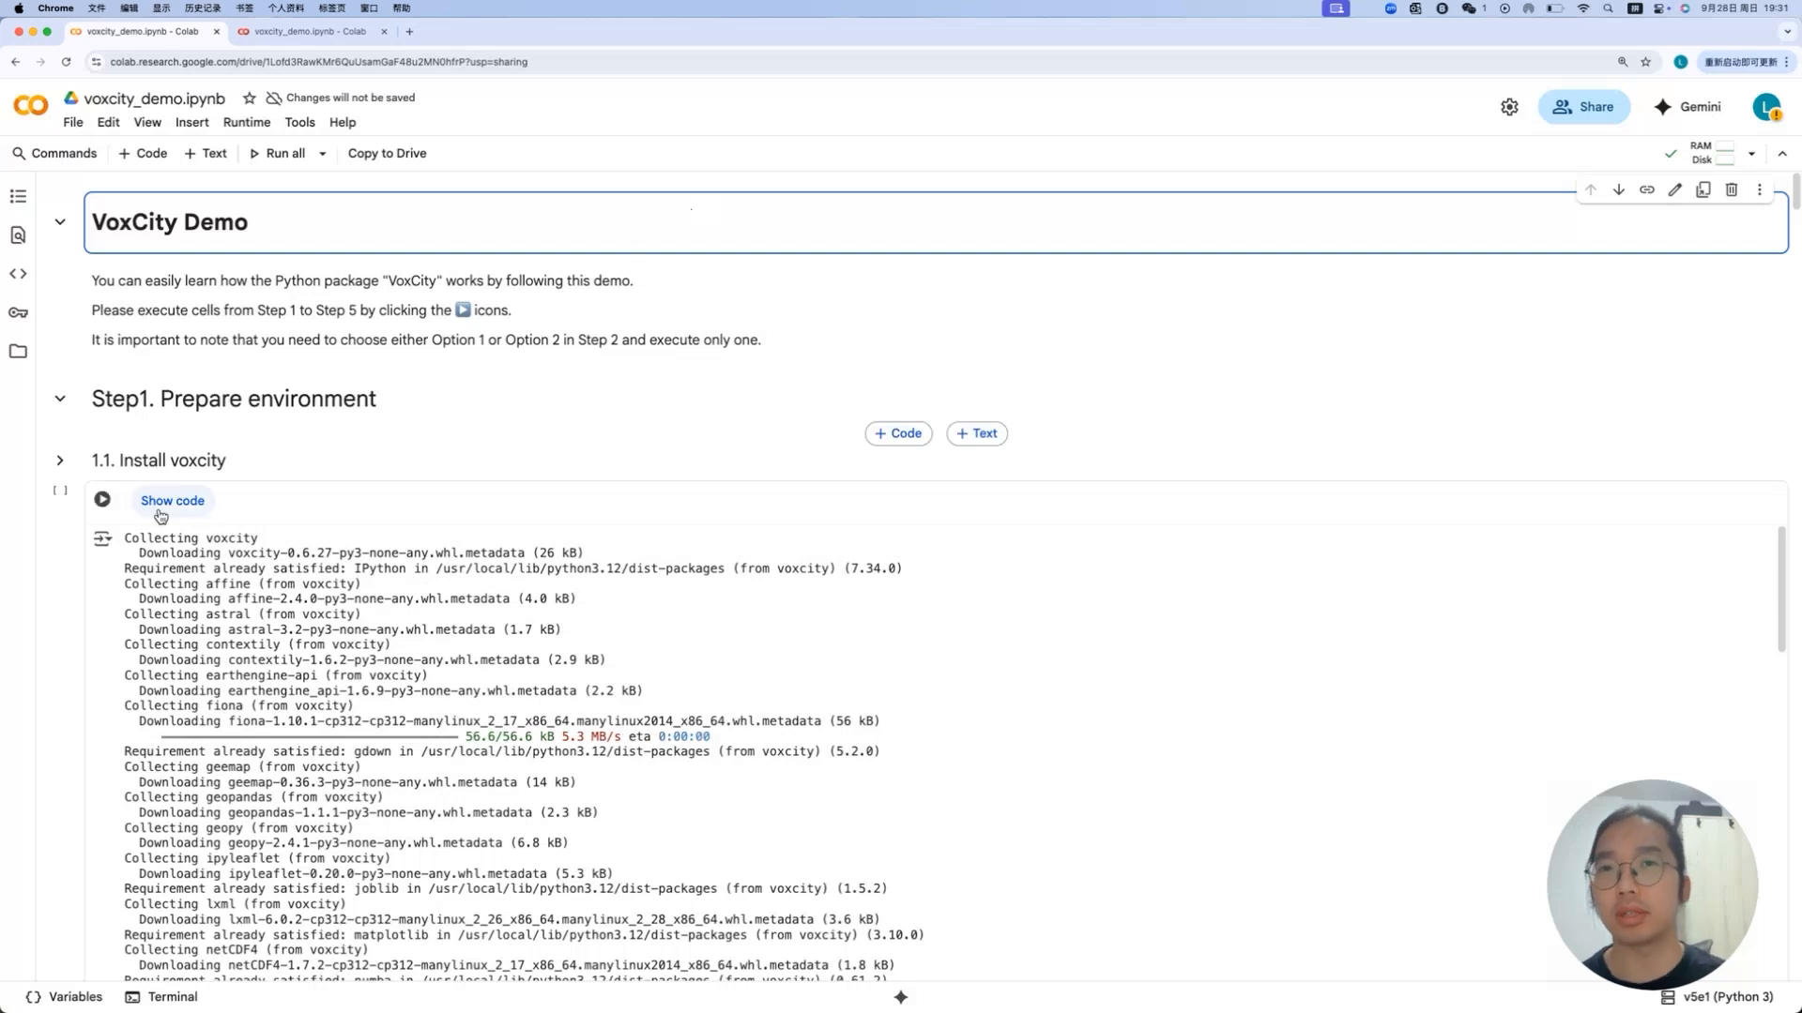
pyautogui.click(102, 499)
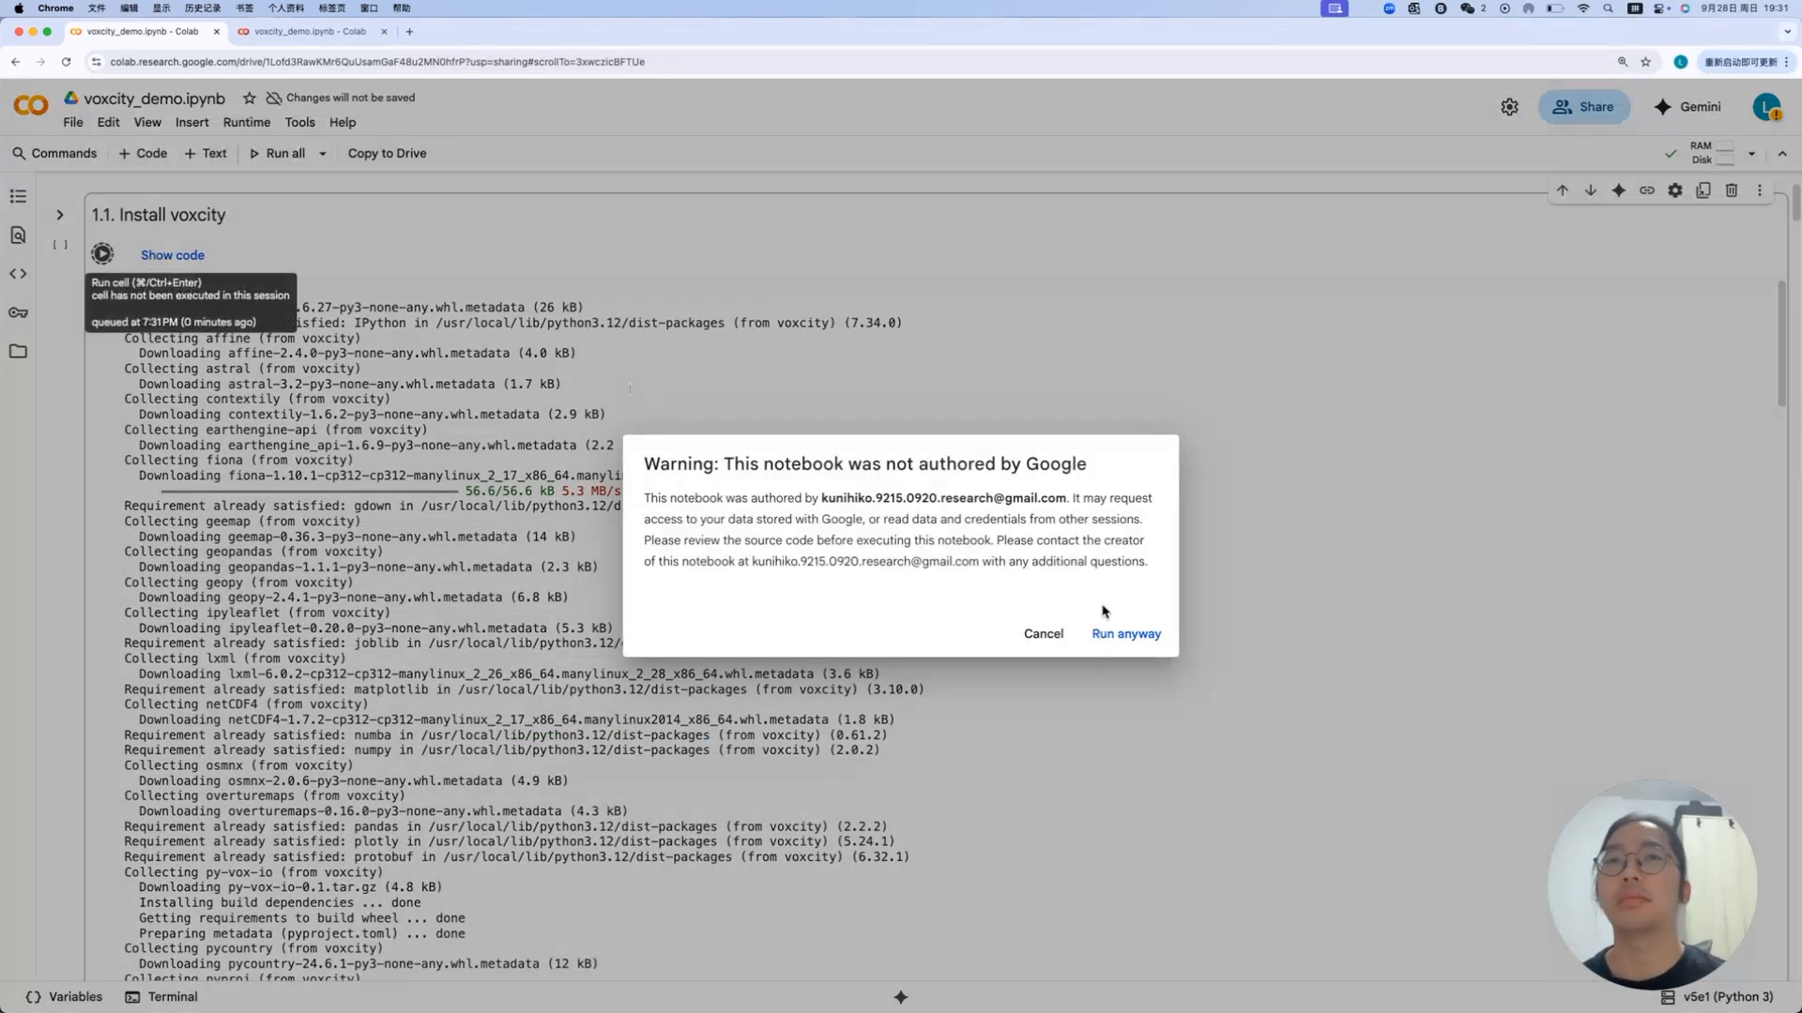
pyautogui.click(1124, 633)
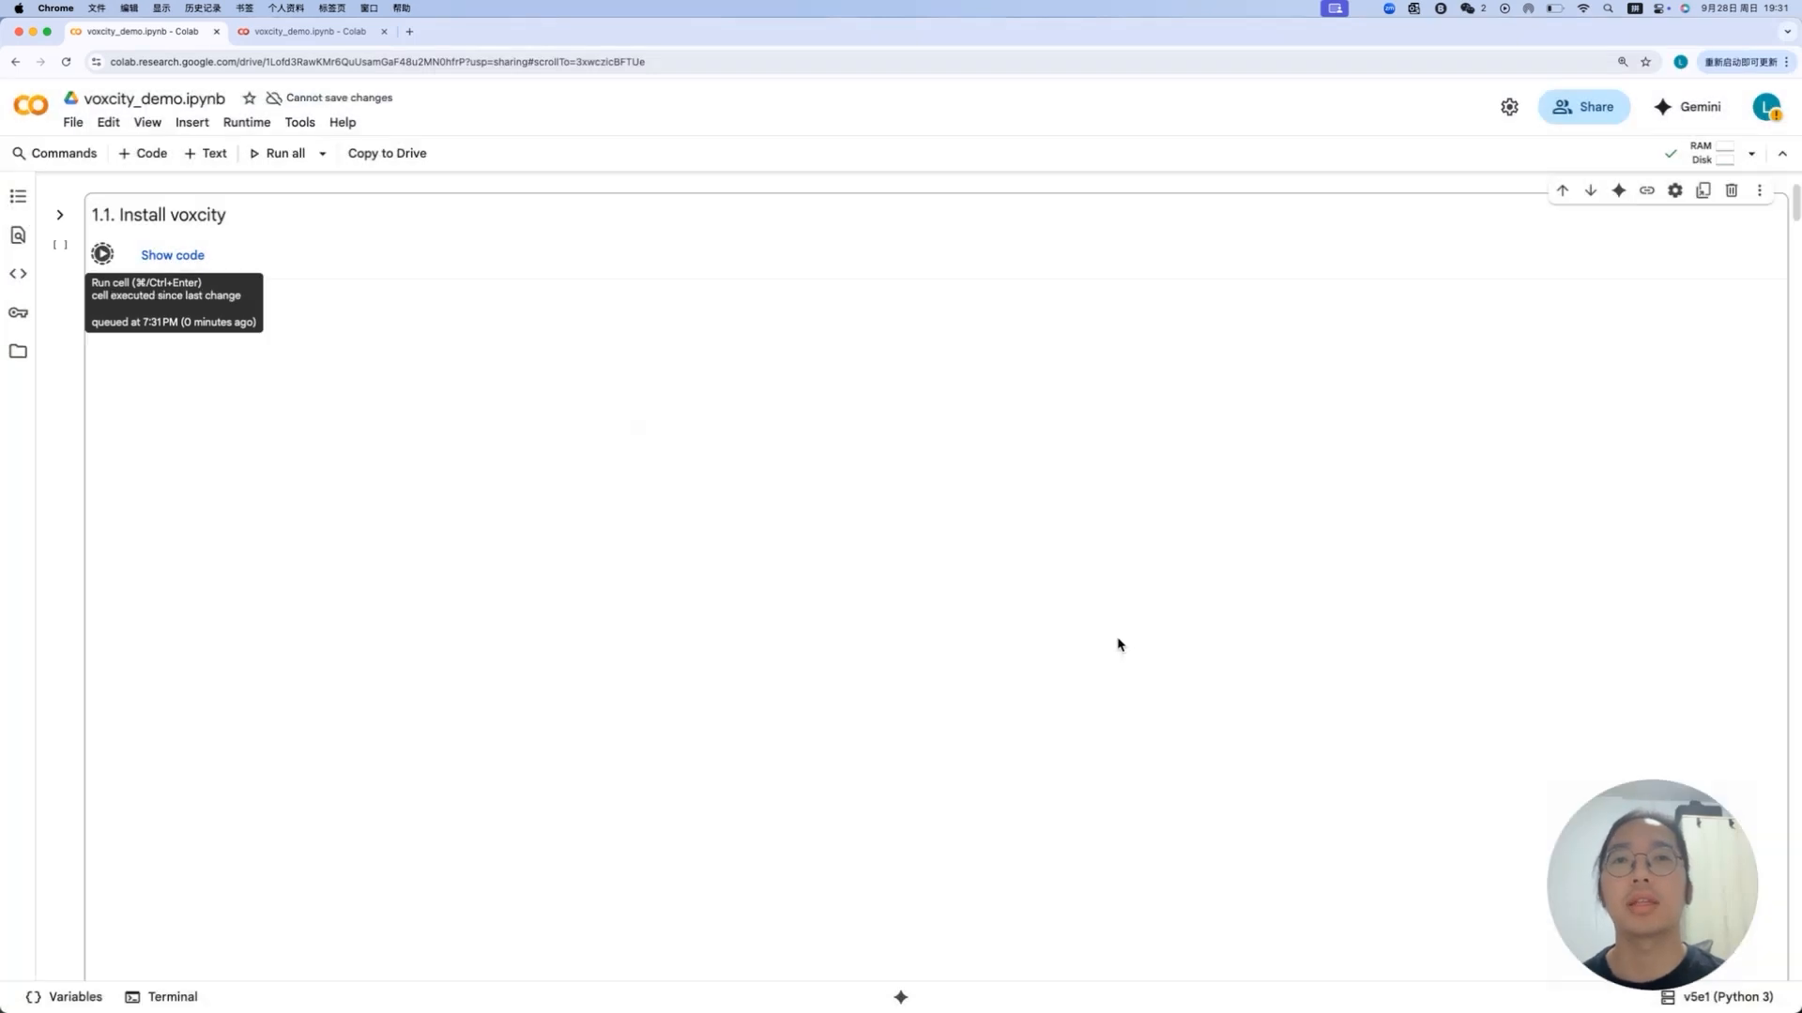
pyautogui.click(102, 254)
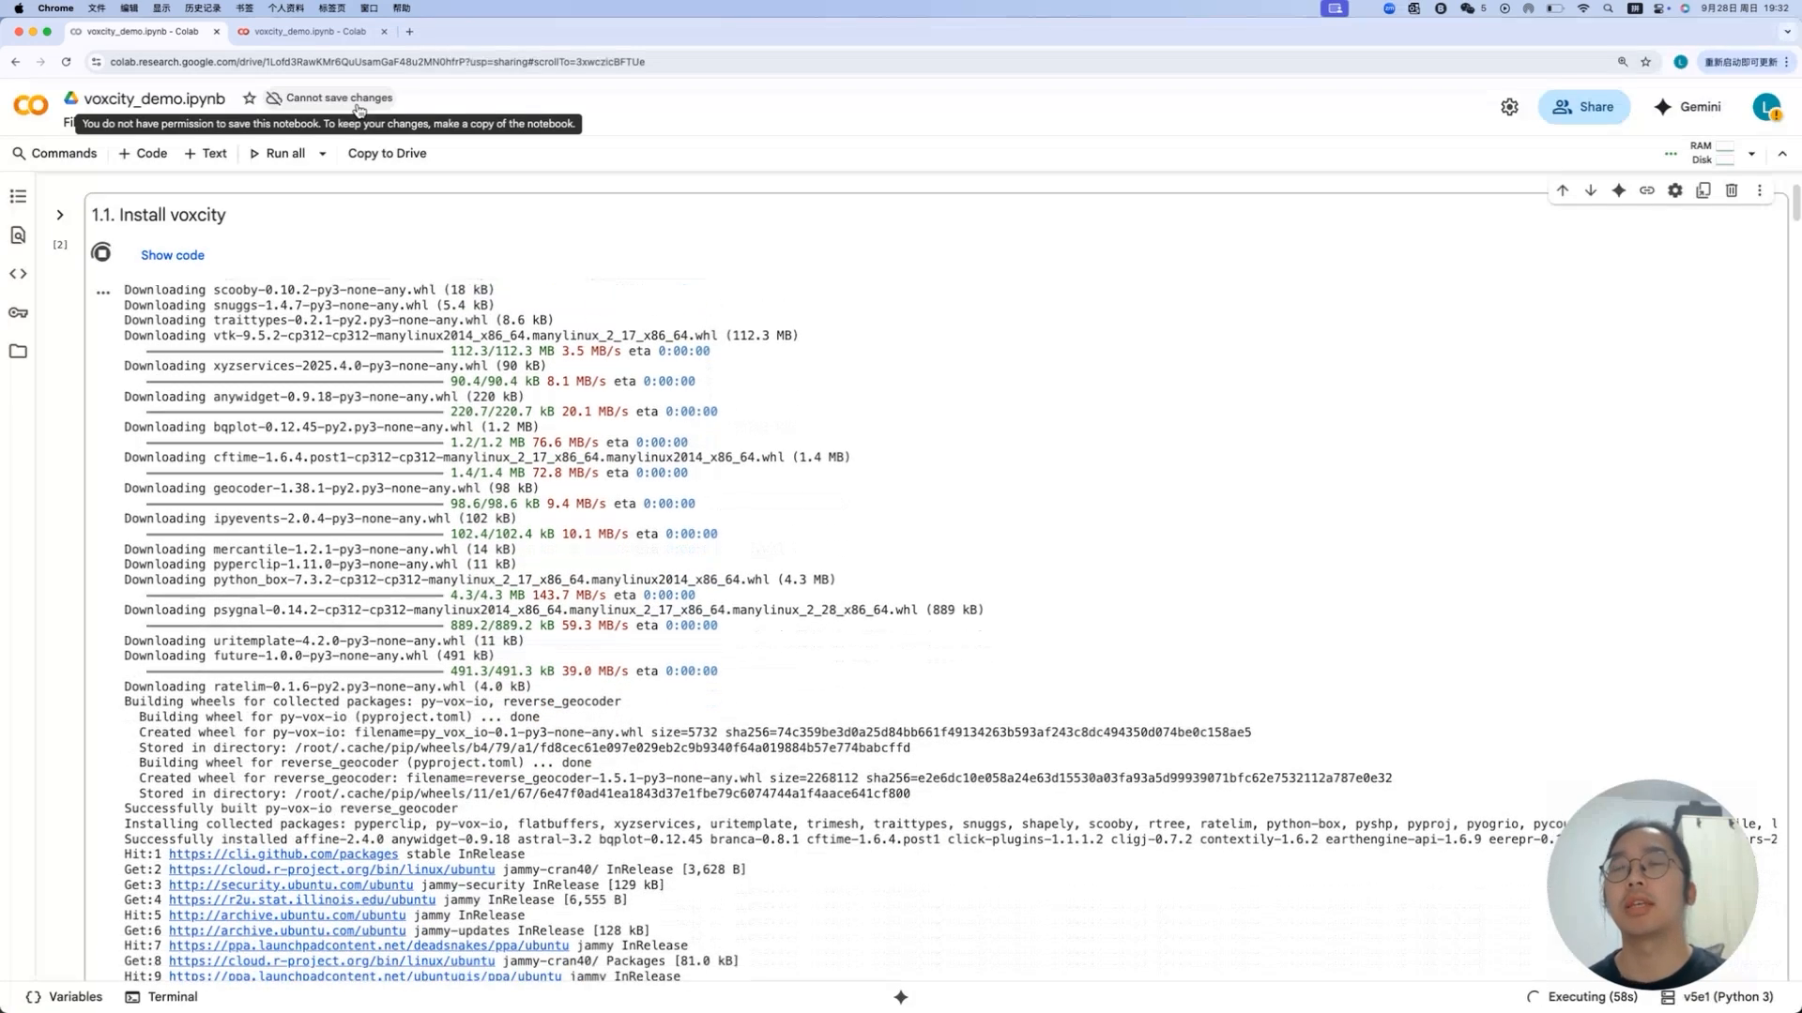
pyautogui.click(336, 97)
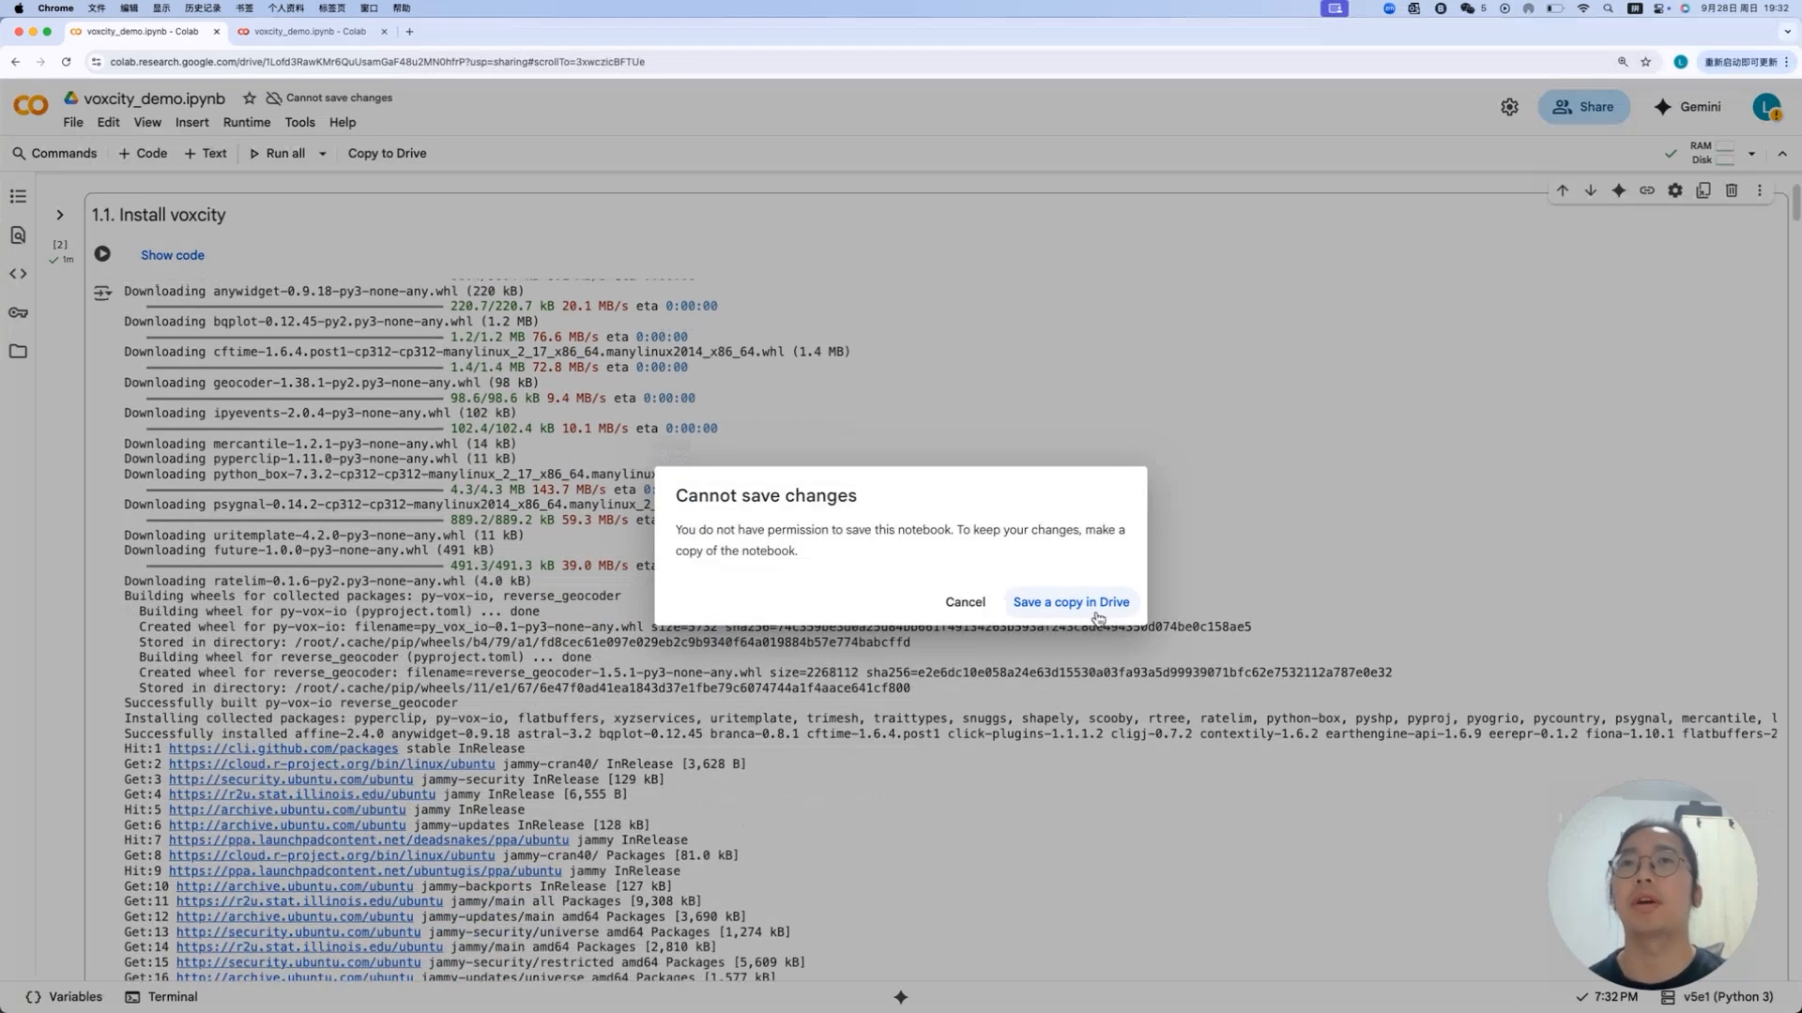
# Dismiss the cannot-save notice and run the 1.2 Authenticate Google Earth Engine cell
pyautogui.click(965, 603)
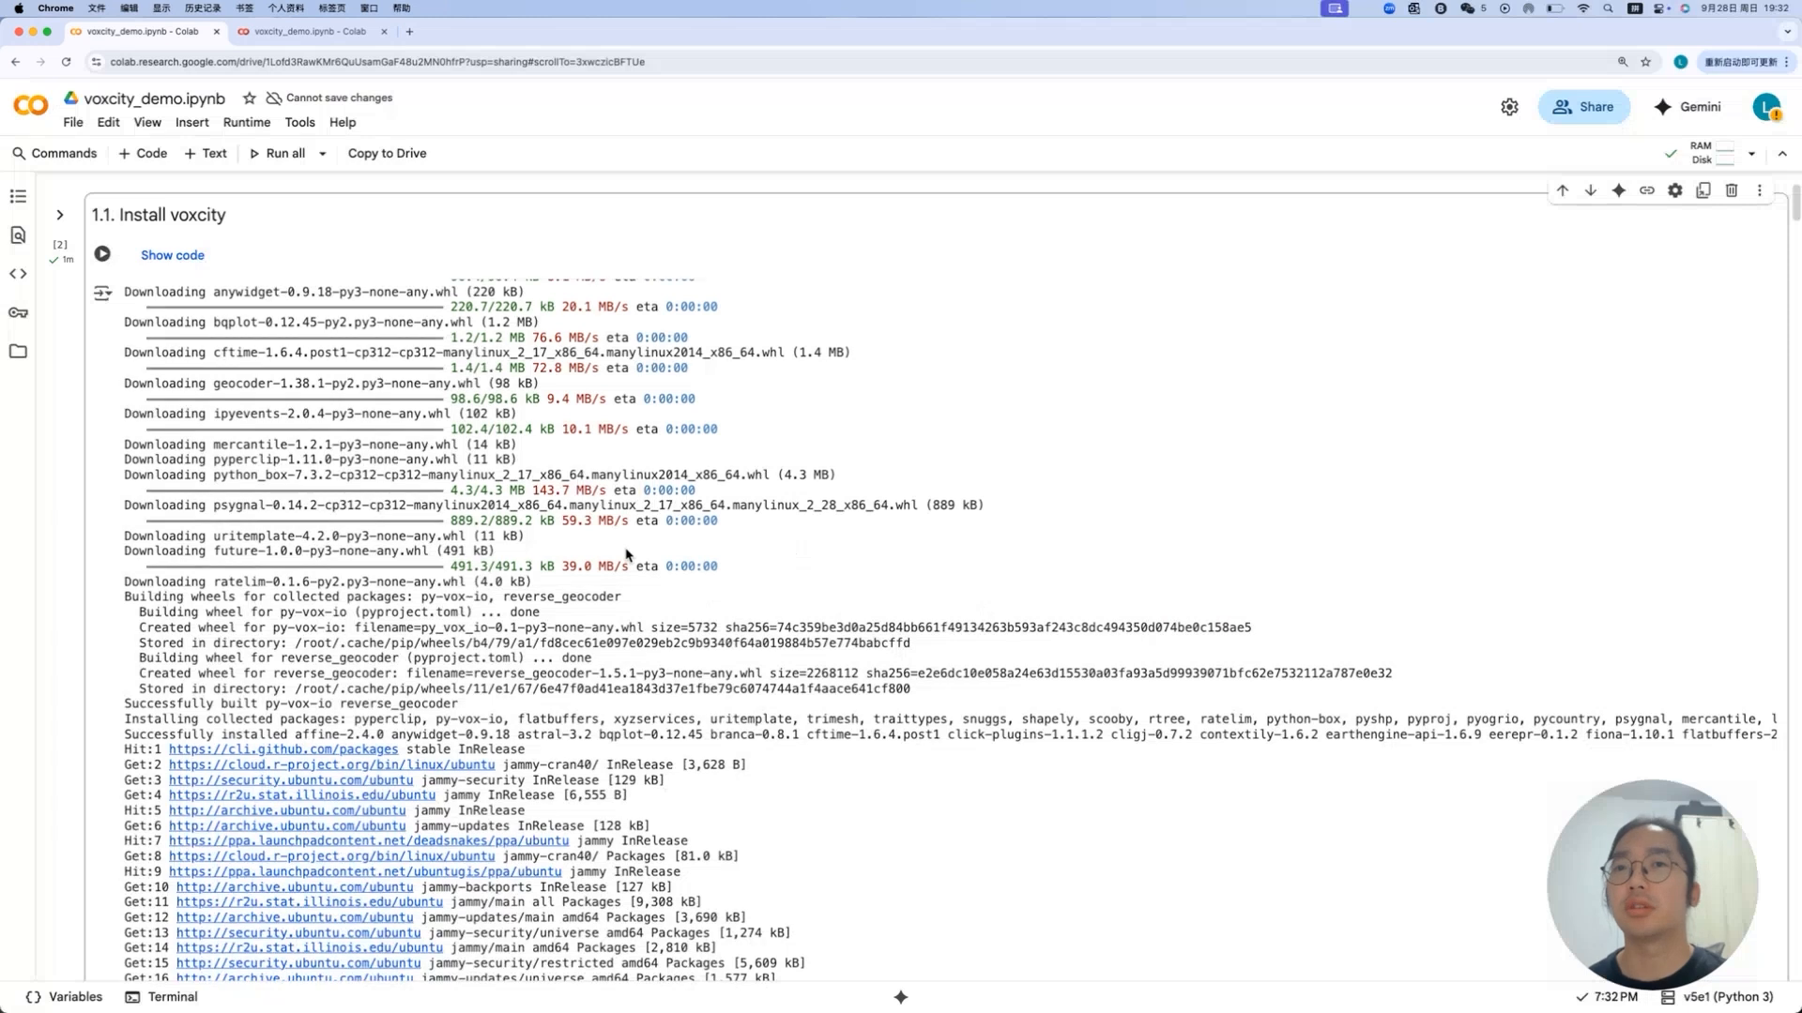
pyautogui.scroll(-3)
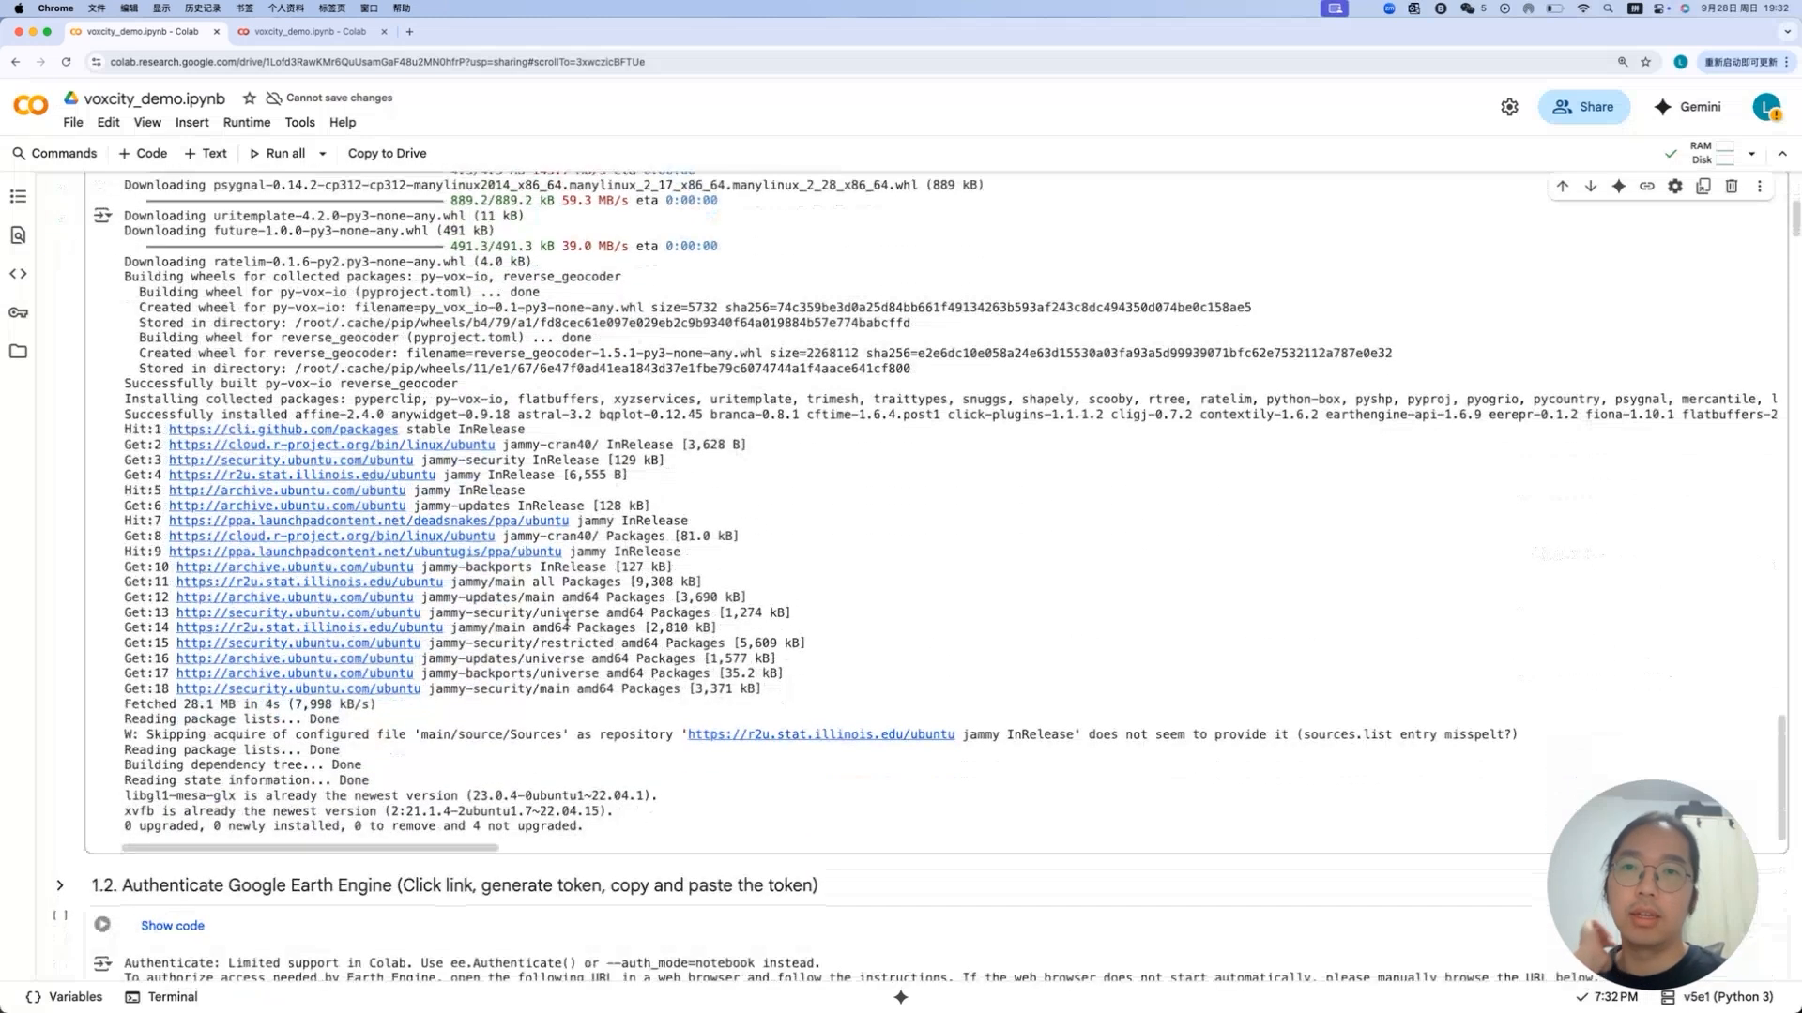
pyautogui.scroll(-3)
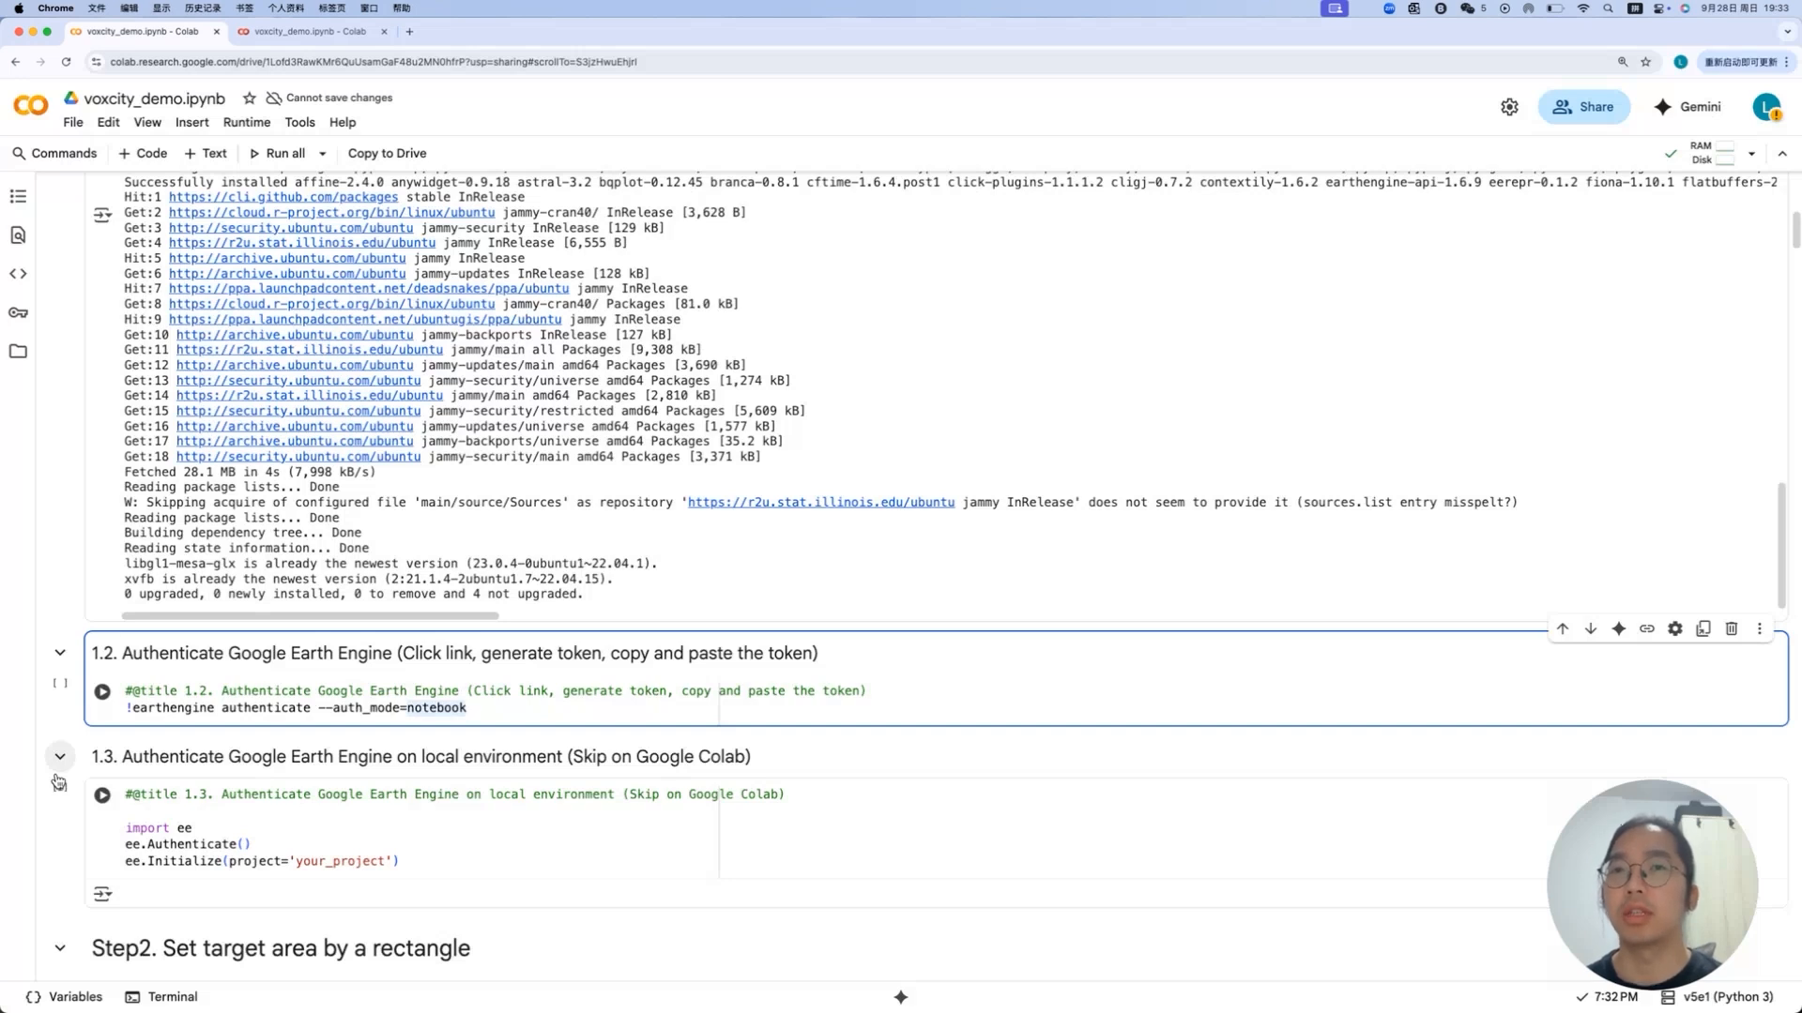
pyautogui.click(468, 707)
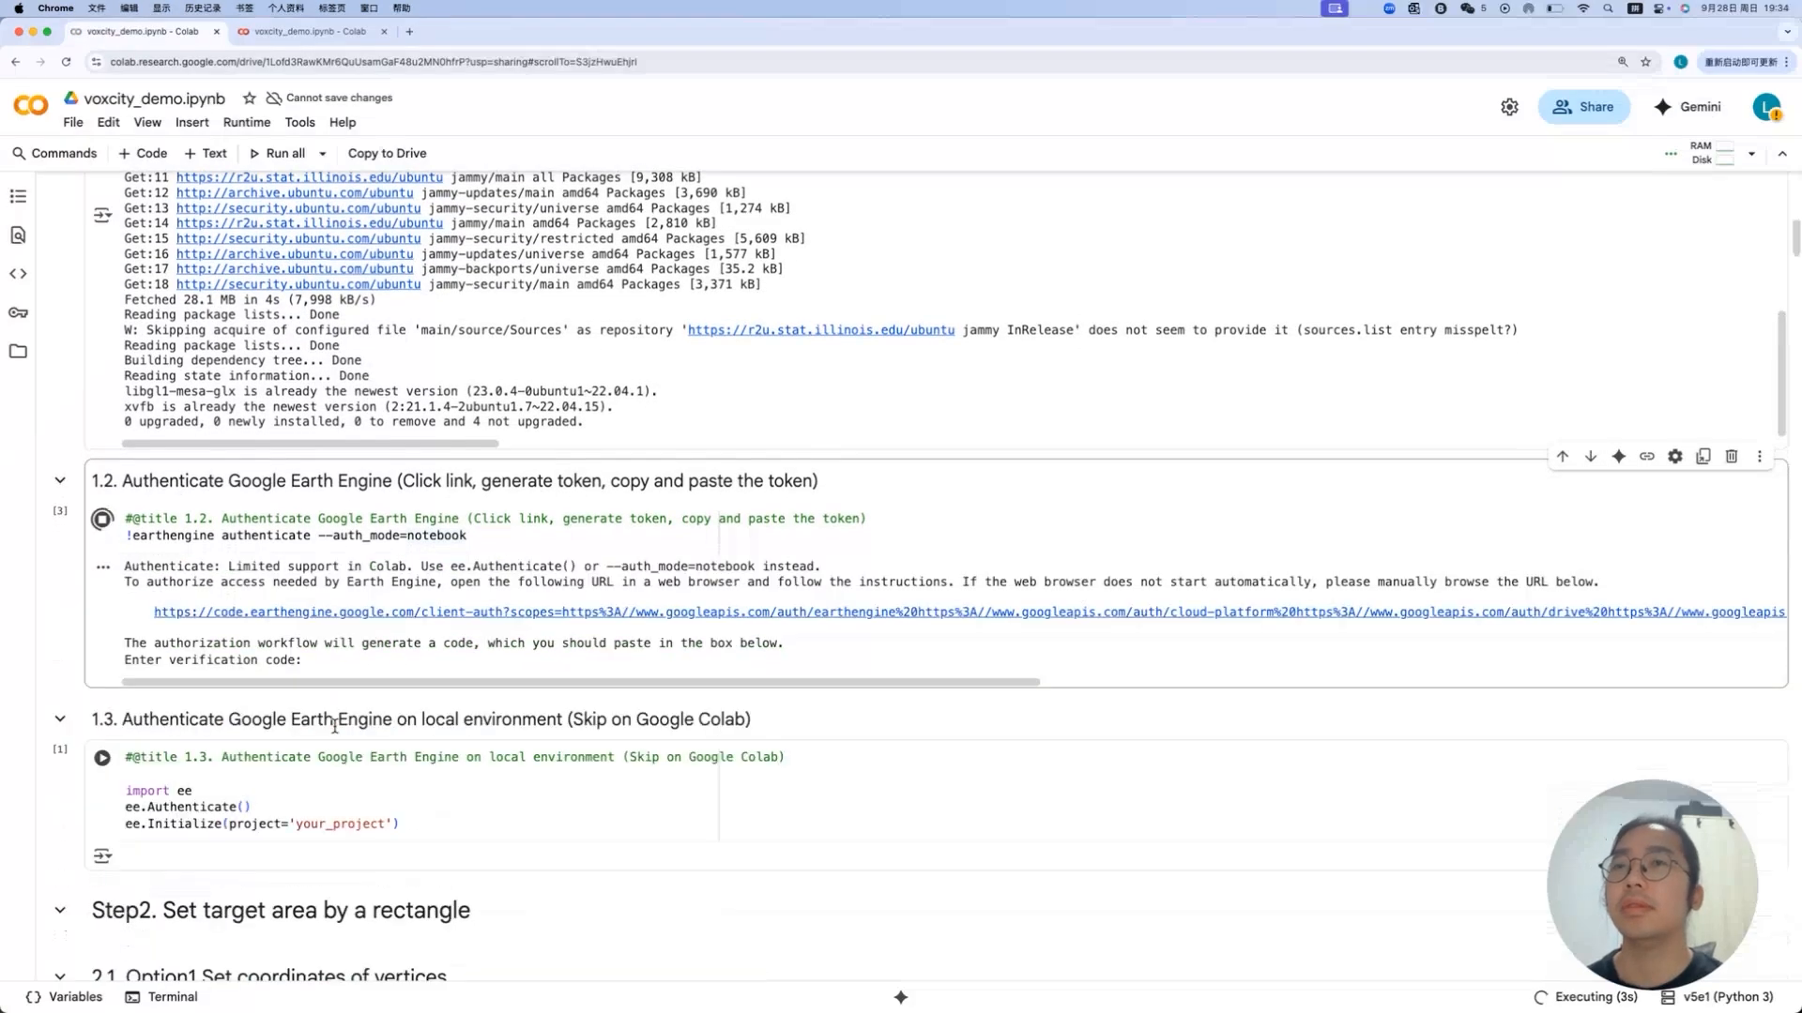
# Follow the authorization URL printed by cell 1.2 to the Earth Engine Notebook Authenticator
pyautogui.click(313, 658)
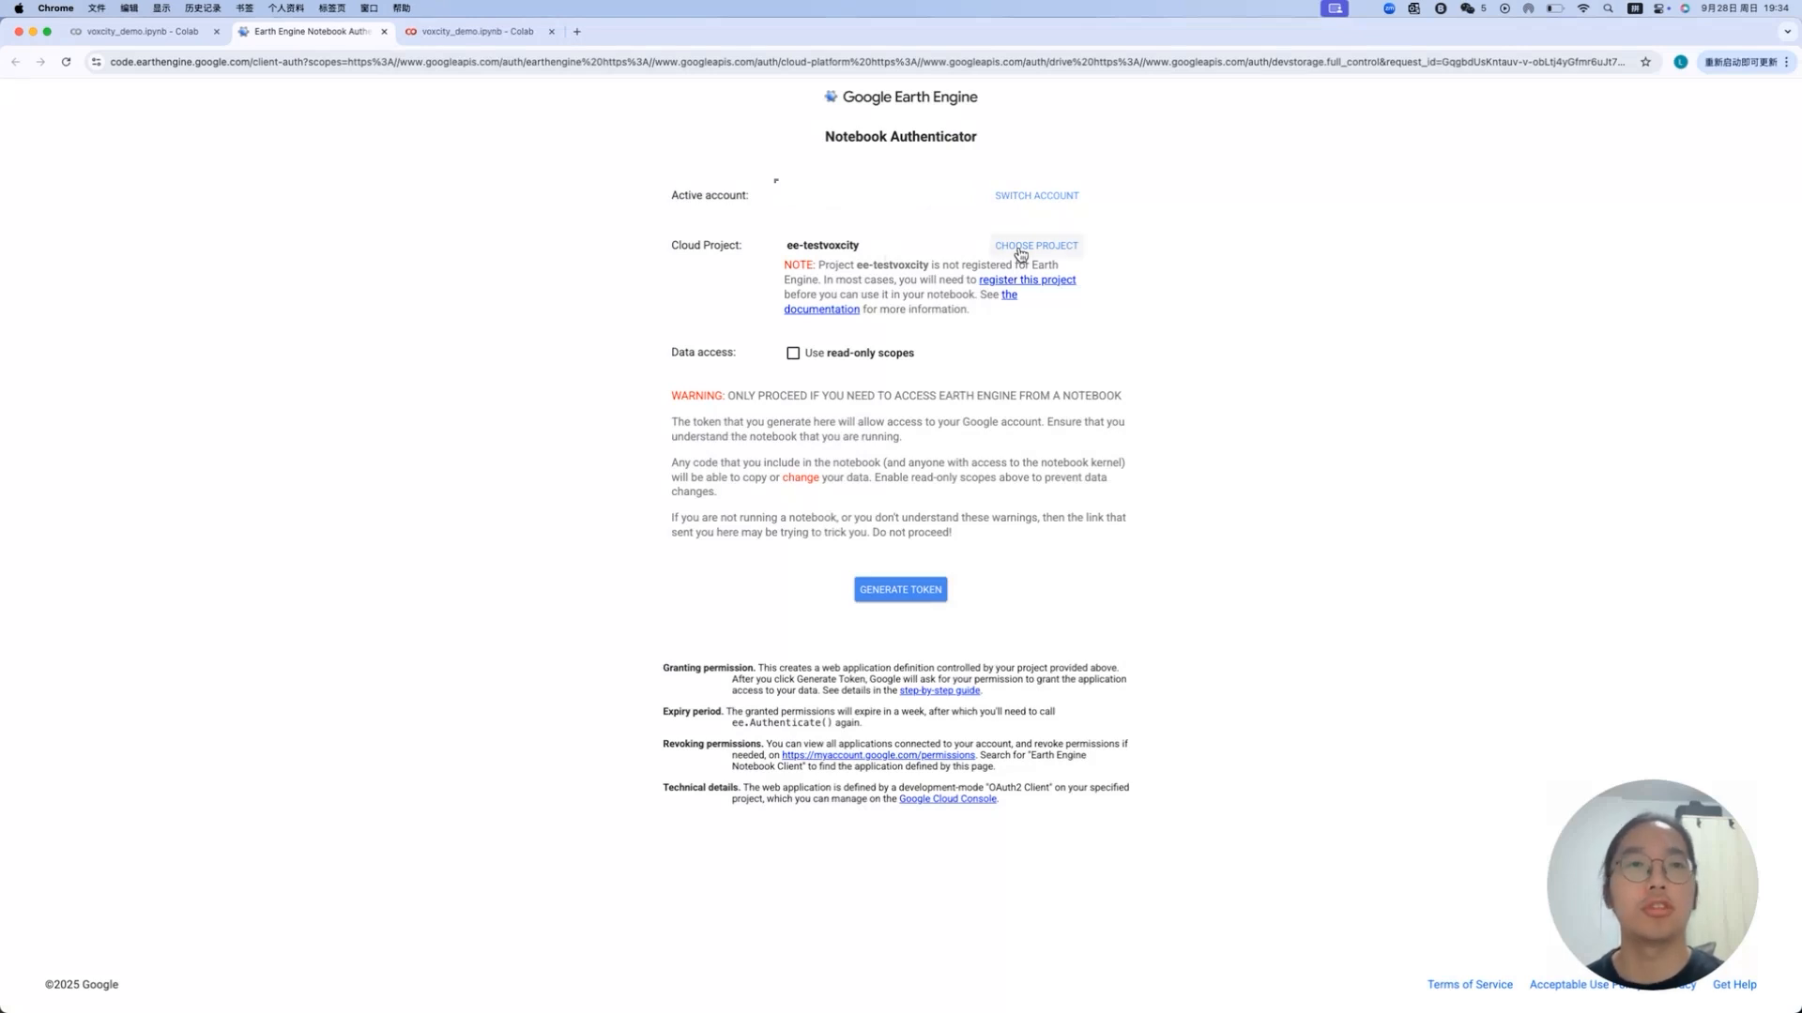
# Create a new cloud project with ID 'ee-testvoxcity' for the notebook authenticator
pyautogui.click(1036, 244)
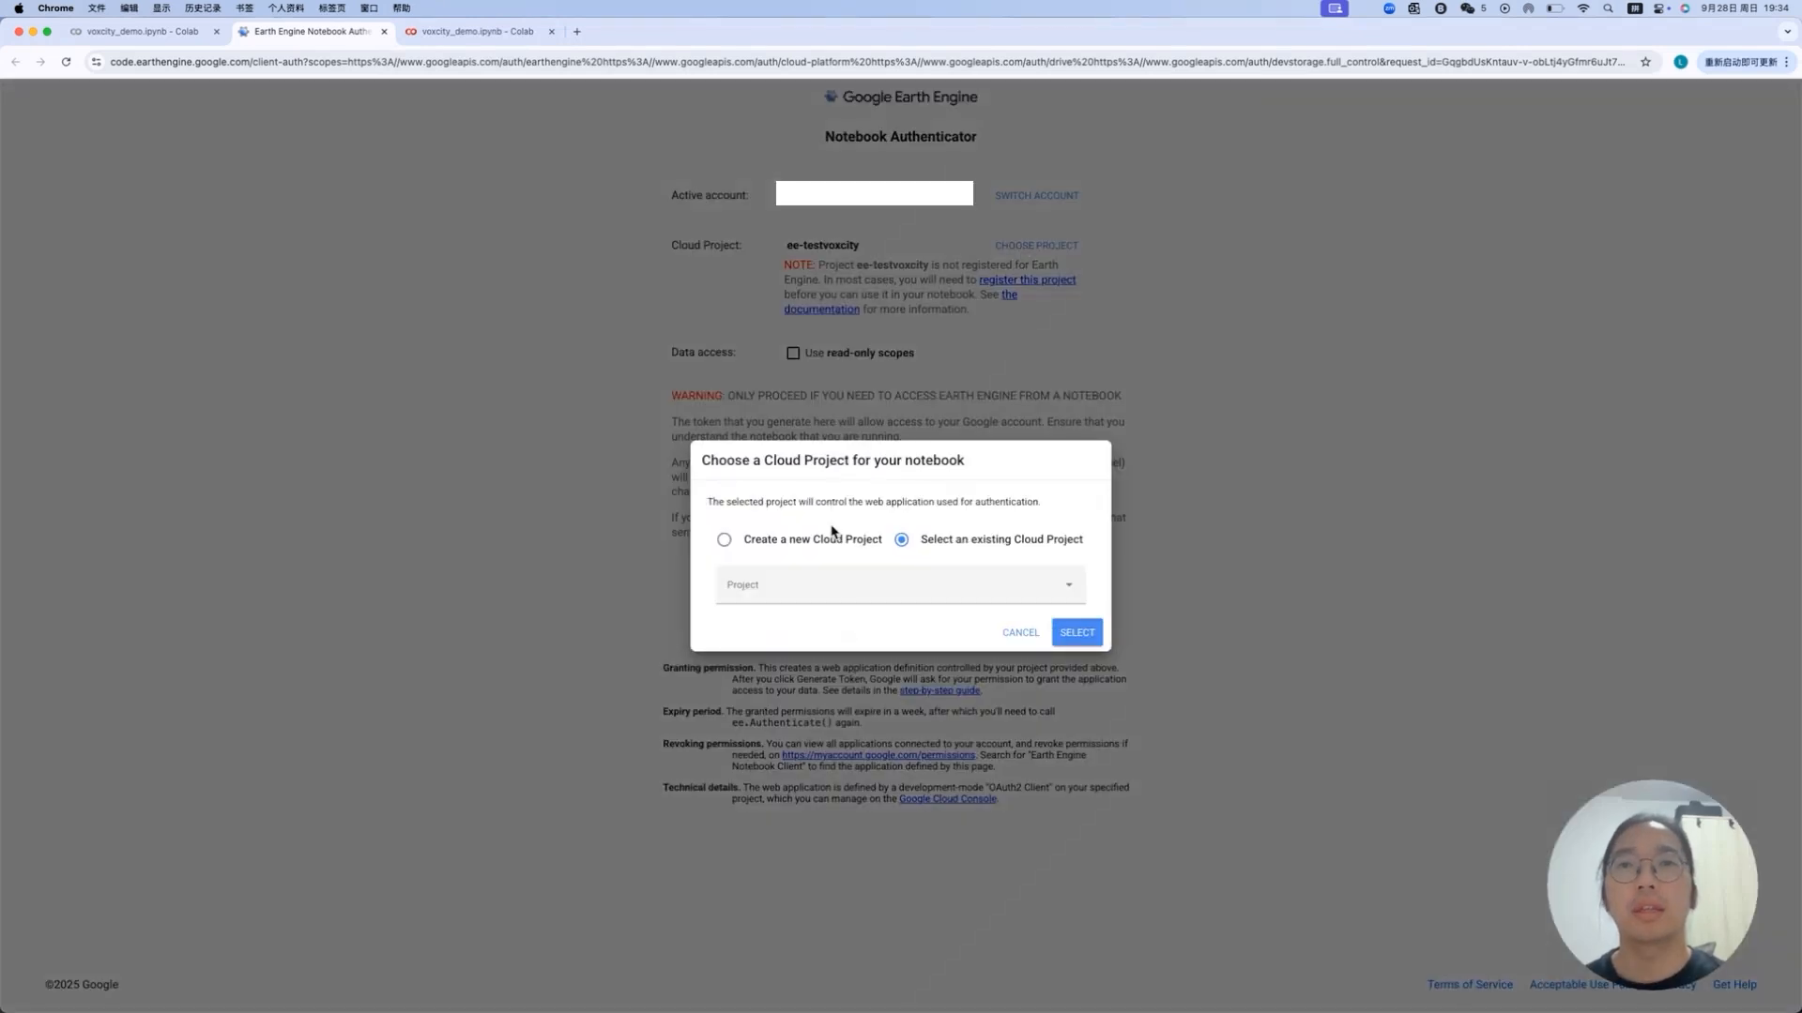
pyautogui.click(724, 538)
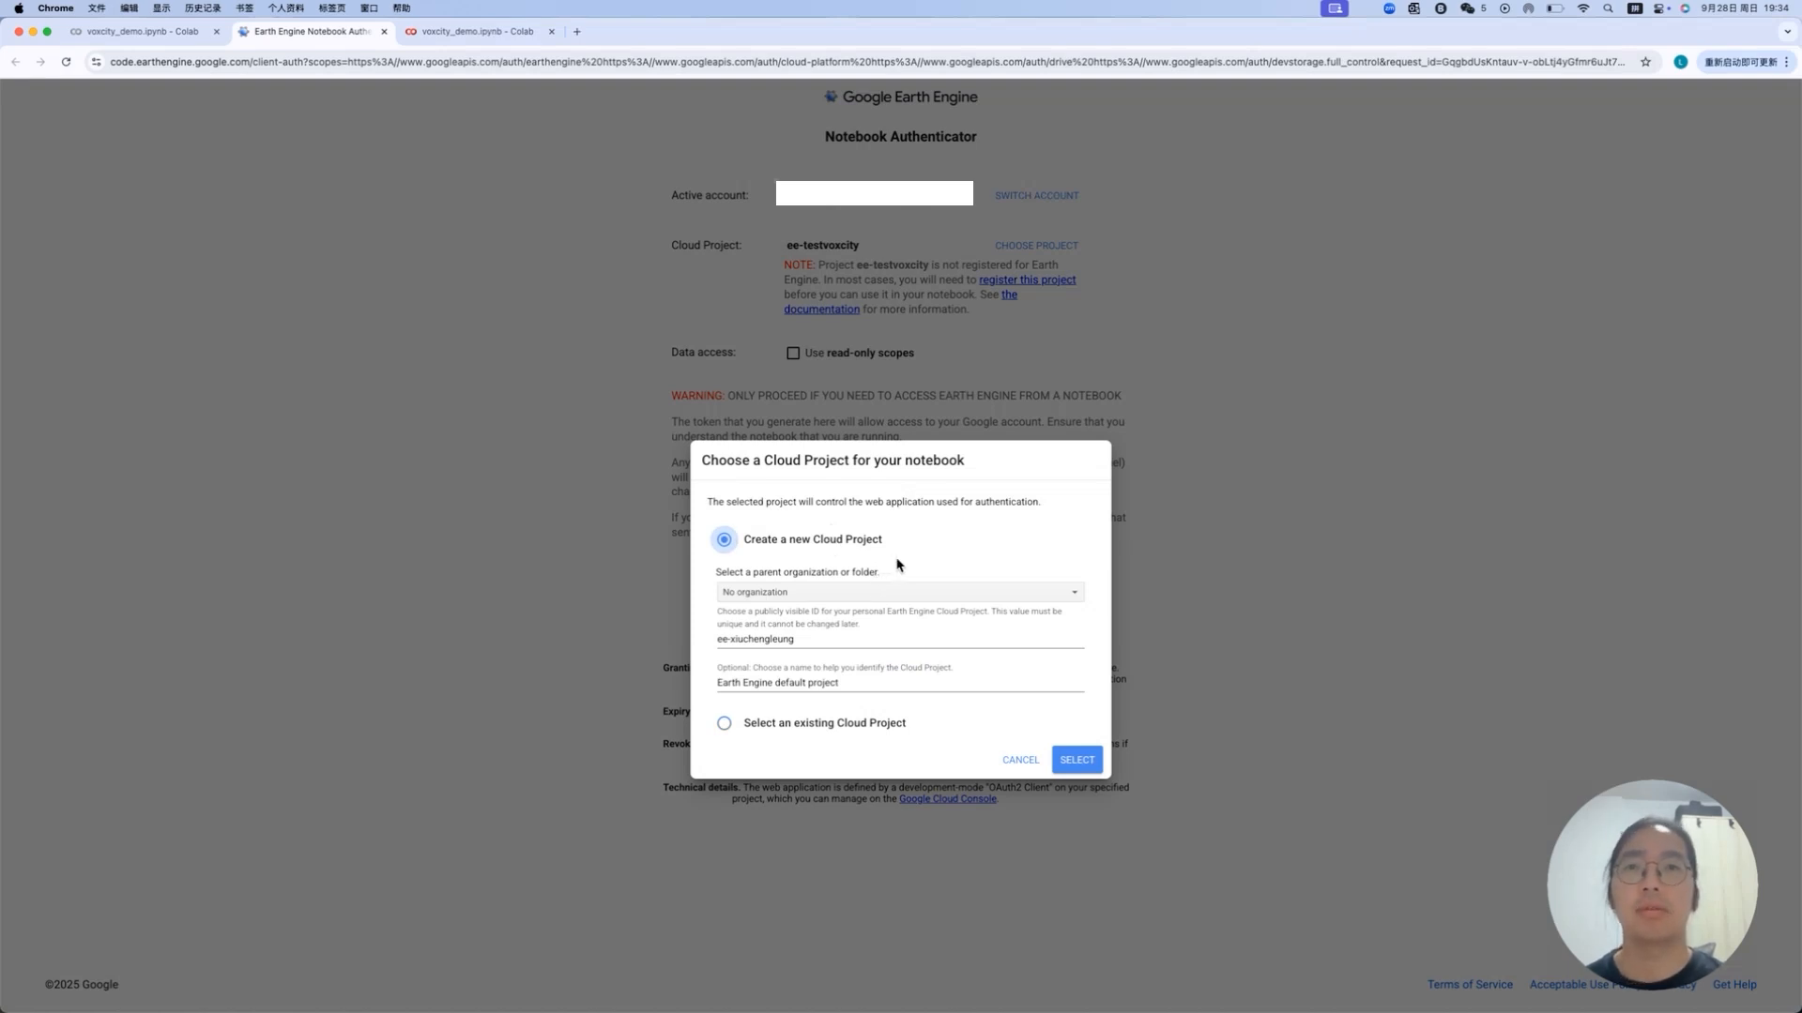
pyautogui.click(805, 638)
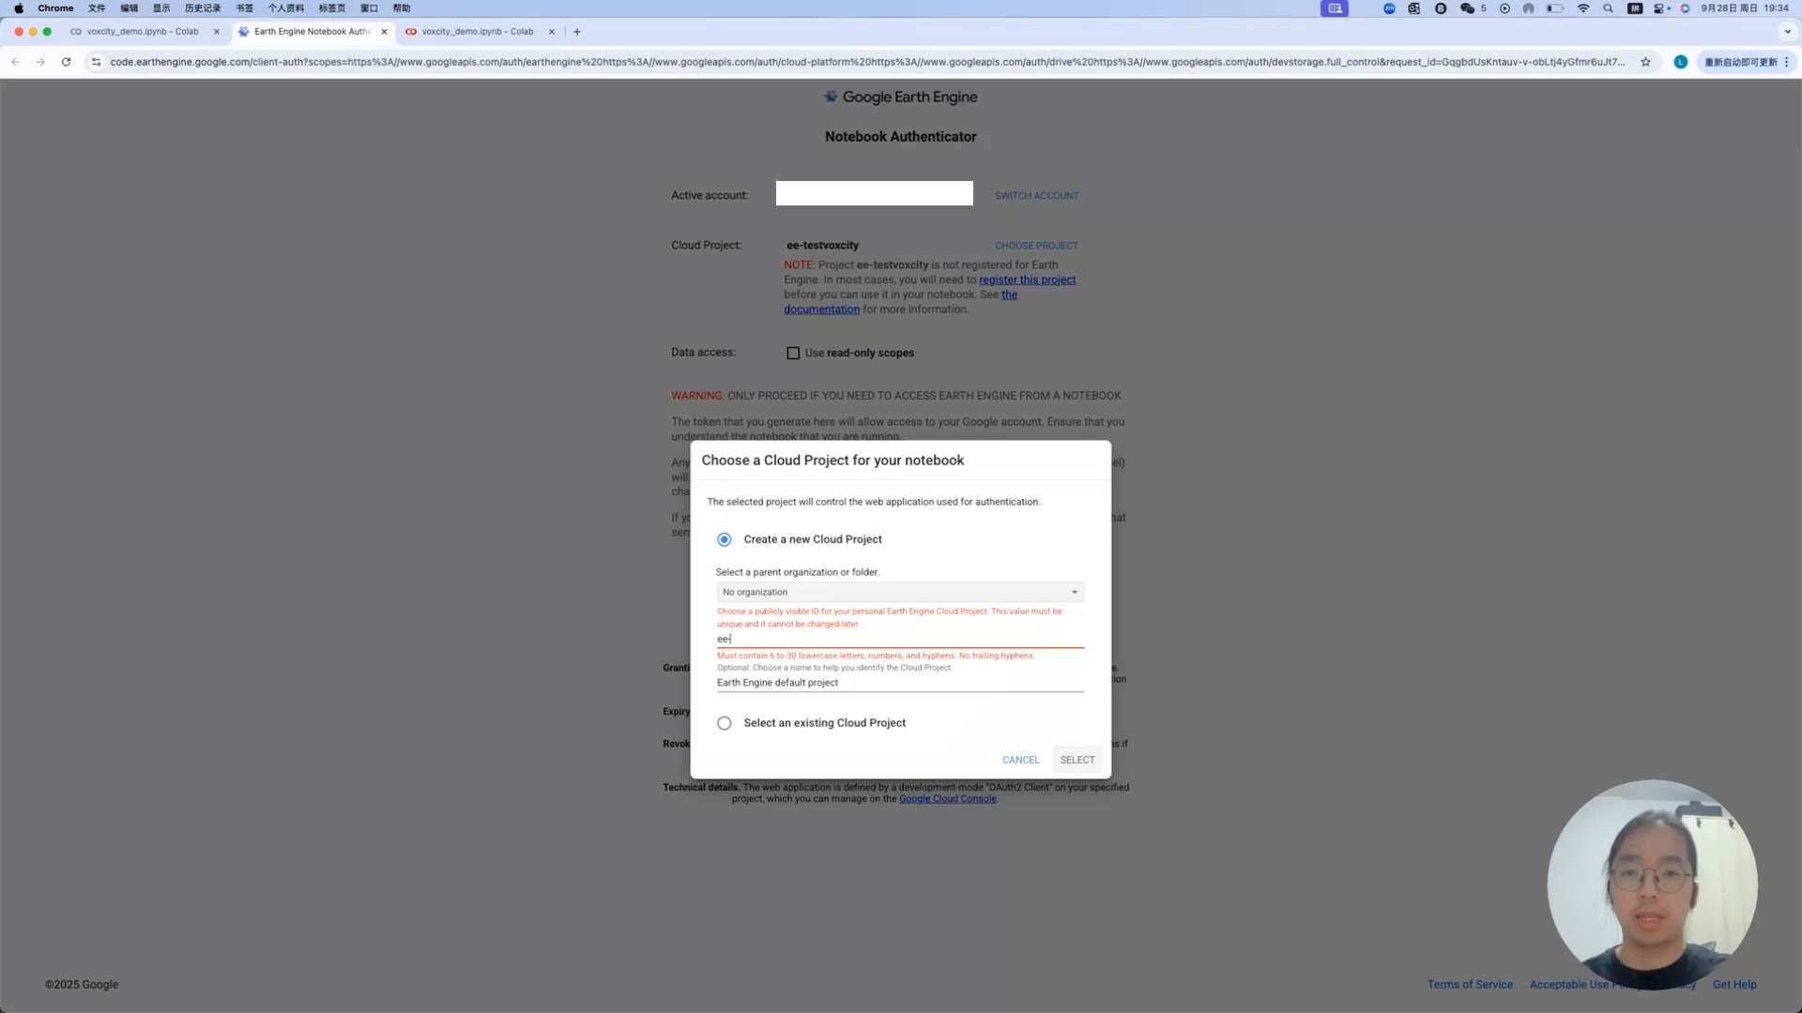
pyautogui.write('ee-testvox')
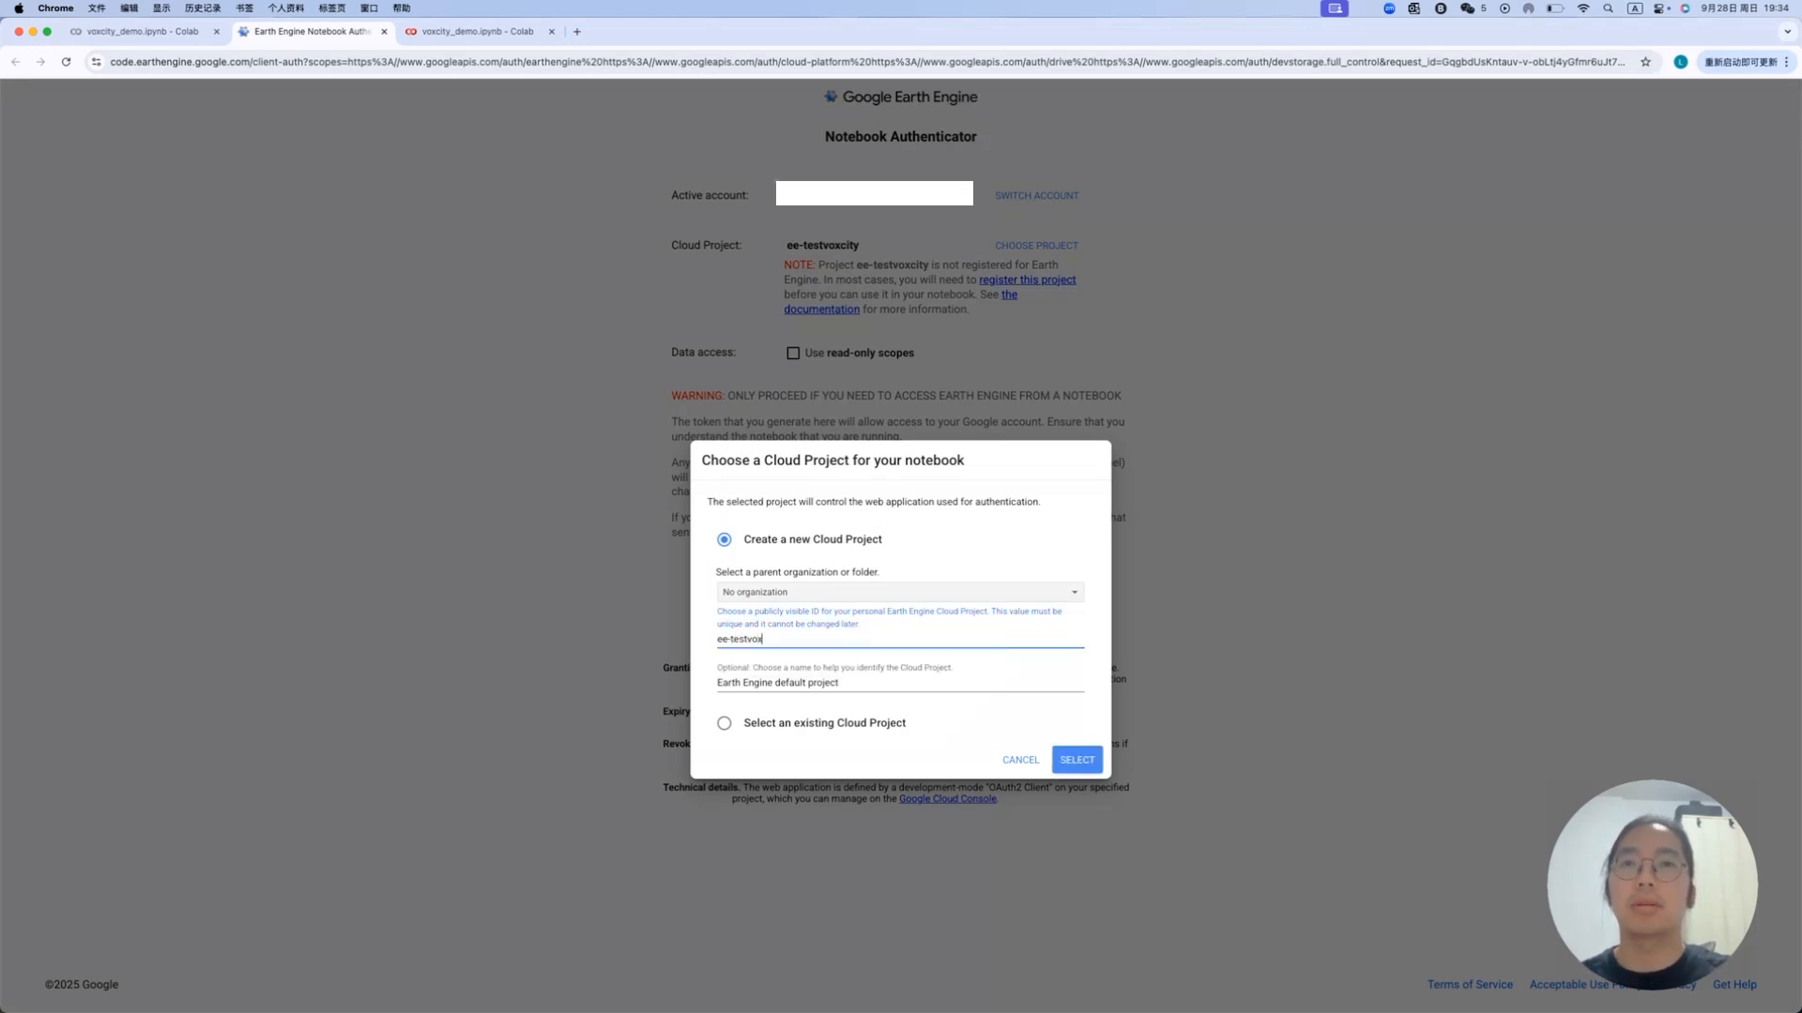
pyautogui.write('city0928')
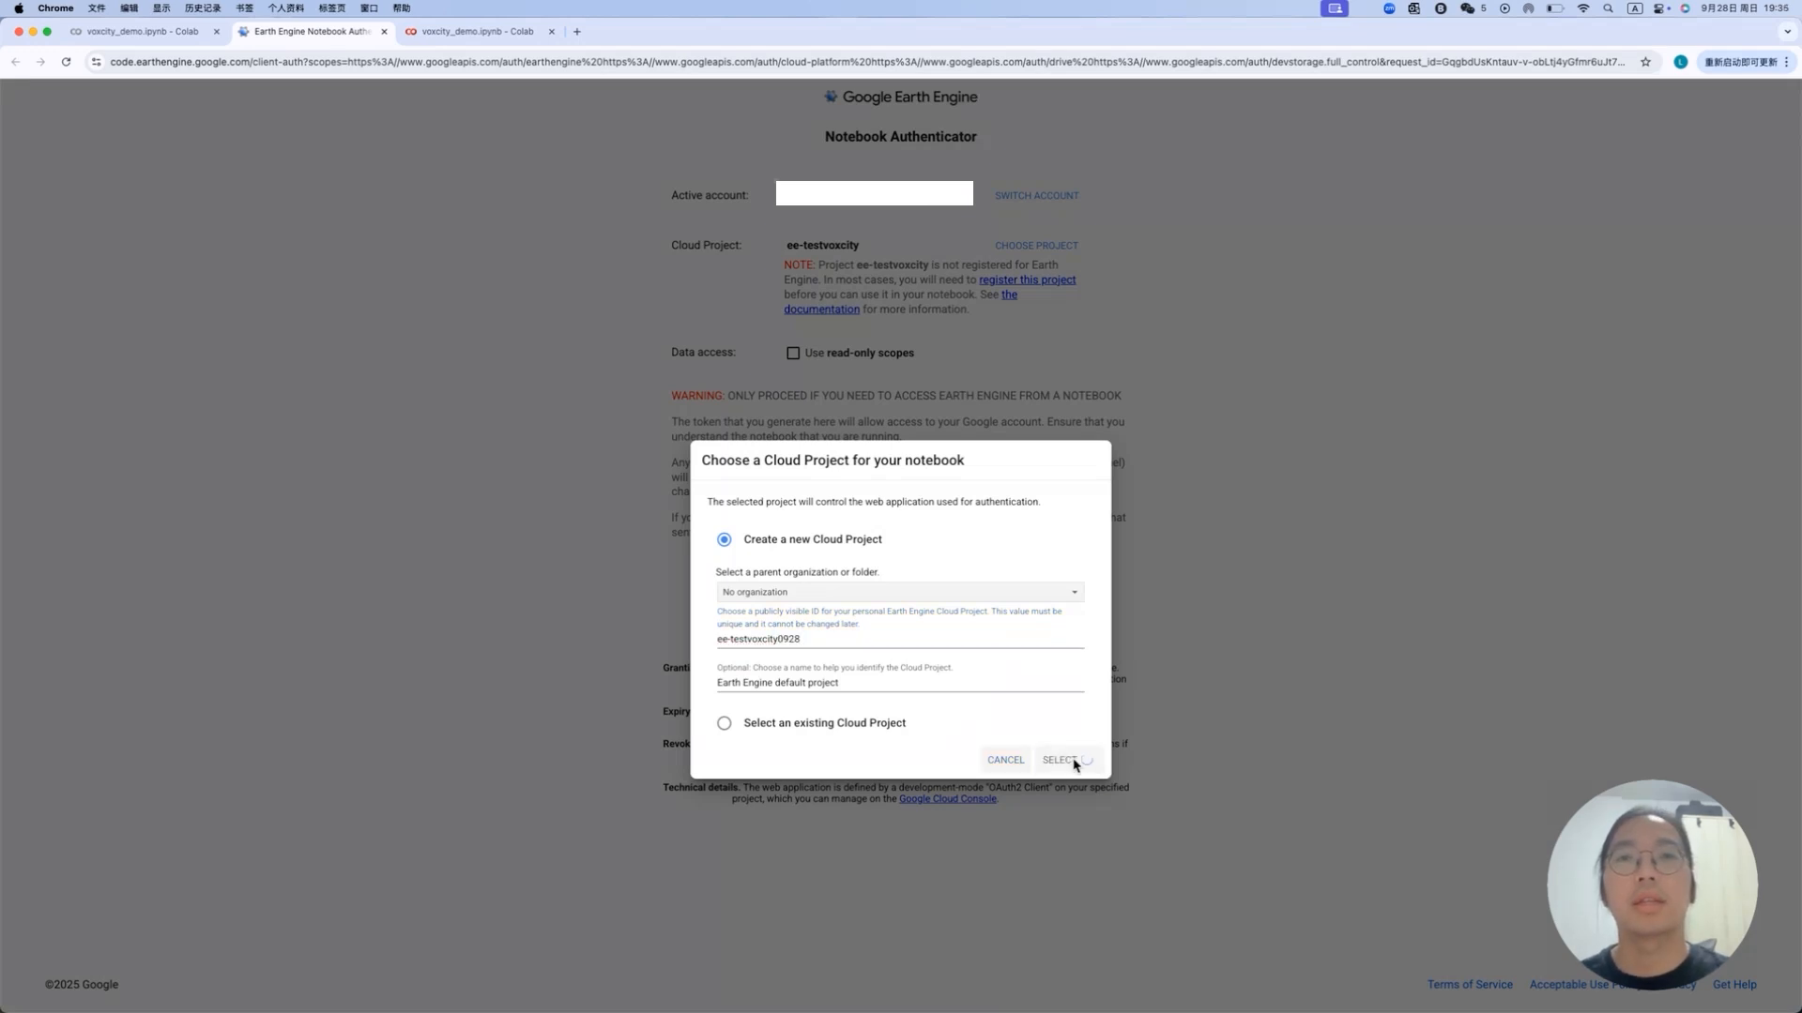
pyautogui.click(1059, 760)
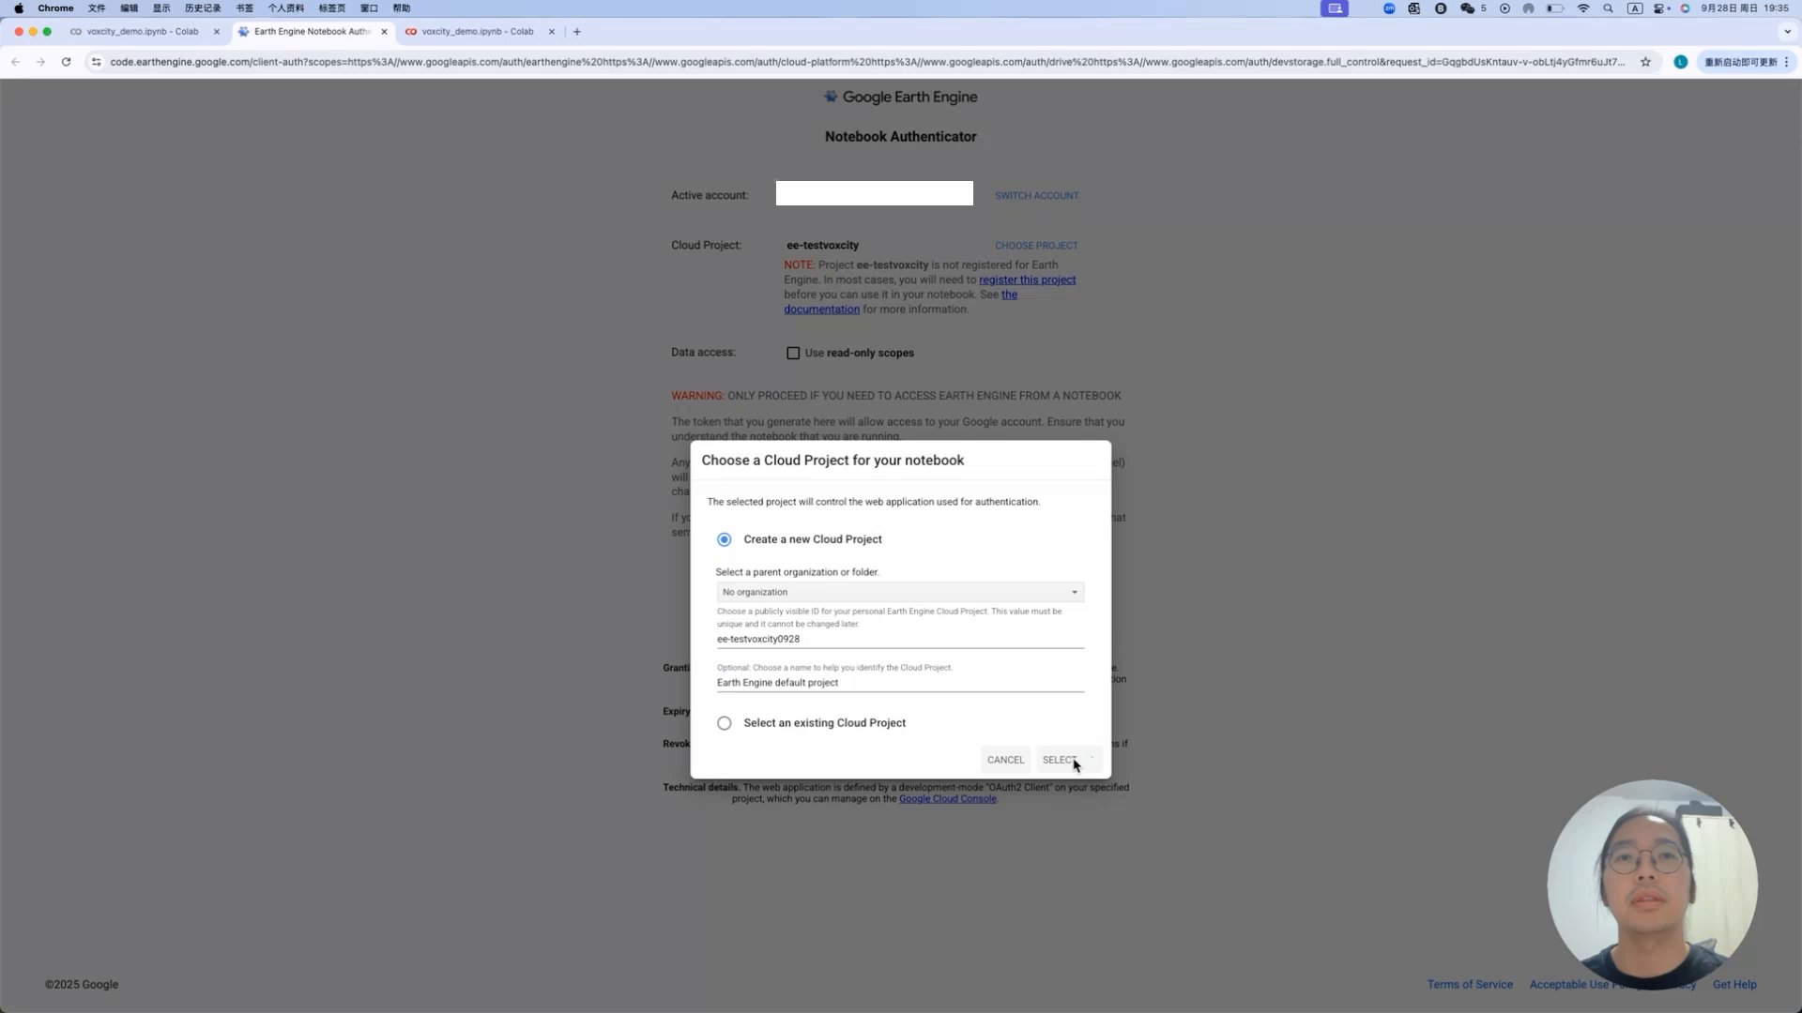
pyautogui.click(1058, 760)
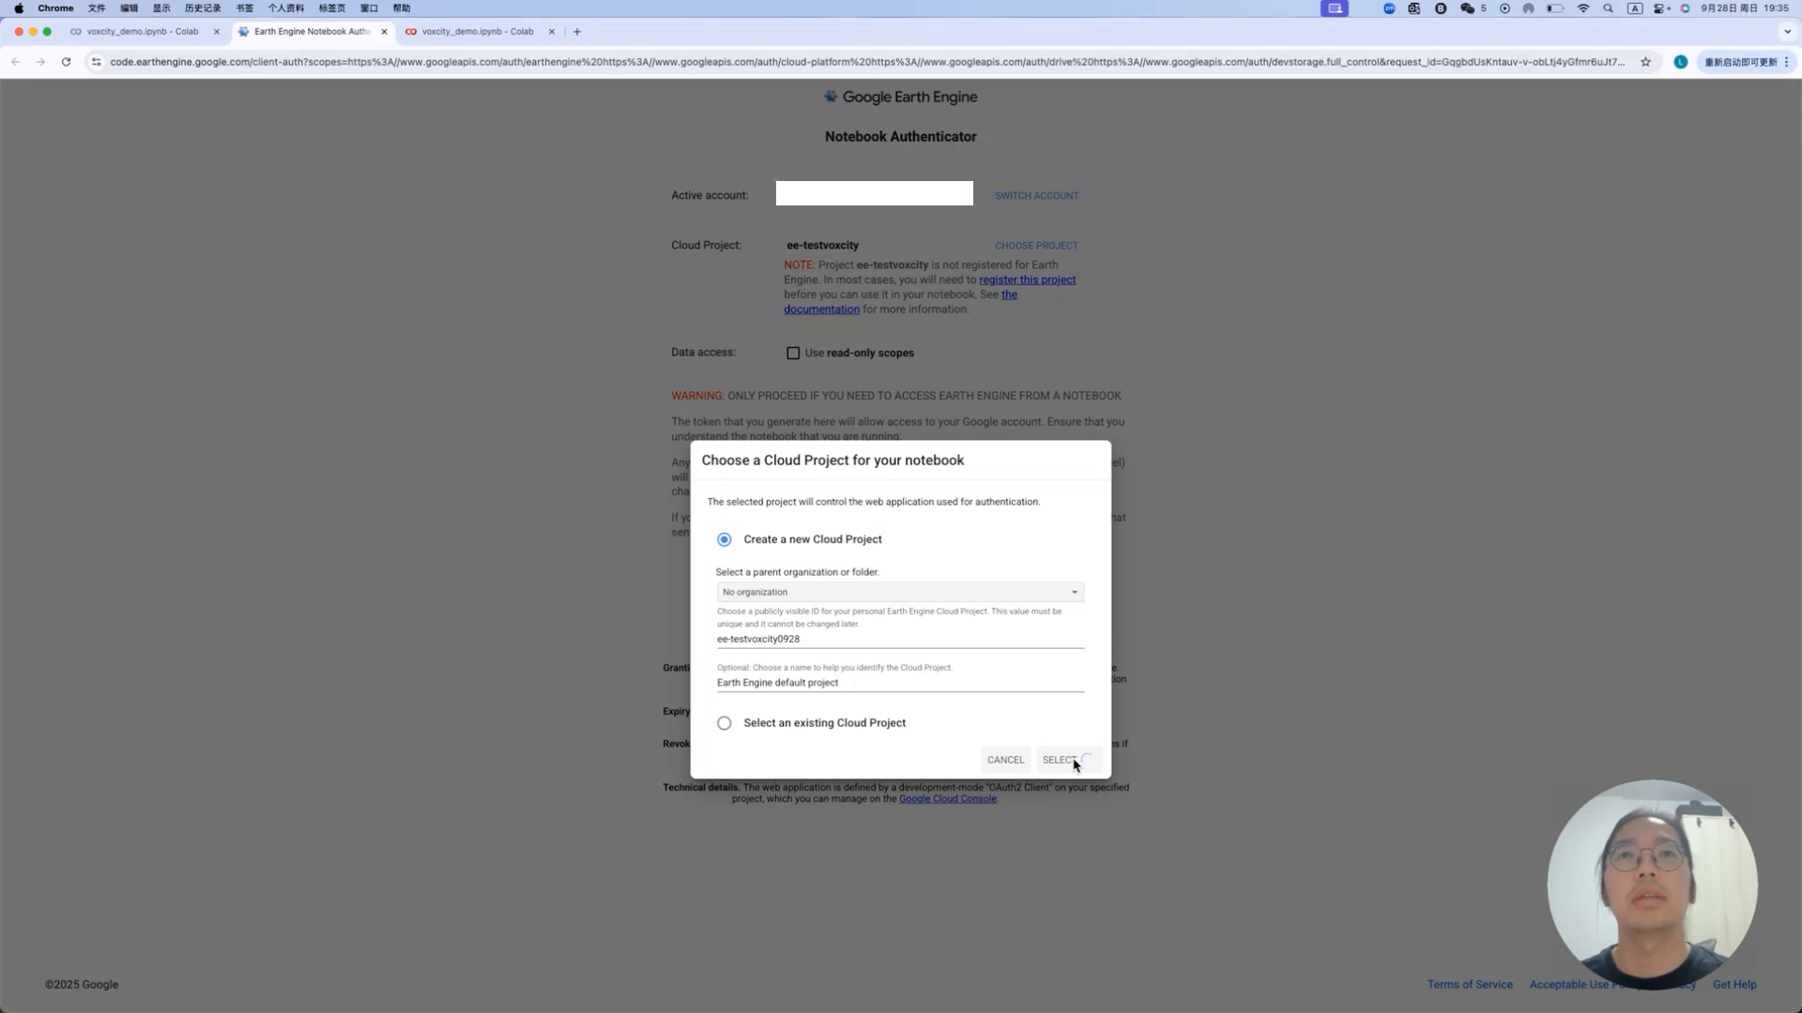
pyautogui.click(1058, 760)
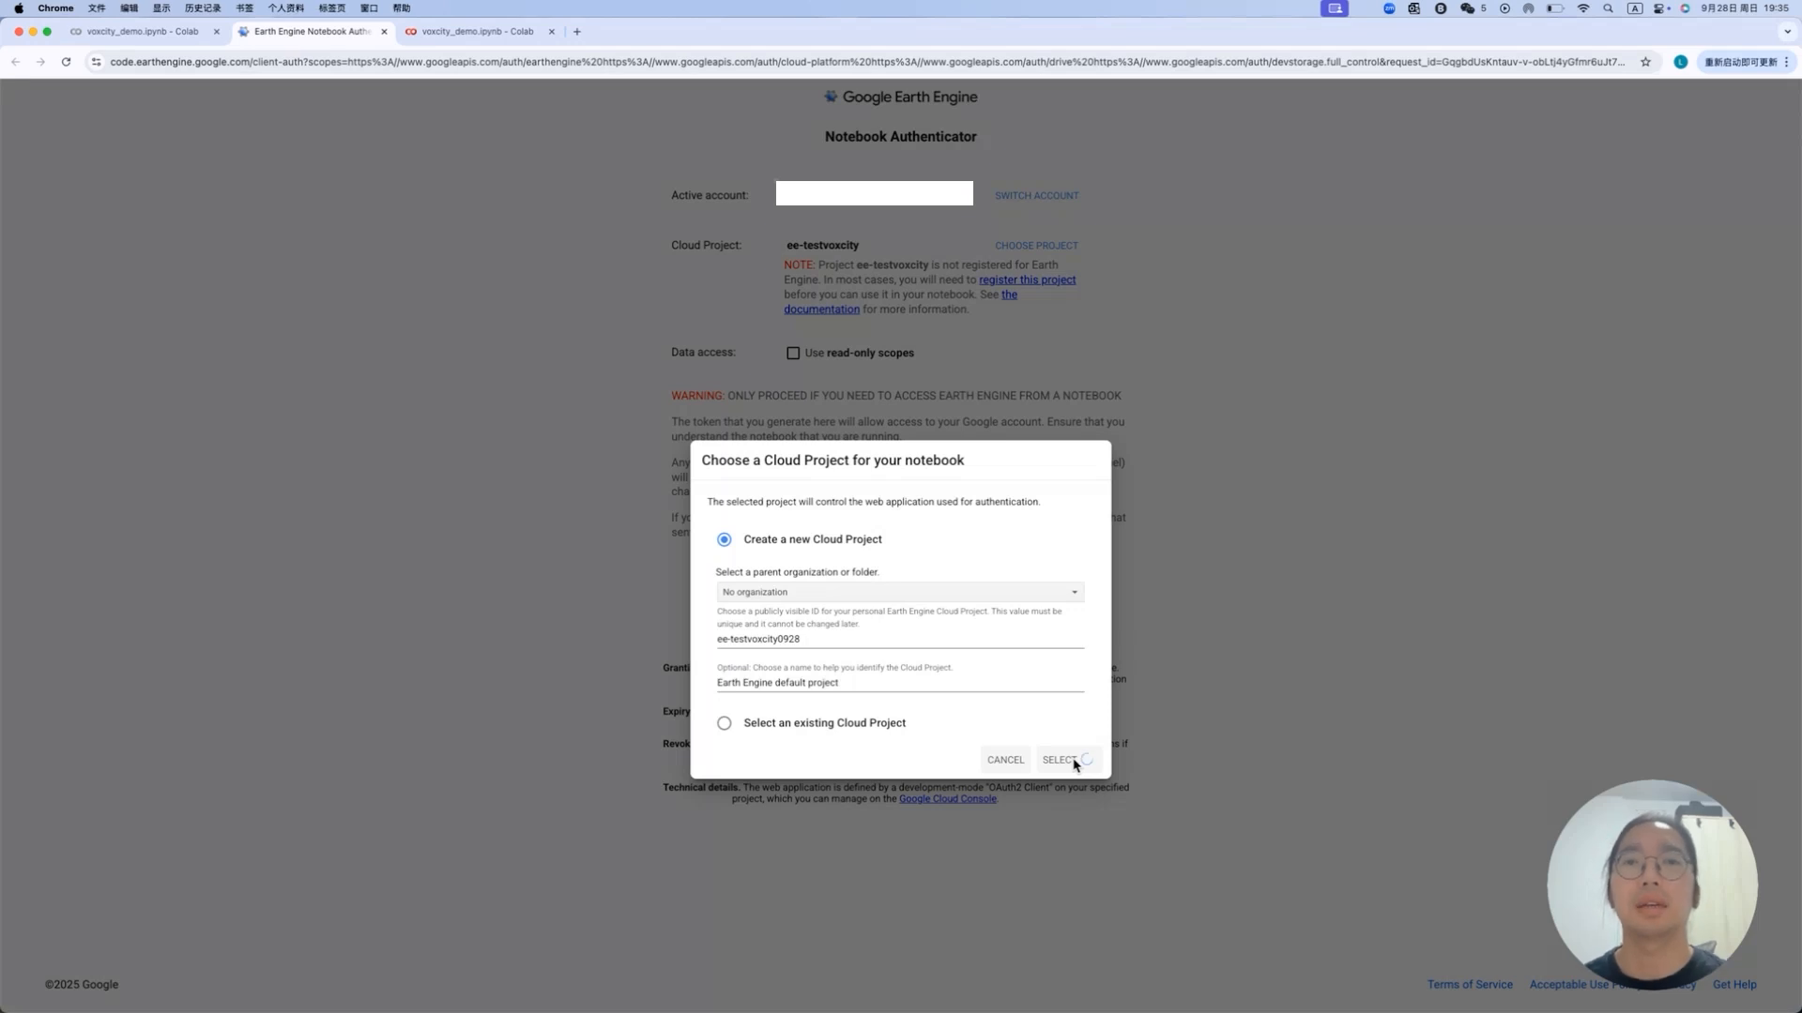
pyautogui.click(1056, 760)
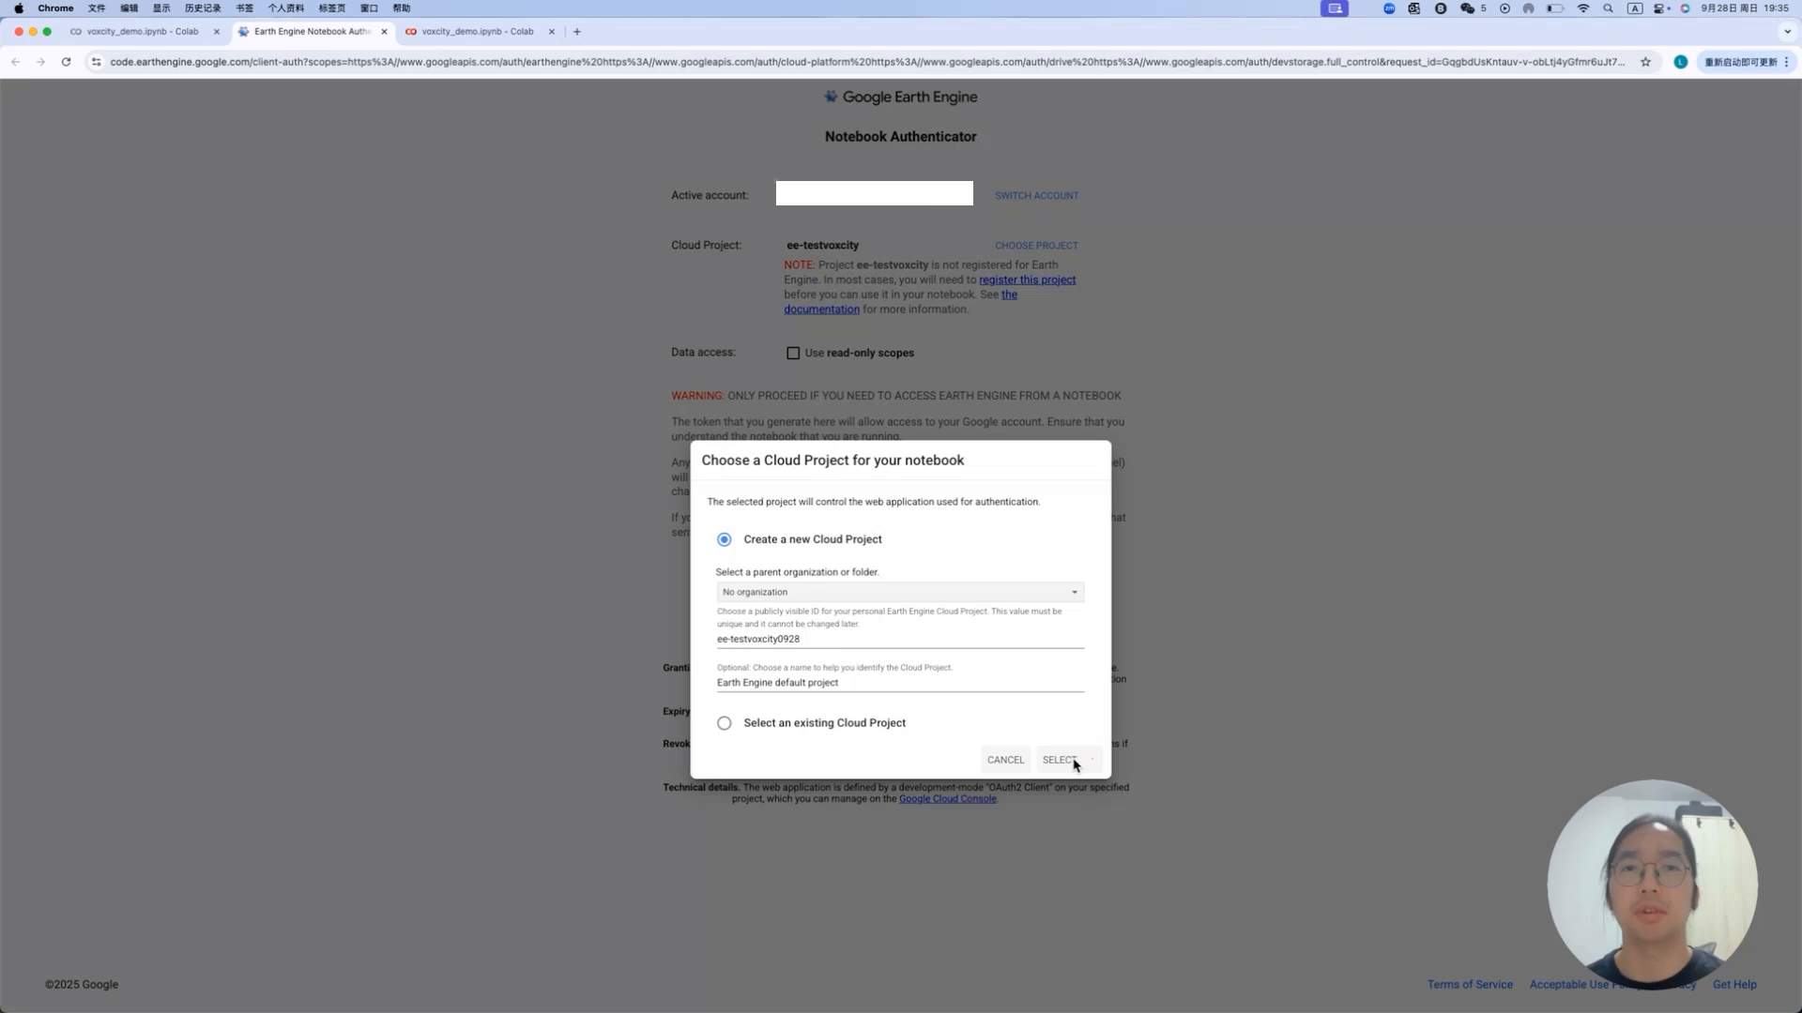
pyautogui.click(1057, 760)
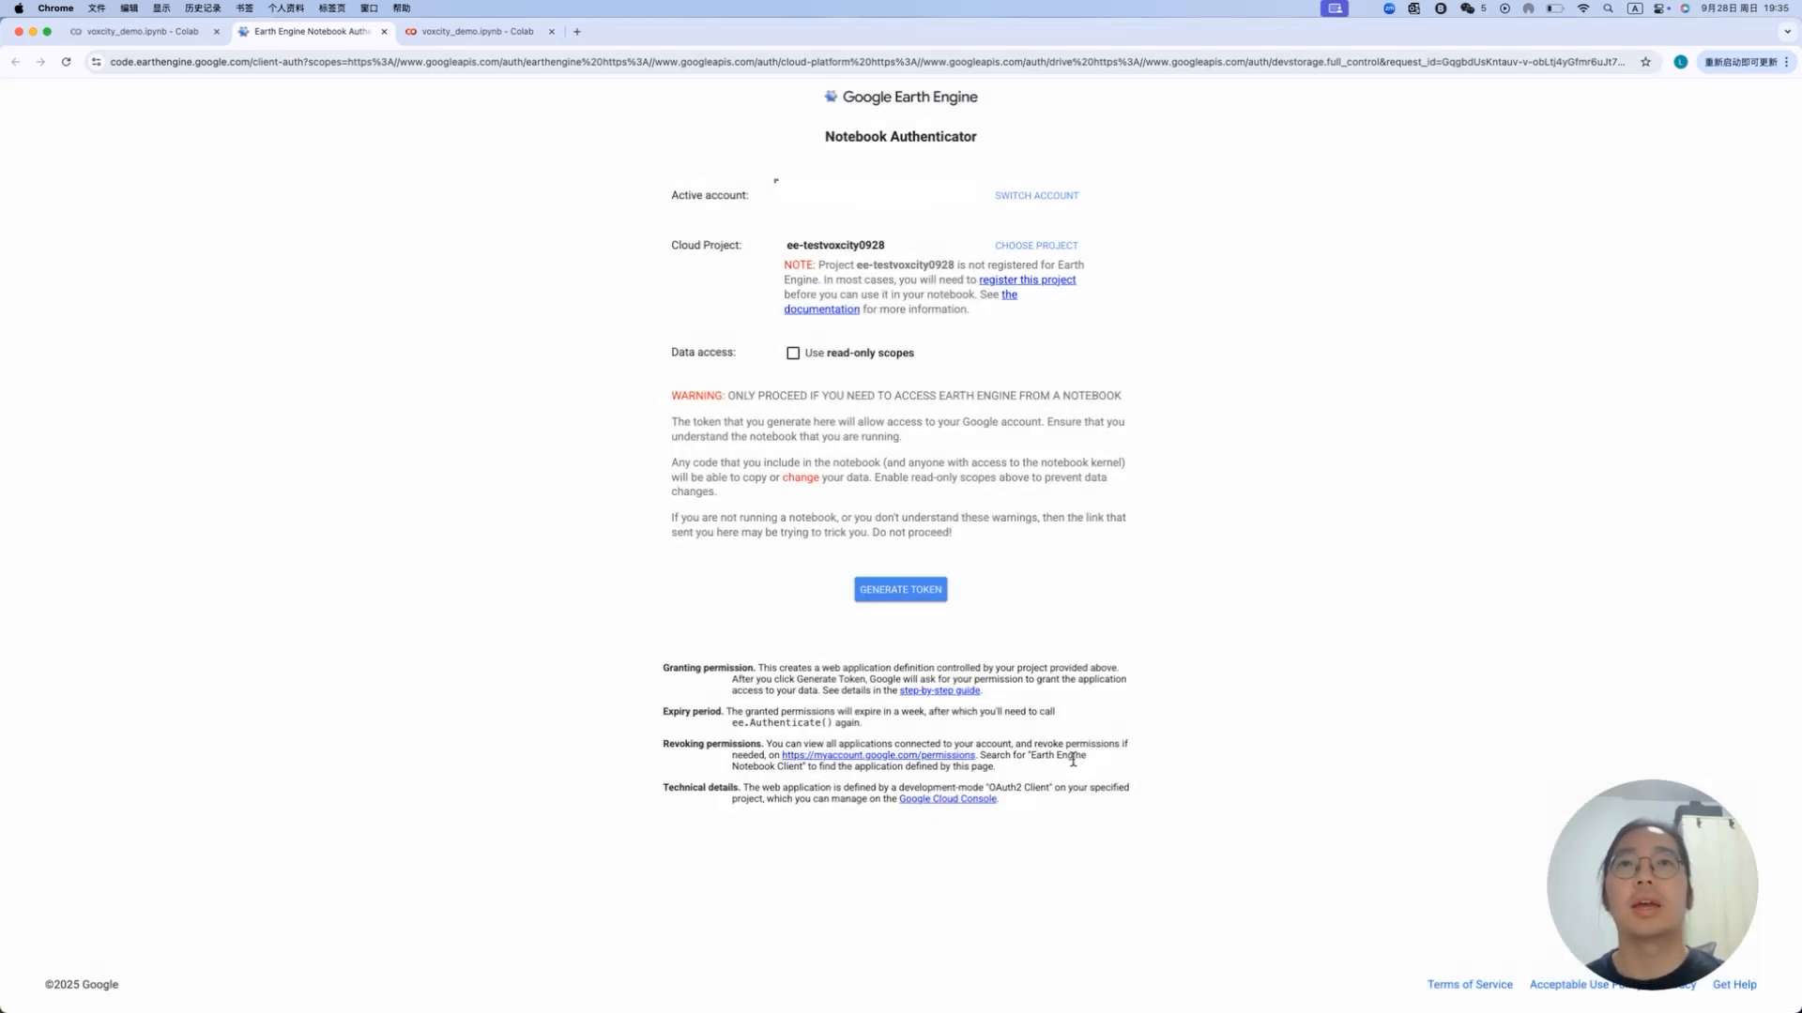
# Generate the token, sign in, pass the unverified-app warning and grant all requested access
pyautogui.click(899, 587)
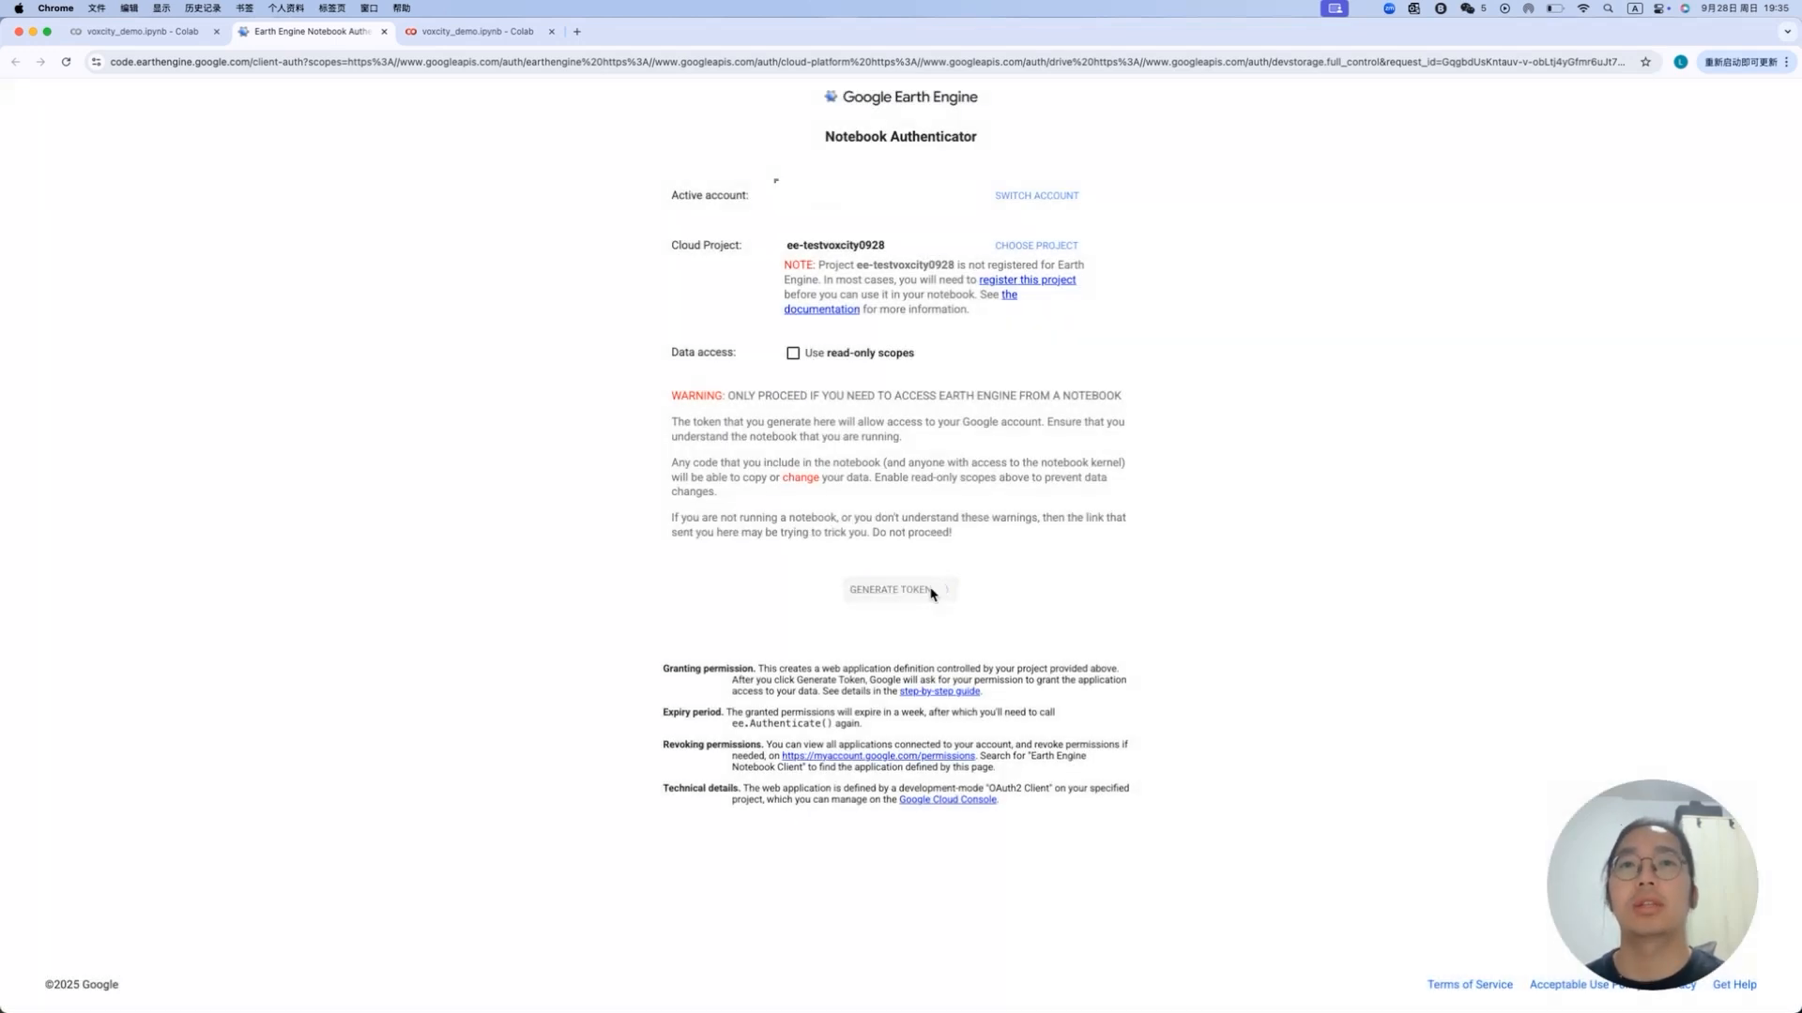
pyautogui.click(899, 589)
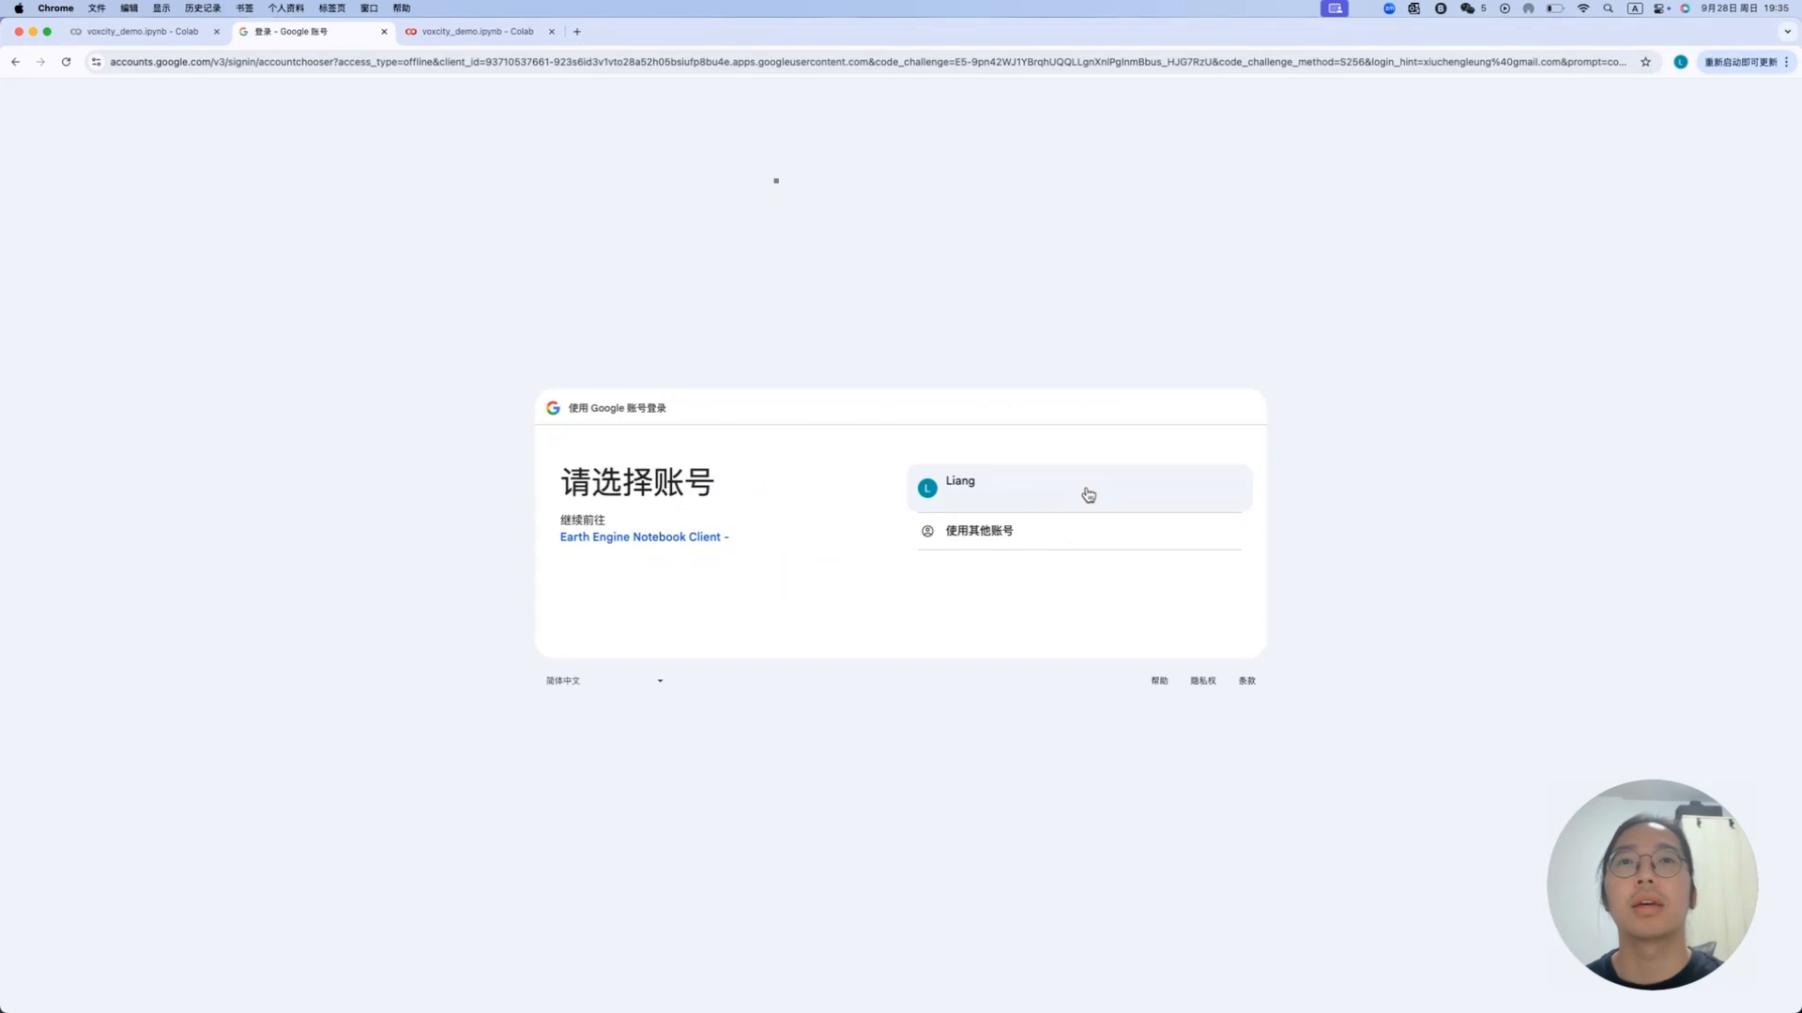
pyautogui.click(1081, 488)
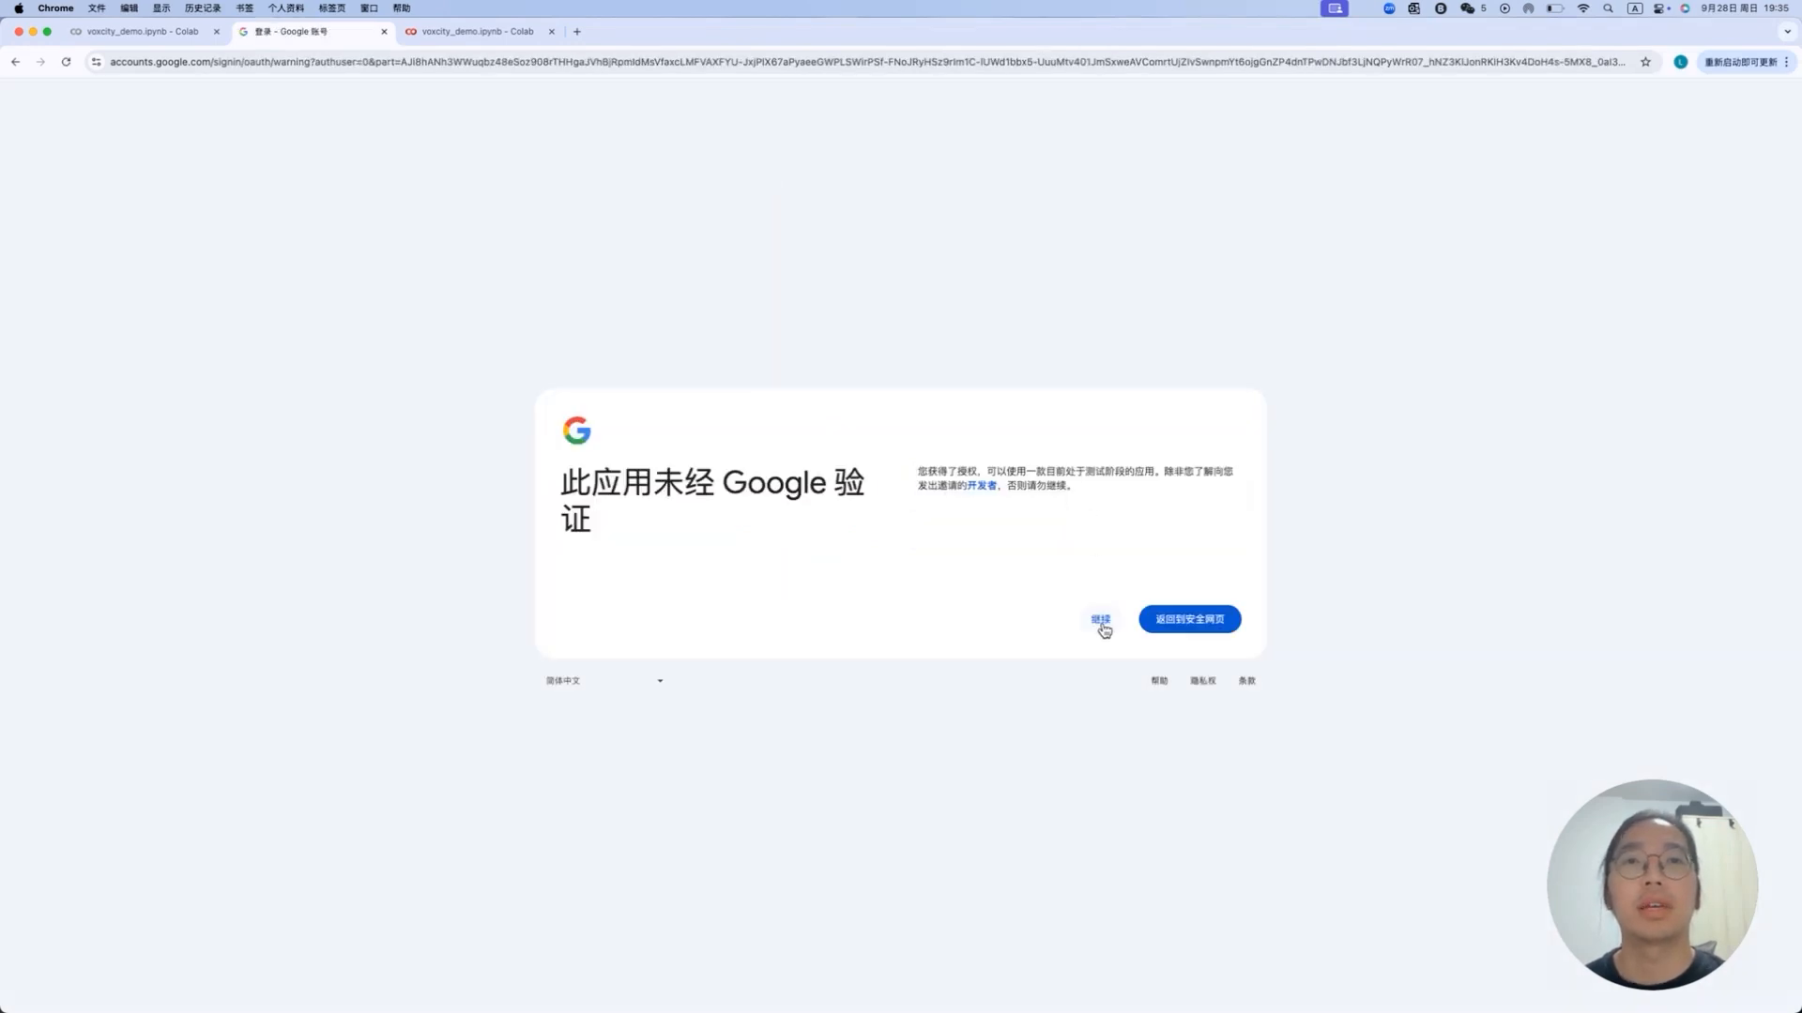
pyautogui.click(1097, 621)
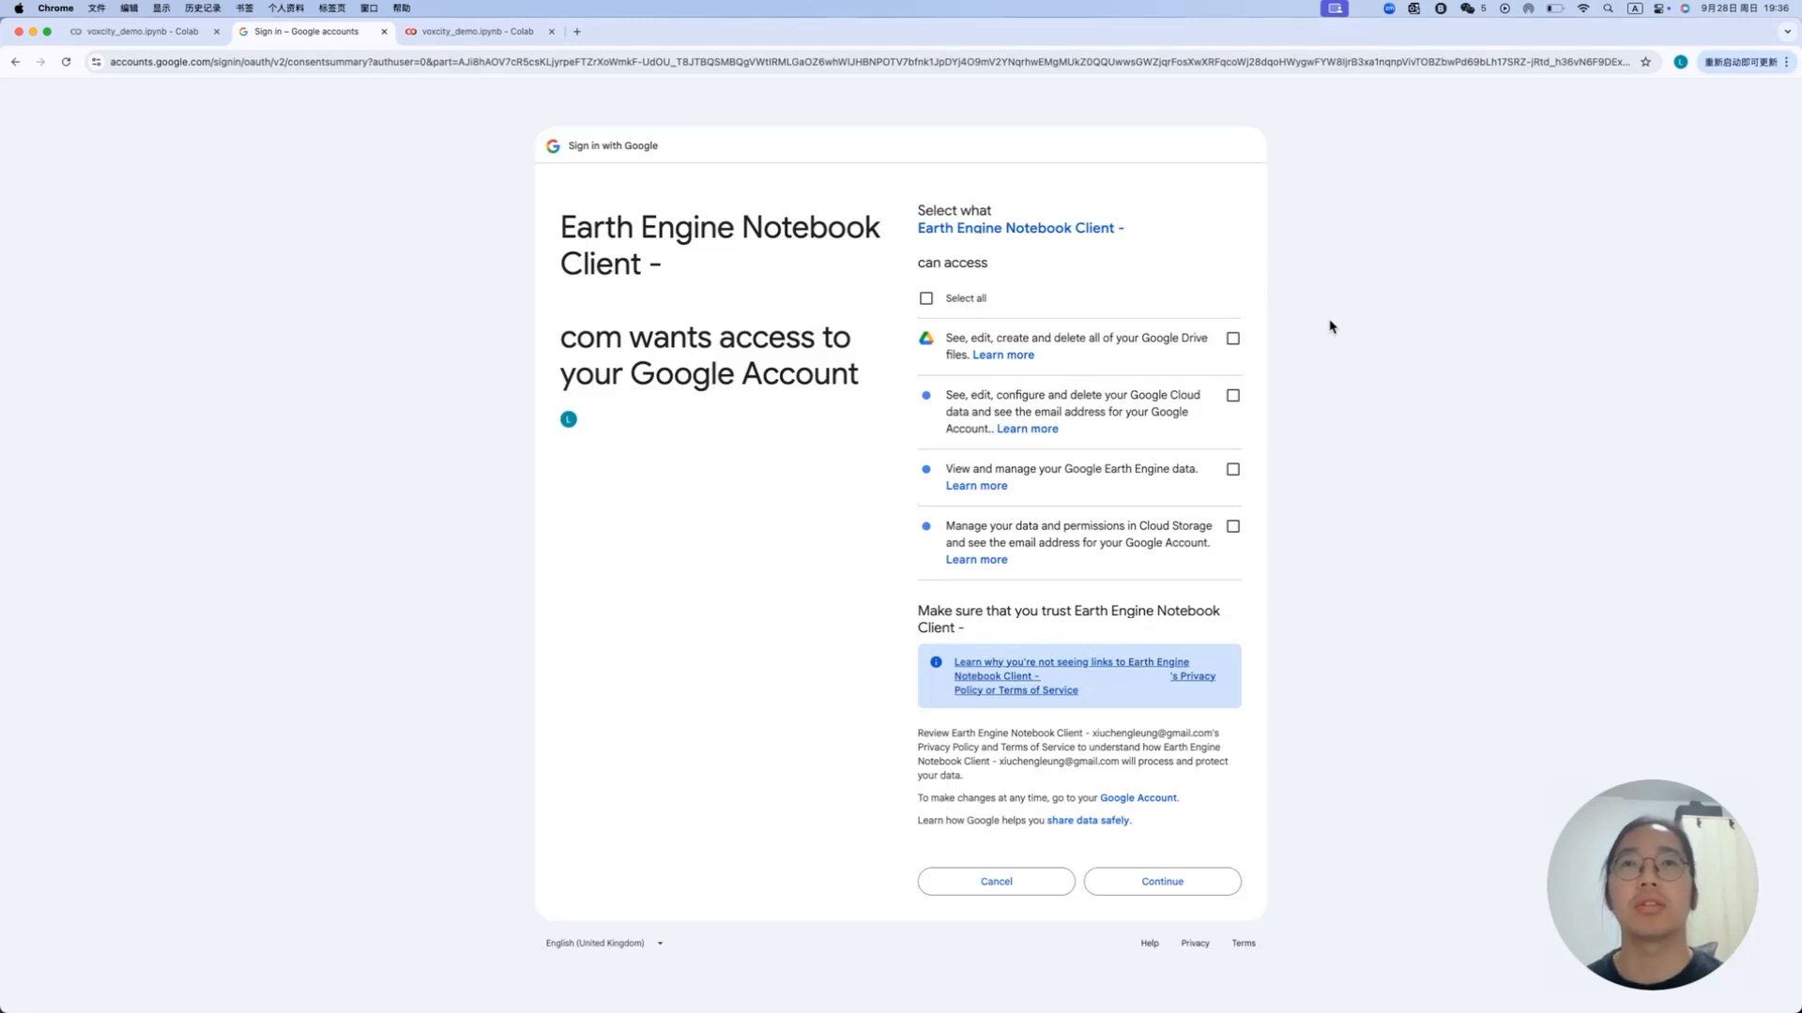
pyautogui.click(925, 299)
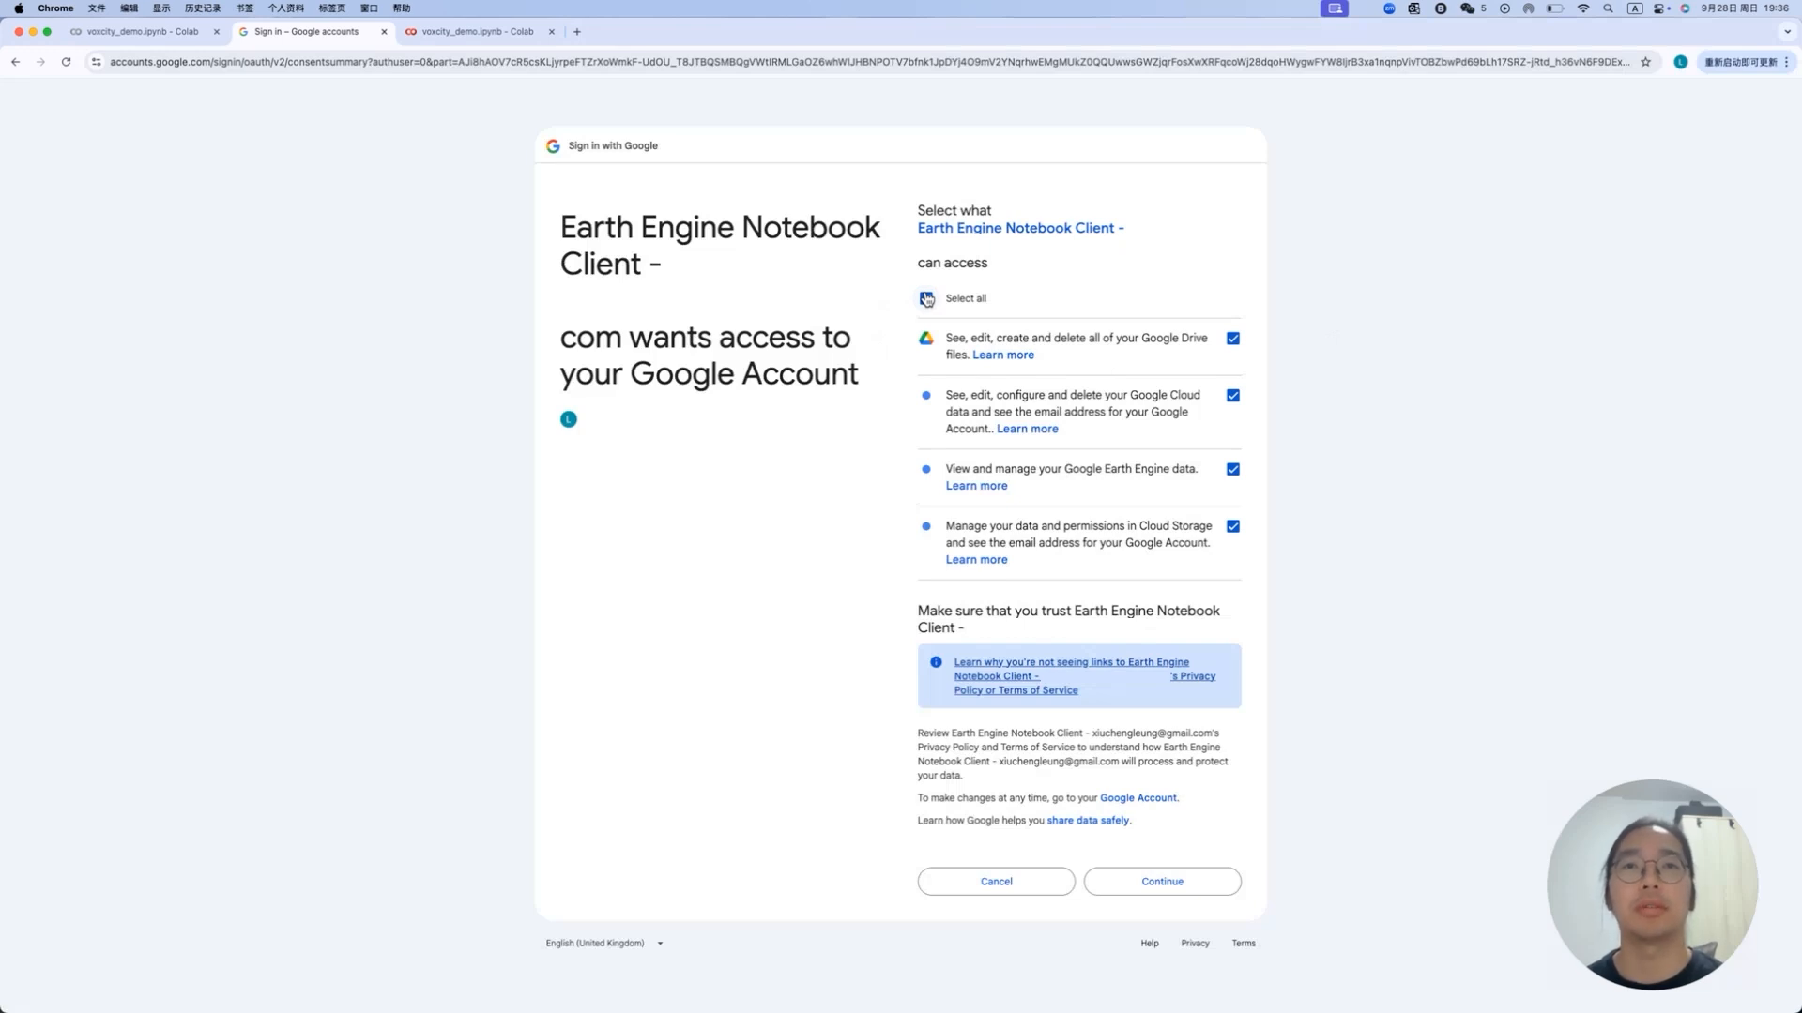
pyautogui.click(1159, 882)
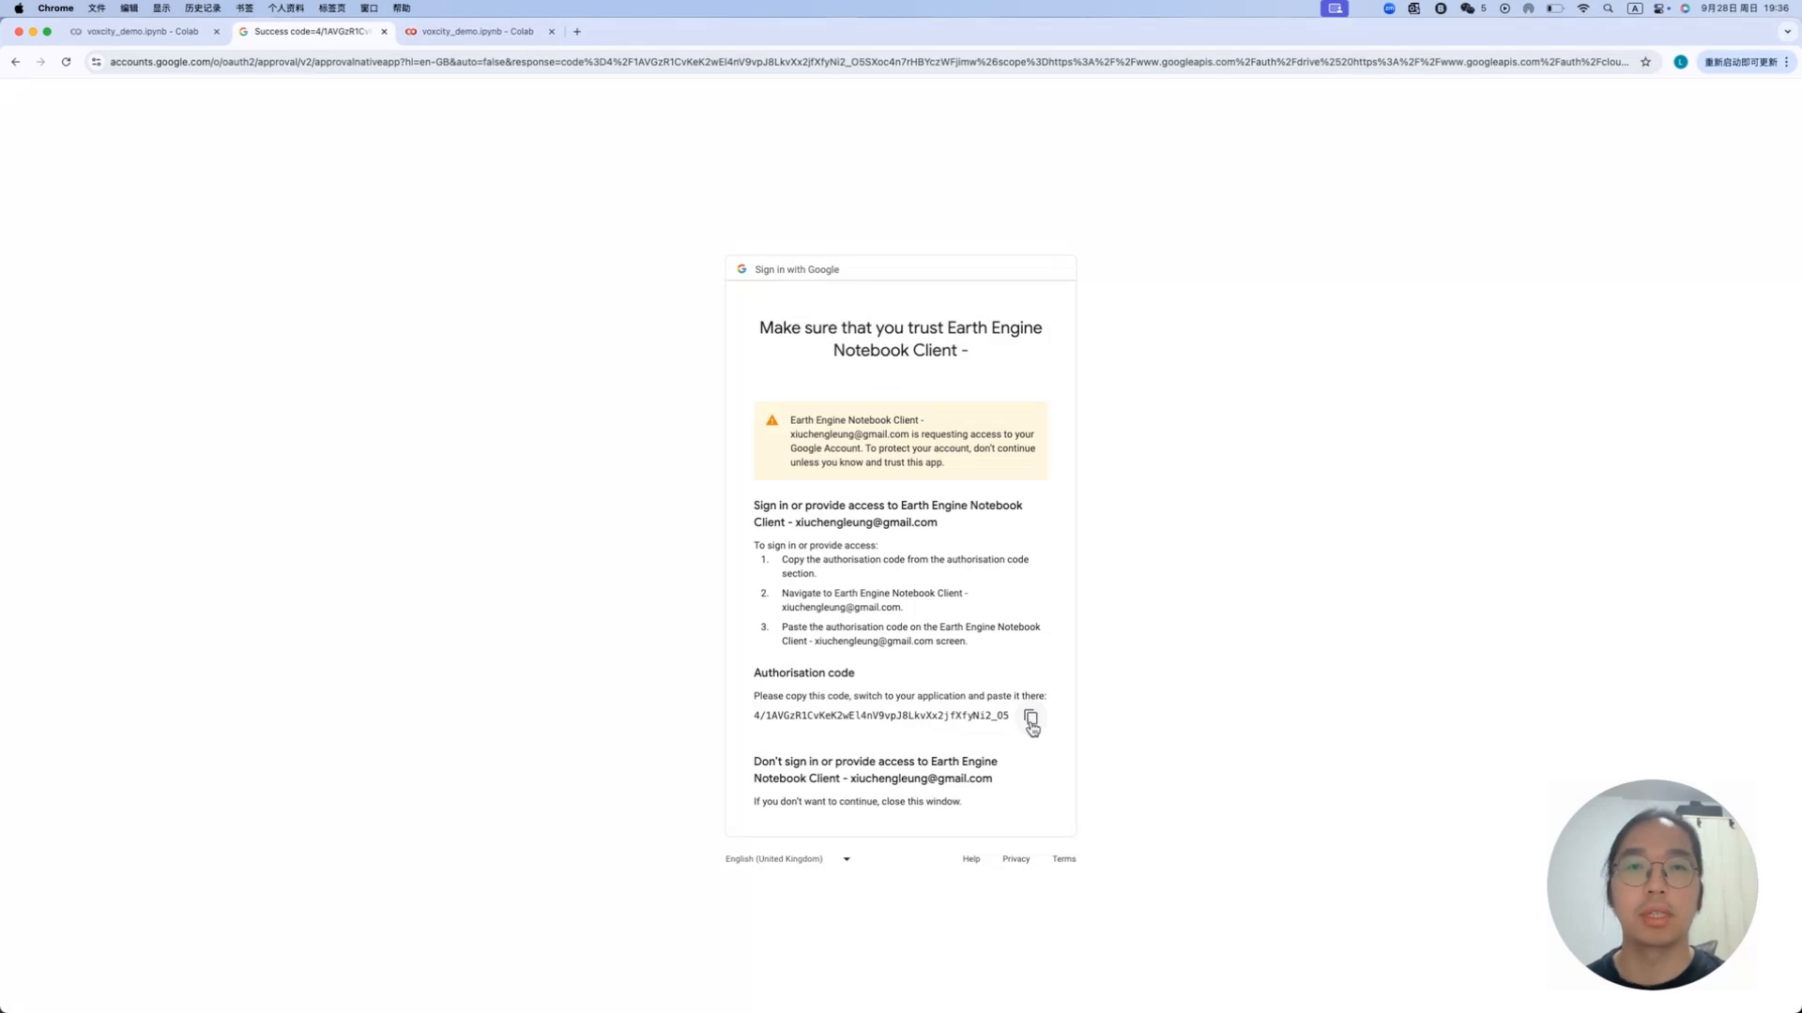
# Copy the authorisation code and submit it in the Colab verification box so the token is saved
pyautogui.click(1030, 715)
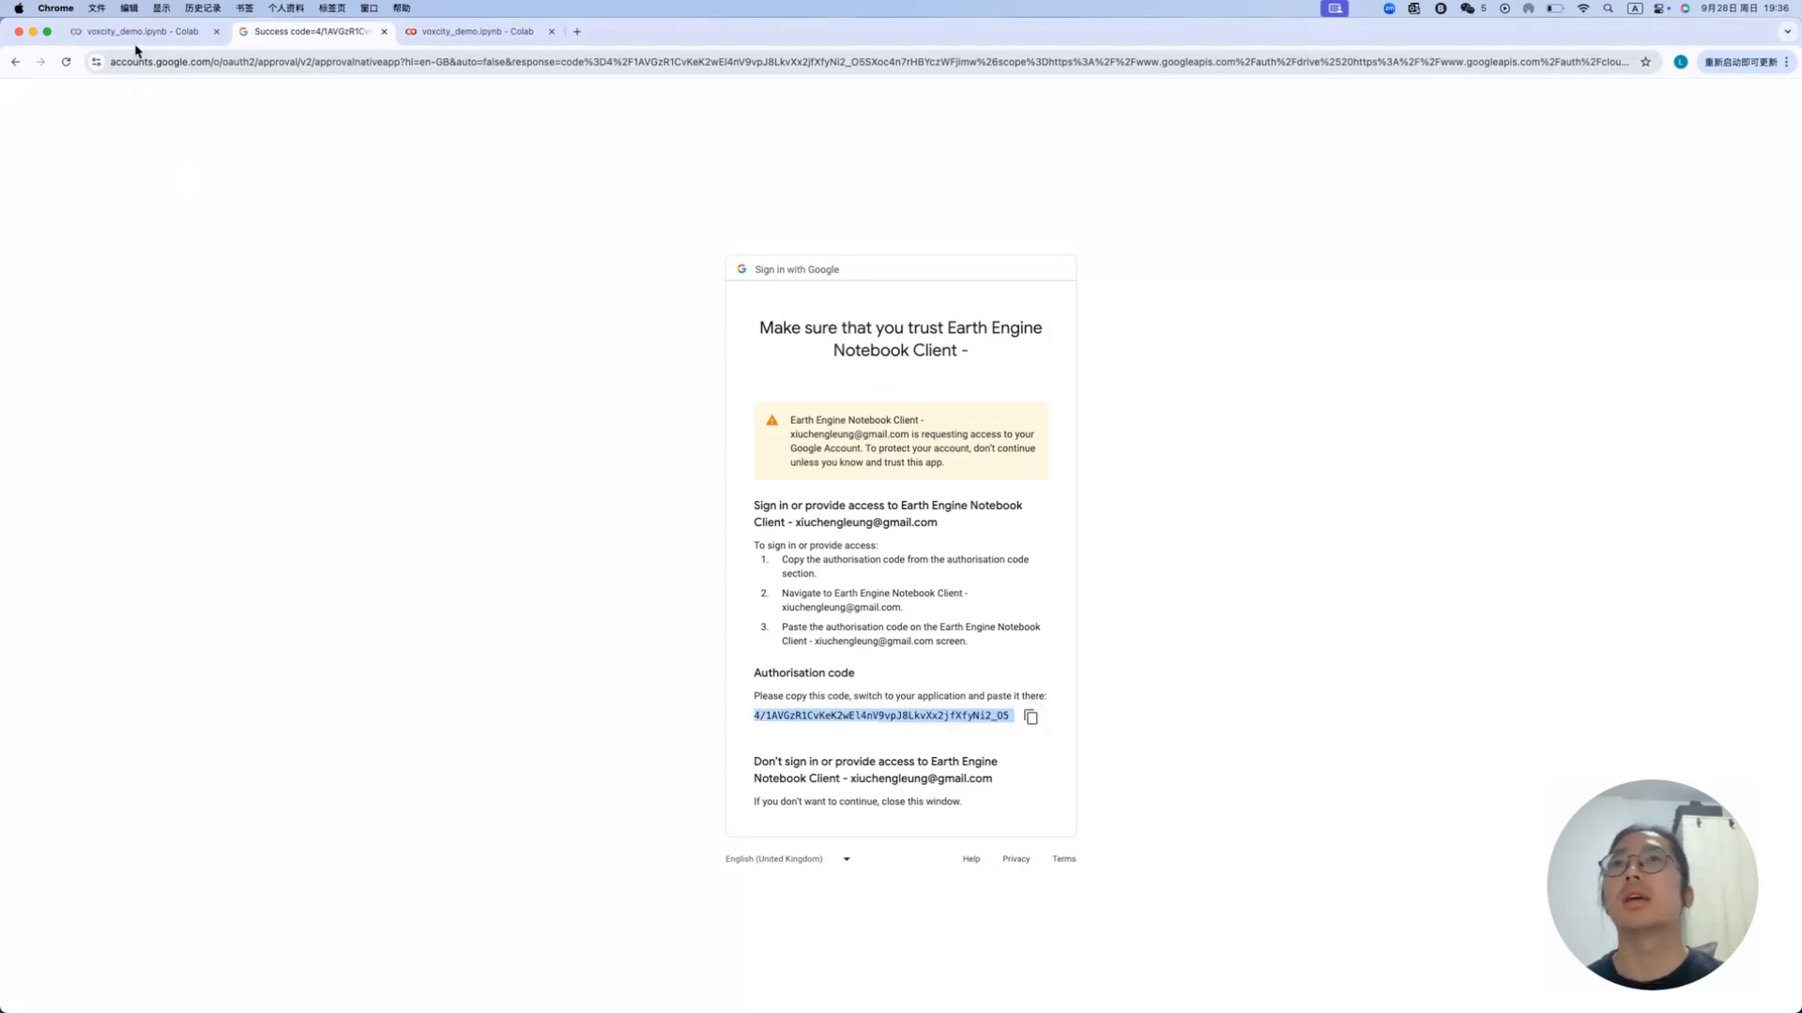
pyautogui.click(137, 32)
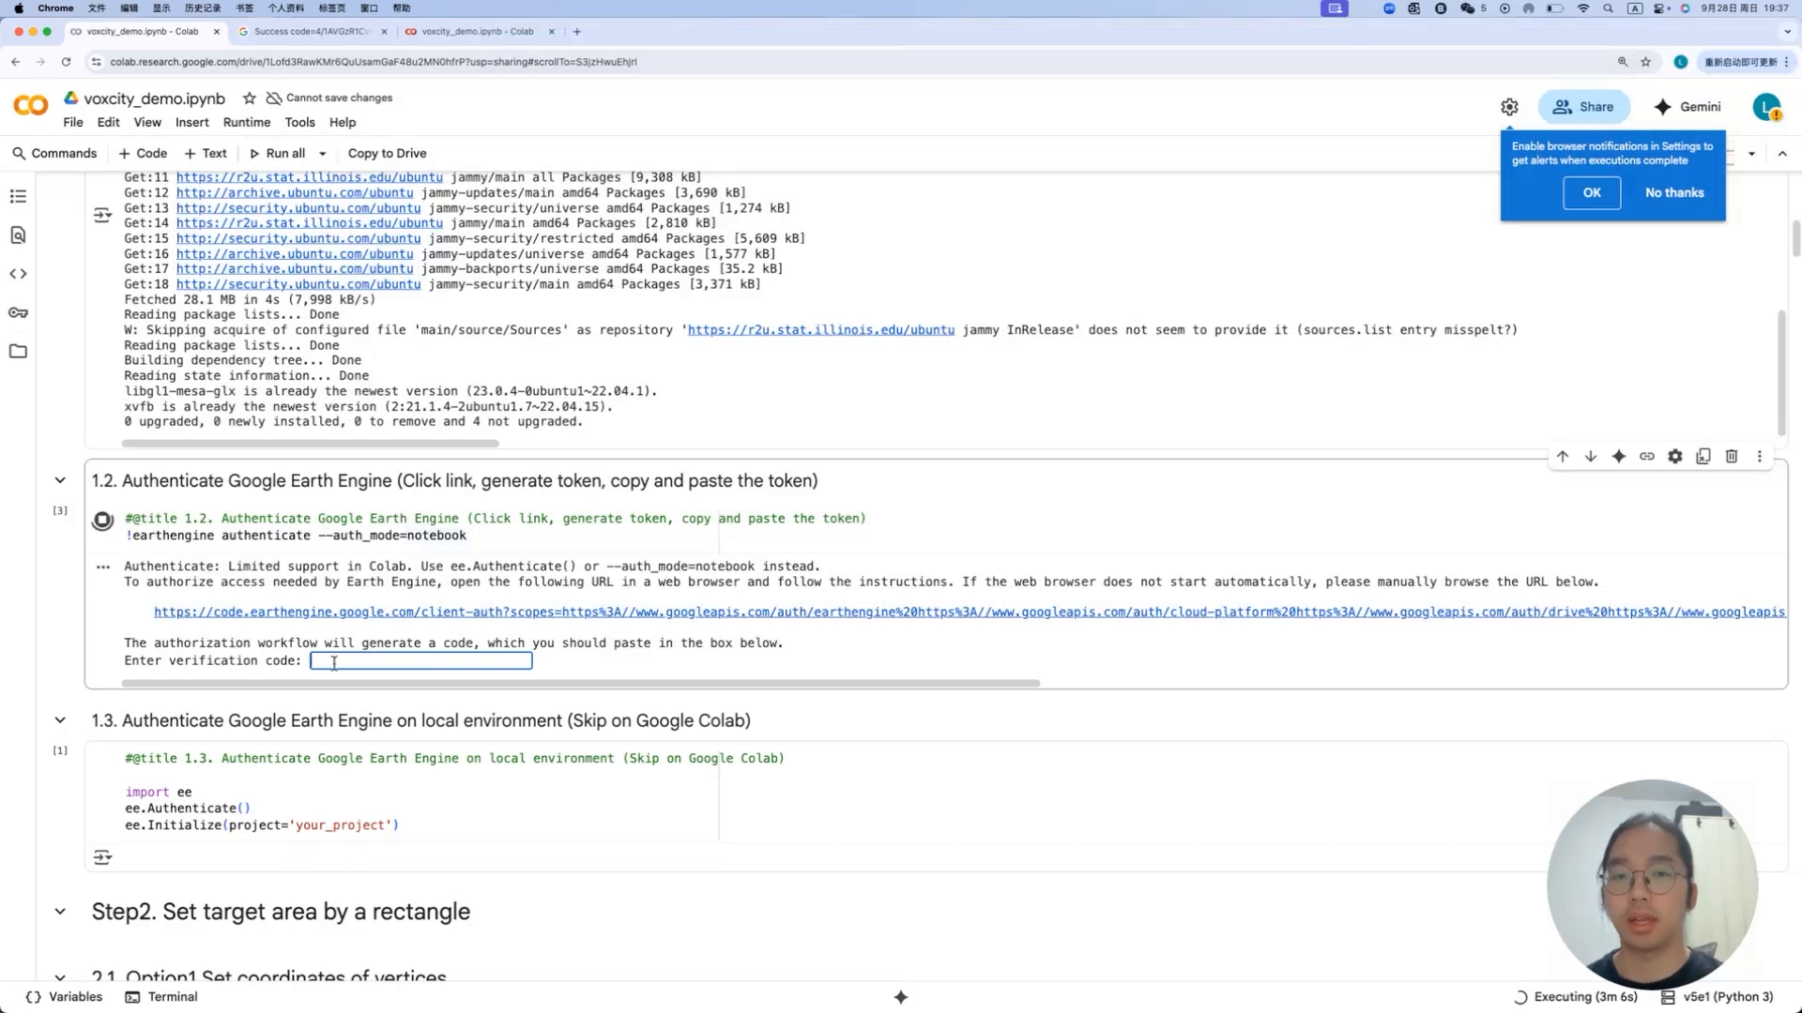
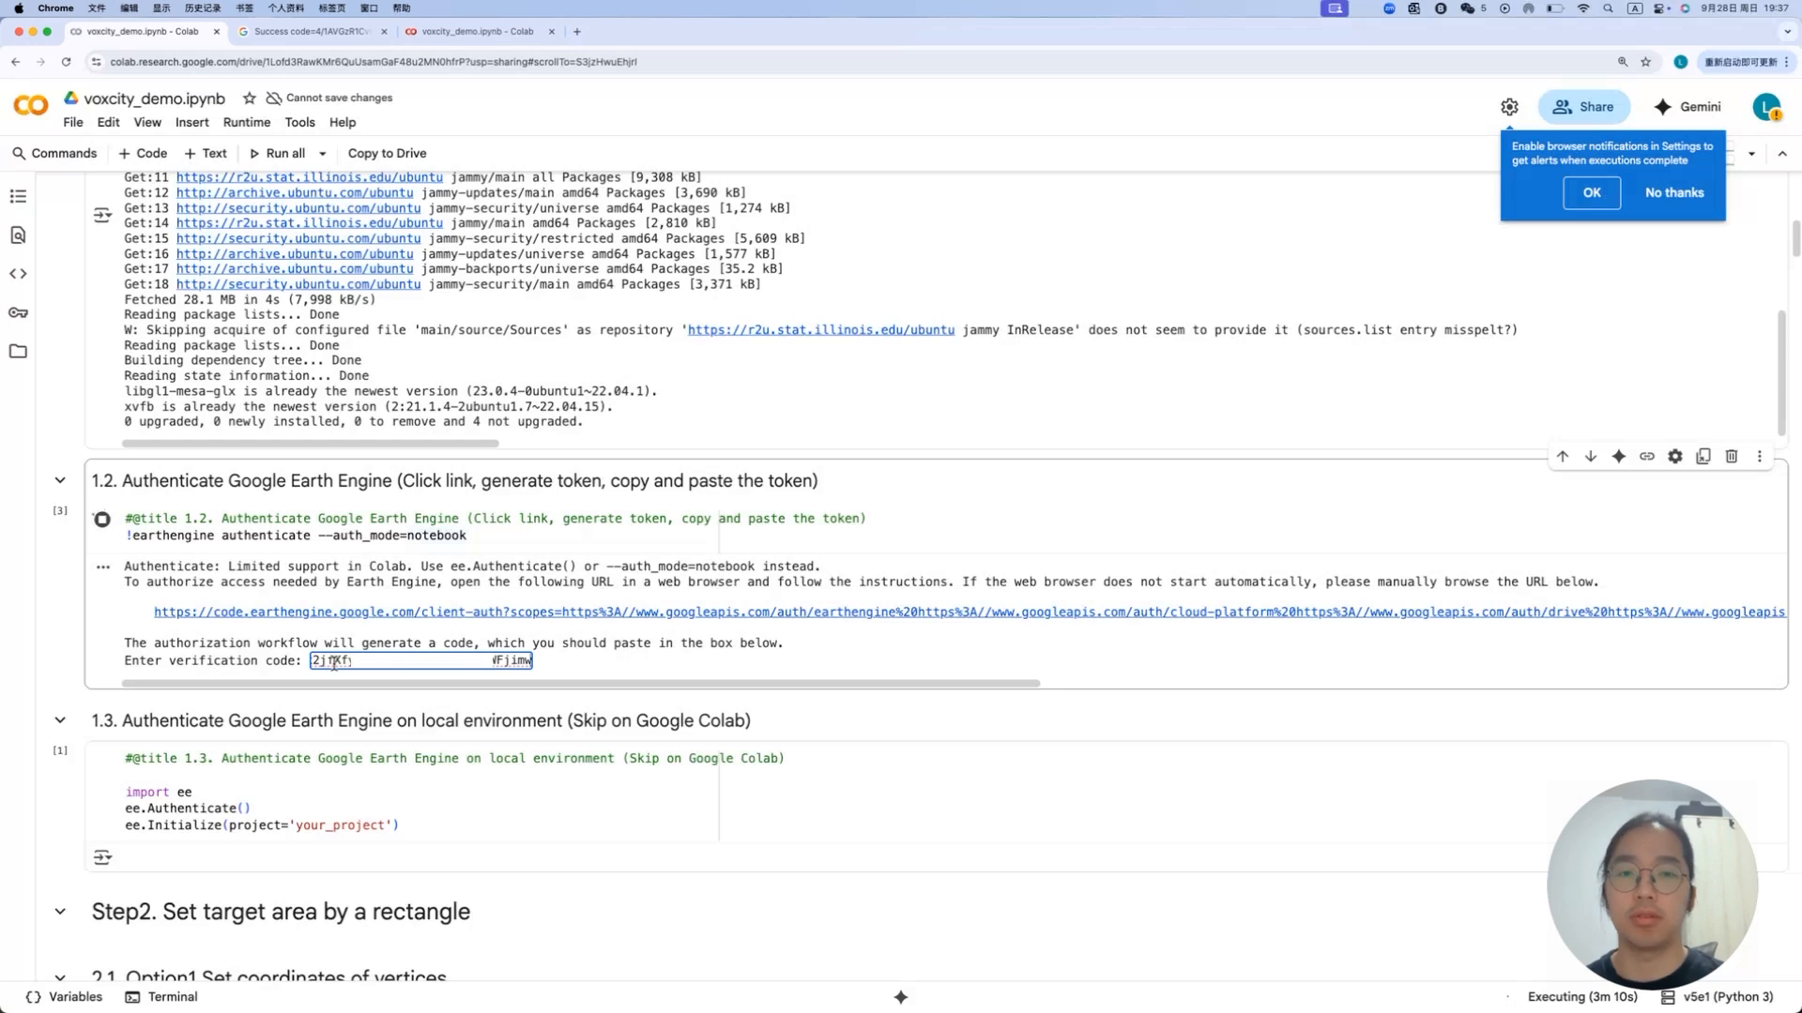
pyautogui.press('enter')
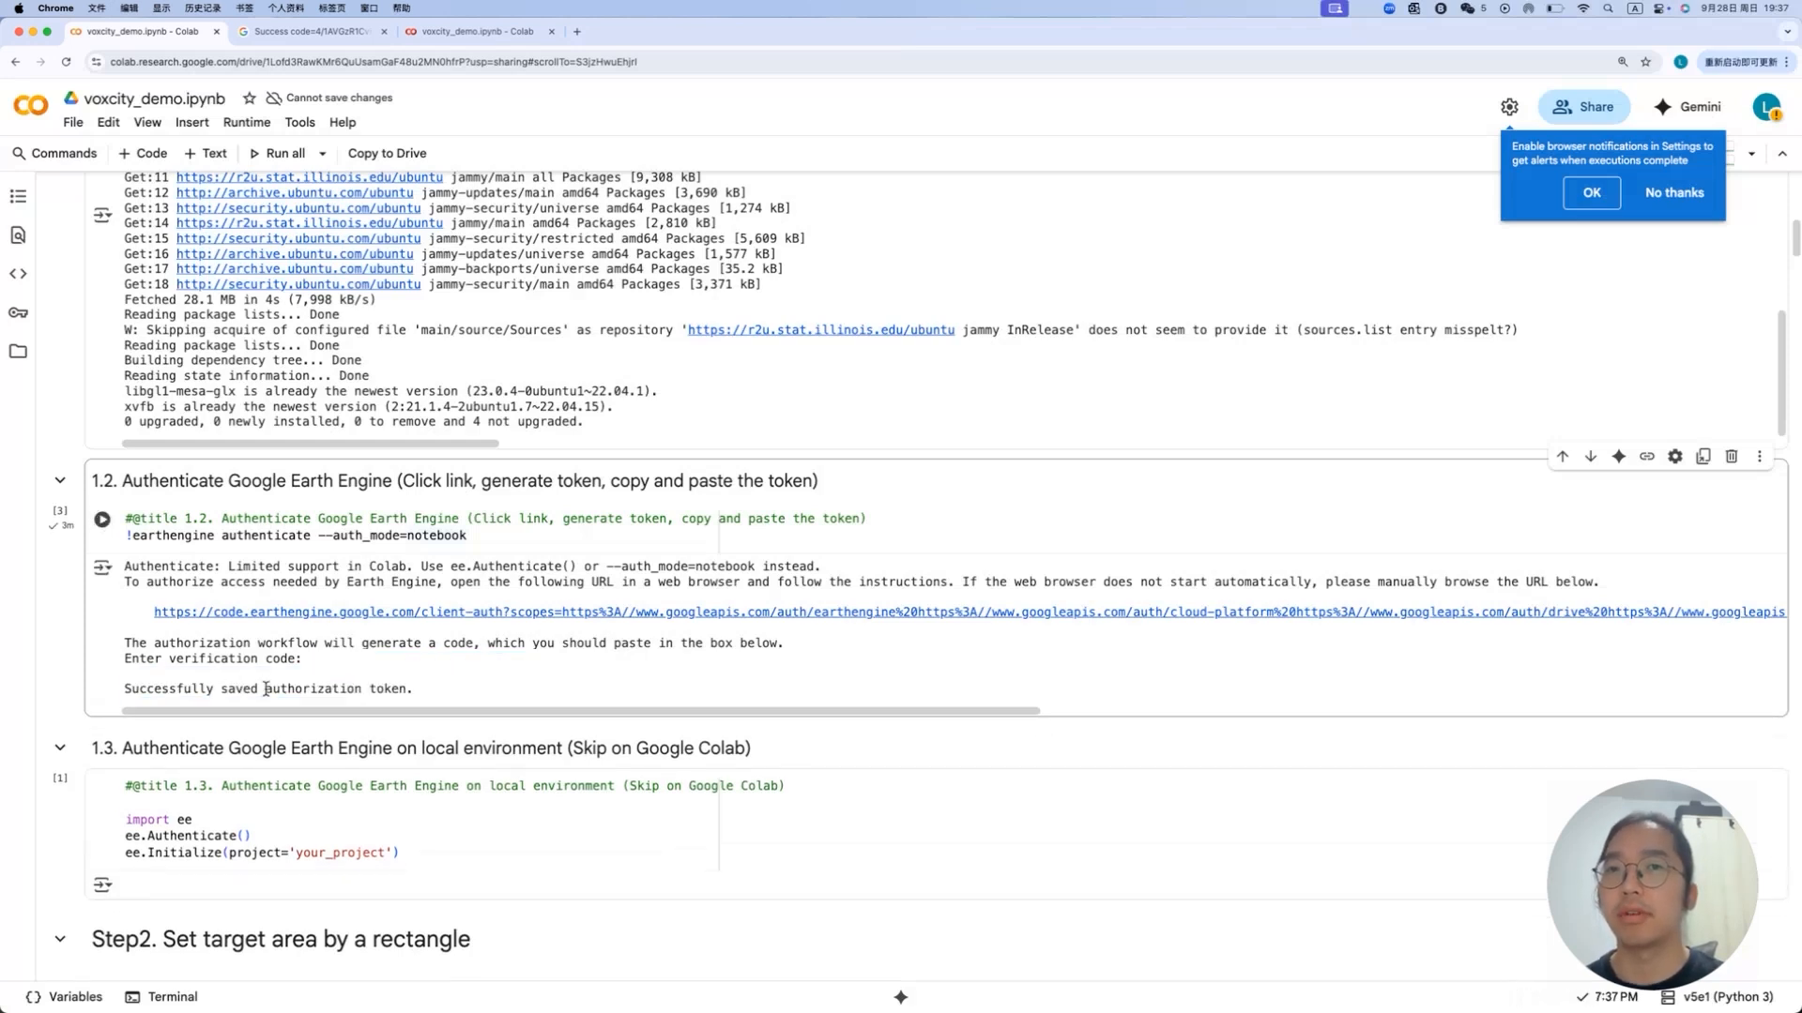
pyautogui.moveTo(471, 677)
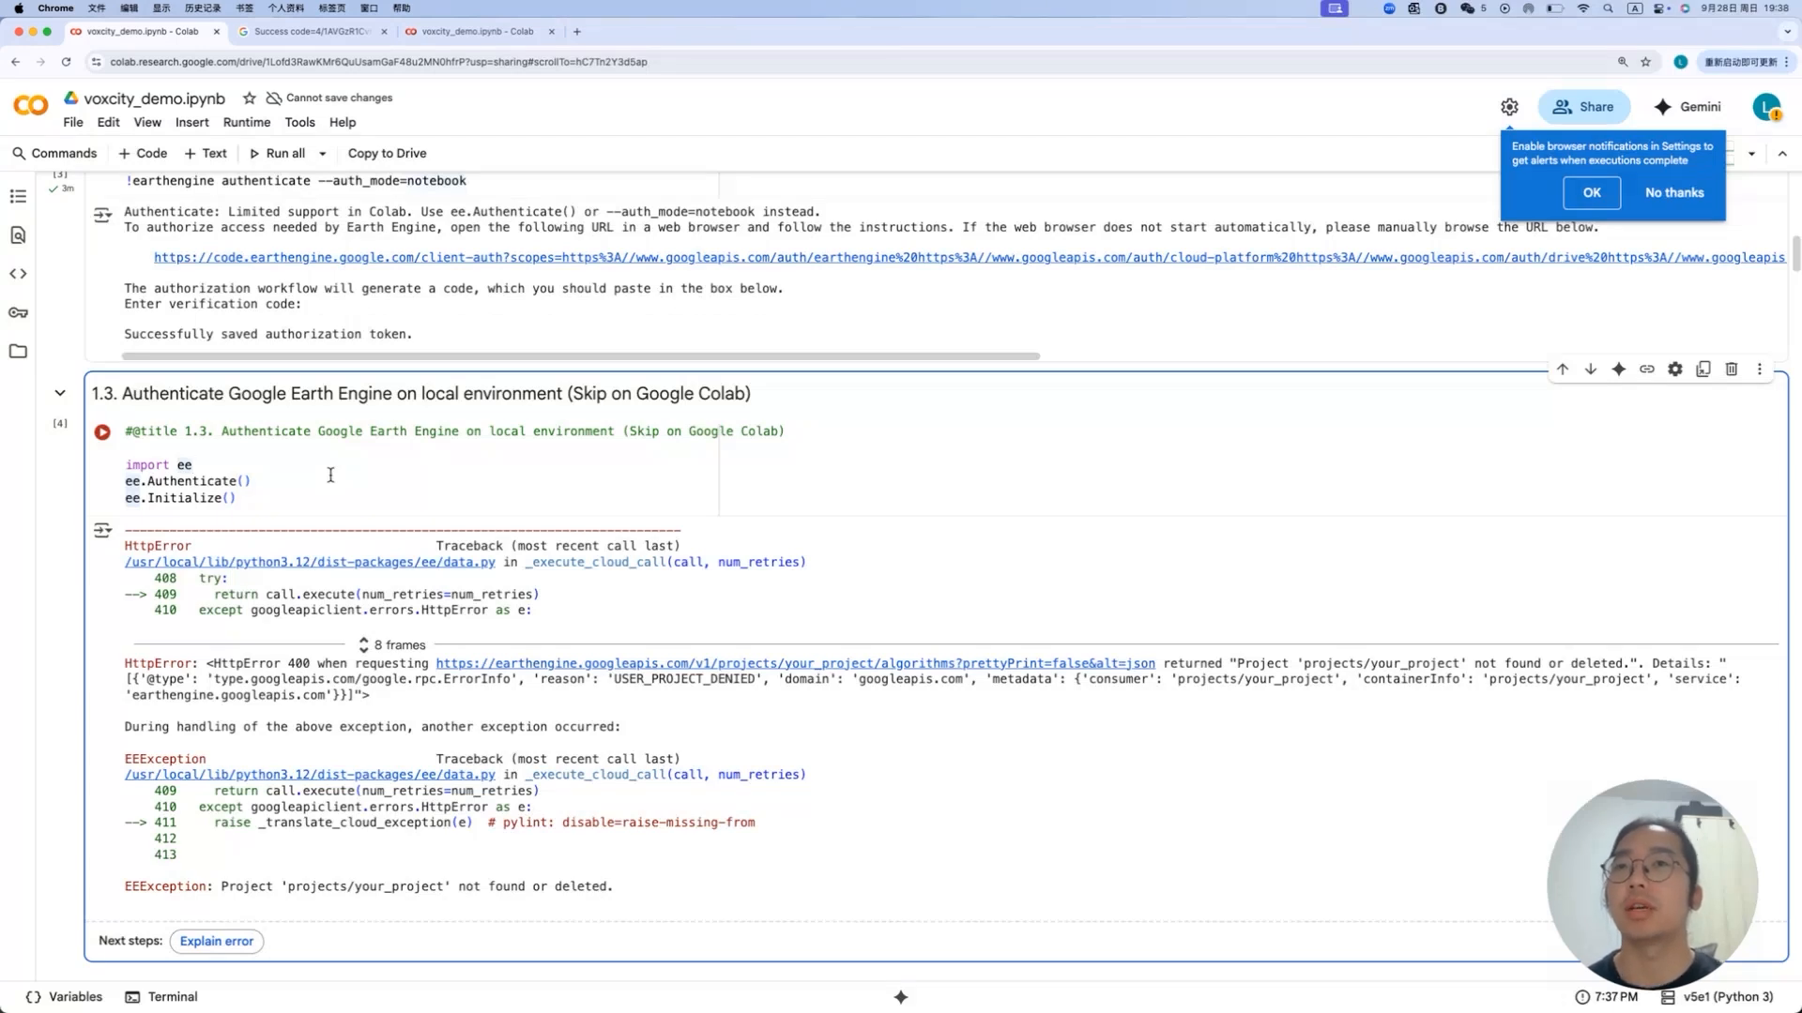
# Rerun cell 1.3, which reports project ee-testvoxcity0928 is not registered for Earth Engine
pyautogui.click(101, 432)
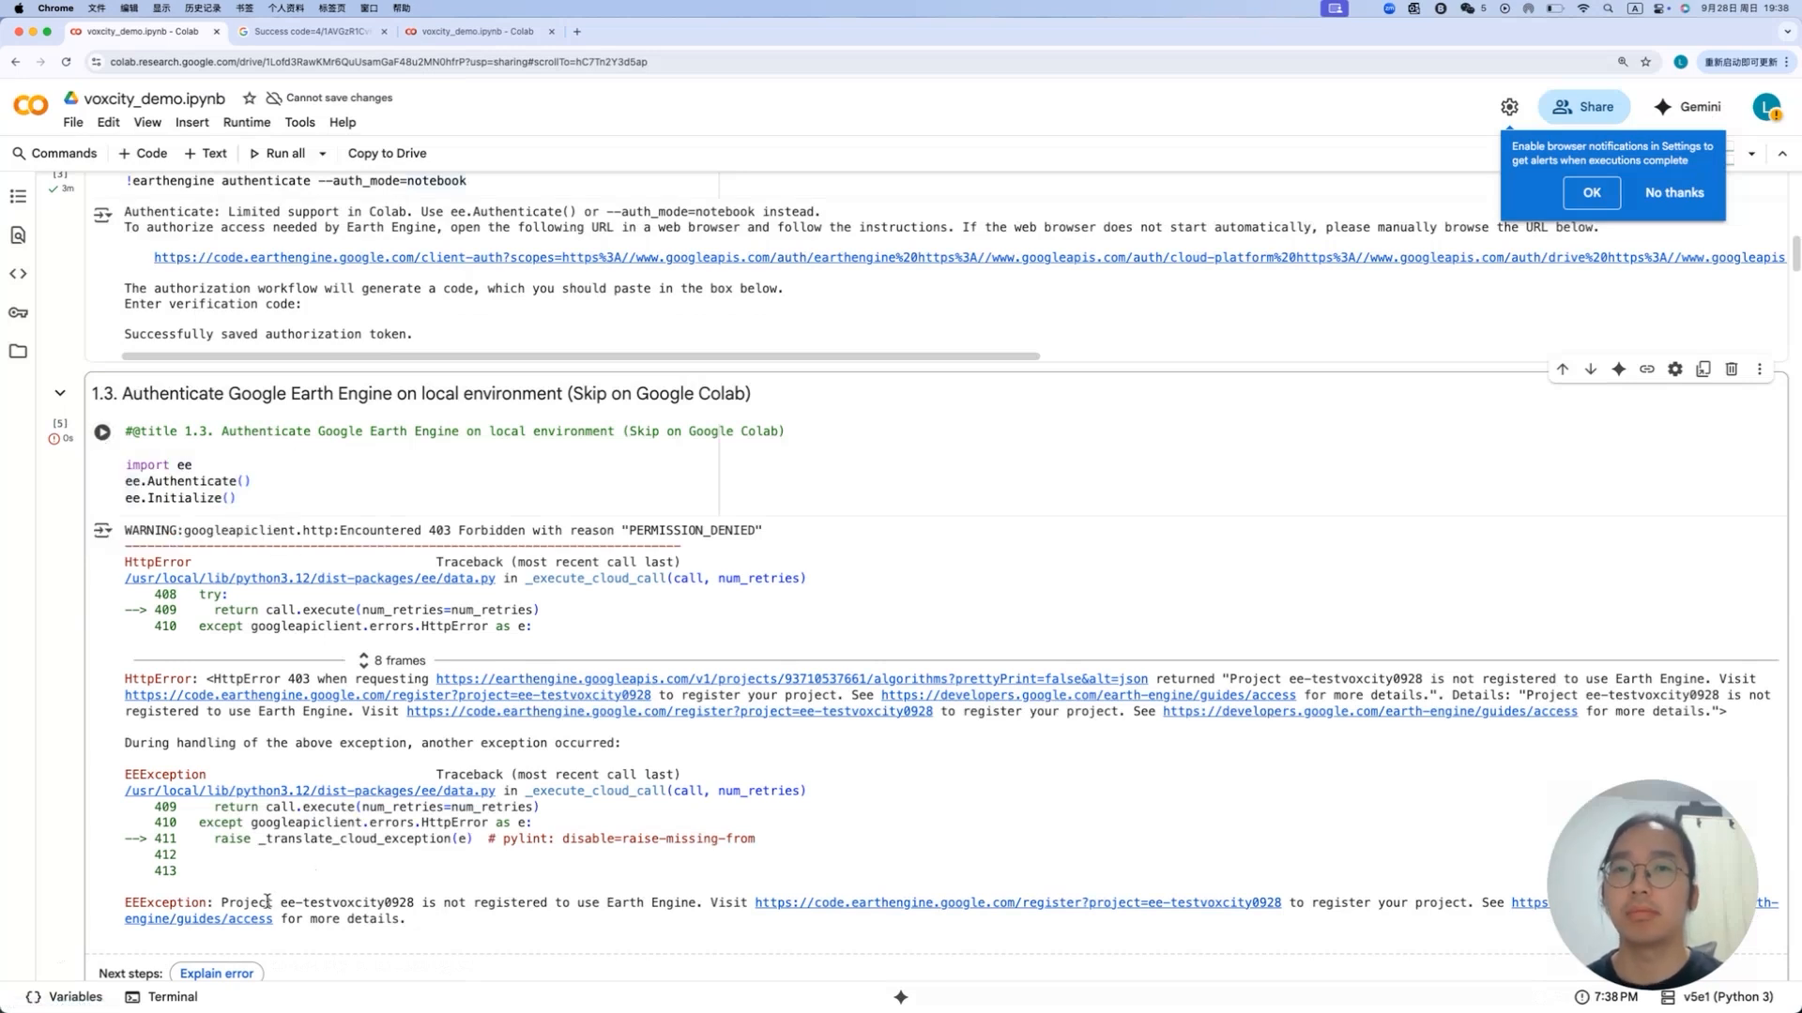
pyautogui.scroll(-3)
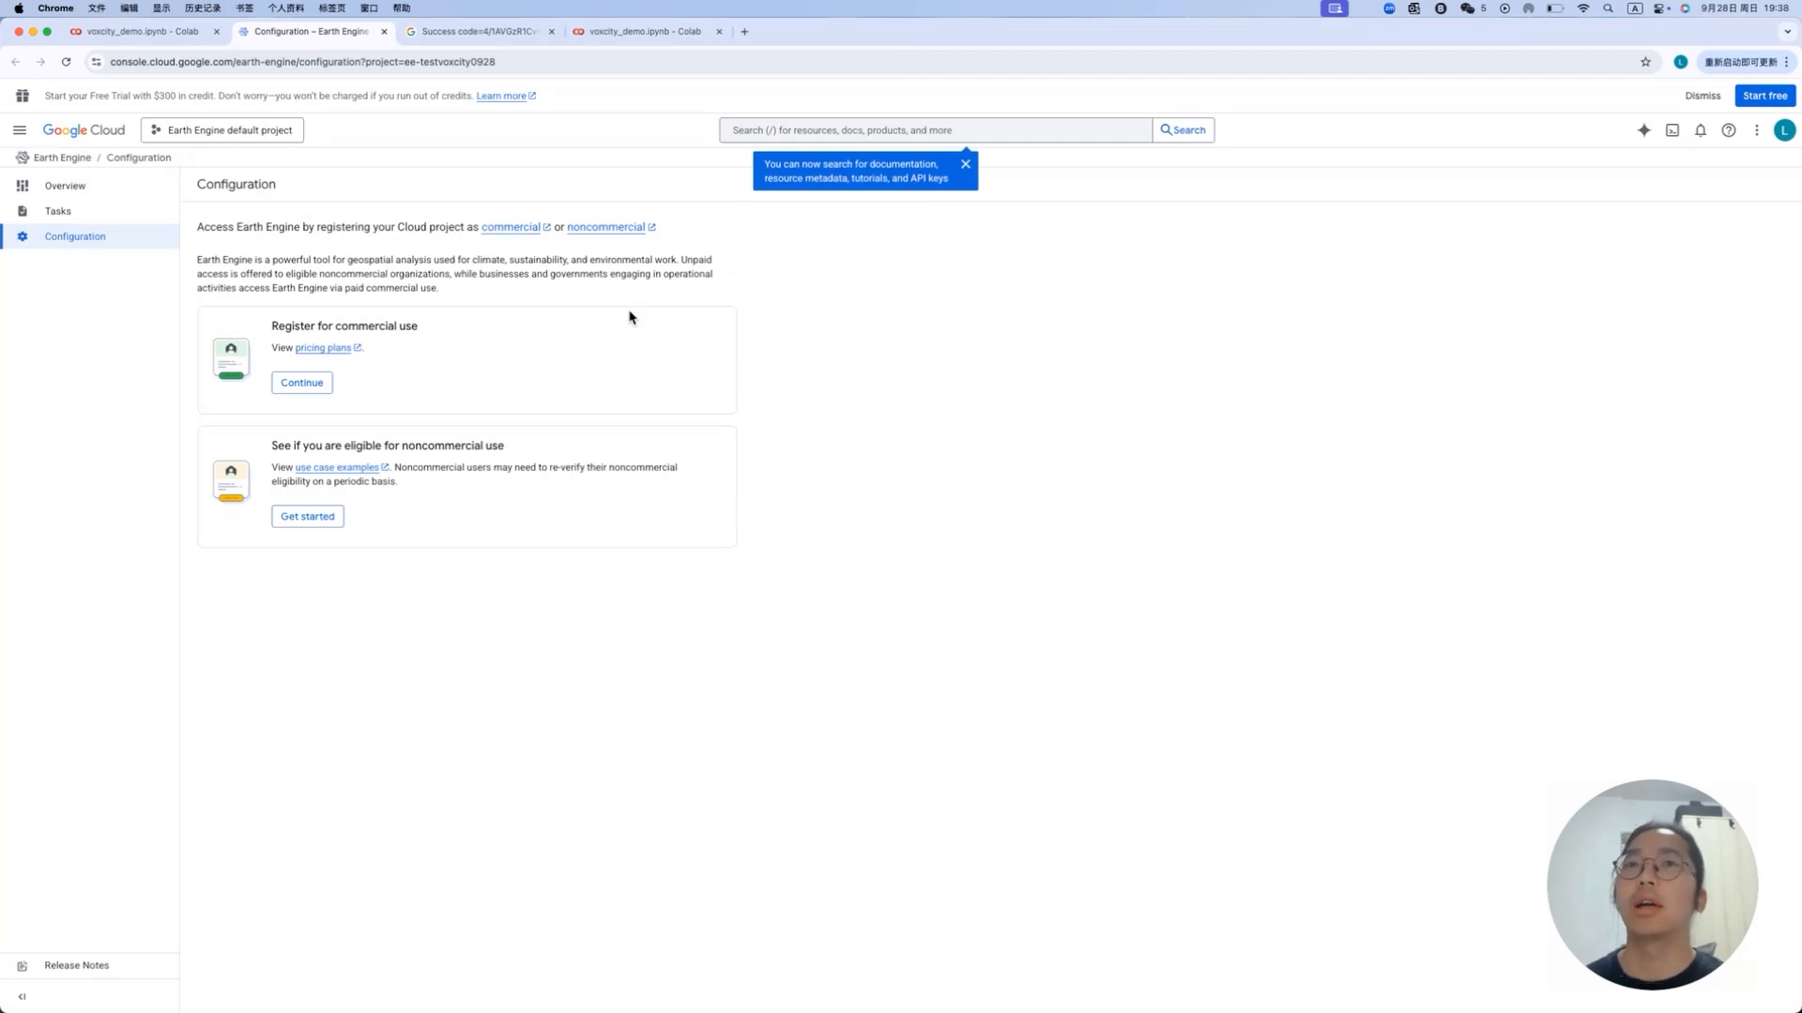
pyautogui.moveTo(599, 352)
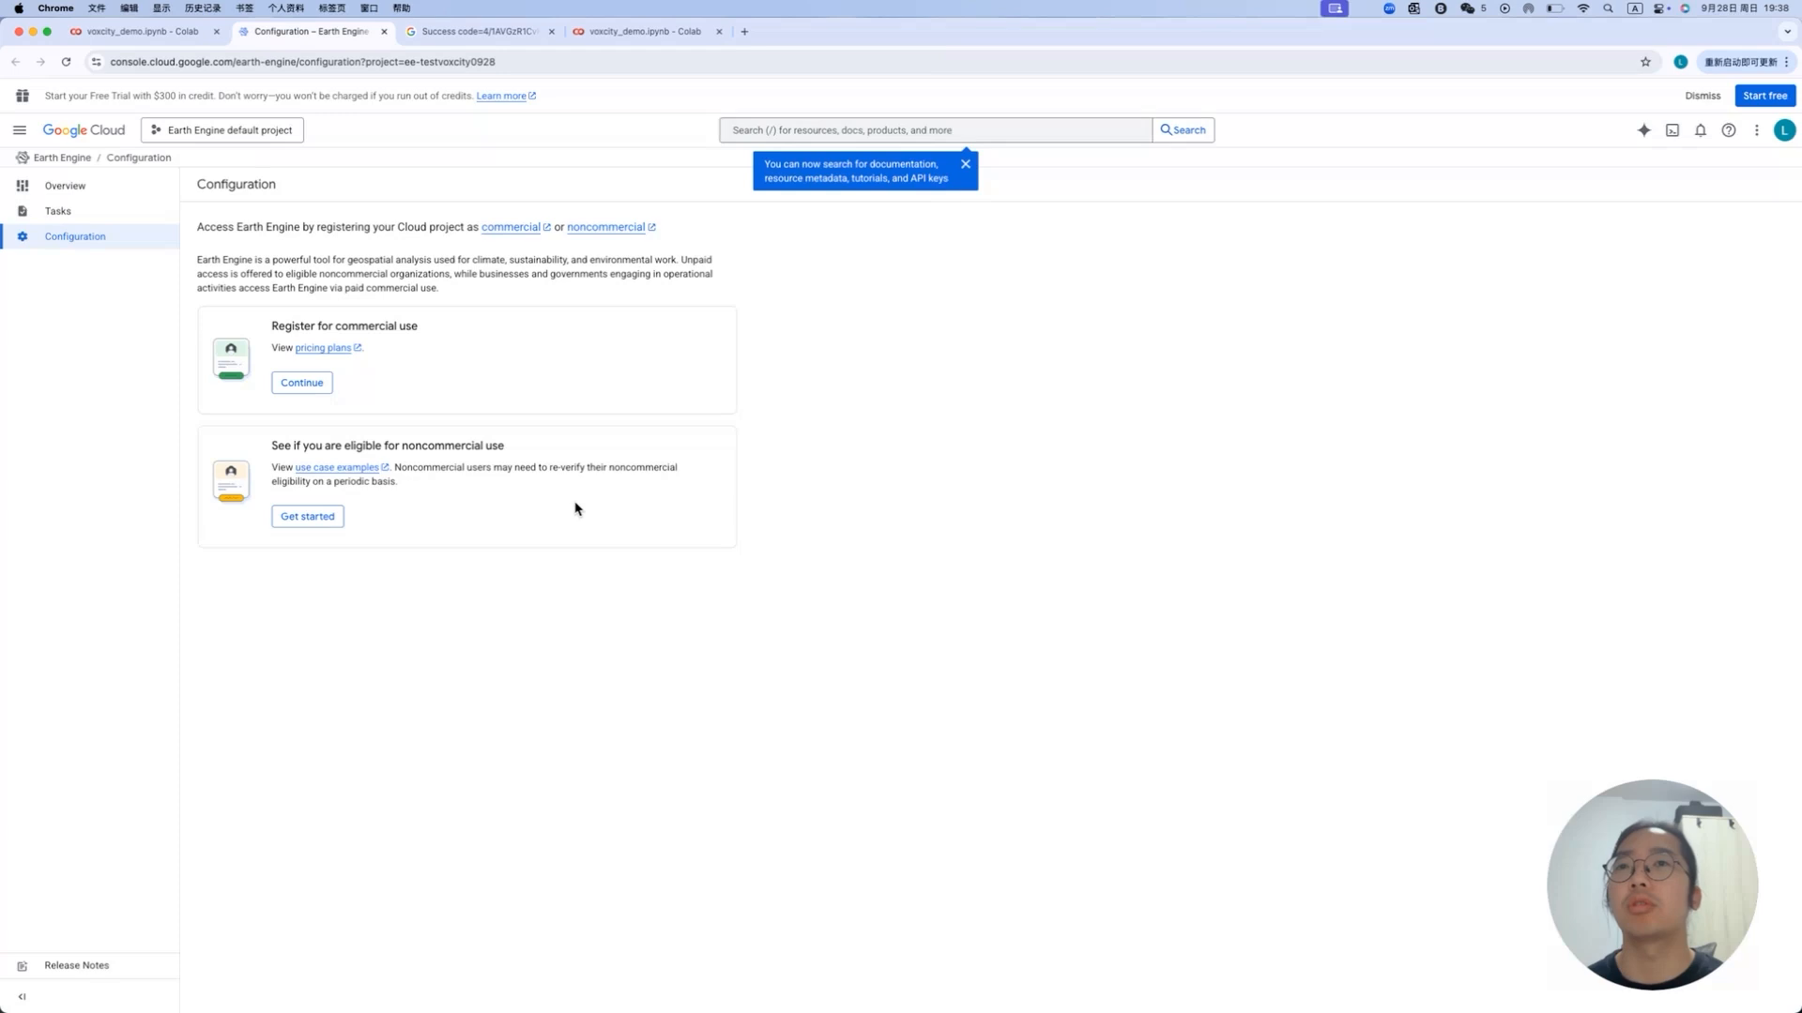
# Start the noncommercial eligibility check as a public or private academic institution
pyautogui.click(306, 516)
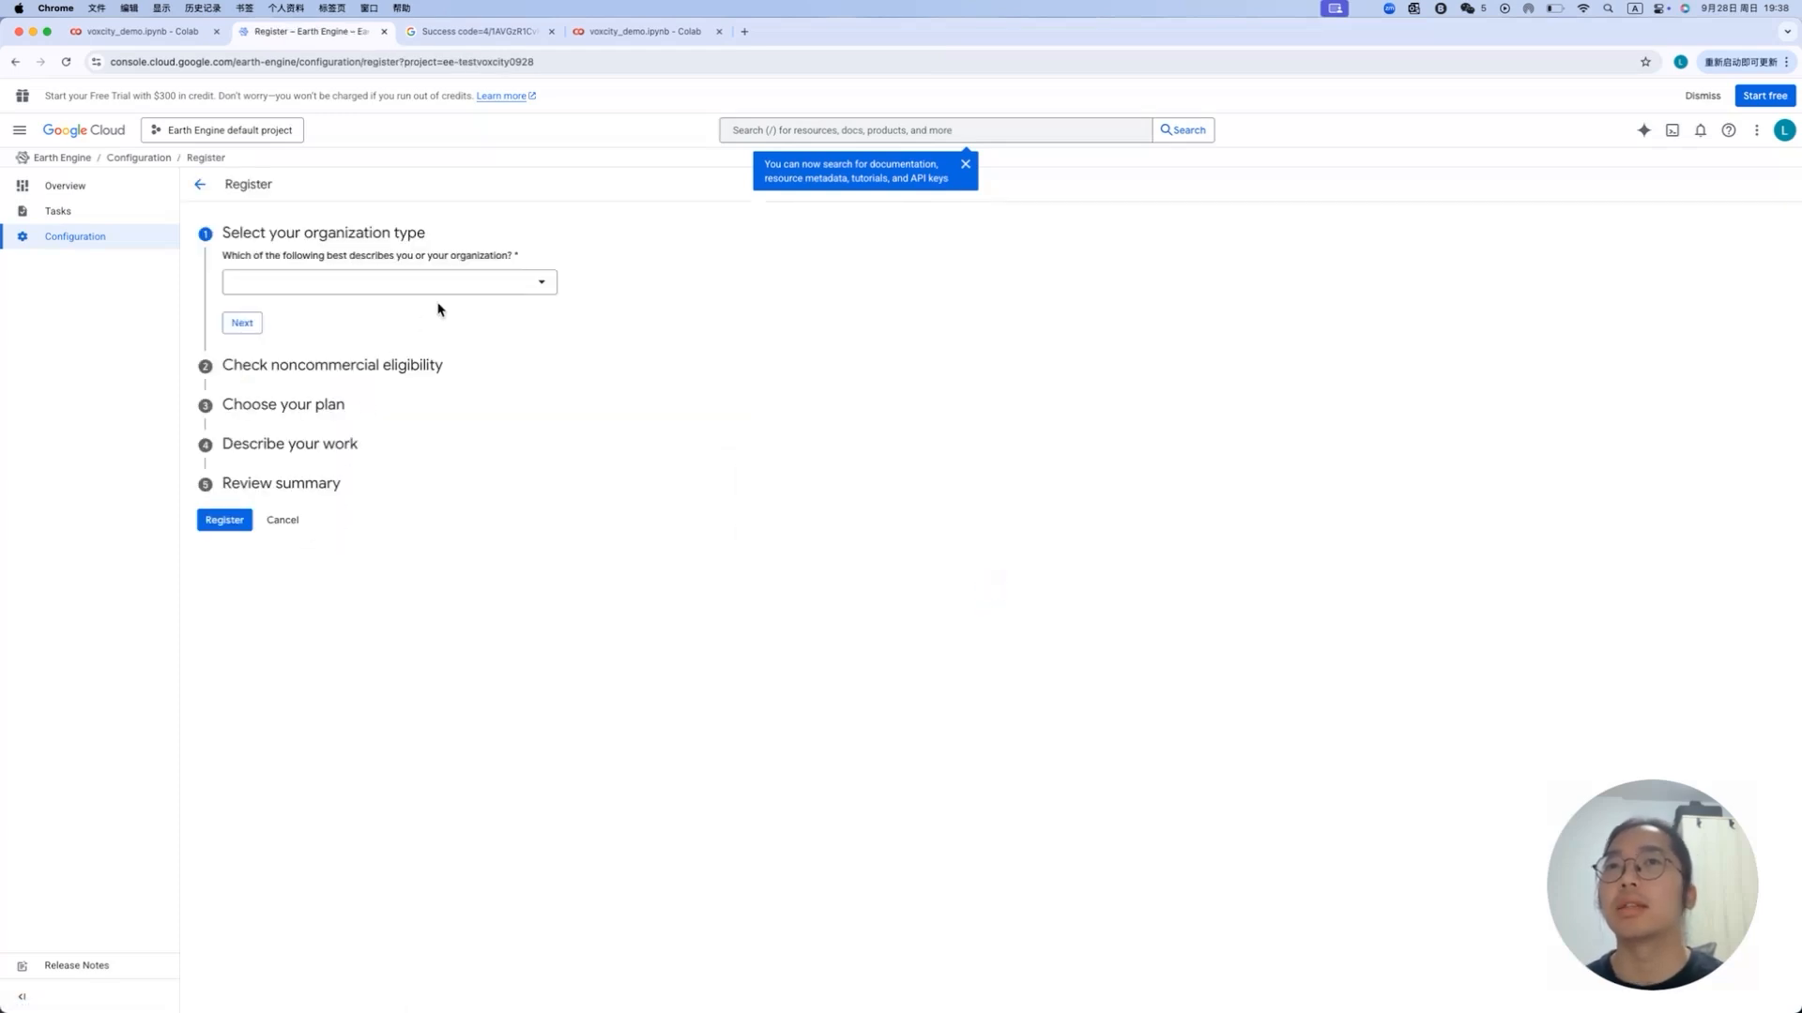
pyautogui.click(388, 282)
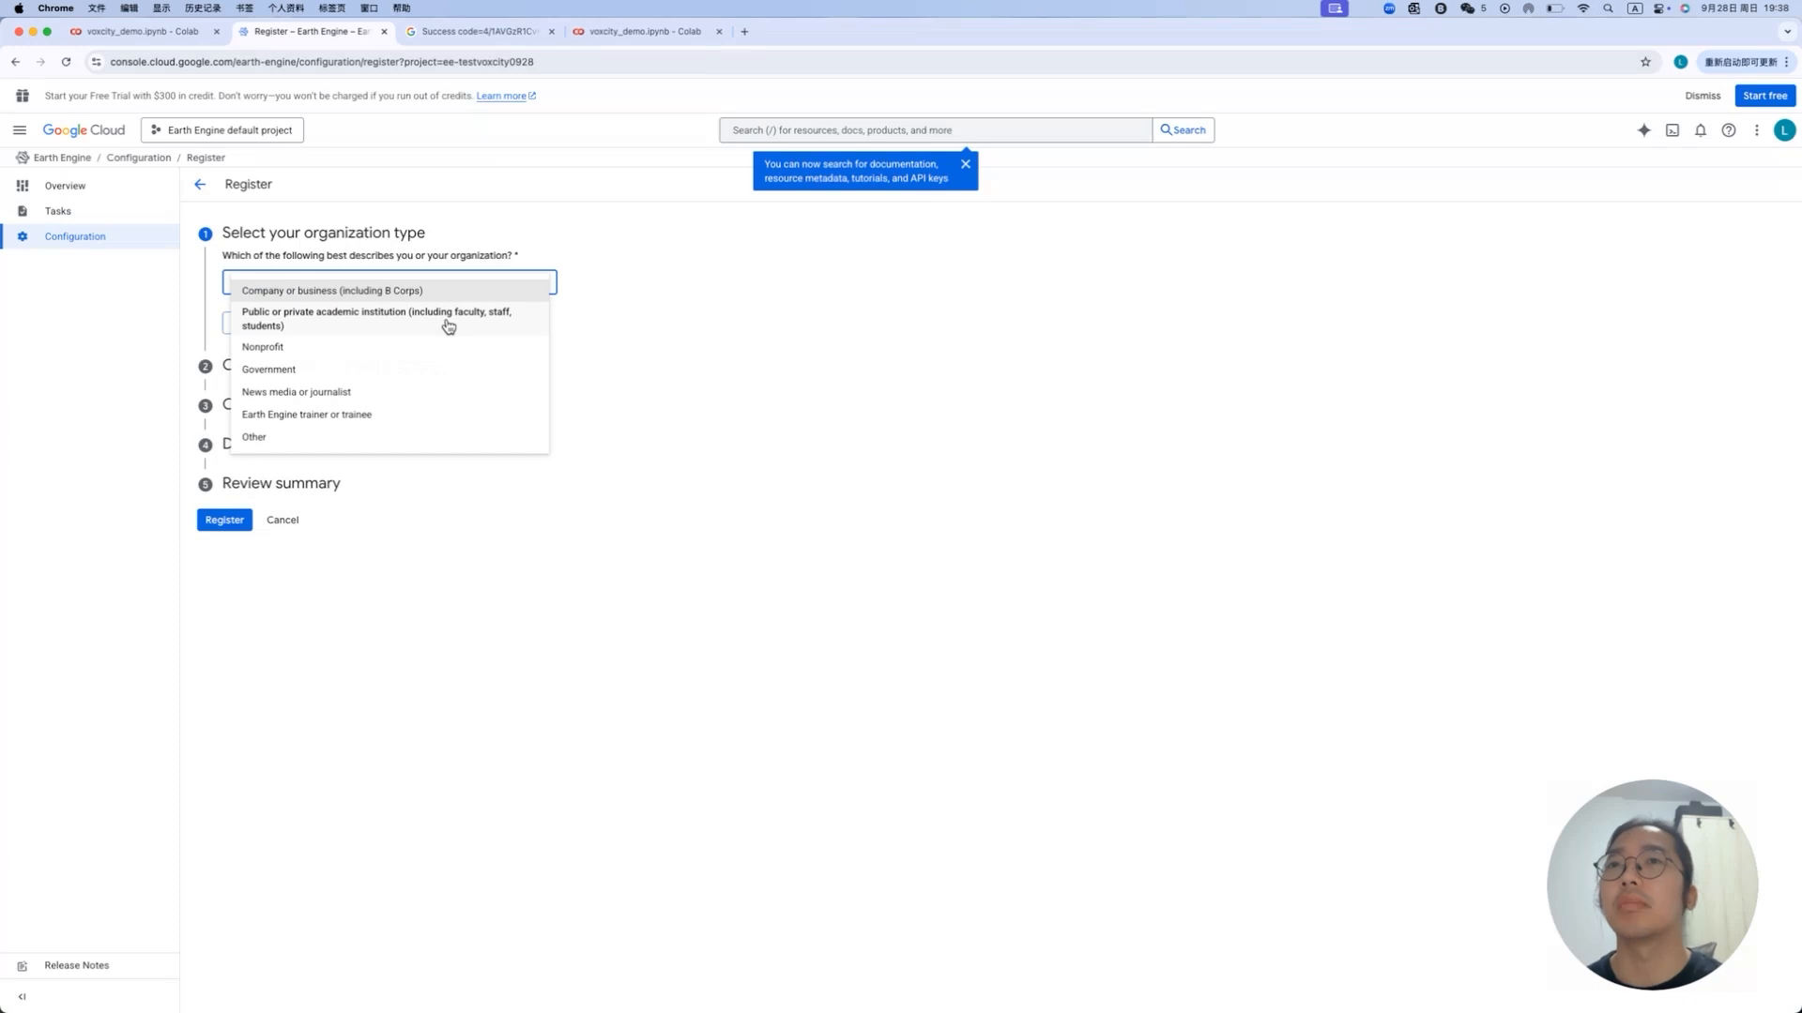
pyautogui.click(375, 319)
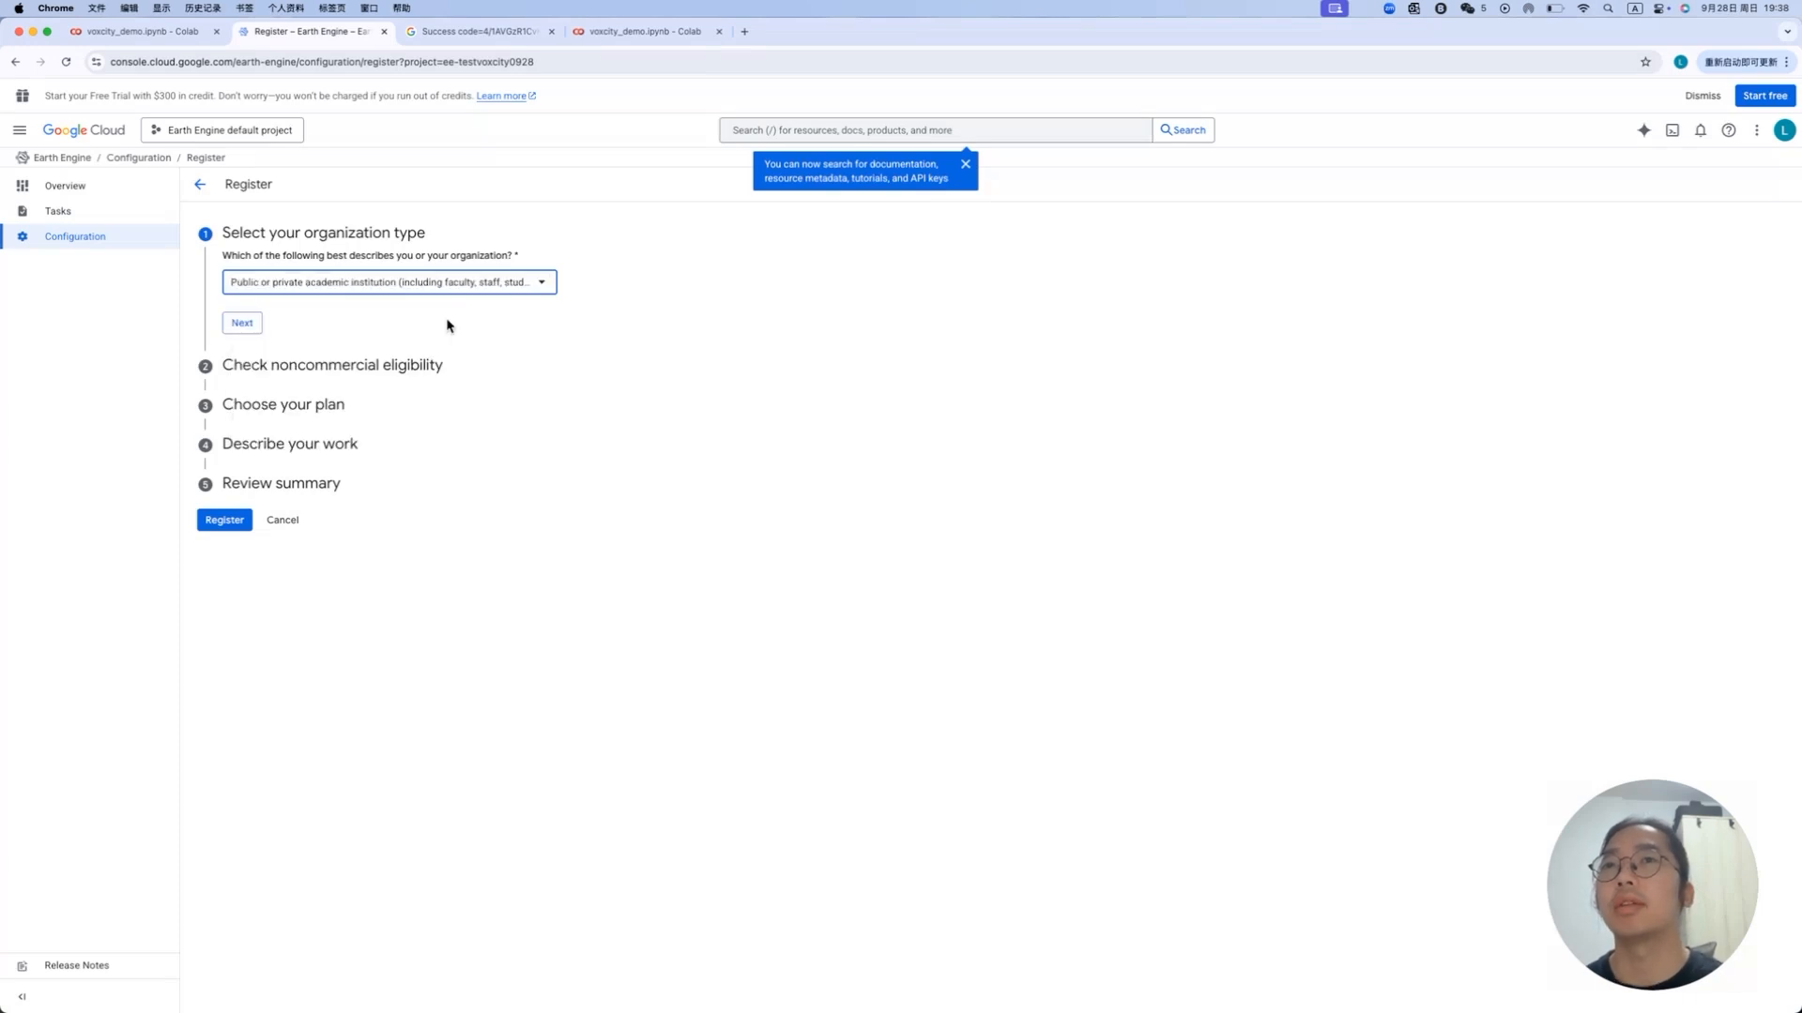
pyautogui.click(242, 323)
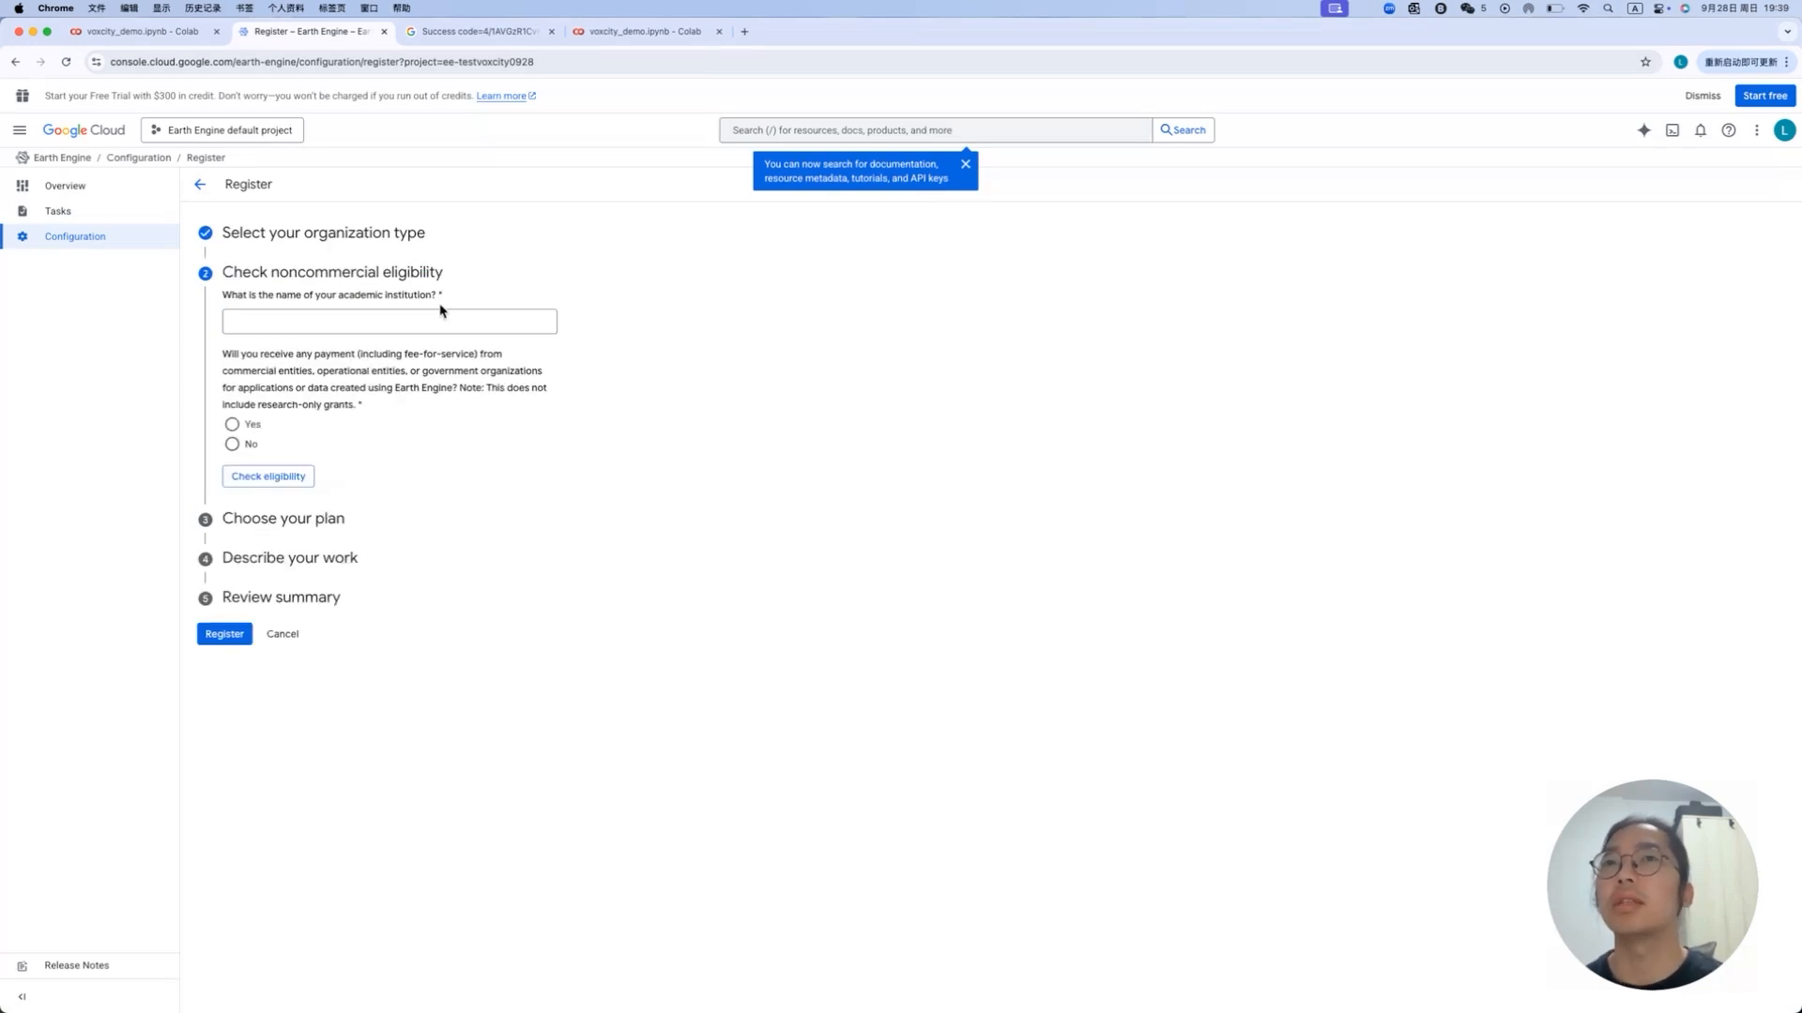
# Enter institution NUS, state no payment received, and choose scientific research as the use
pyautogui.click(389, 320)
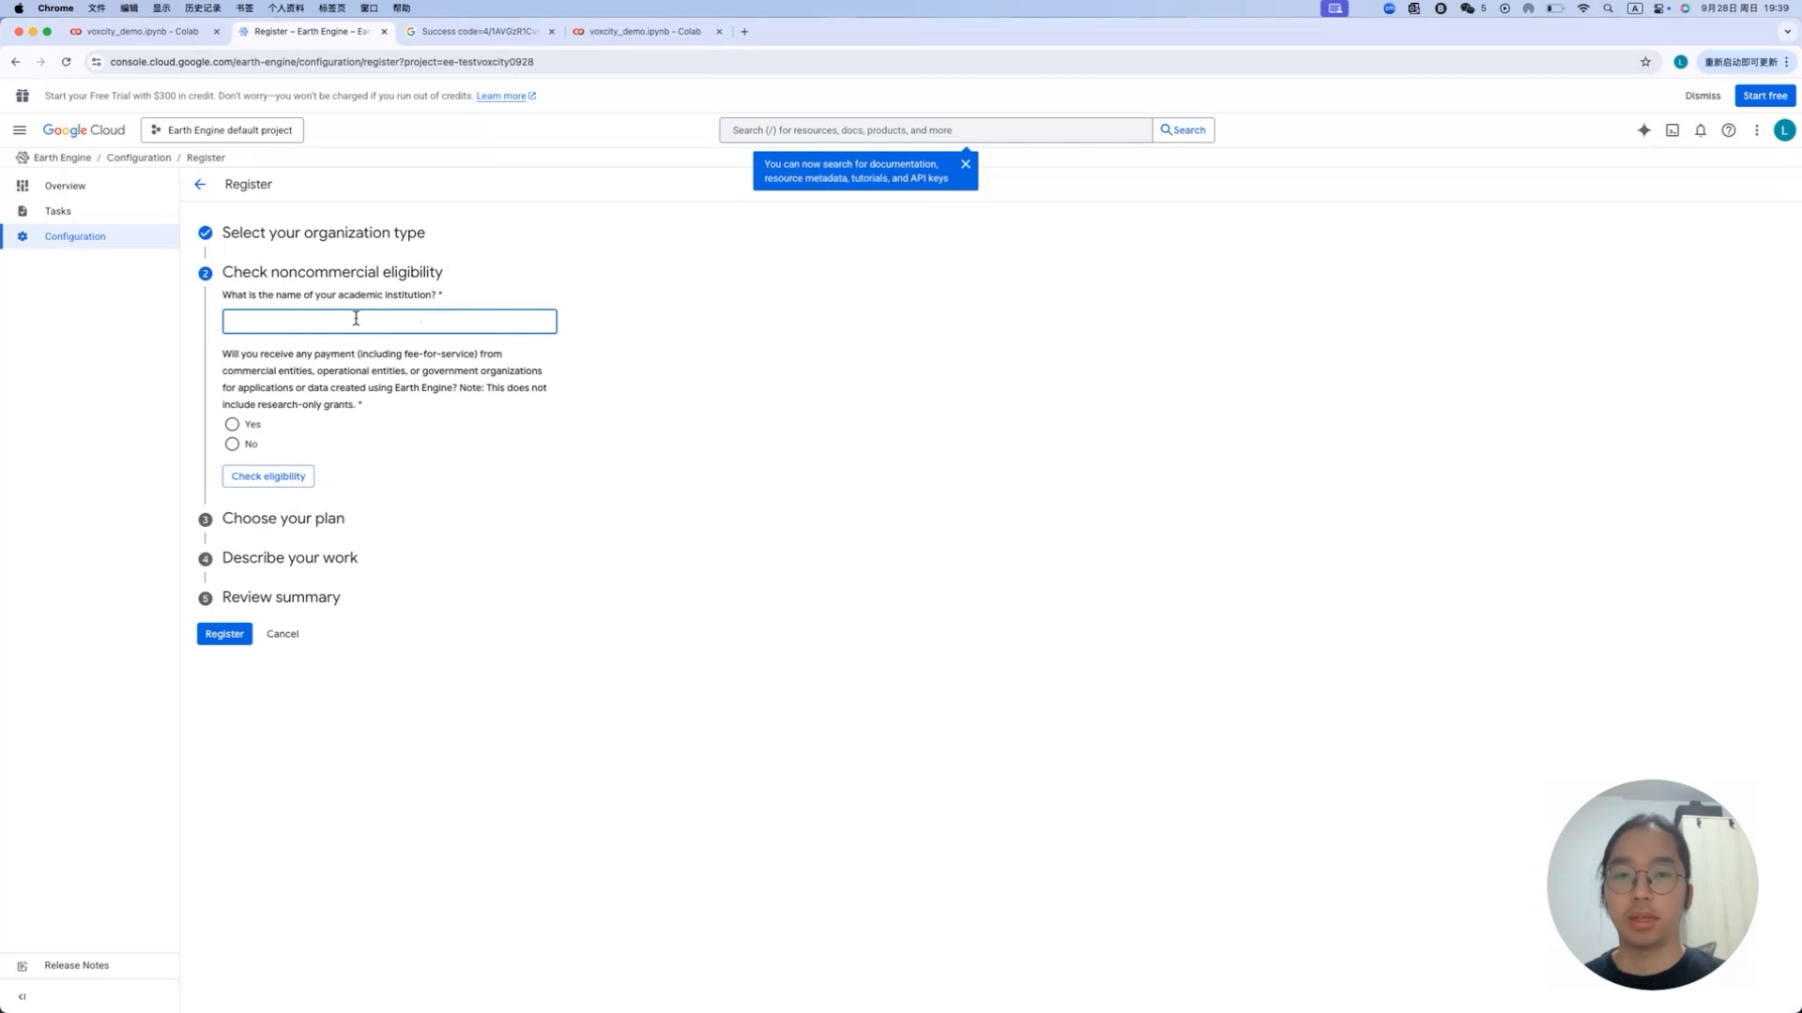
pyautogui.write('NUS')
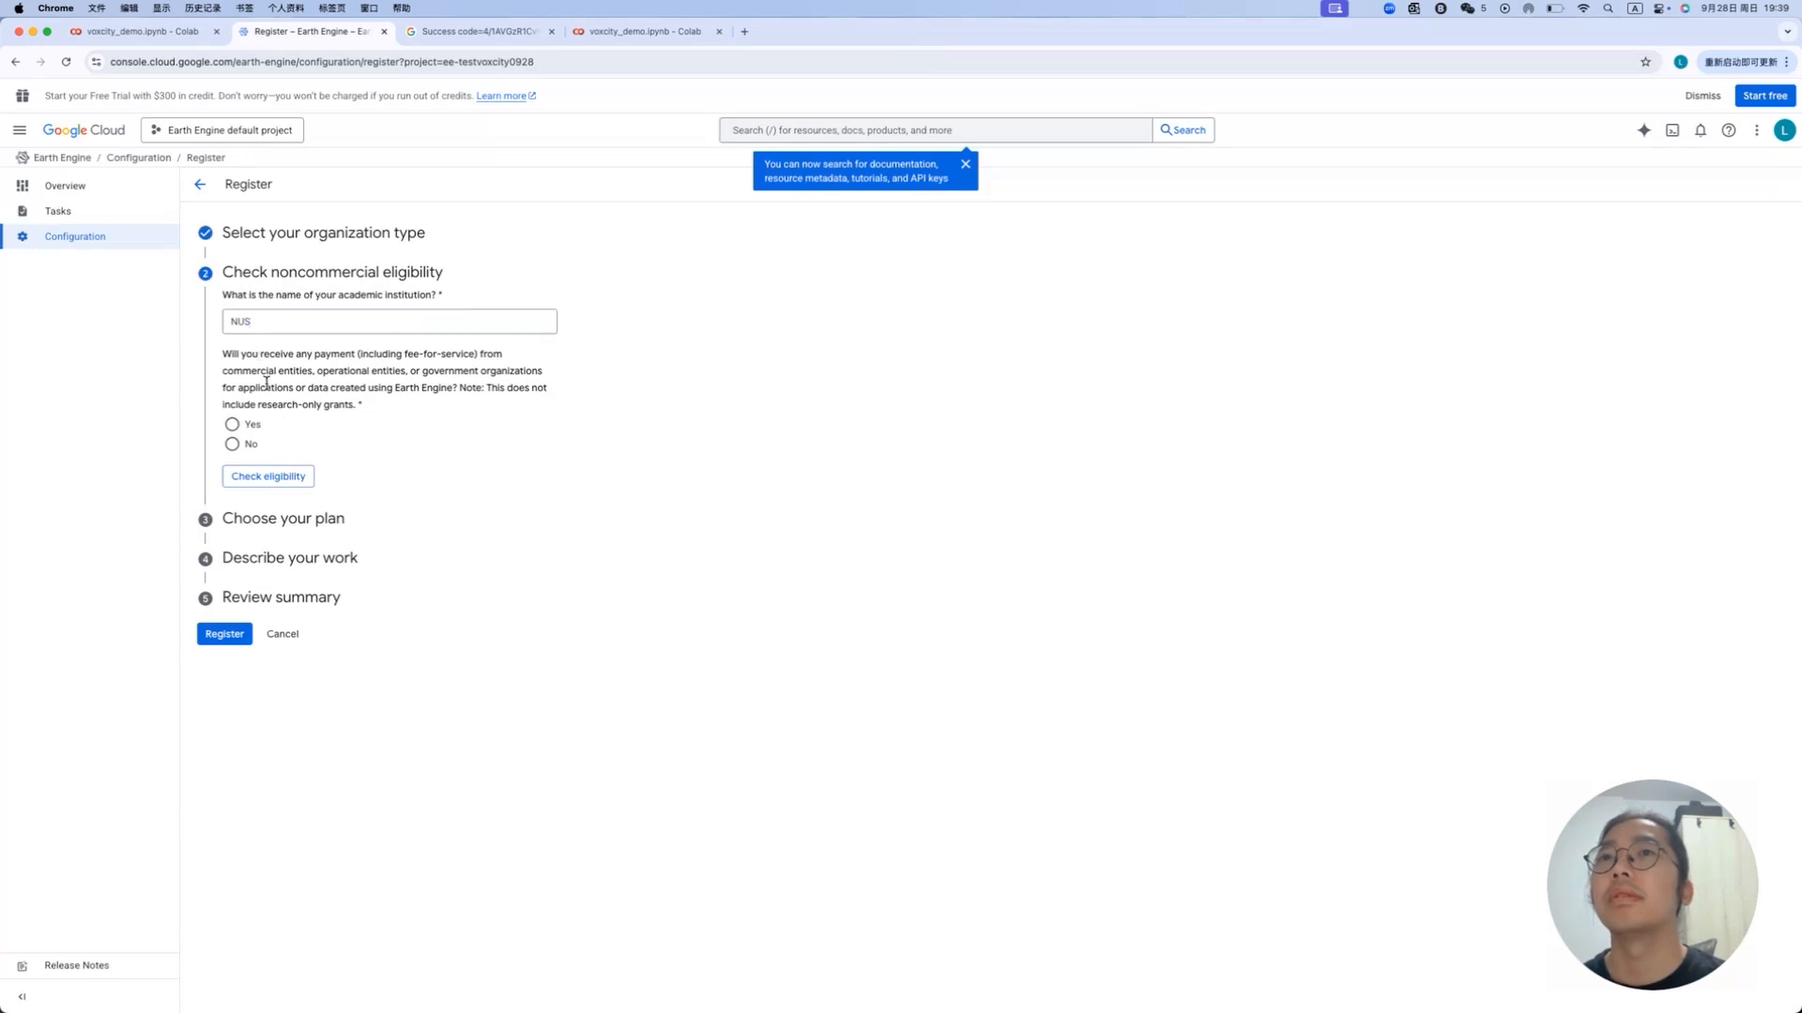
pyautogui.click(233, 443)
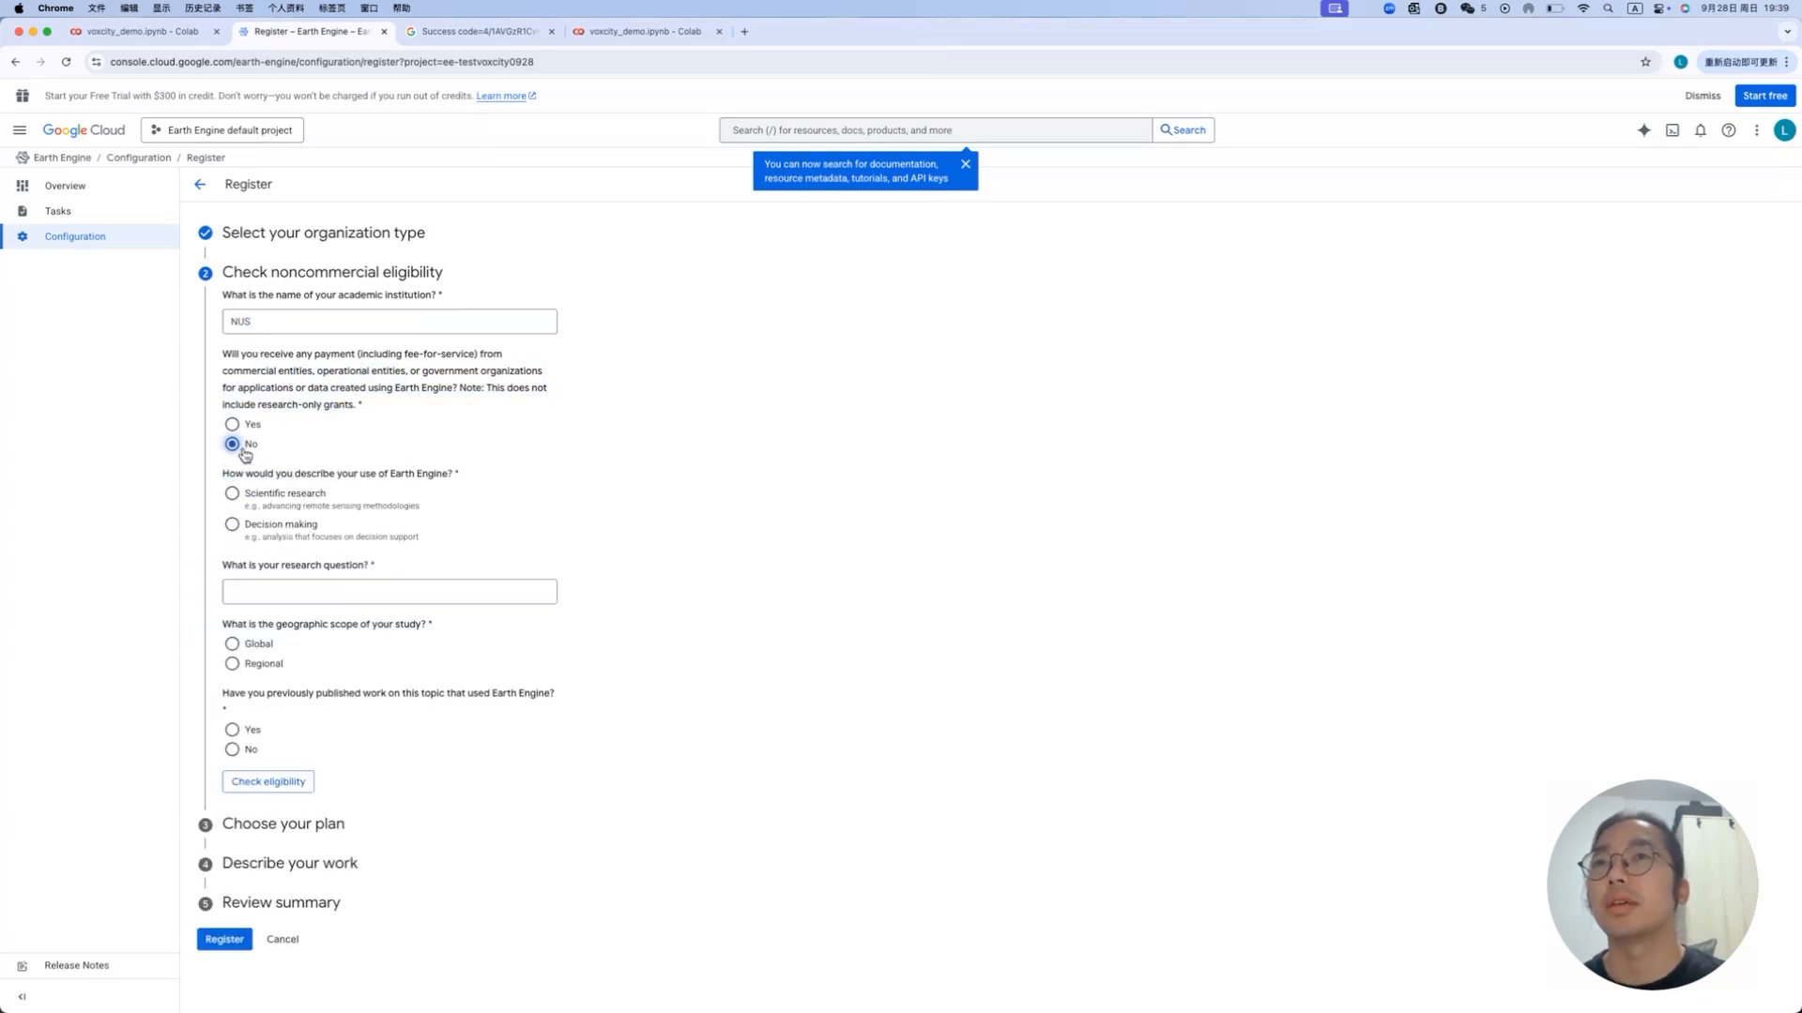
pyautogui.click(232, 445)
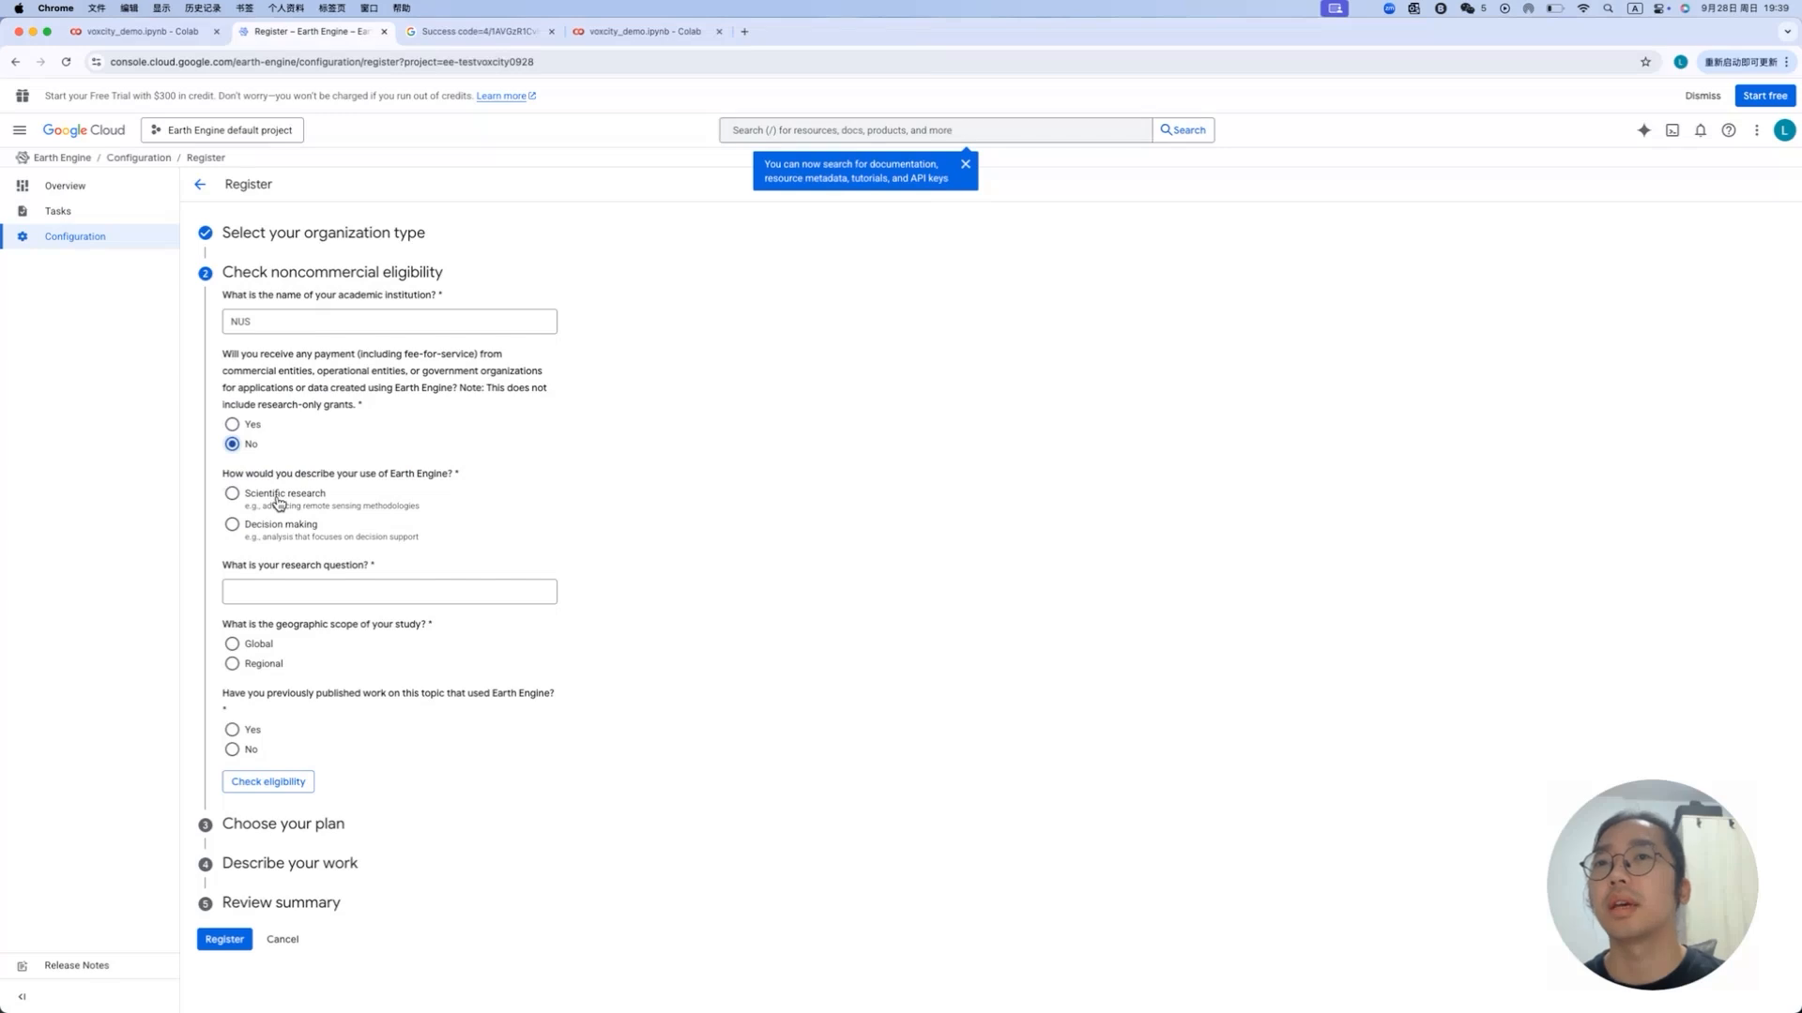
pyautogui.click(233, 493)
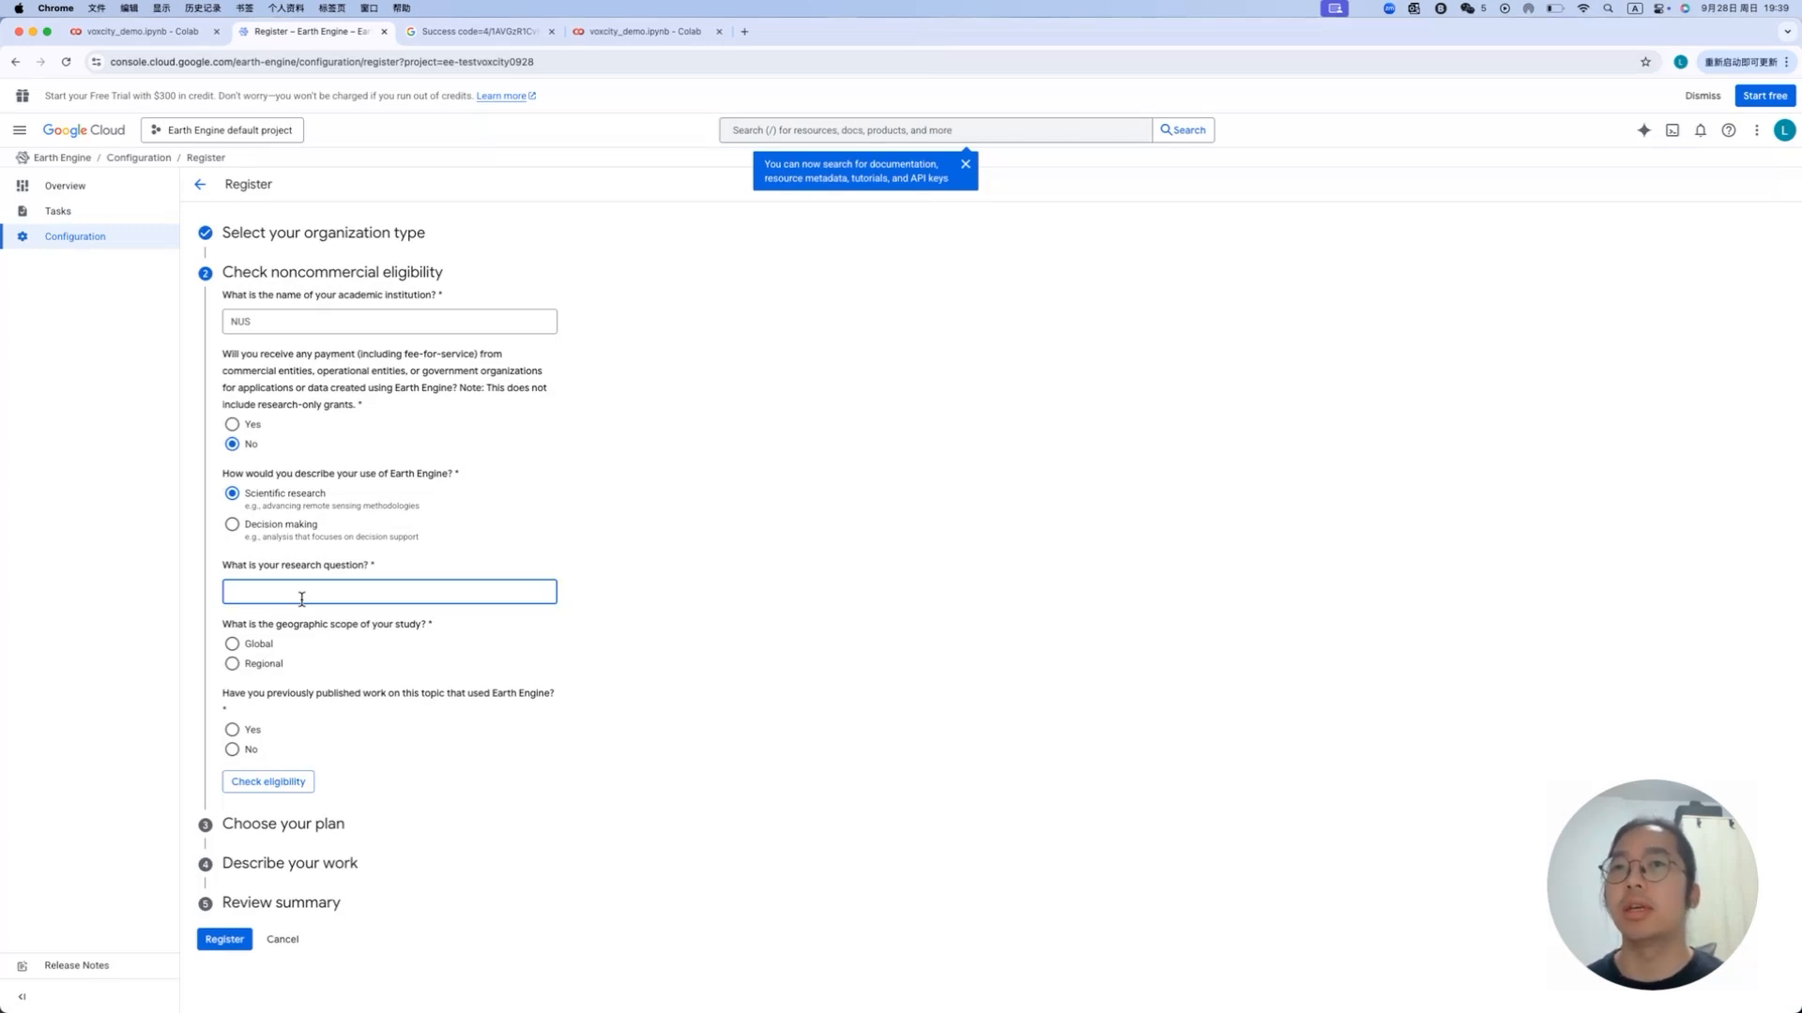
pyautogui.click(224, 939)
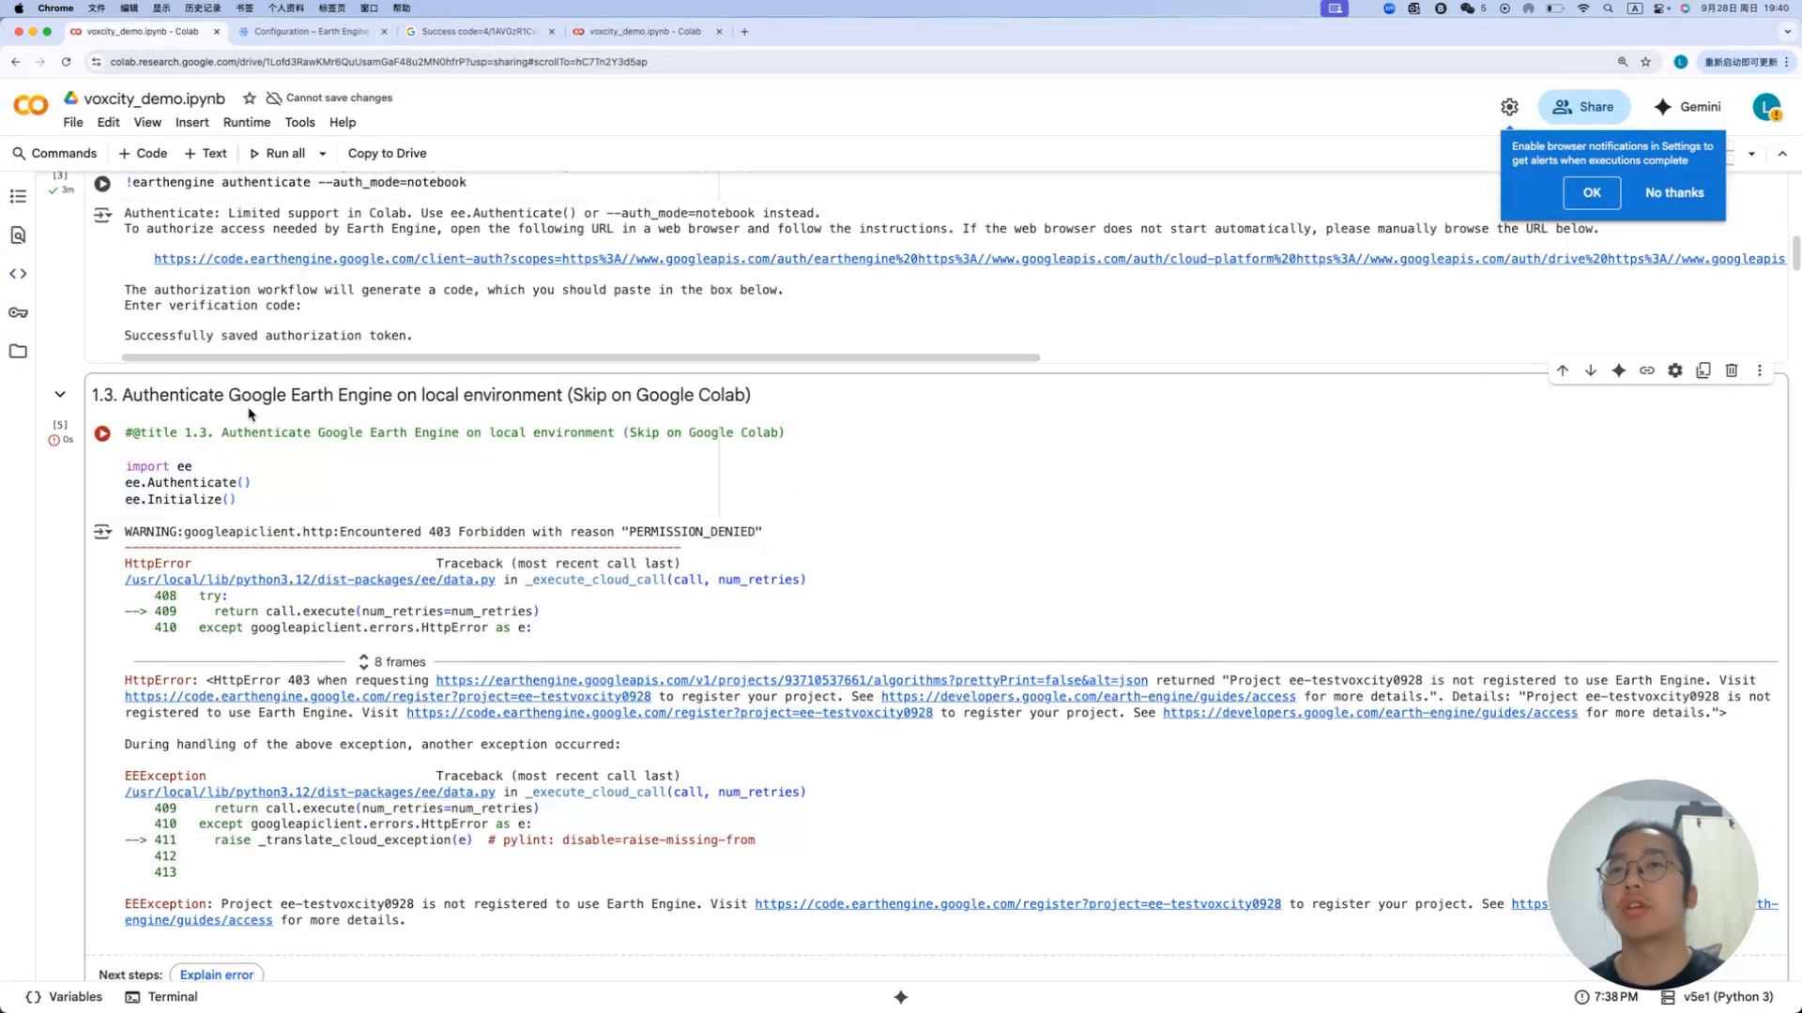
# Rerun the Earth Engine initialisation cell 1.3 so it completes without the permission error
pyautogui.click(101, 434)
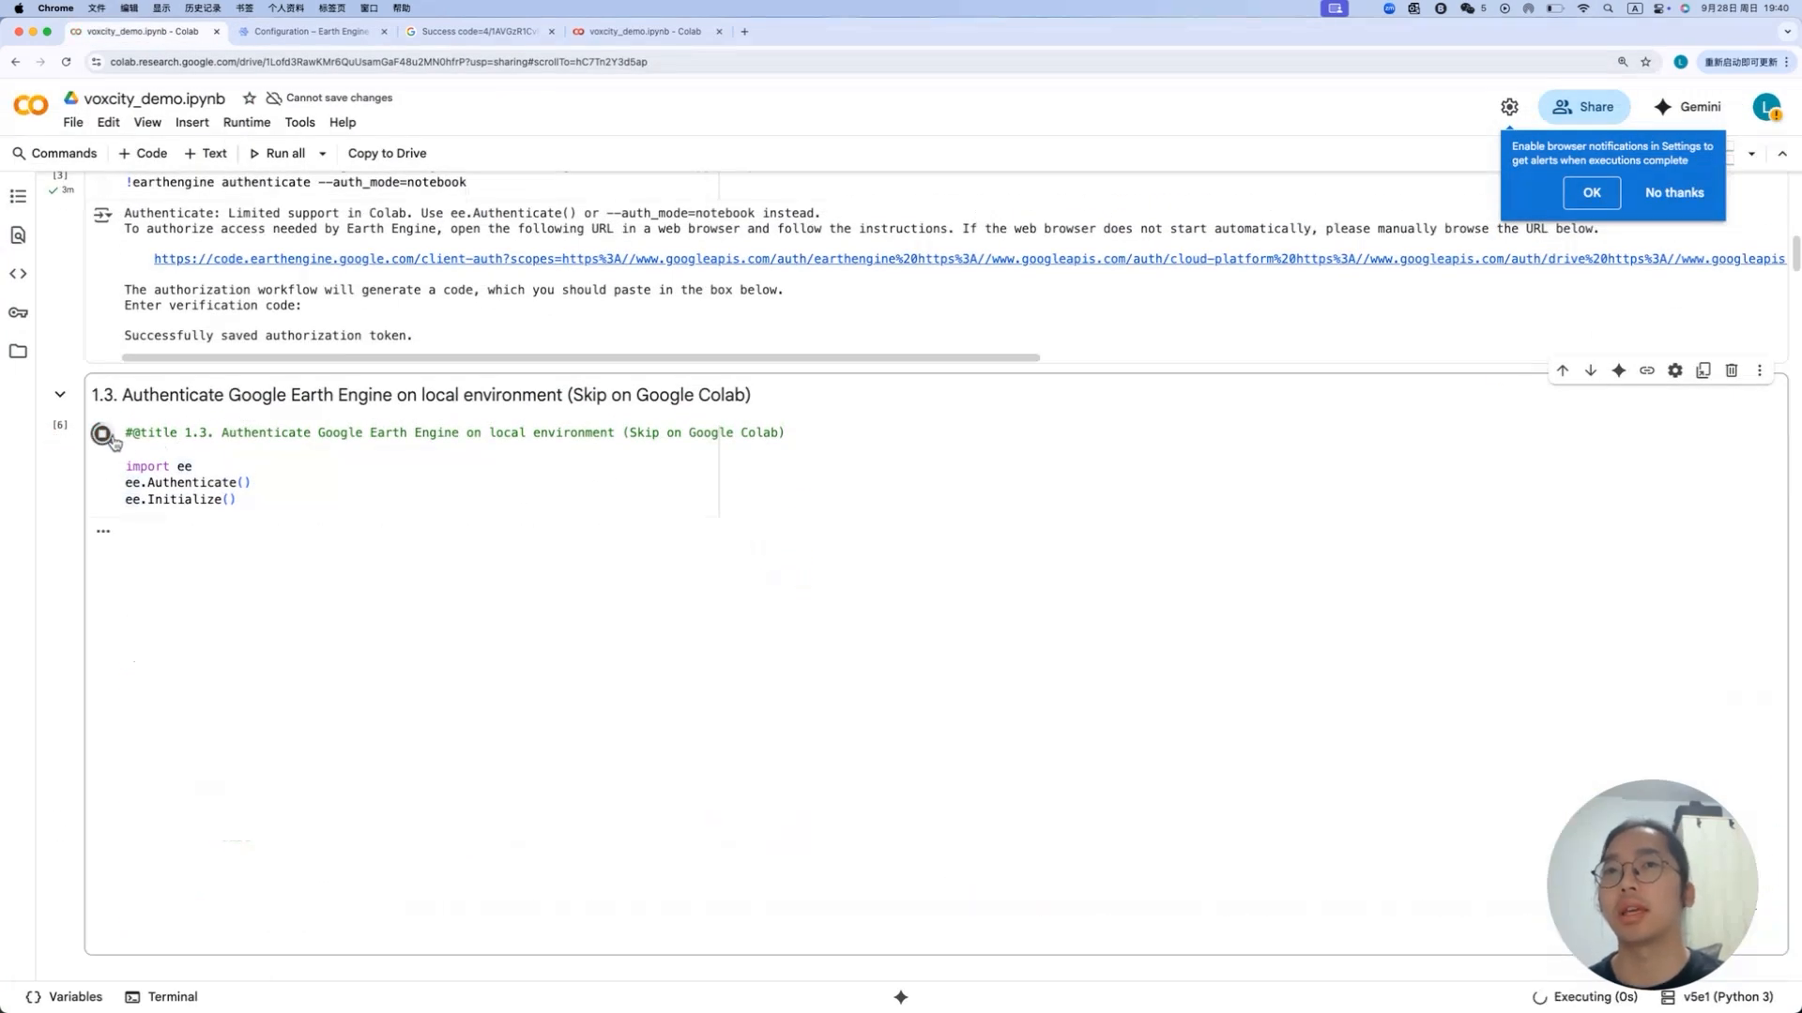
pyautogui.click(101, 432)
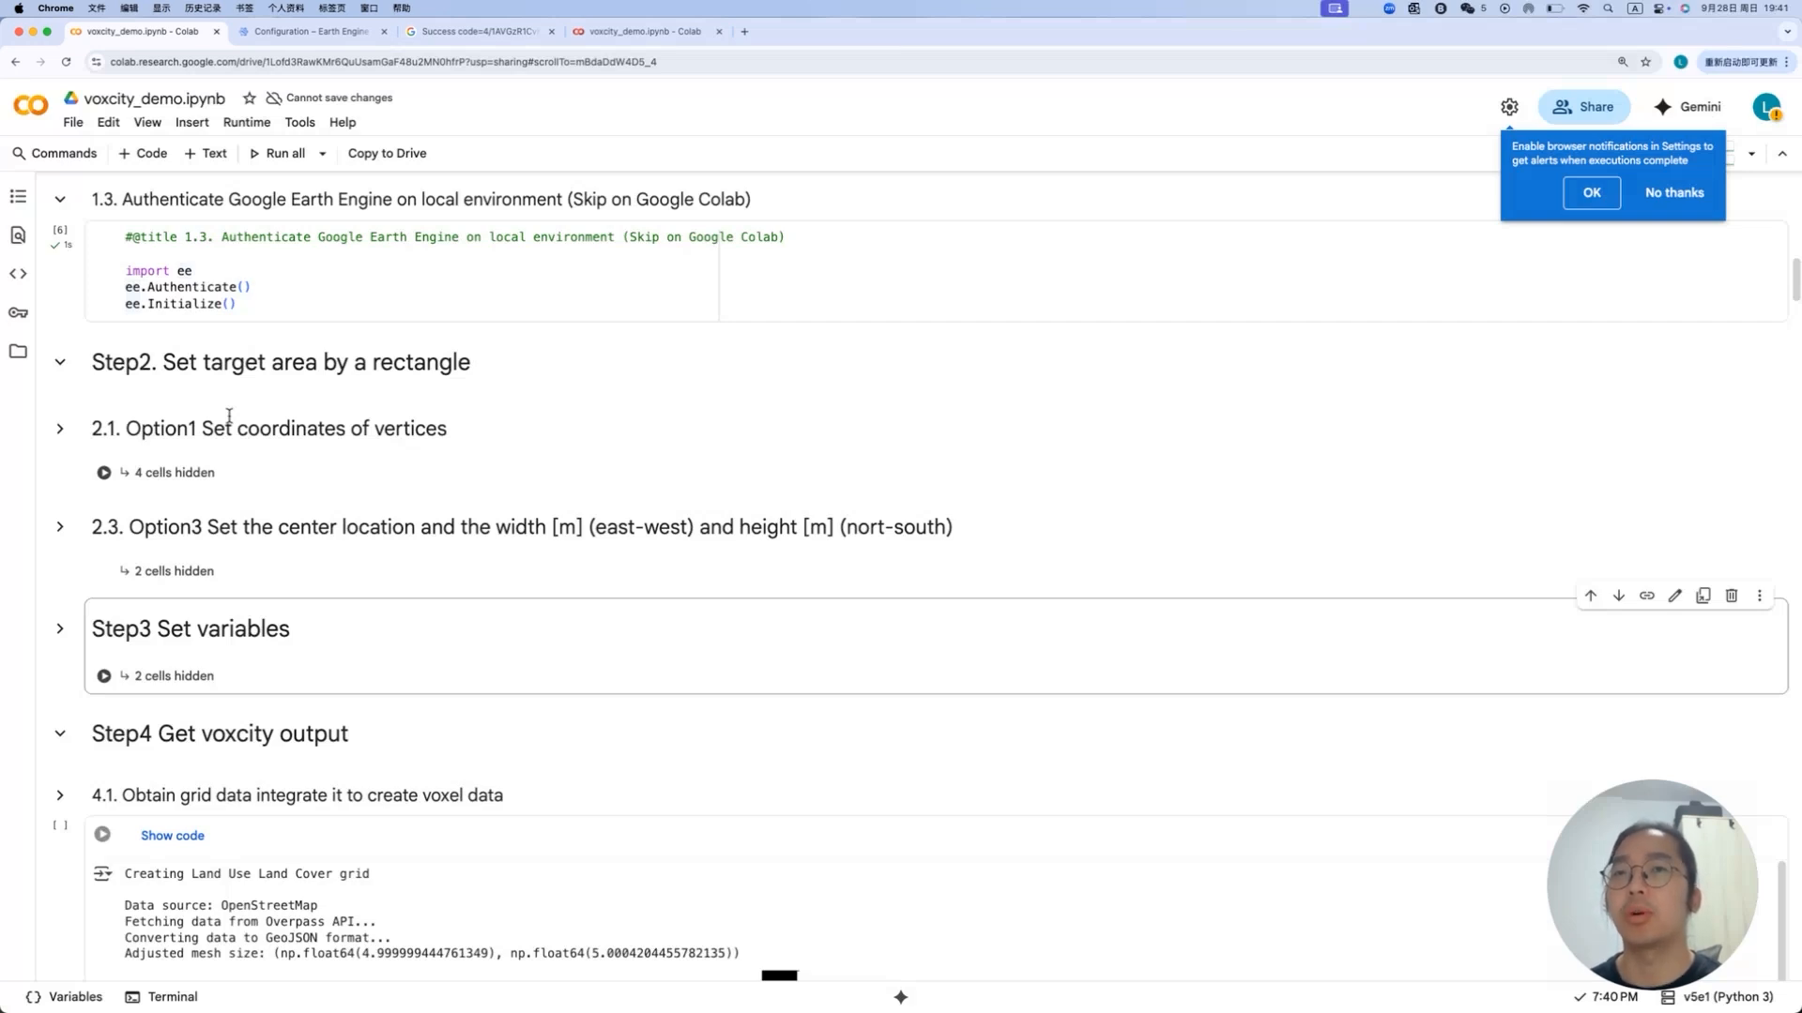
# Expand the vertex-coordinate and draw-rectangle sections and run the cell setting New York as the target city
pyautogui.click(60, 428)
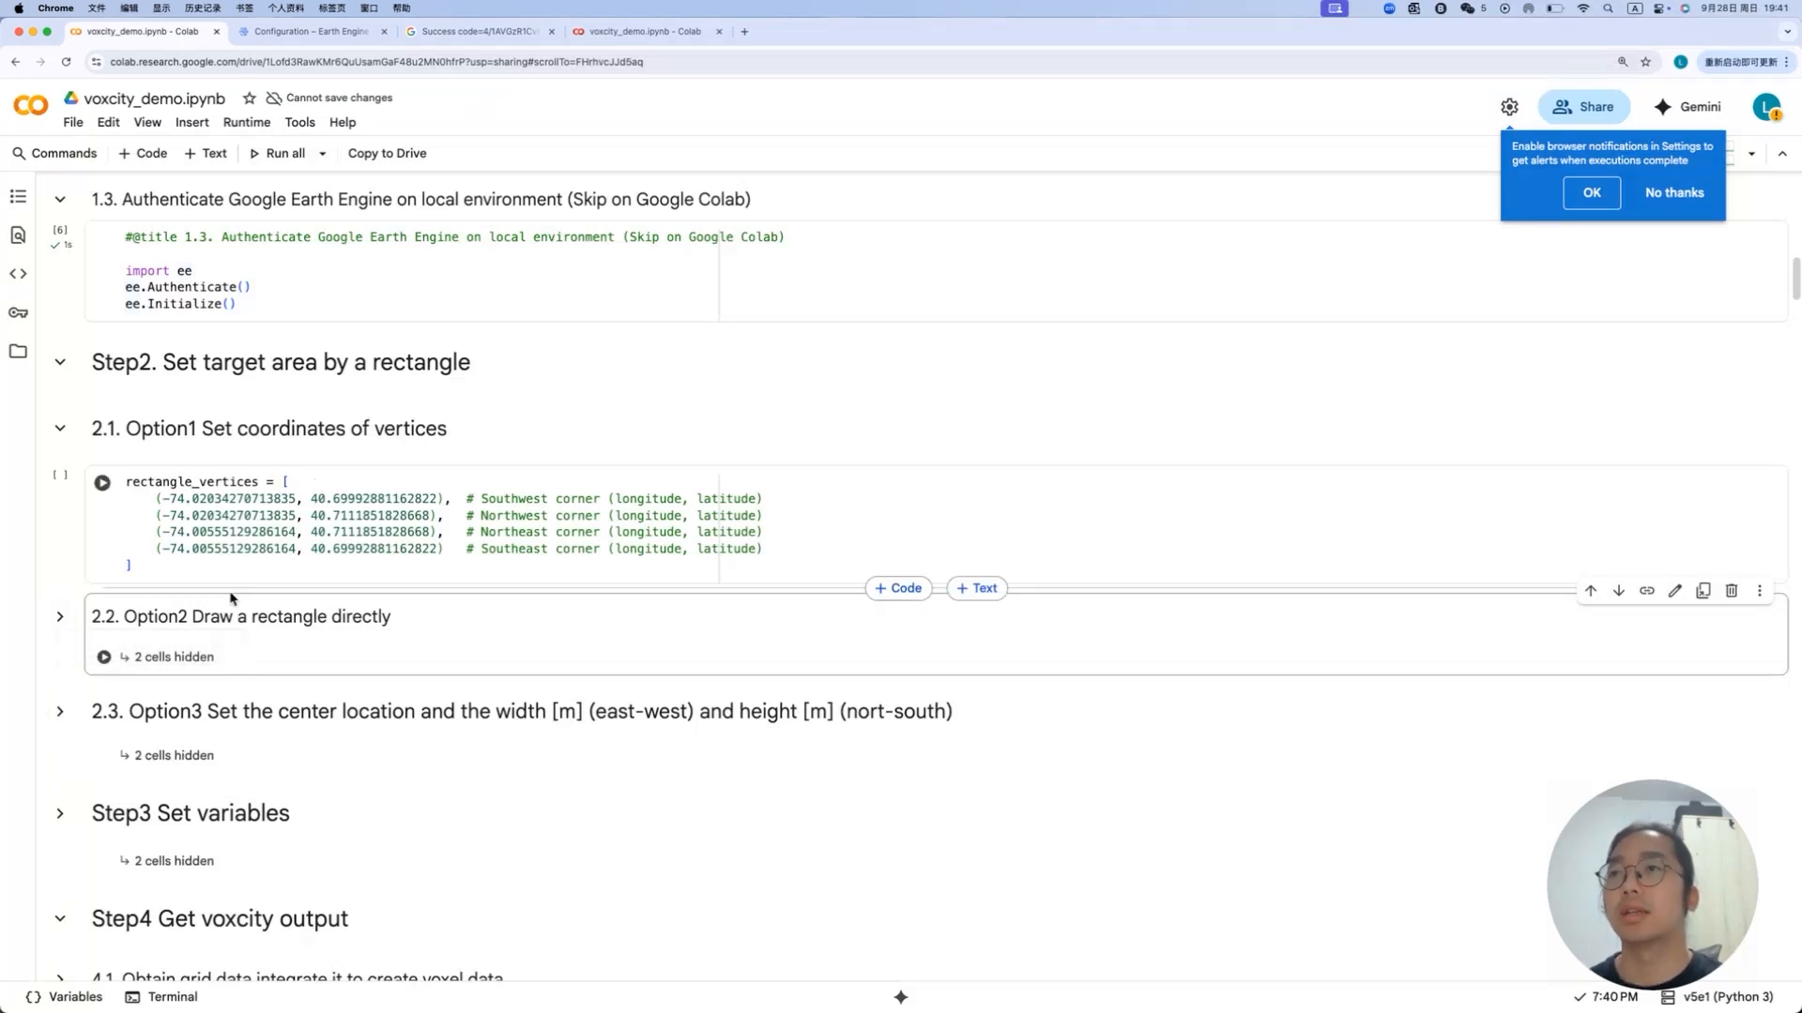
pyautogui.click(58, 617)
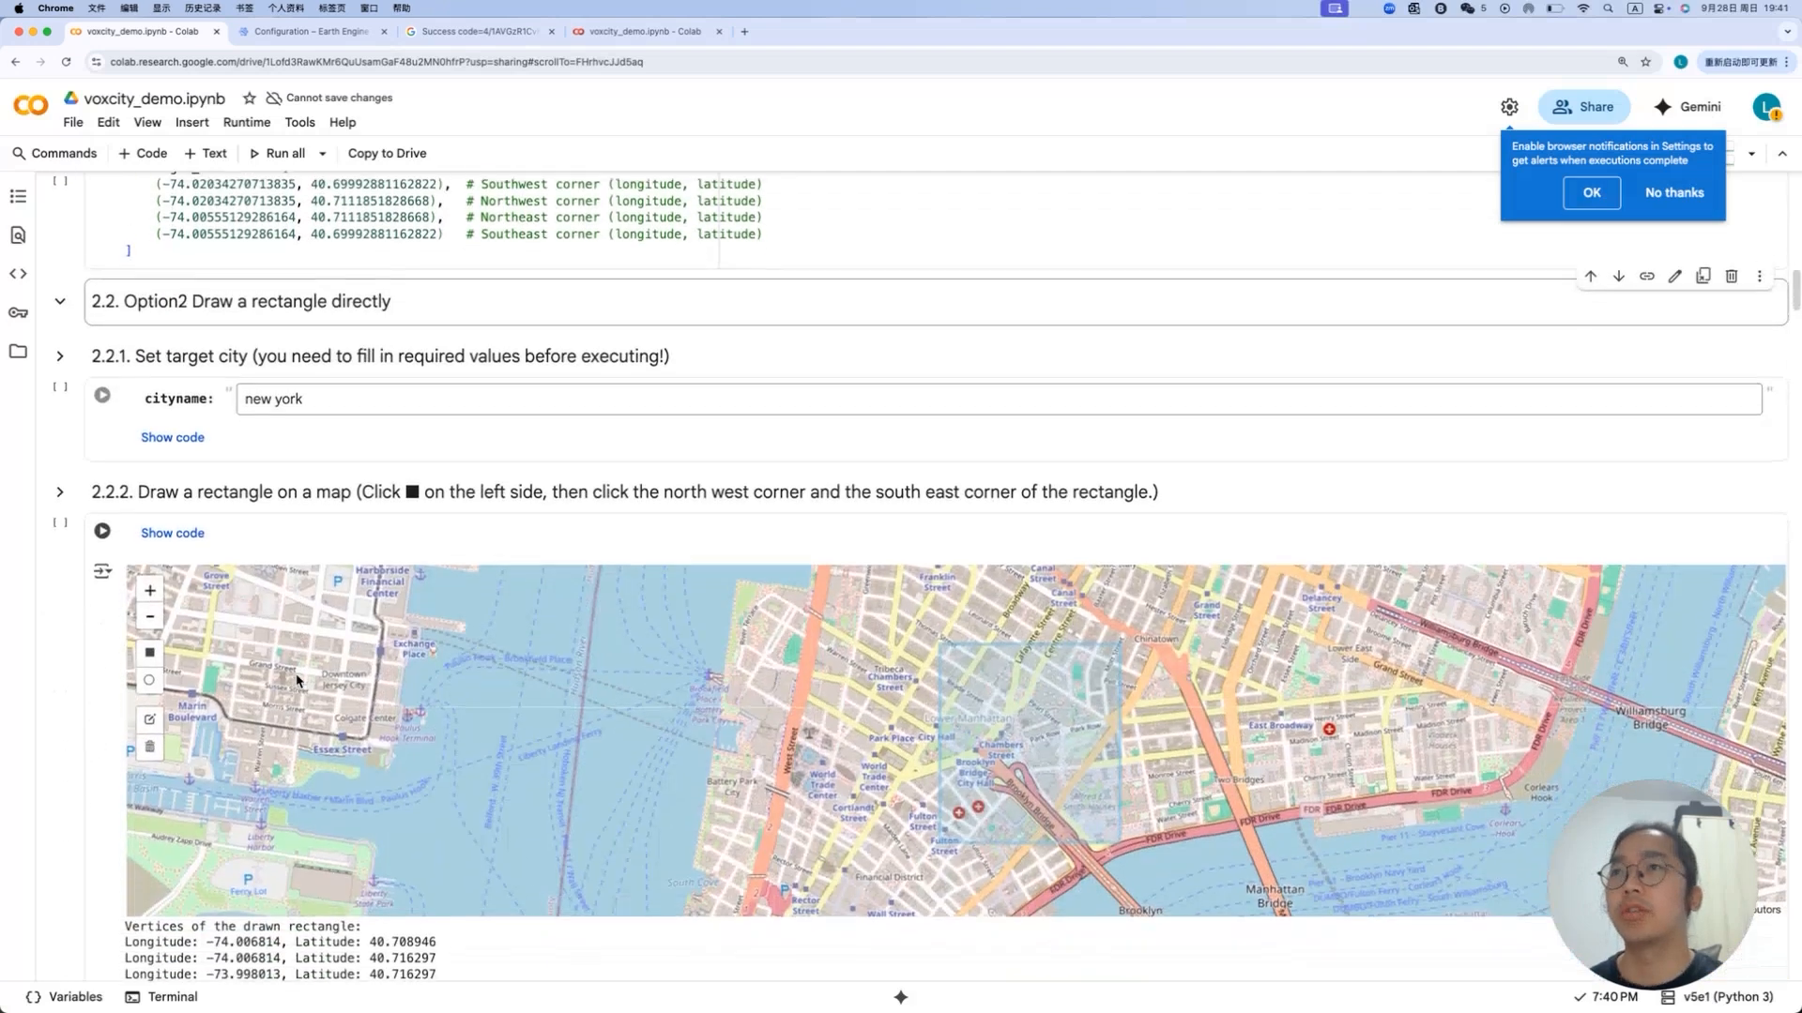
pyautogui.scroll(-3)
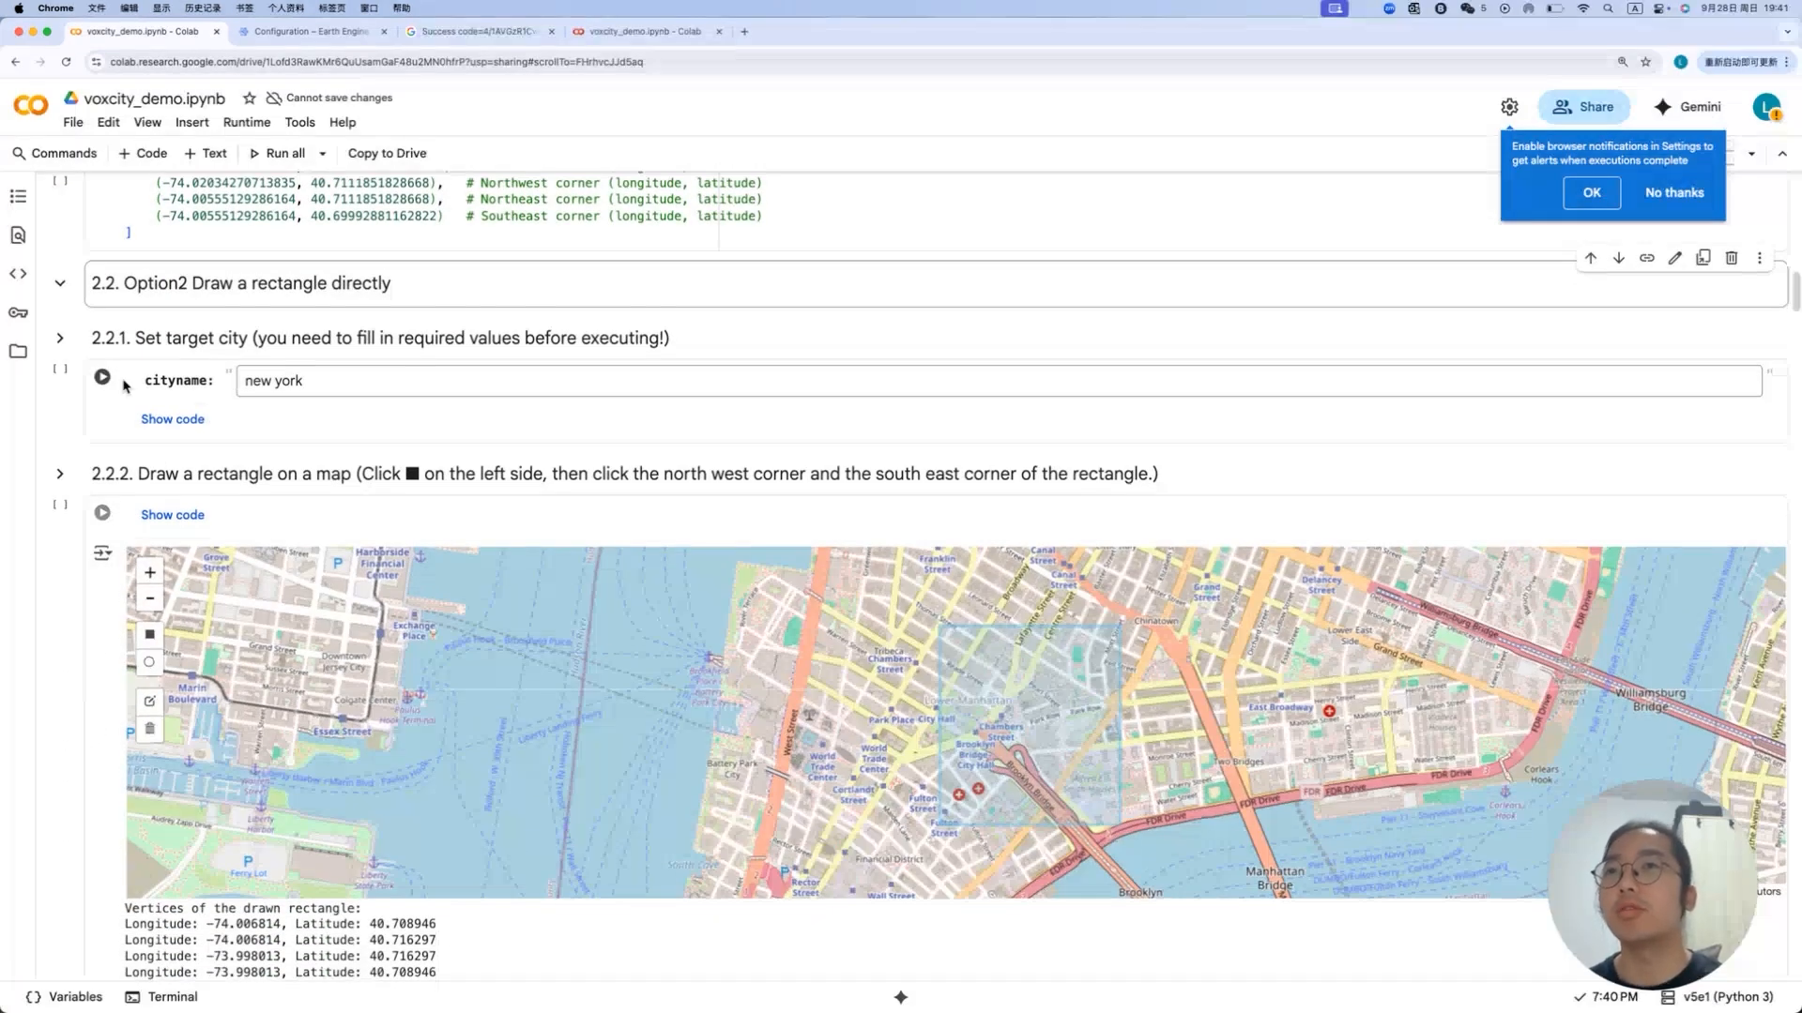
pyautogui.click(355, 381)
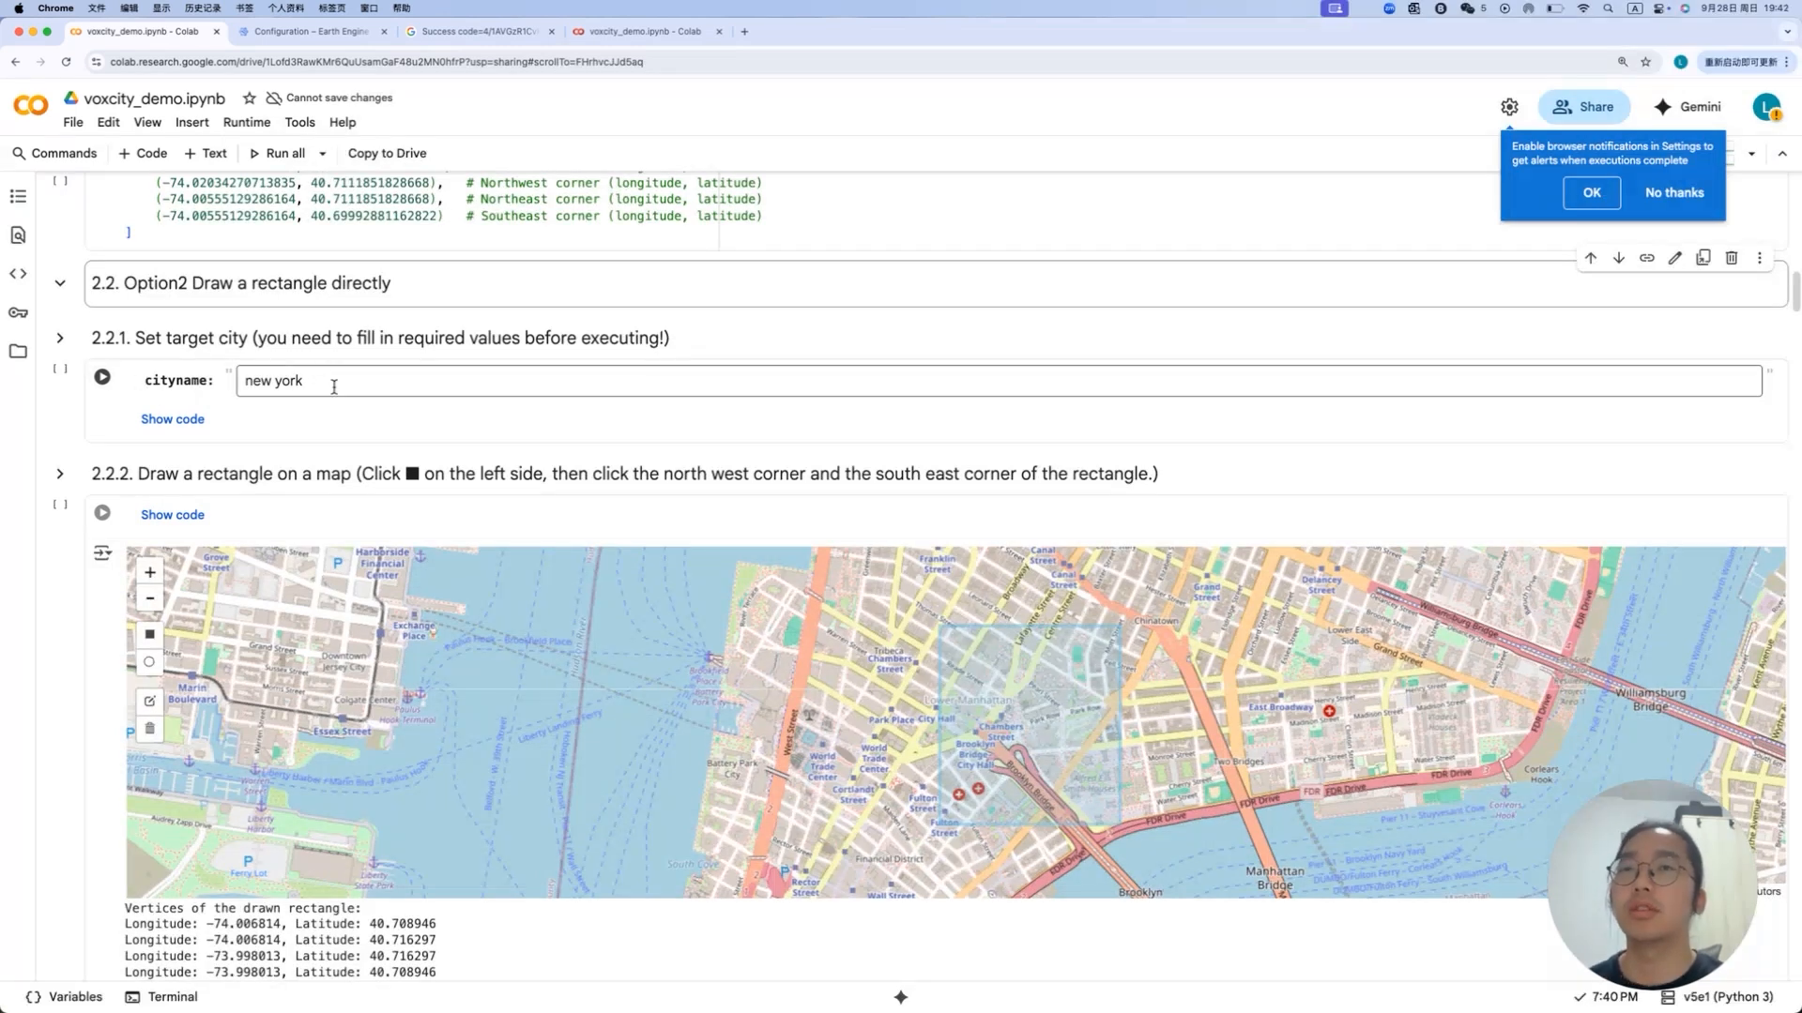
pyautogui.click(101, 377)
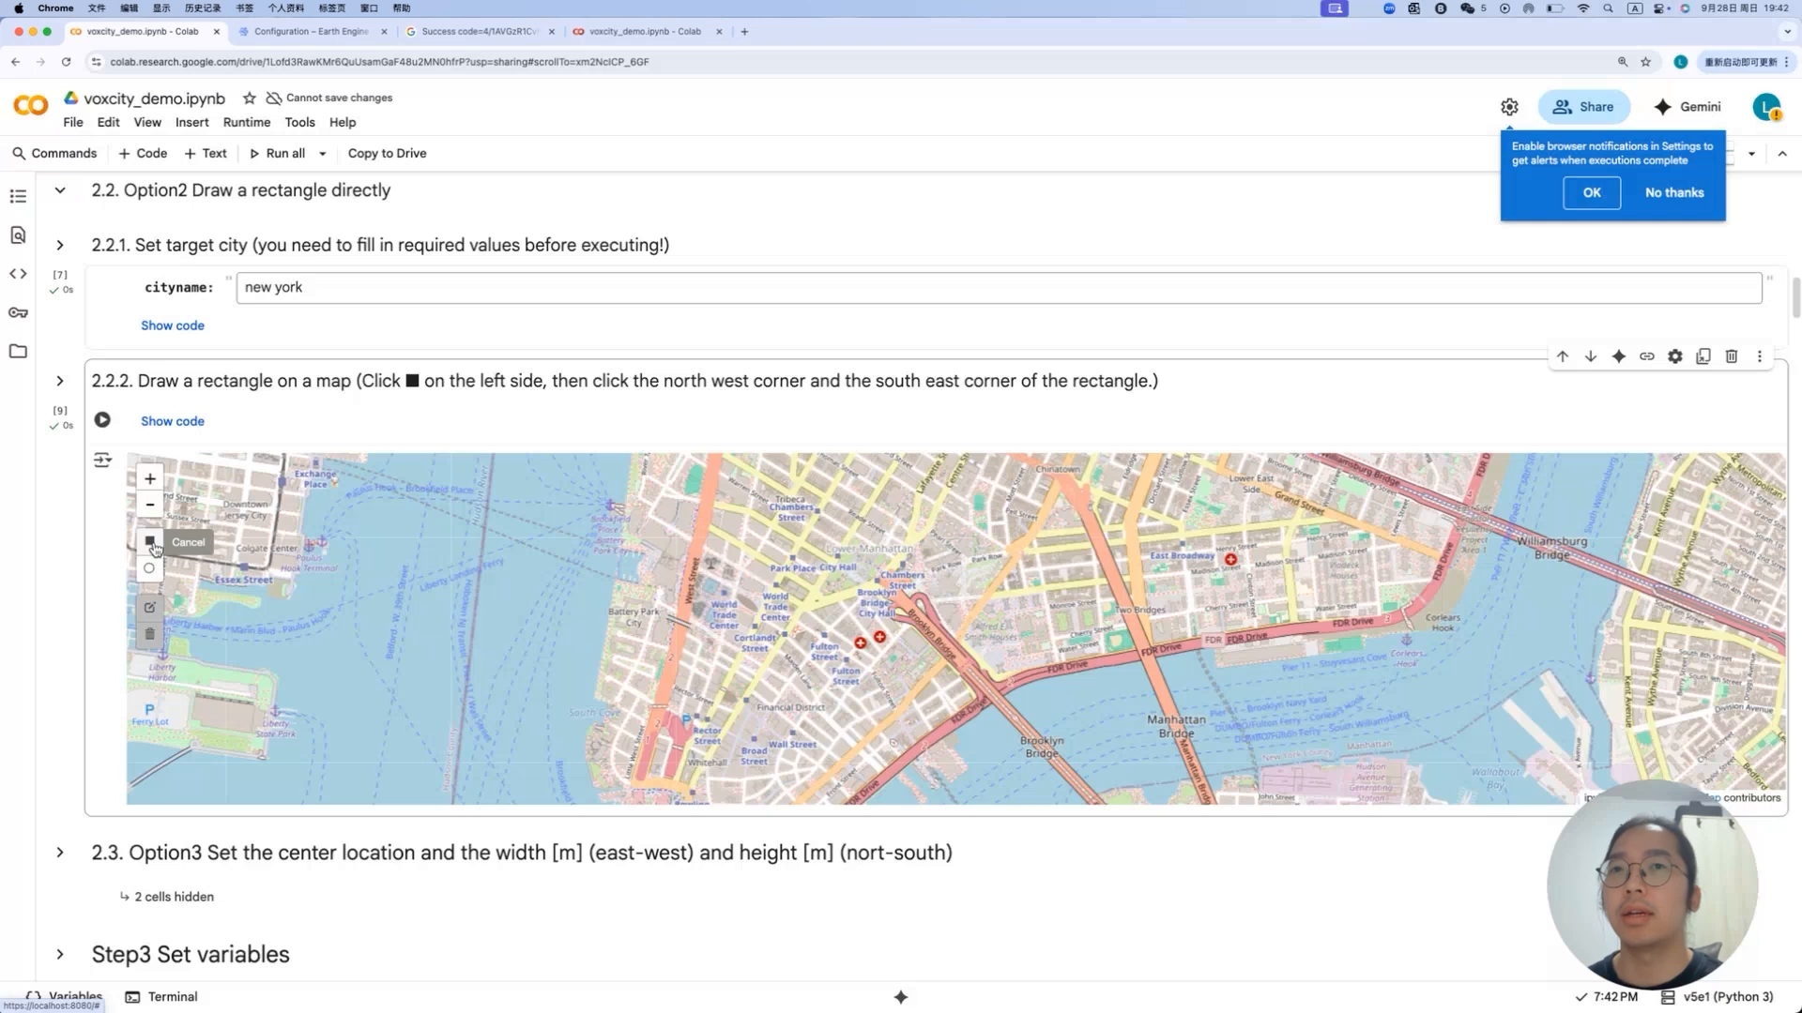
# Draw the target rectangle over lower Manhattan on the map, listing its four corner coordinates
pyautogui.click(150, 541)
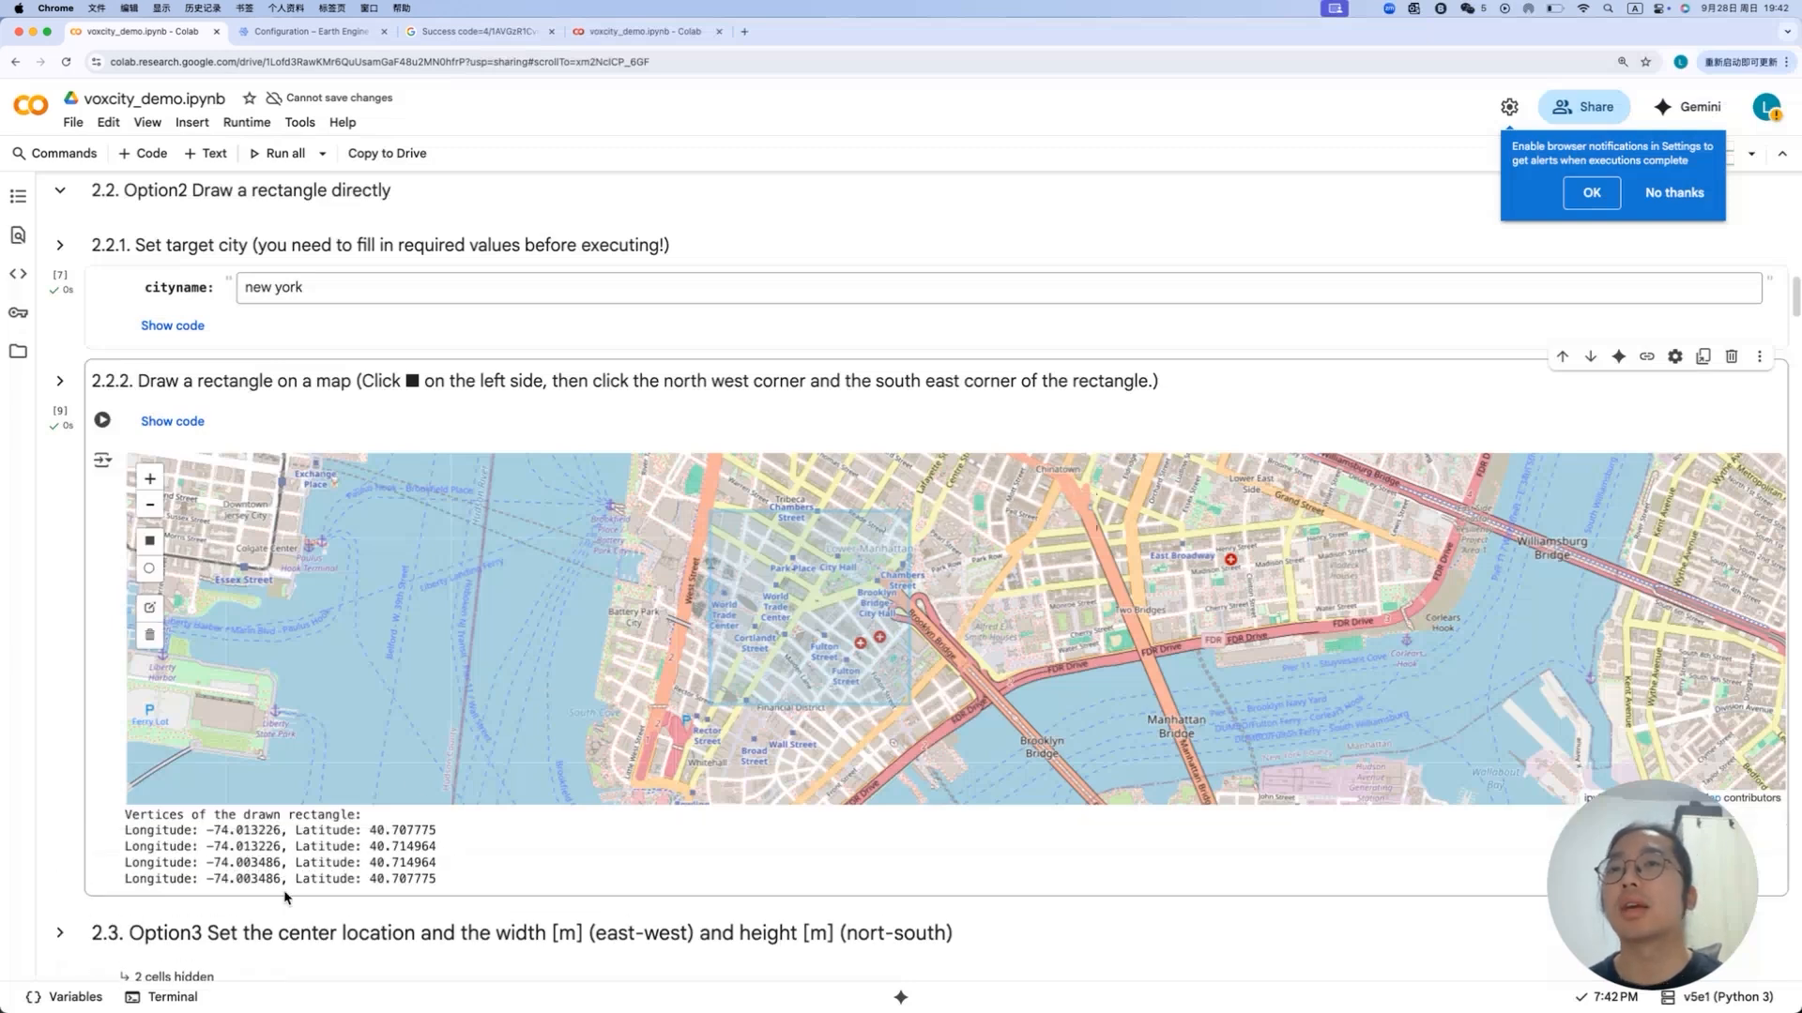
pyautogui.scroll(-3)
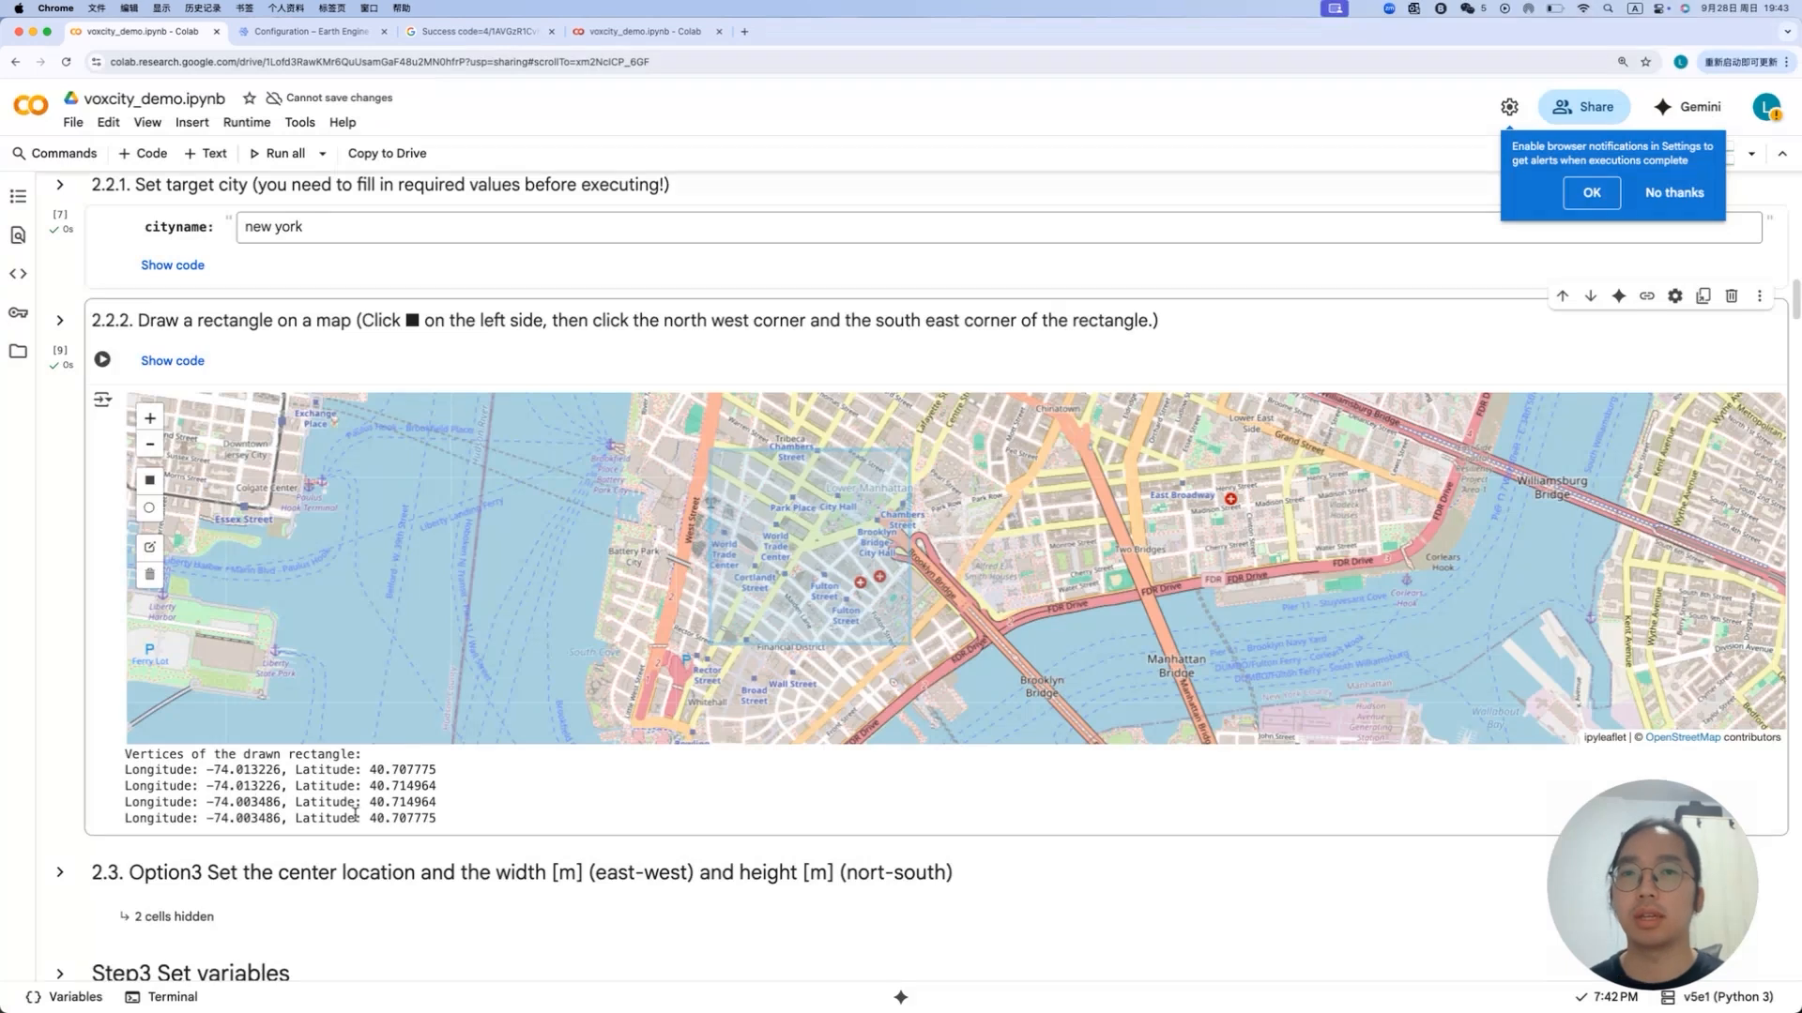
pyautogui.scroll(-3)
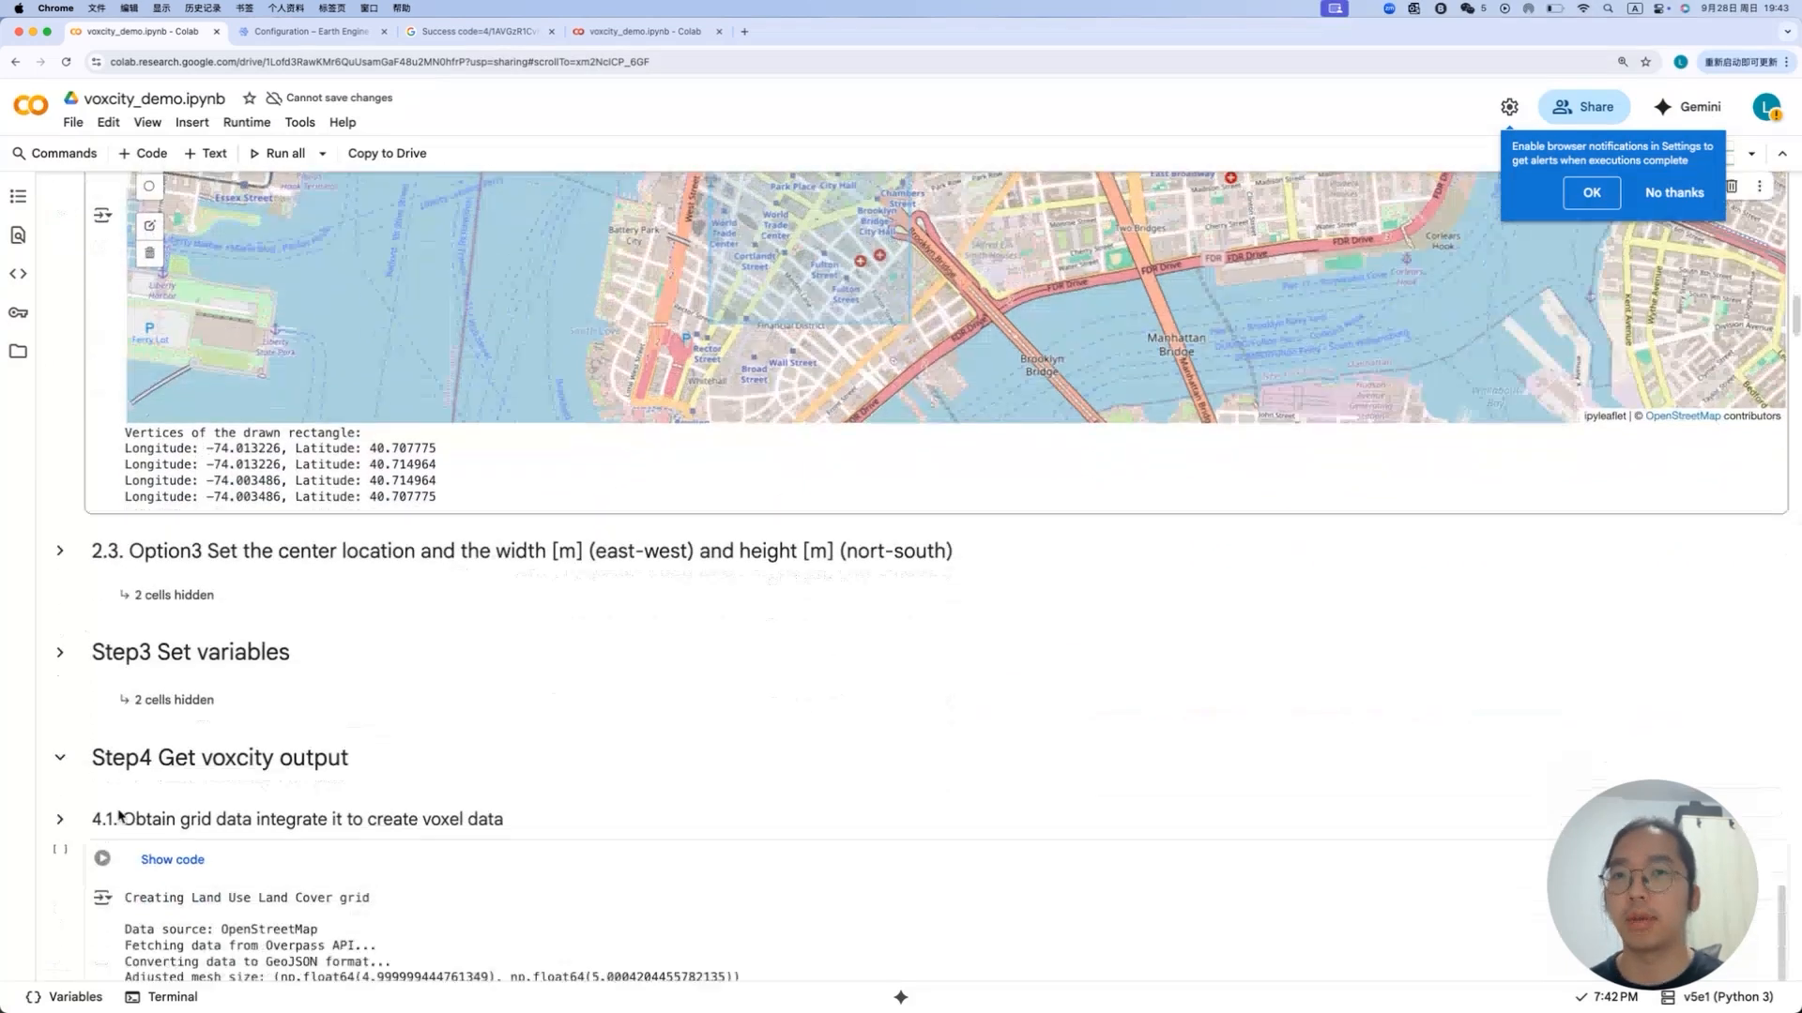
# Reveal the Step 3 data source cells and choose Microsoft Building Footprints as building_complementary_source
pyautogui.click(60, 574)
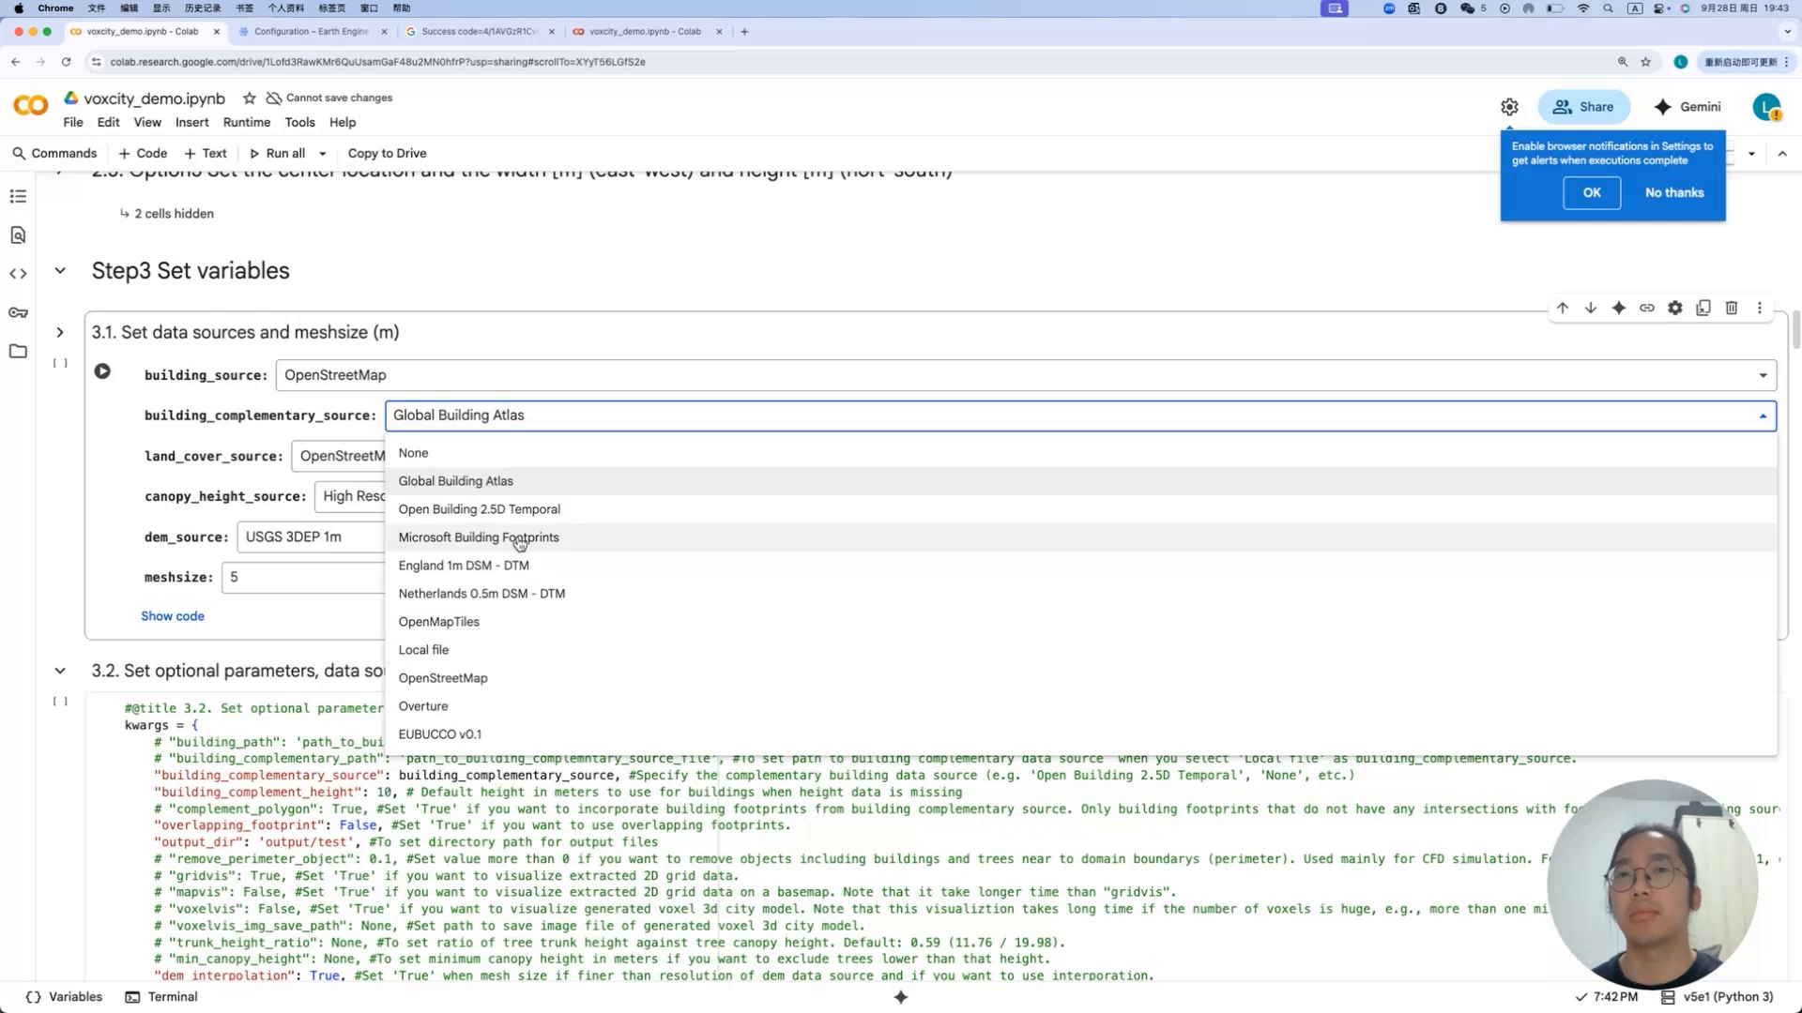
pyautogui.moveTo(491, 657)
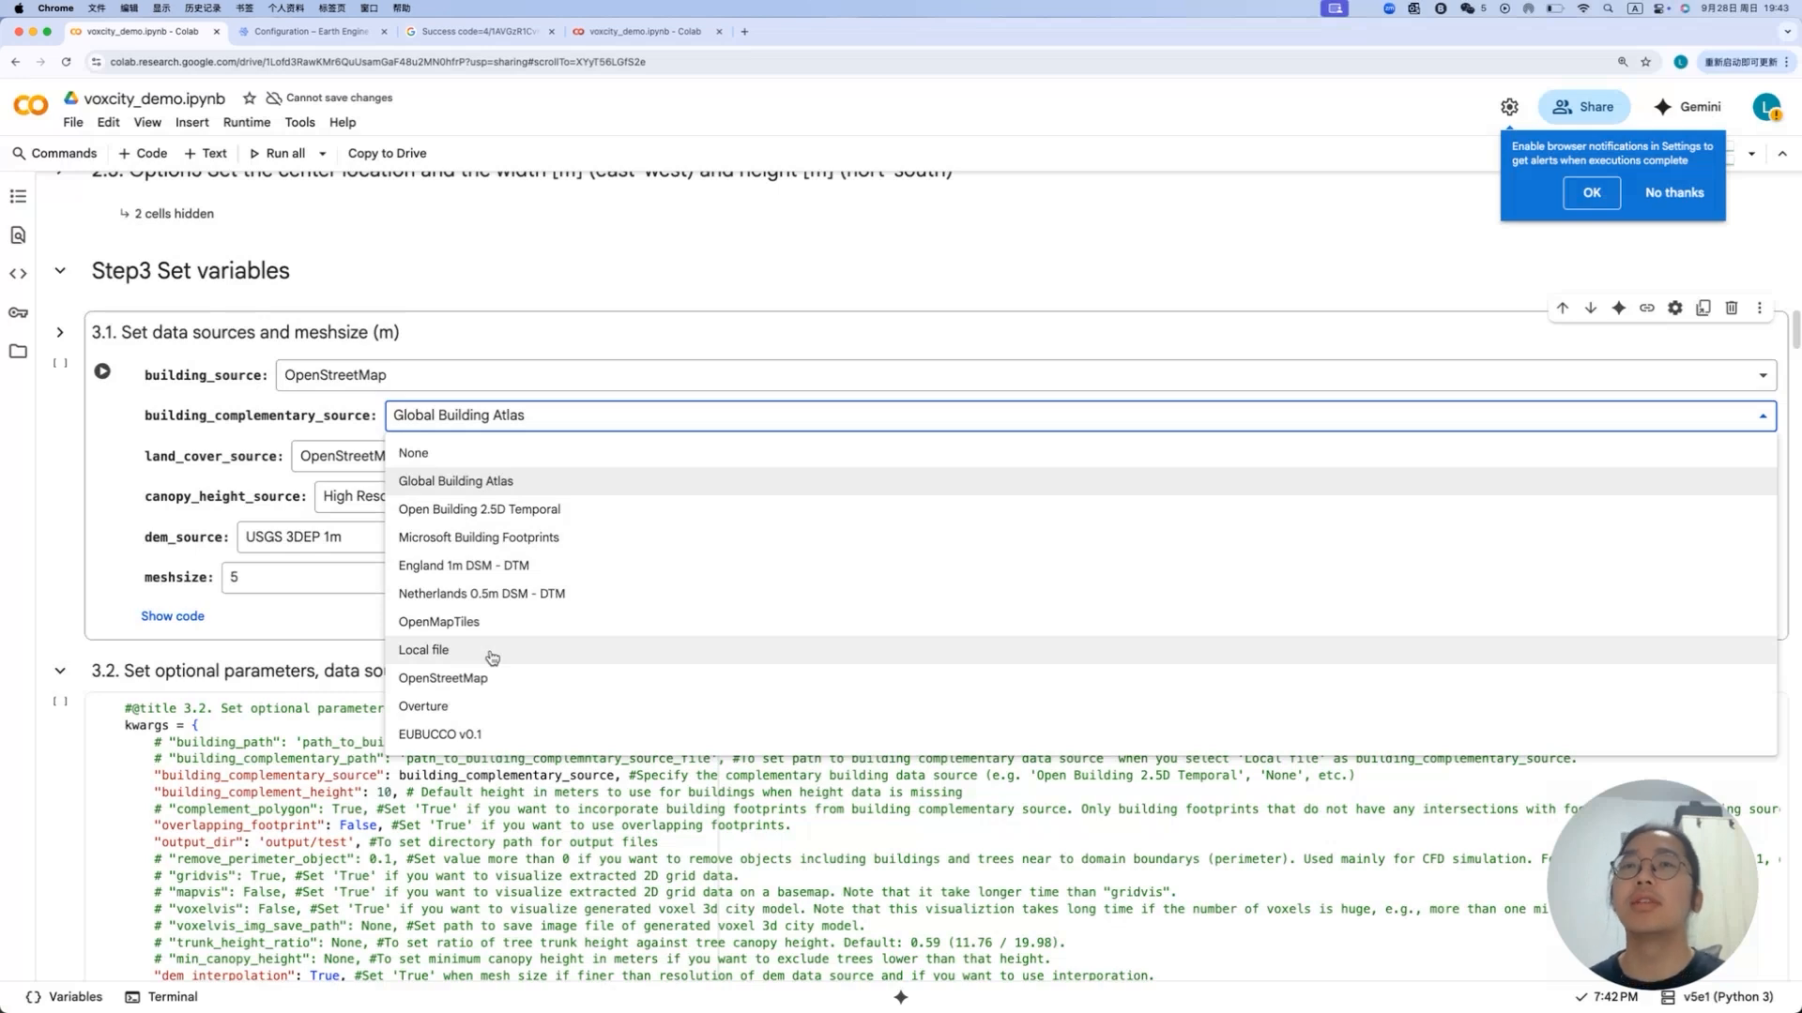
pyautogui.moveTo(567, 555)
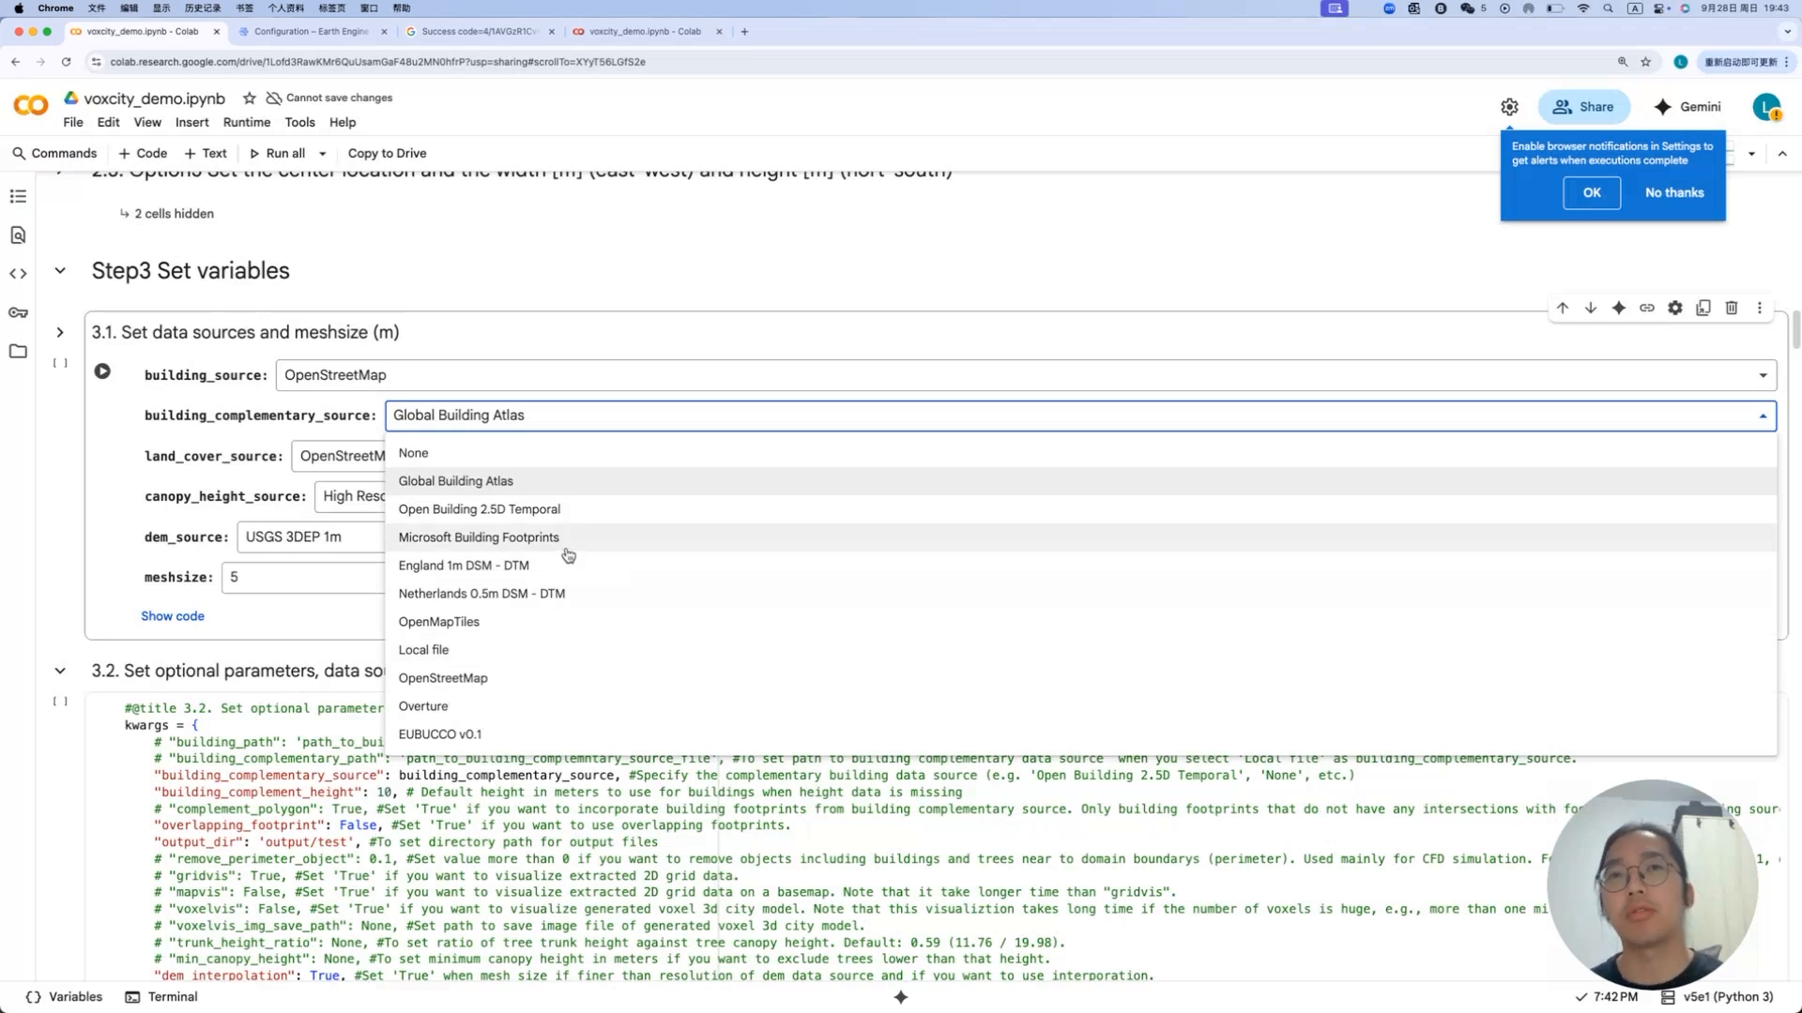
pyautogui.click(478, 536)
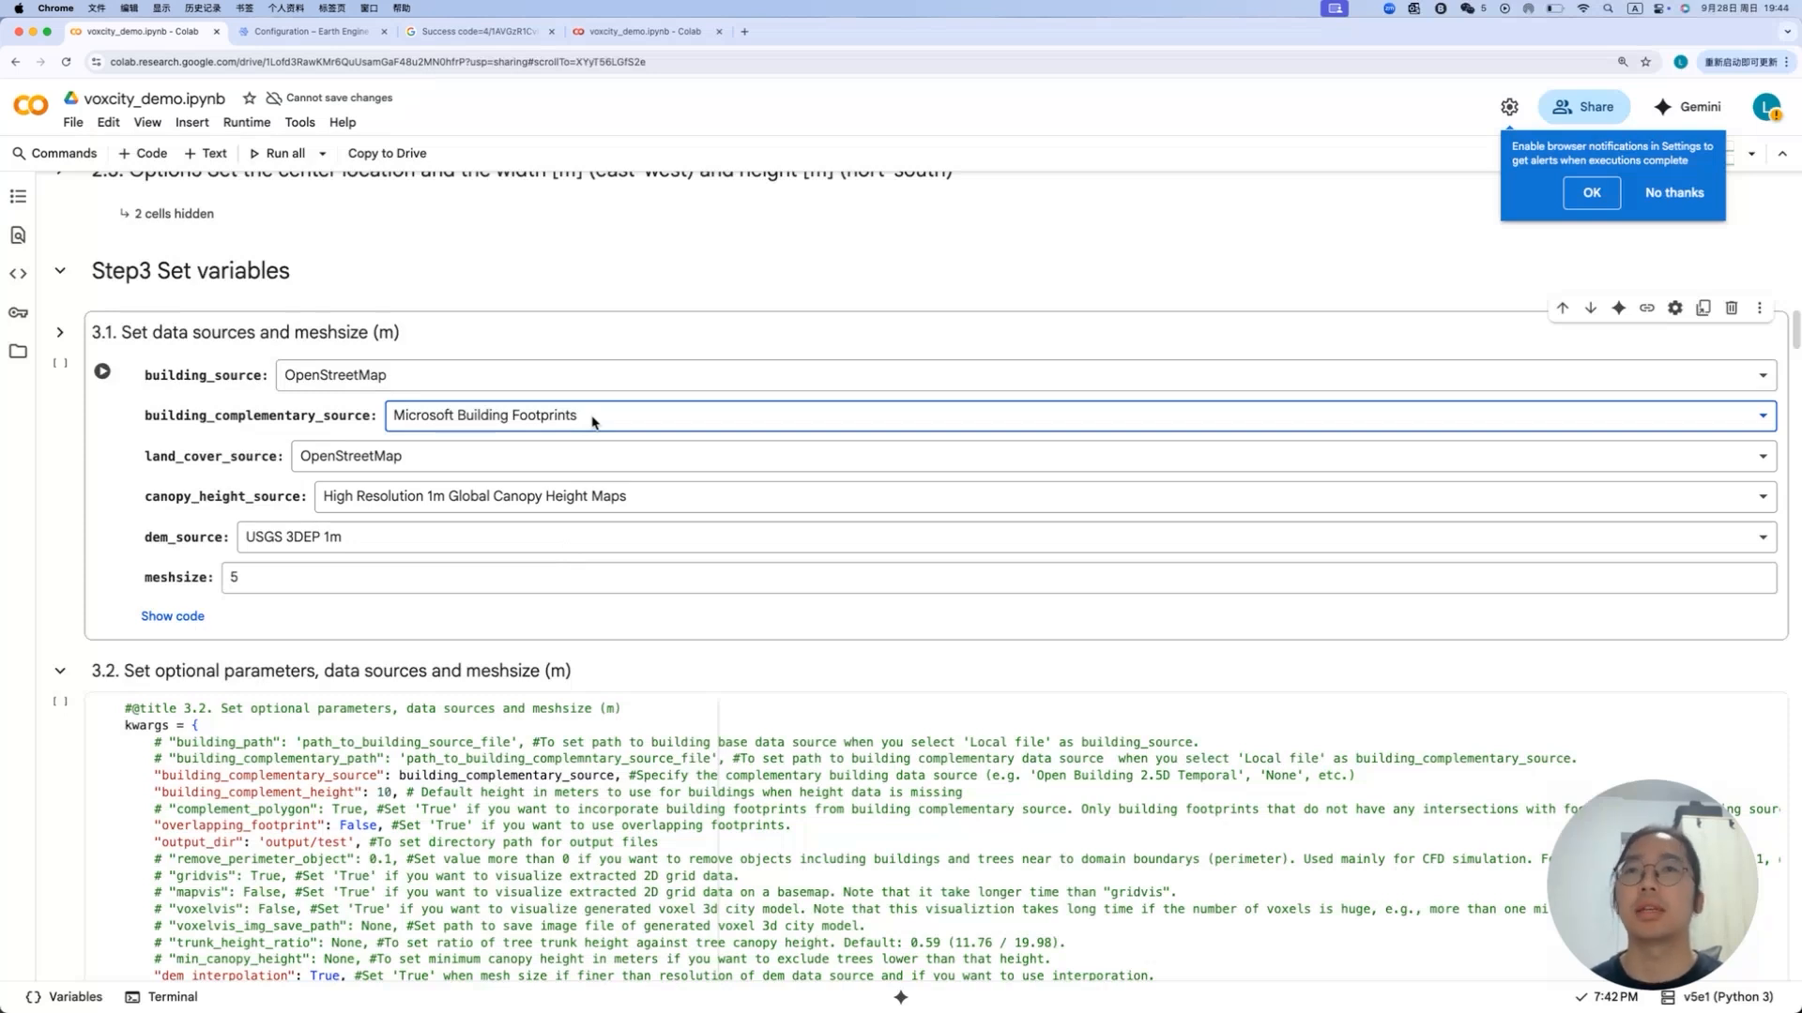
pyautogui.moveTo(518, 483)
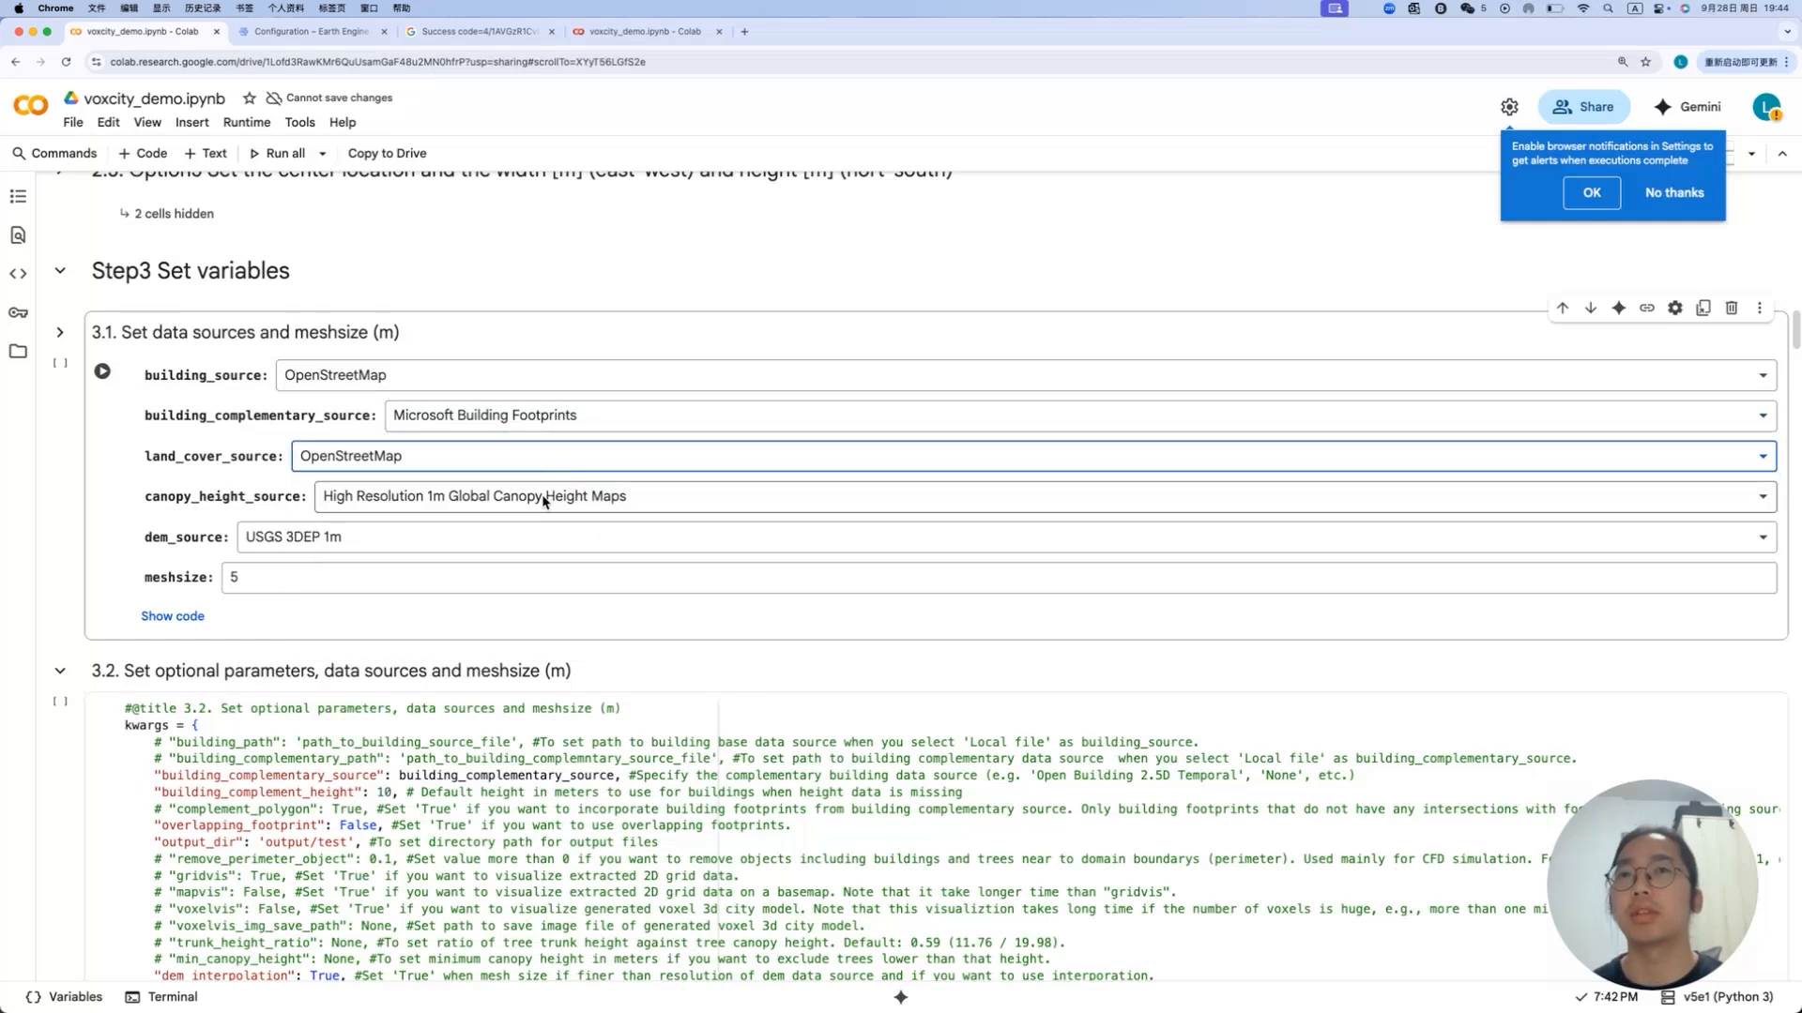
pyautogui.scroll(-3)
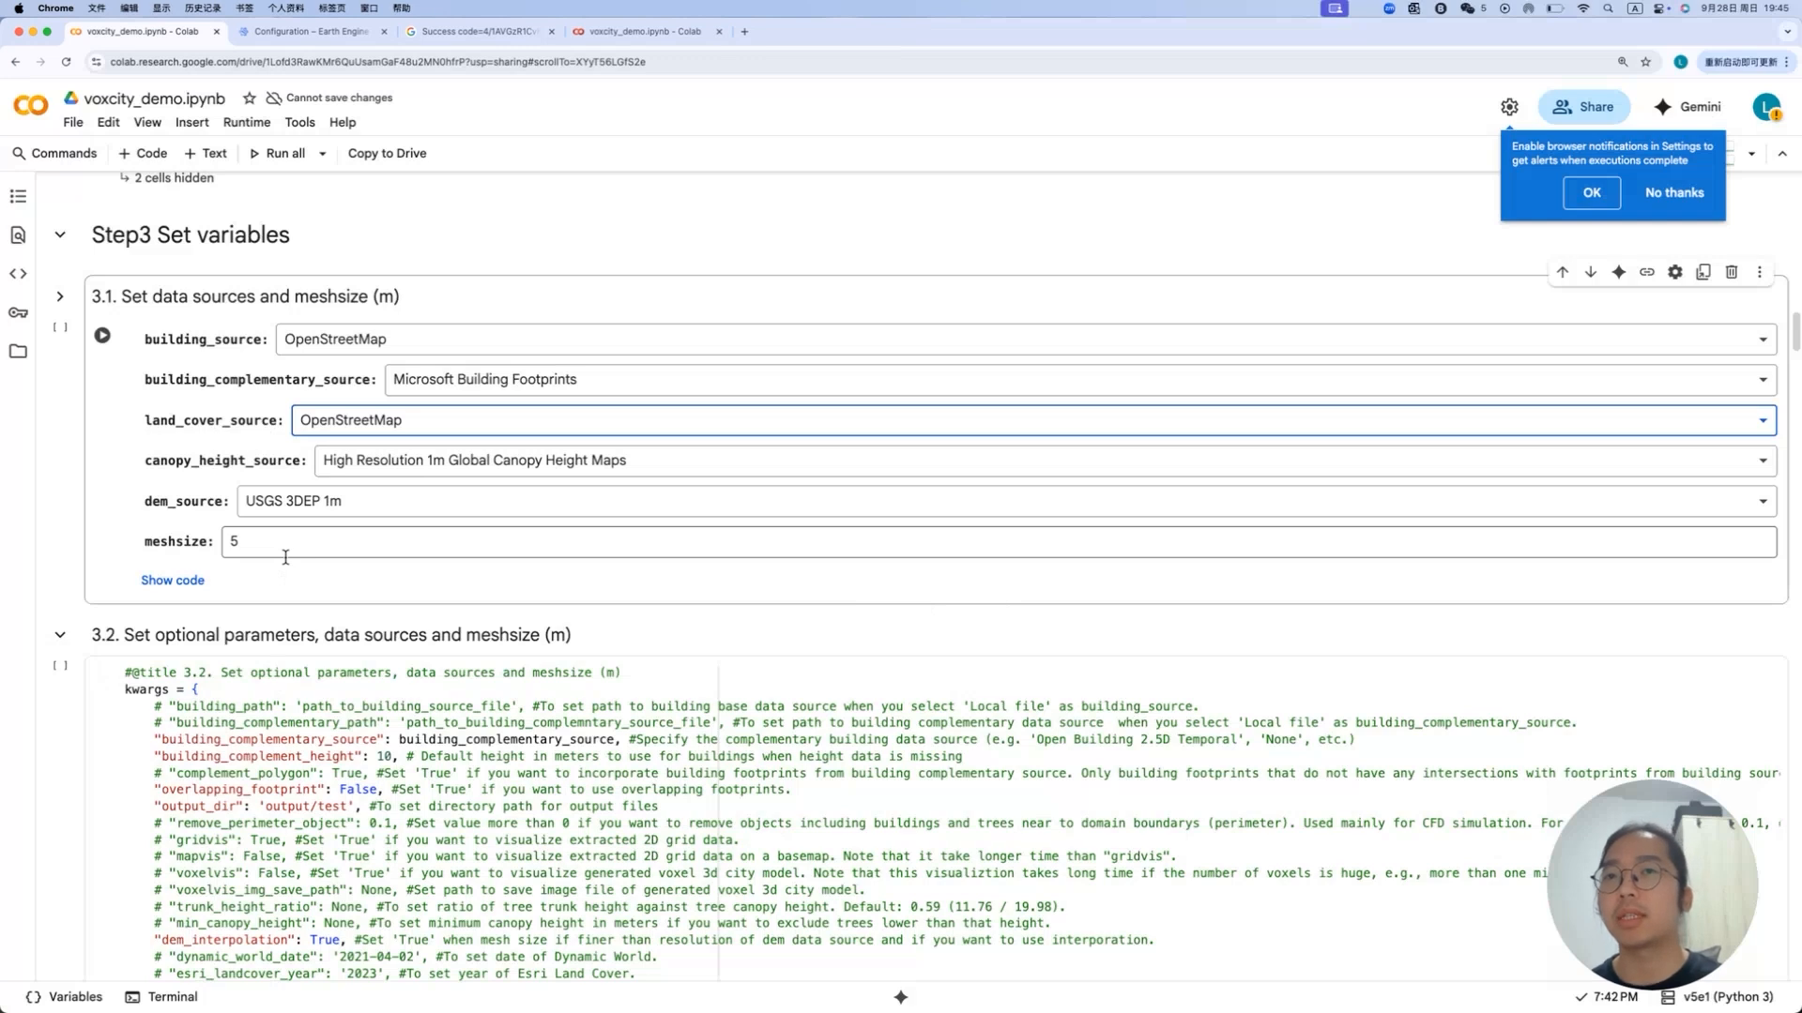
pyautogui.scroll(-3)
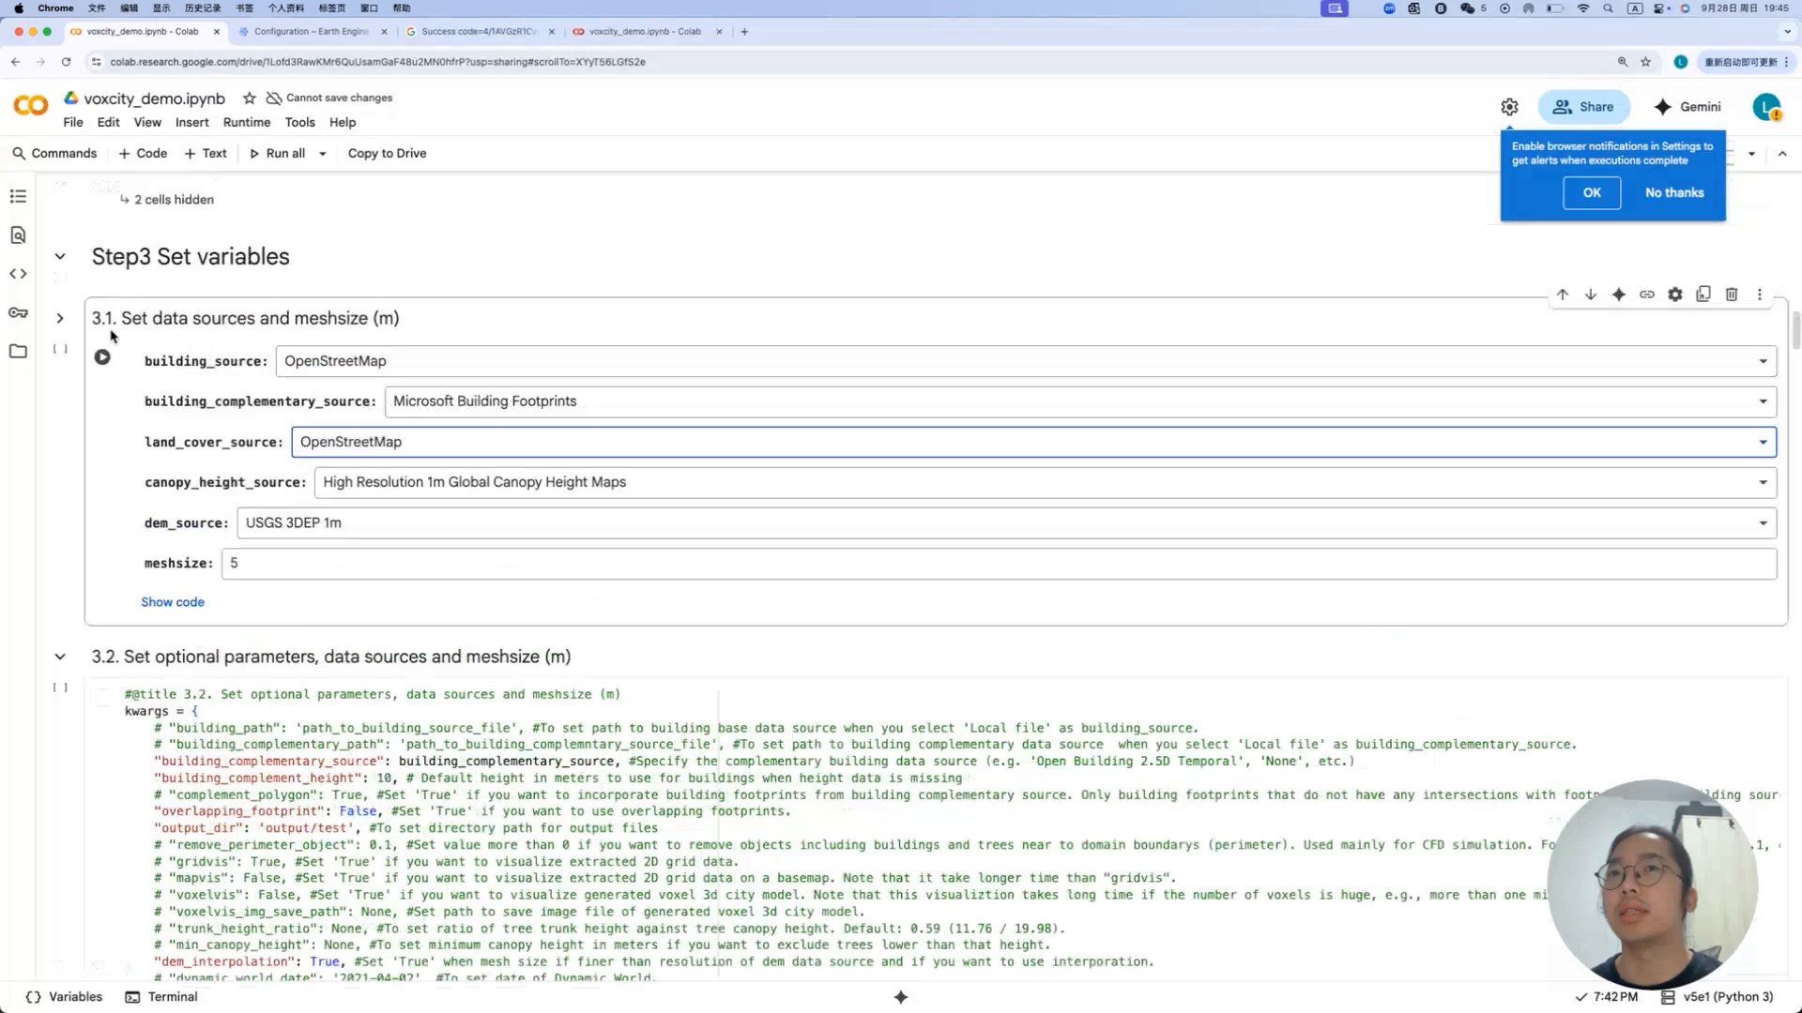
# Run cells 3.1–4.1 to apply the data sources and generate land cover, building height and elevation grids
pyautogui.click(102, 357)
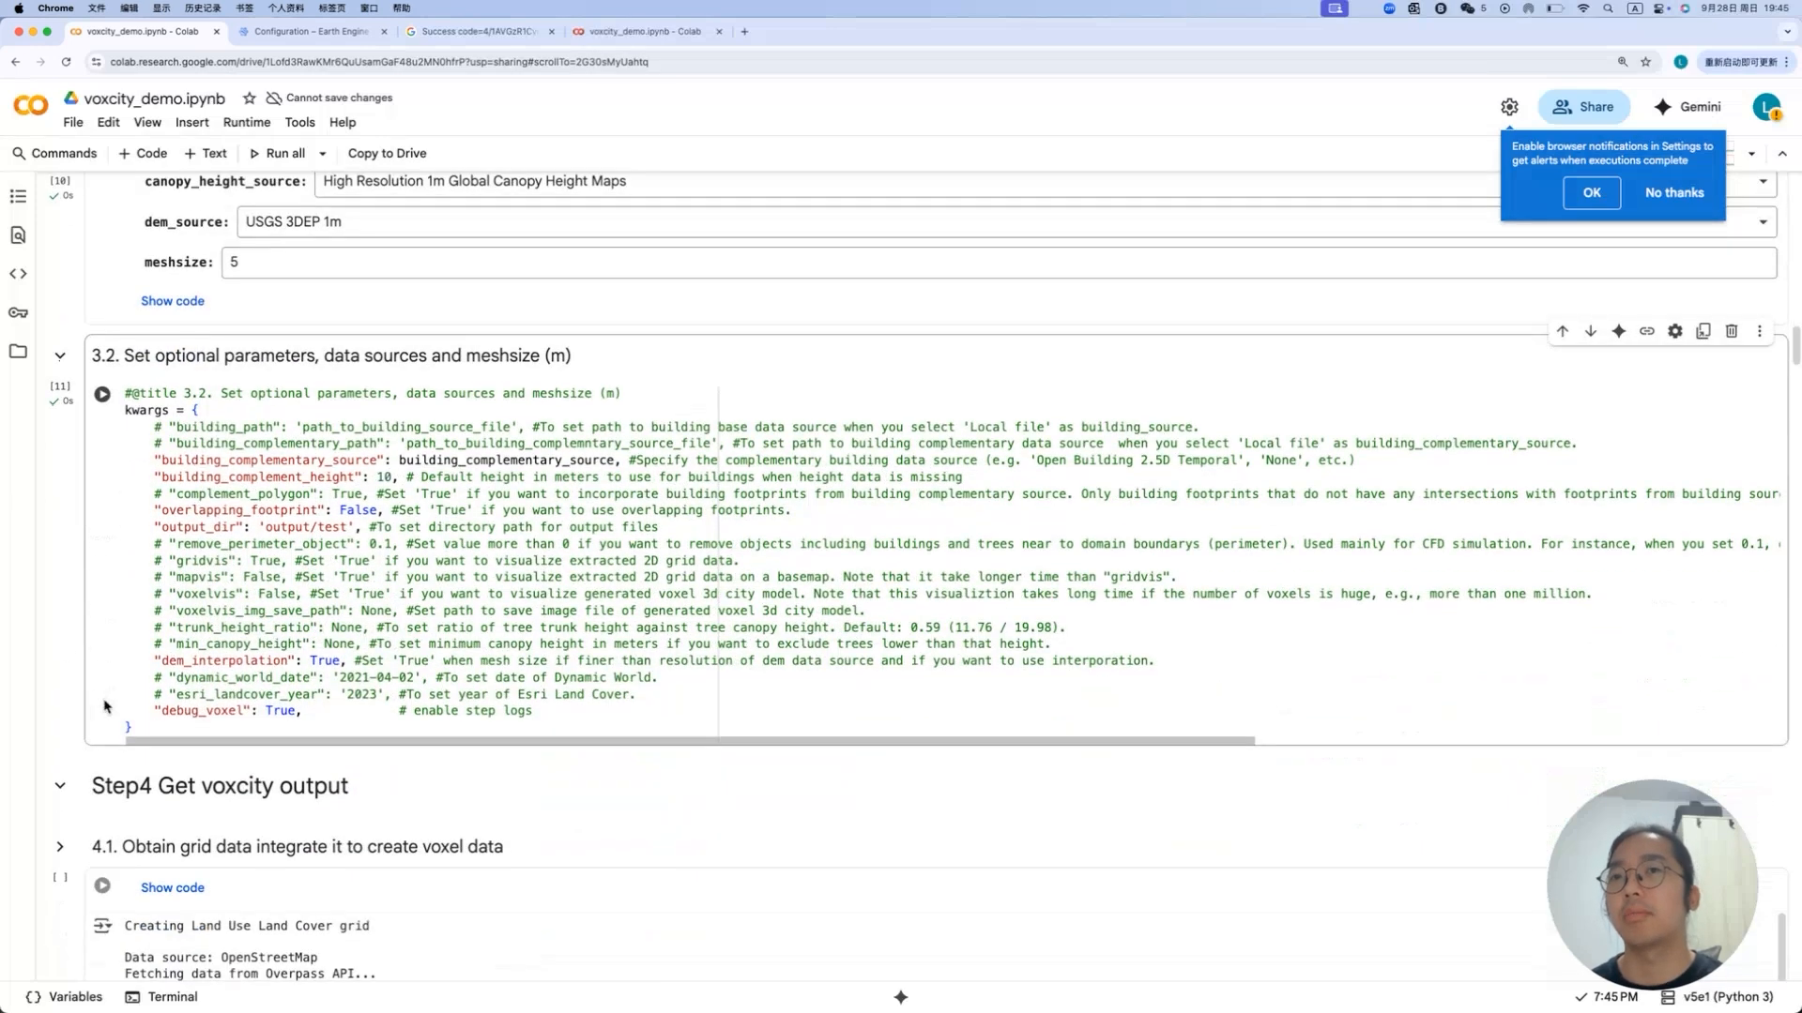
pyautogui.scroll(-3)
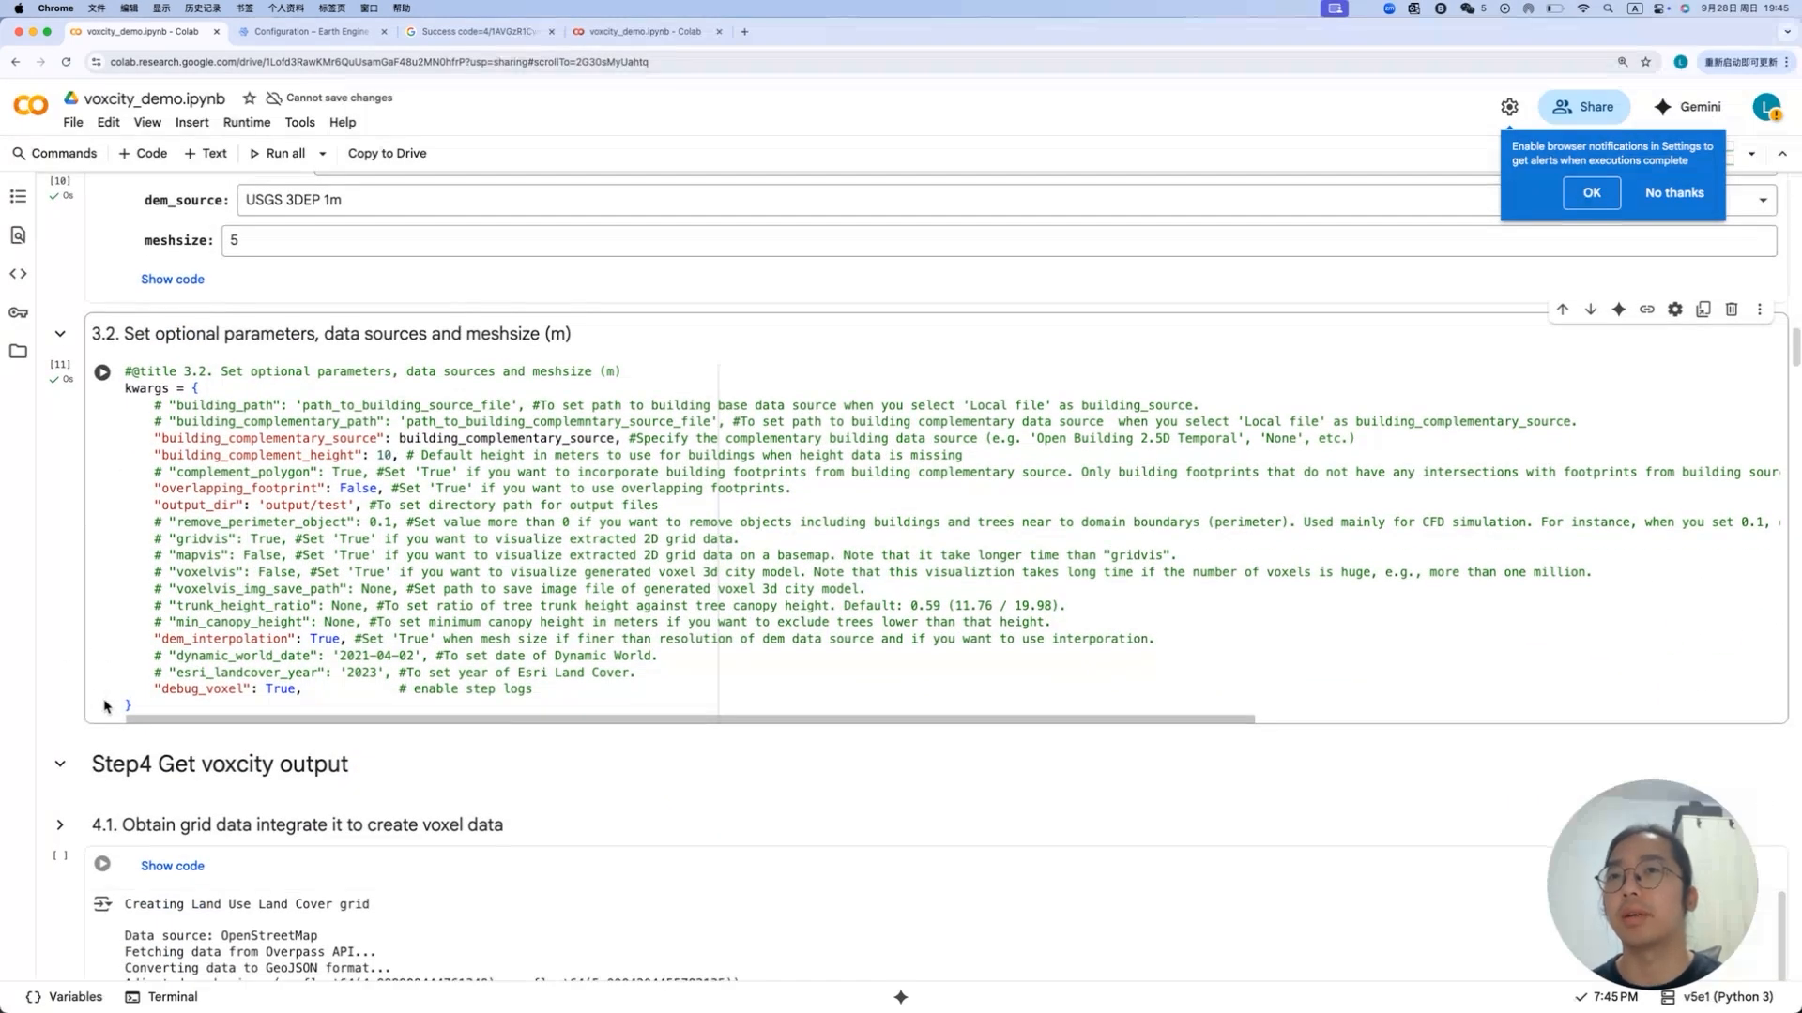
pyautogui.scroll(-3)
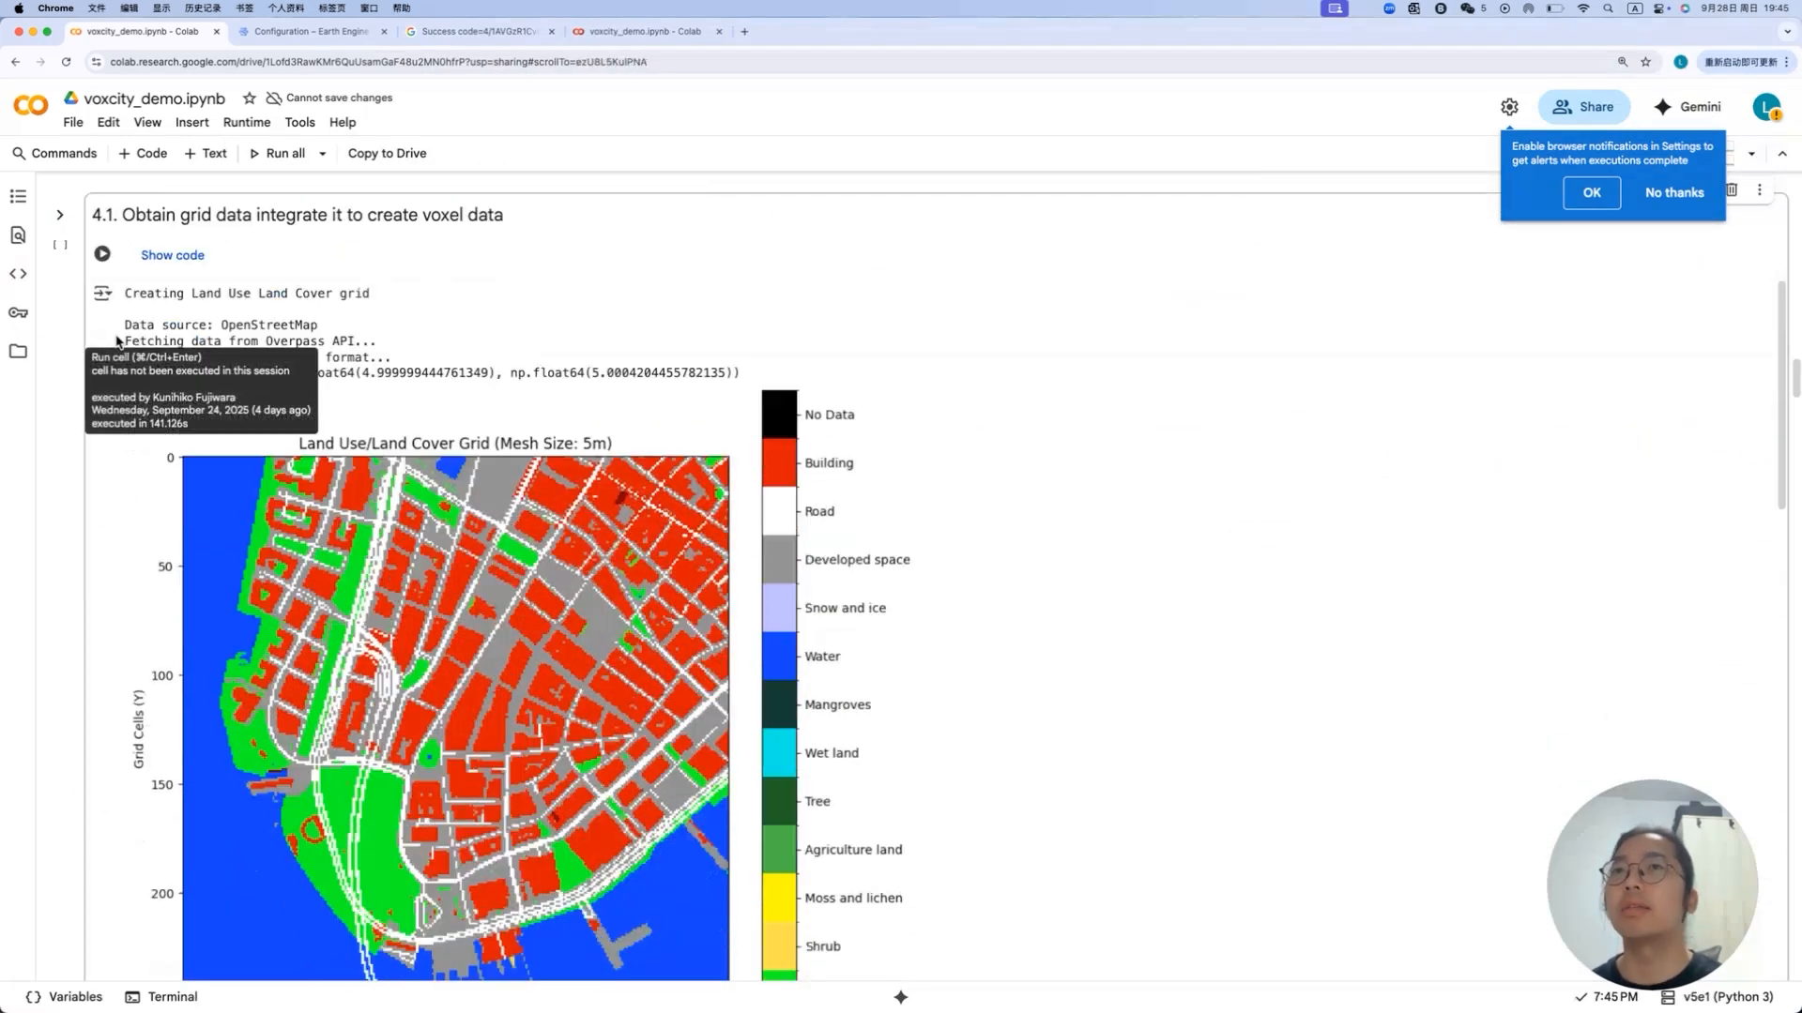
pyautogui.click(101, 253)
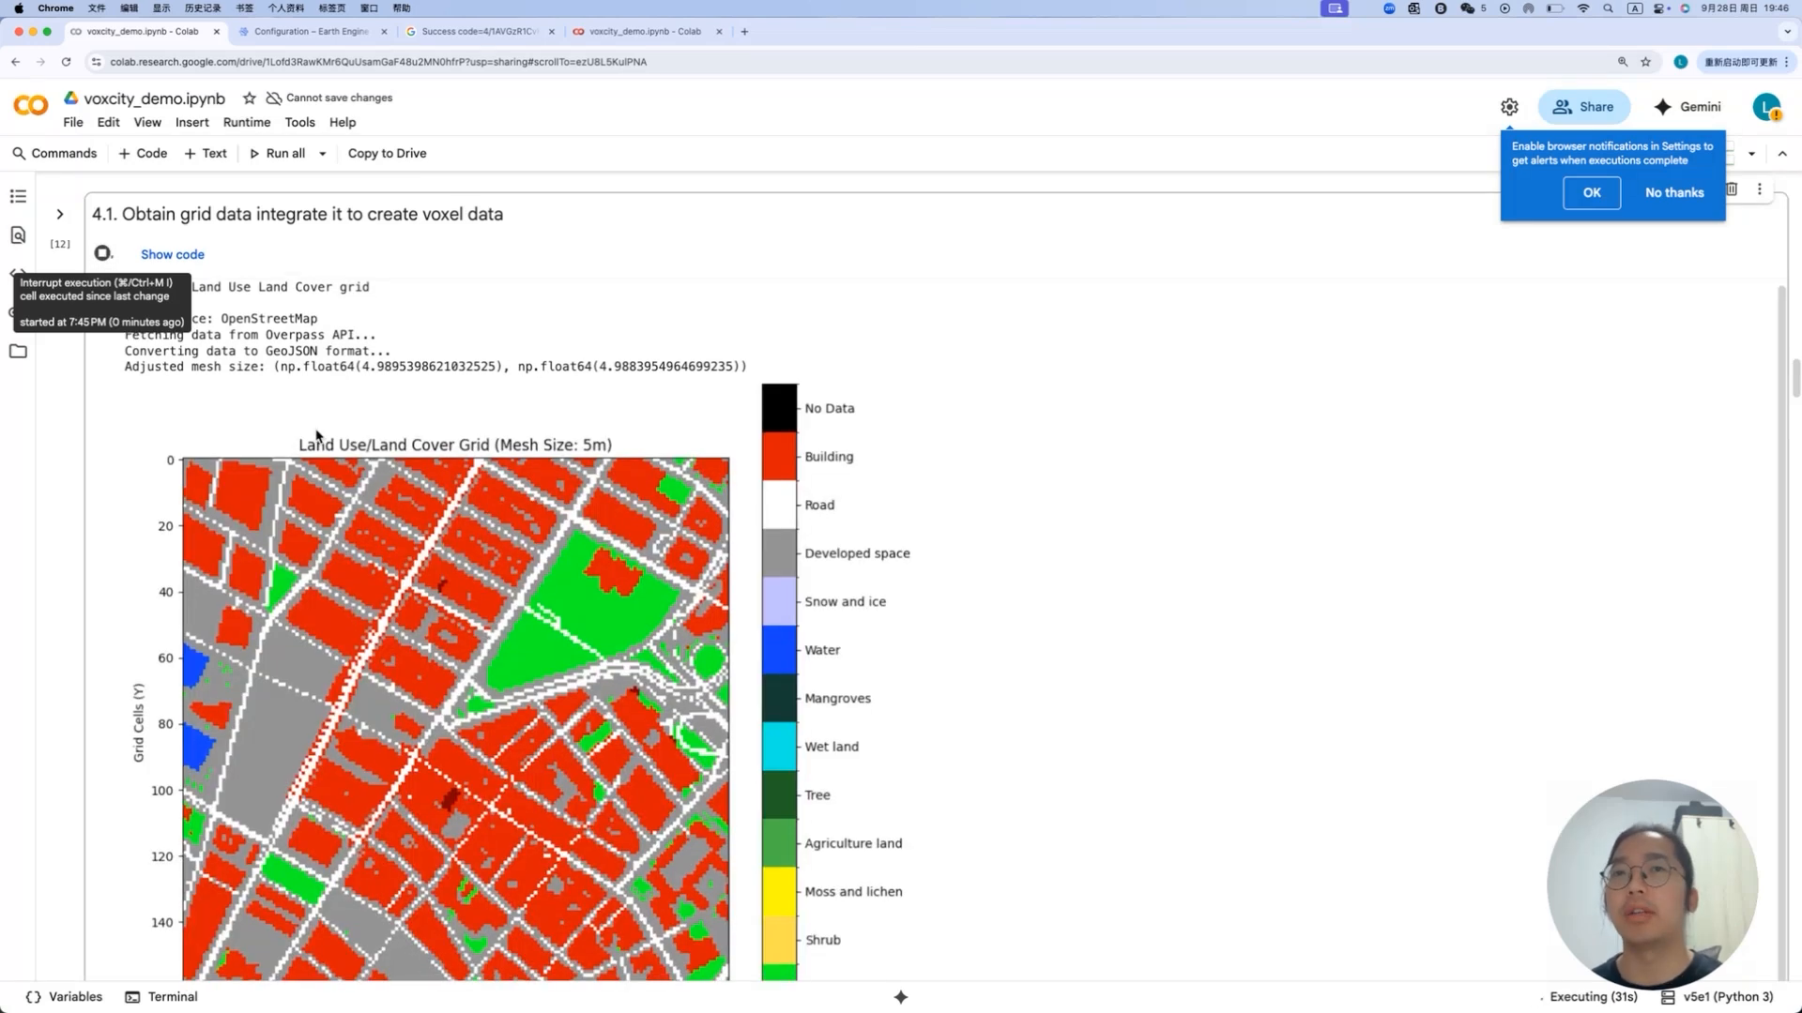
pyautogui.scroll(-3)
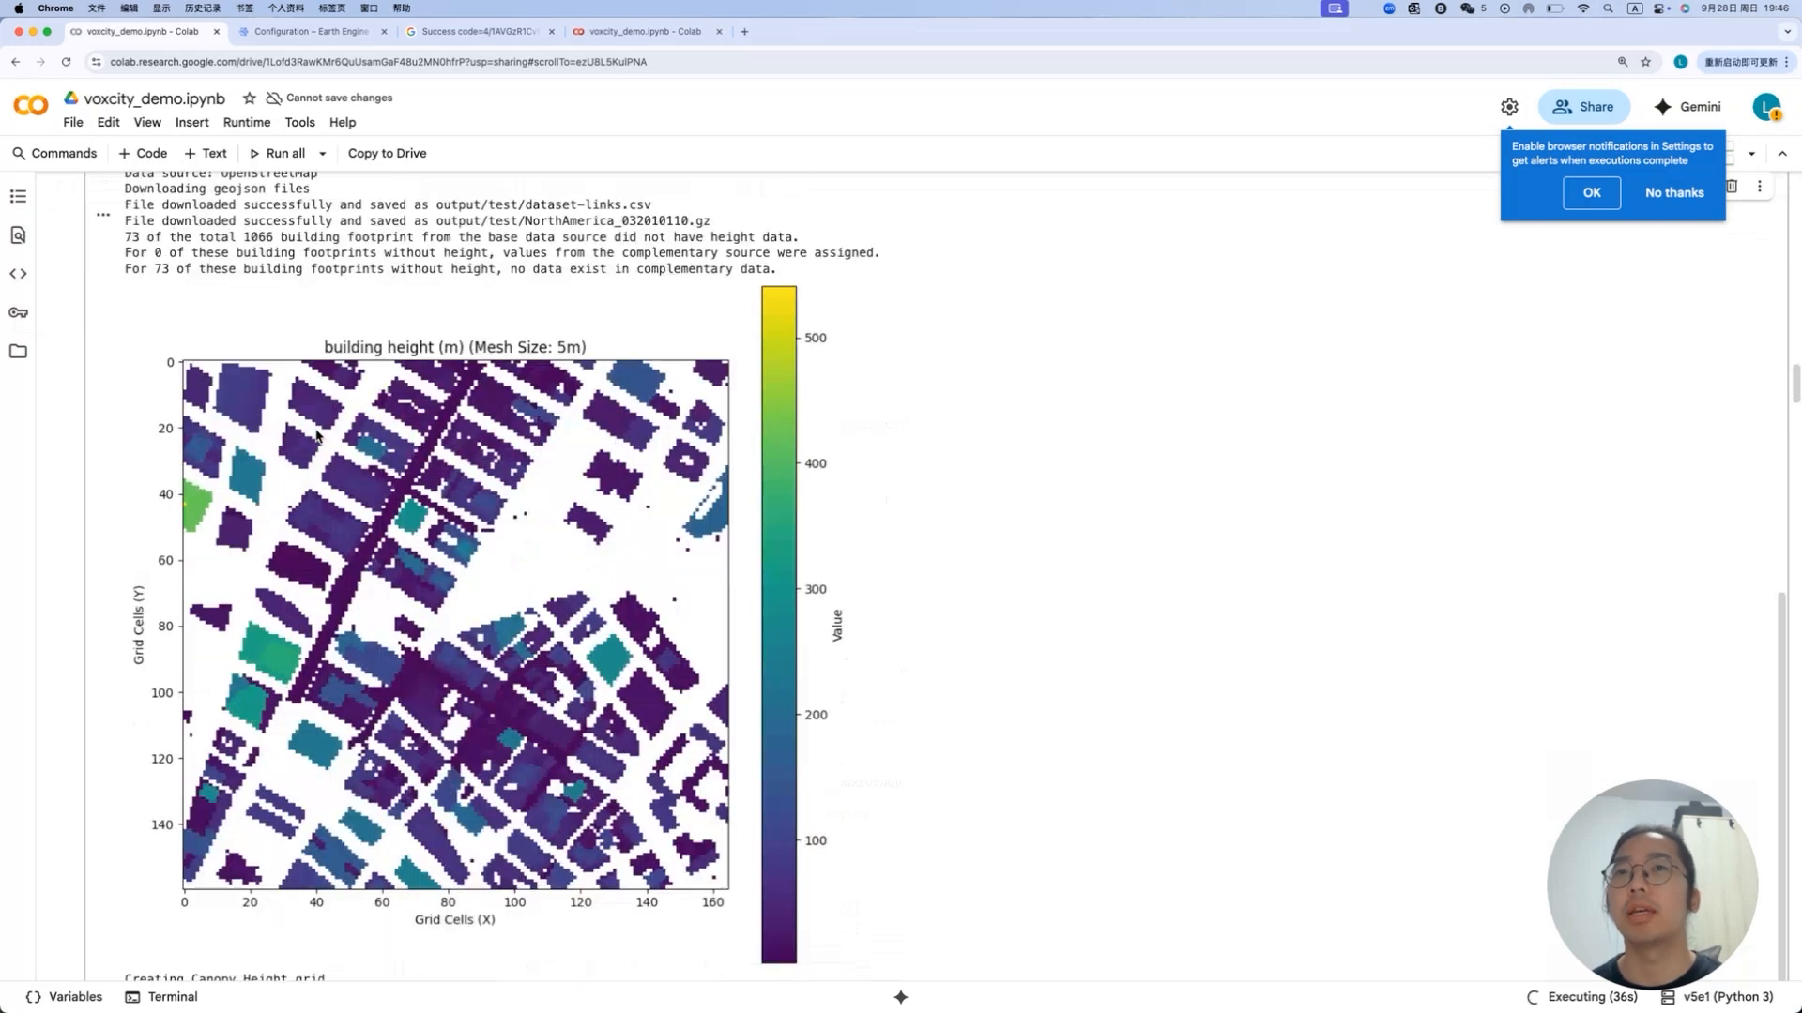
pyautogui.scroll(-3)
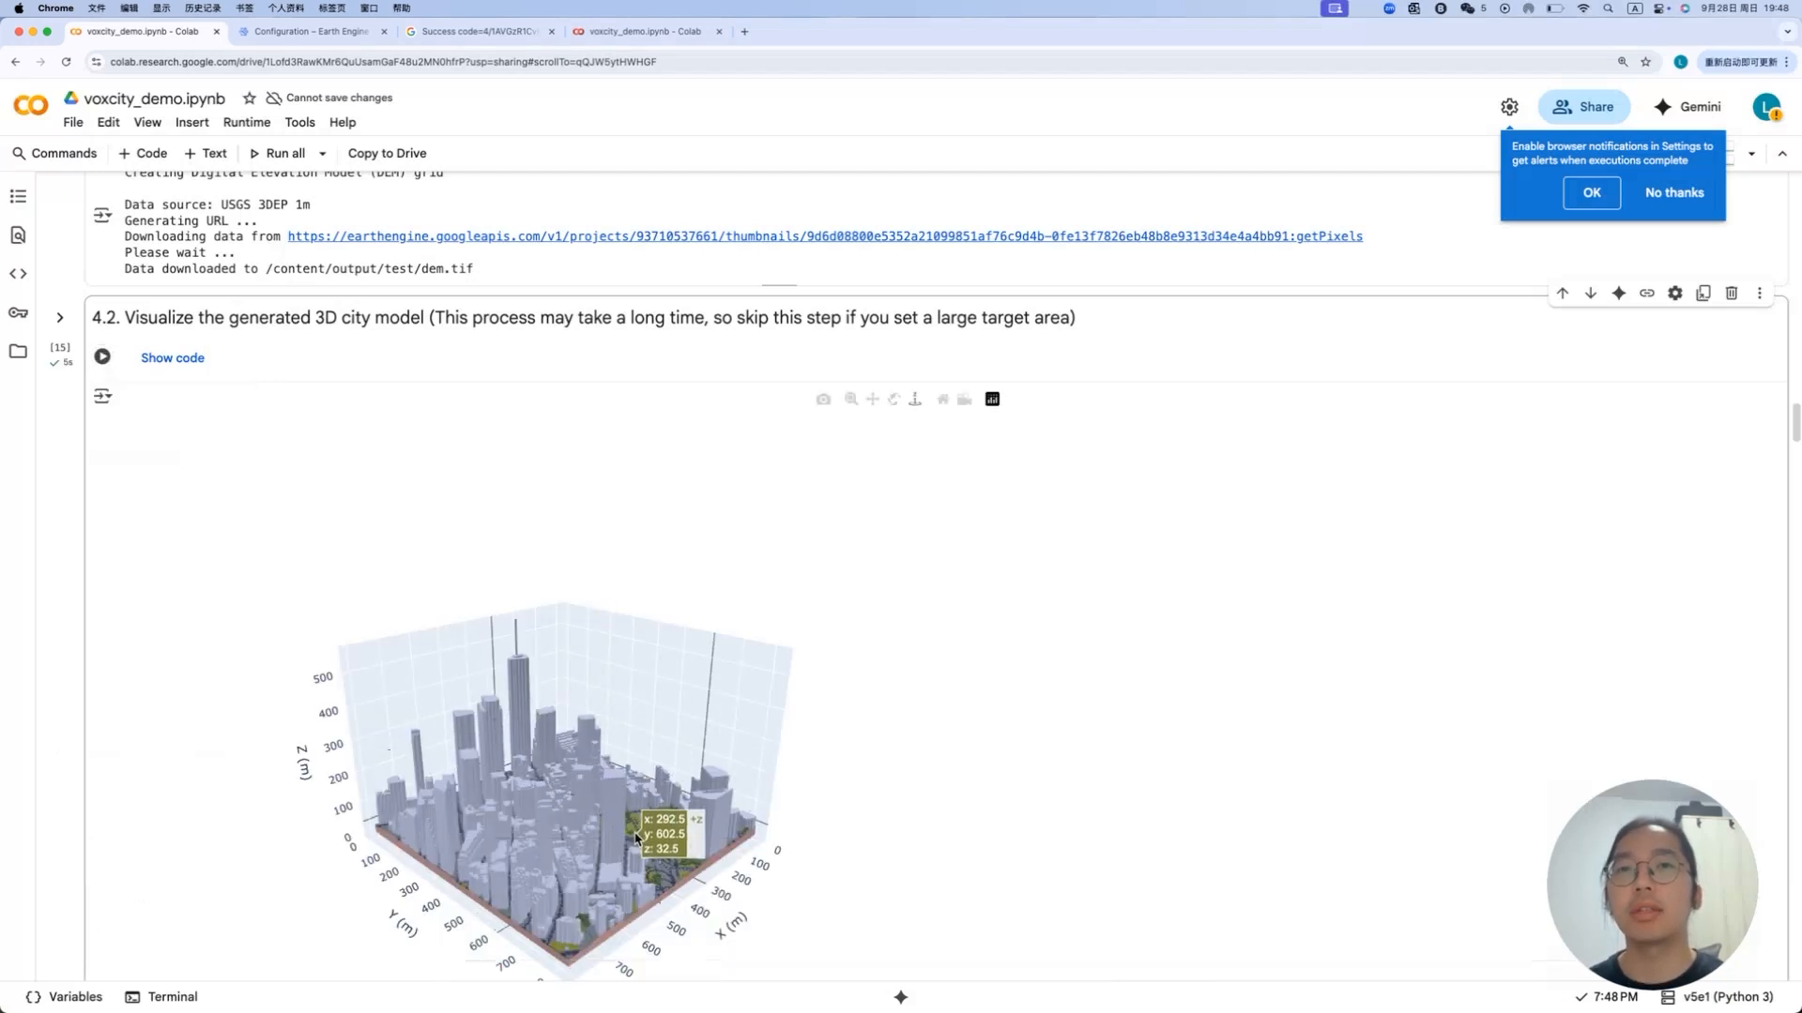
# Orbit the Plotly 3D voxel model of lower Manhattan in cell 4.2 to view it from several sides
pyautogui.moveTo(632, 833); pyautogui.dragTo(547, 856)
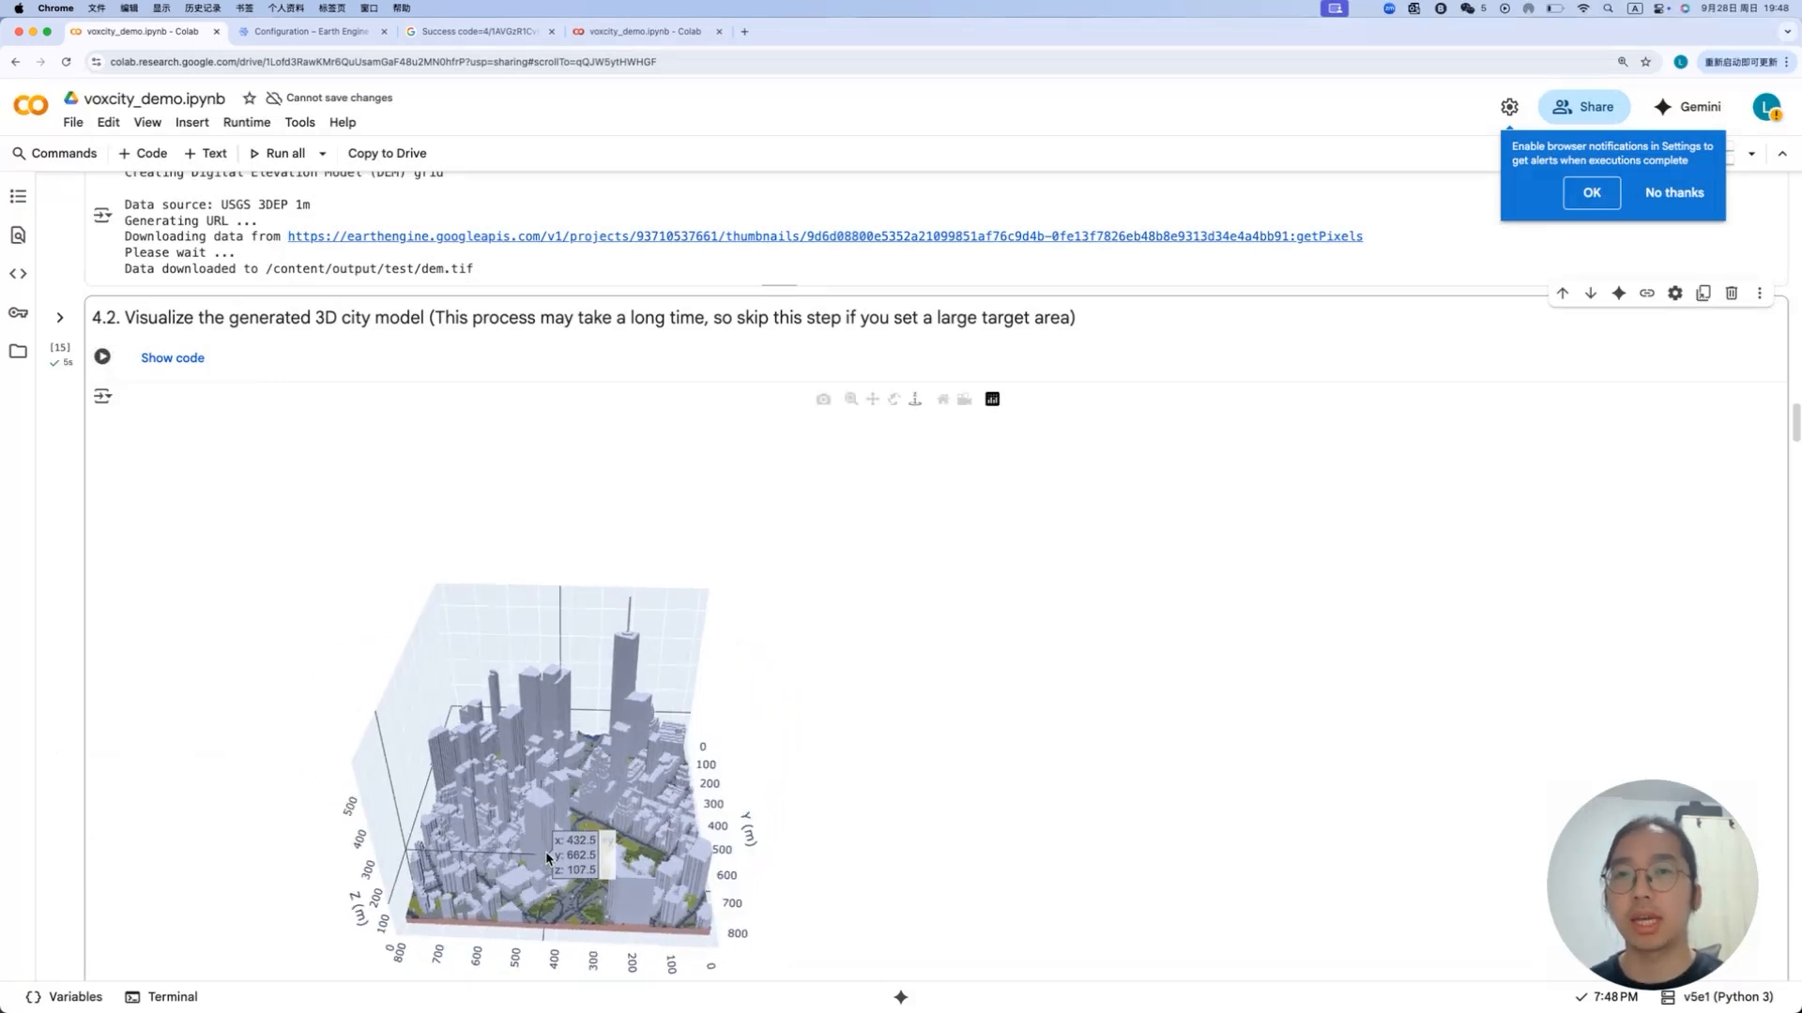
pyautogui.moveTo(546, 856); pyautogui.dragTo(595, 873)
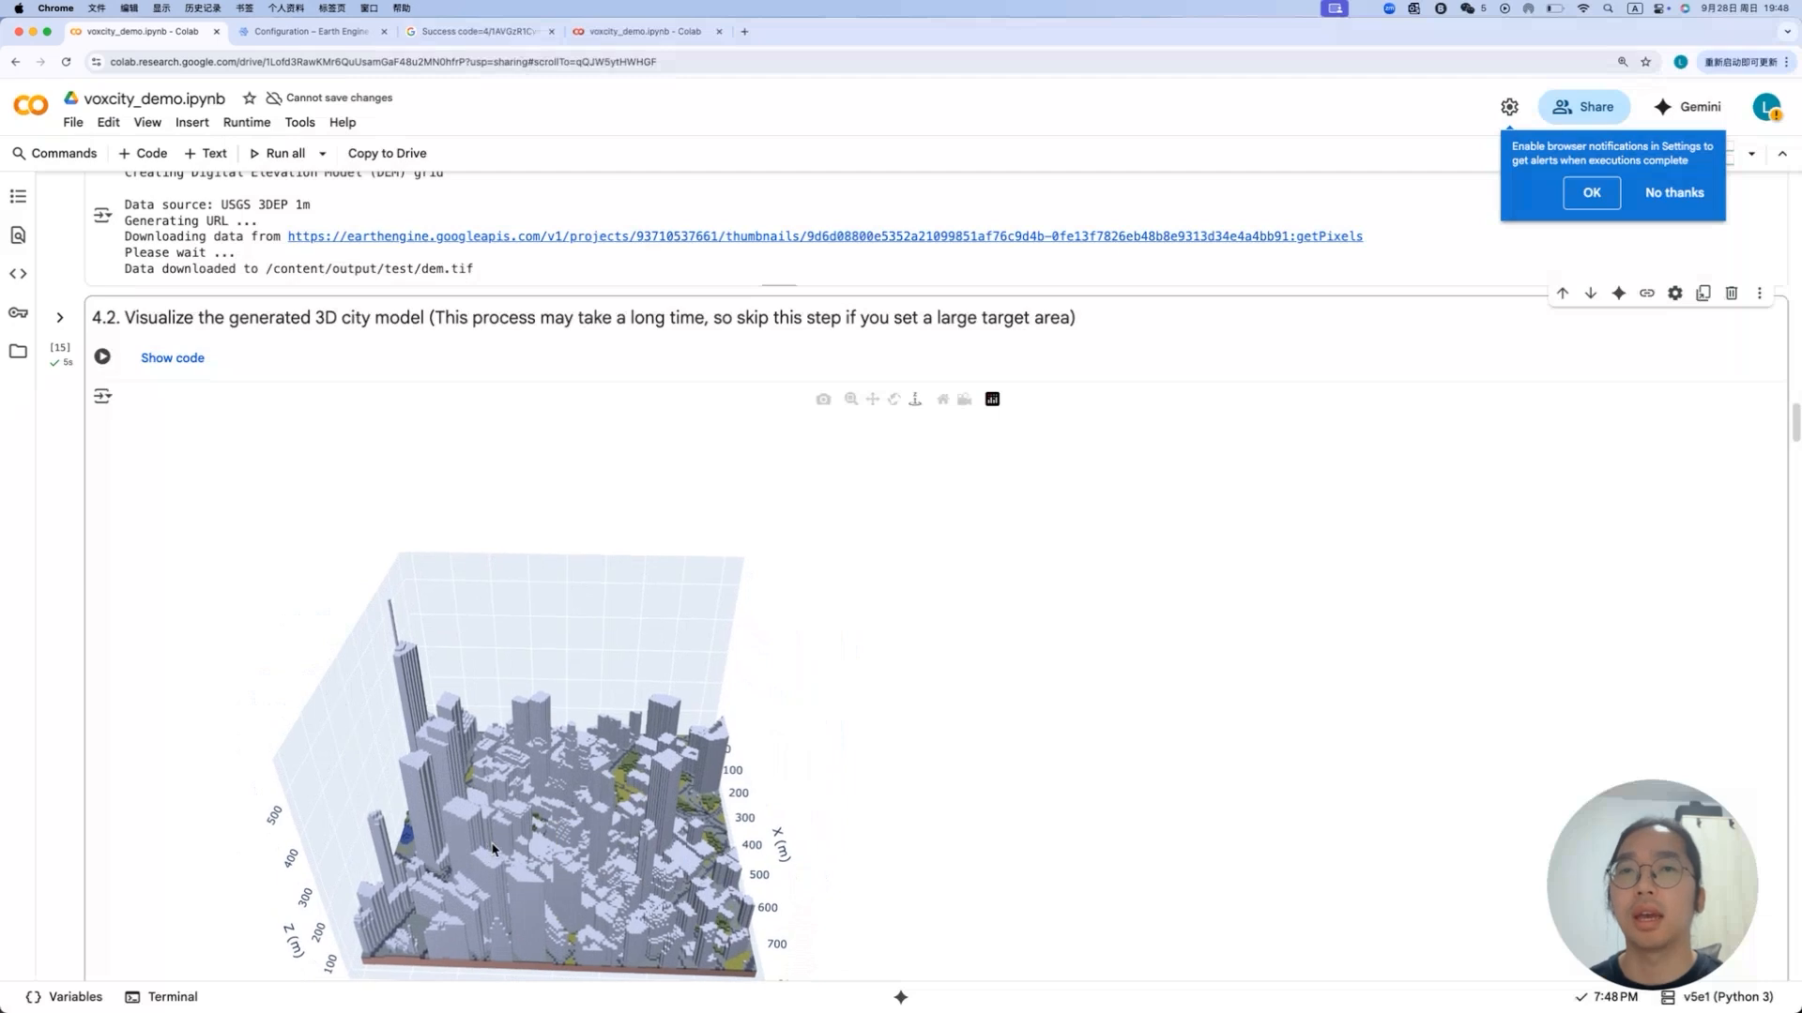
pyautogui.moveTo(492, 850); pyautogui.dragTo(713, 878)
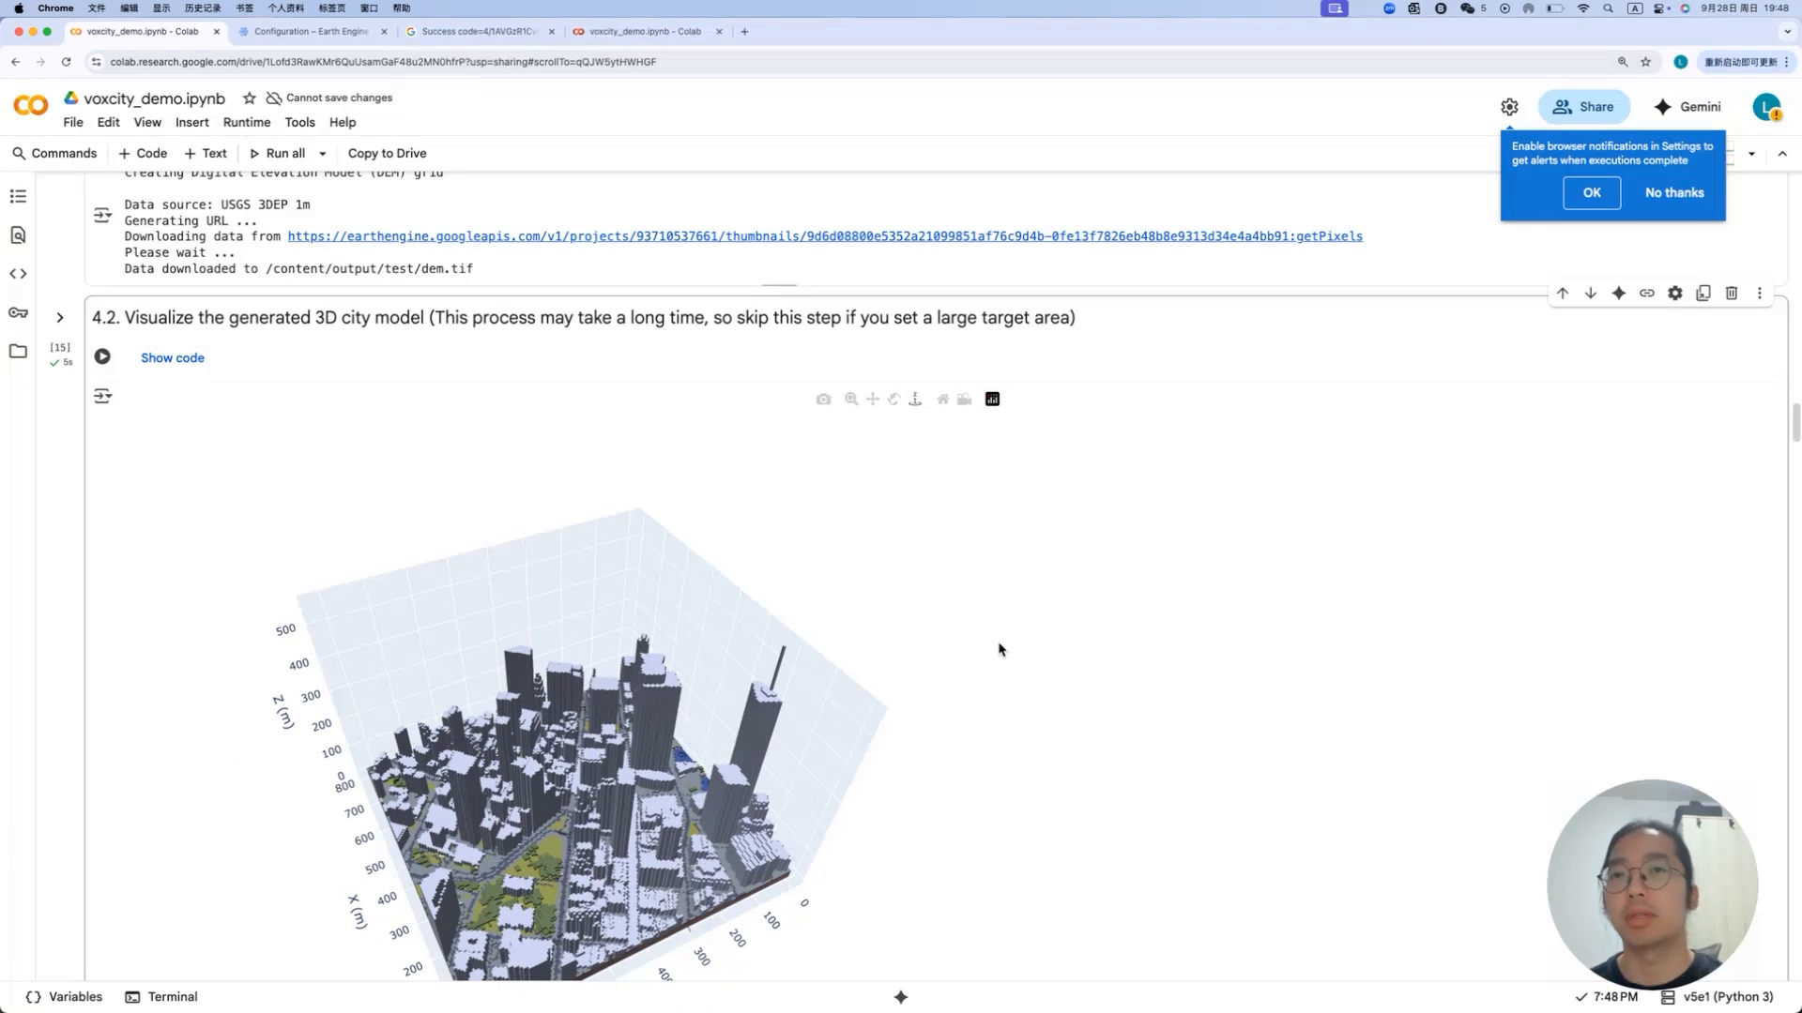
pyautogui.scroll(-3)
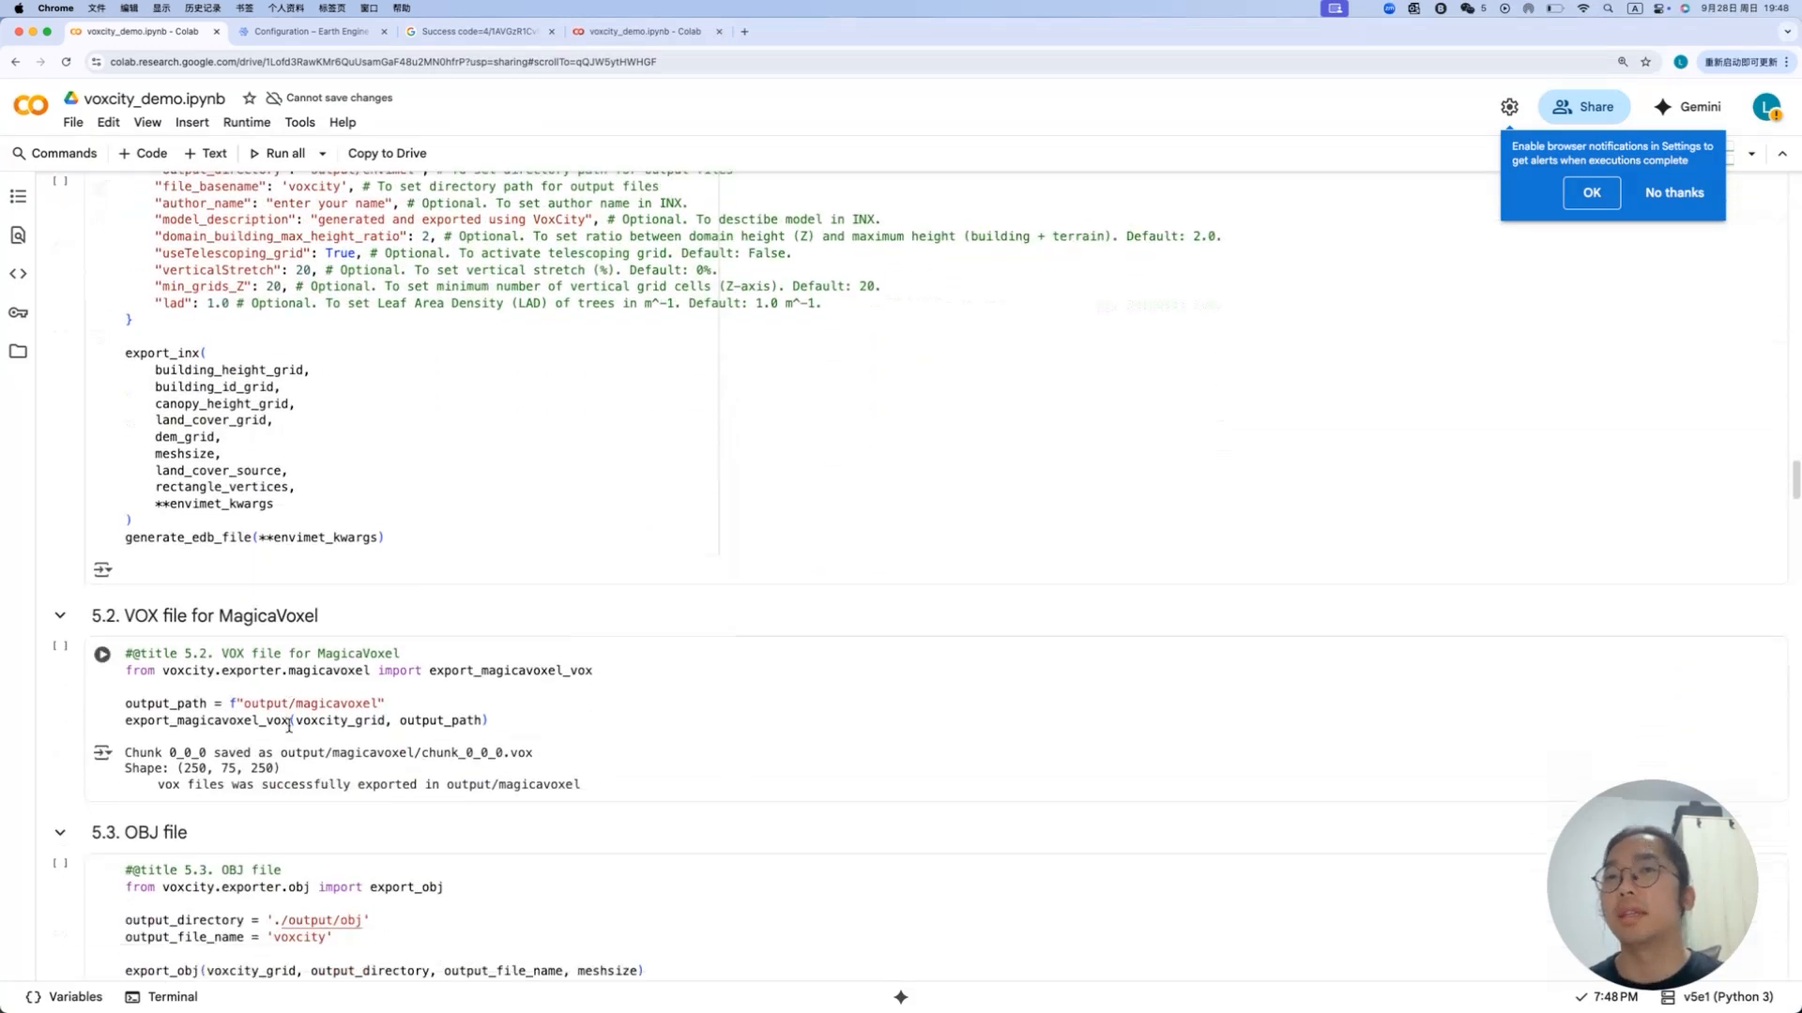
# Scroll through sections 5.2 and 5.3 showing the MagicaVoxel VOX and OBJ/MTL export outputs
pyautogui.scroll(-3)
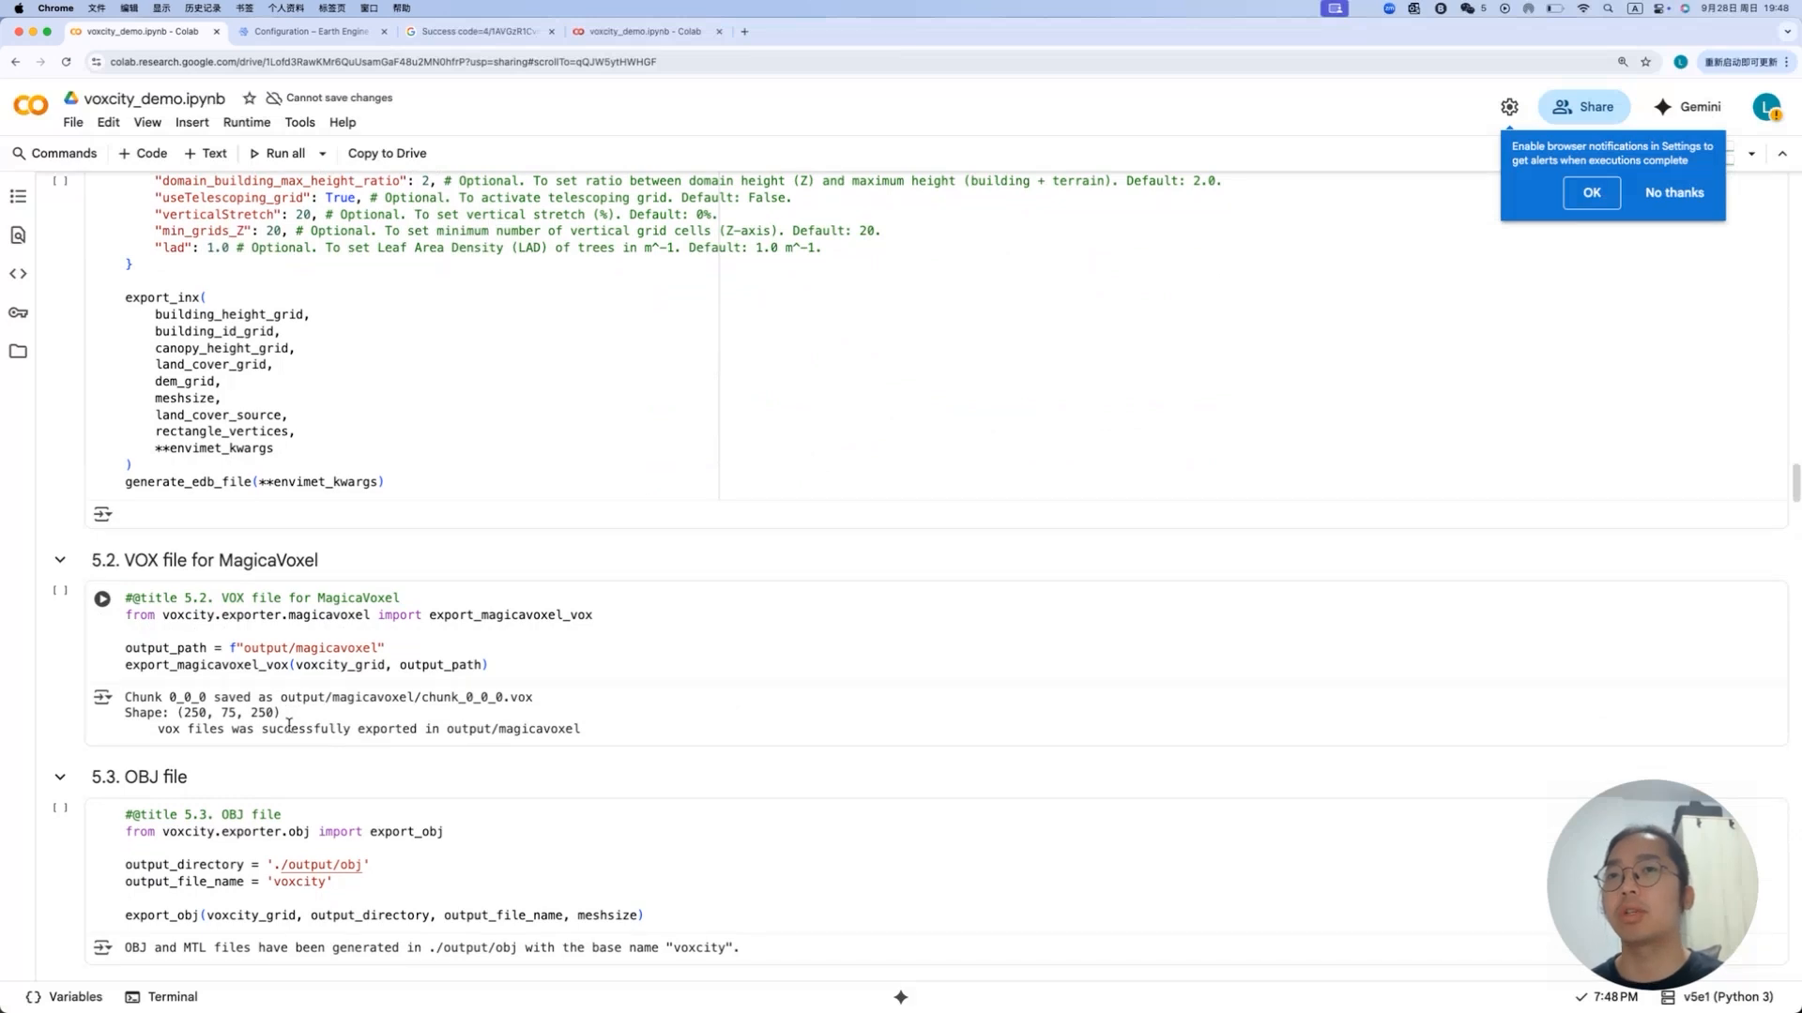
pyautogui.scroll(-3)
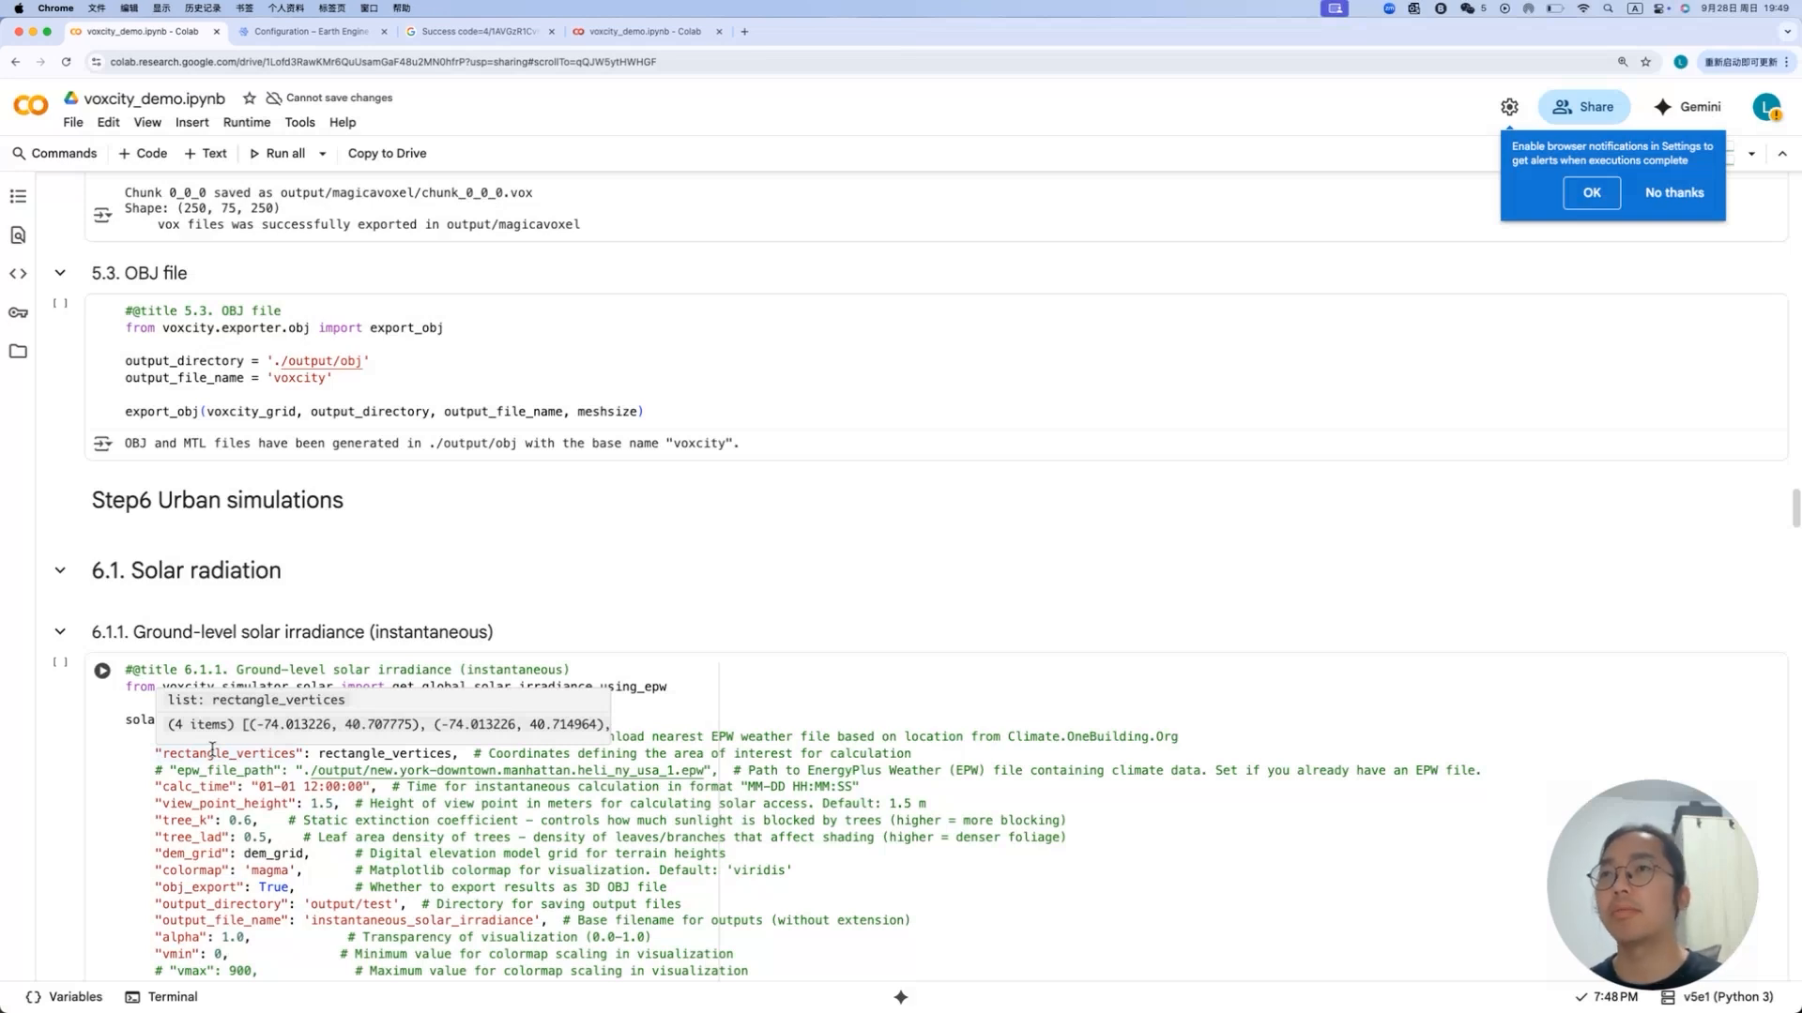
# Collapse solar radiation section 6.1 and scroll through the landmark polygon to the visibility map output
pyautogui.click(60, 571)
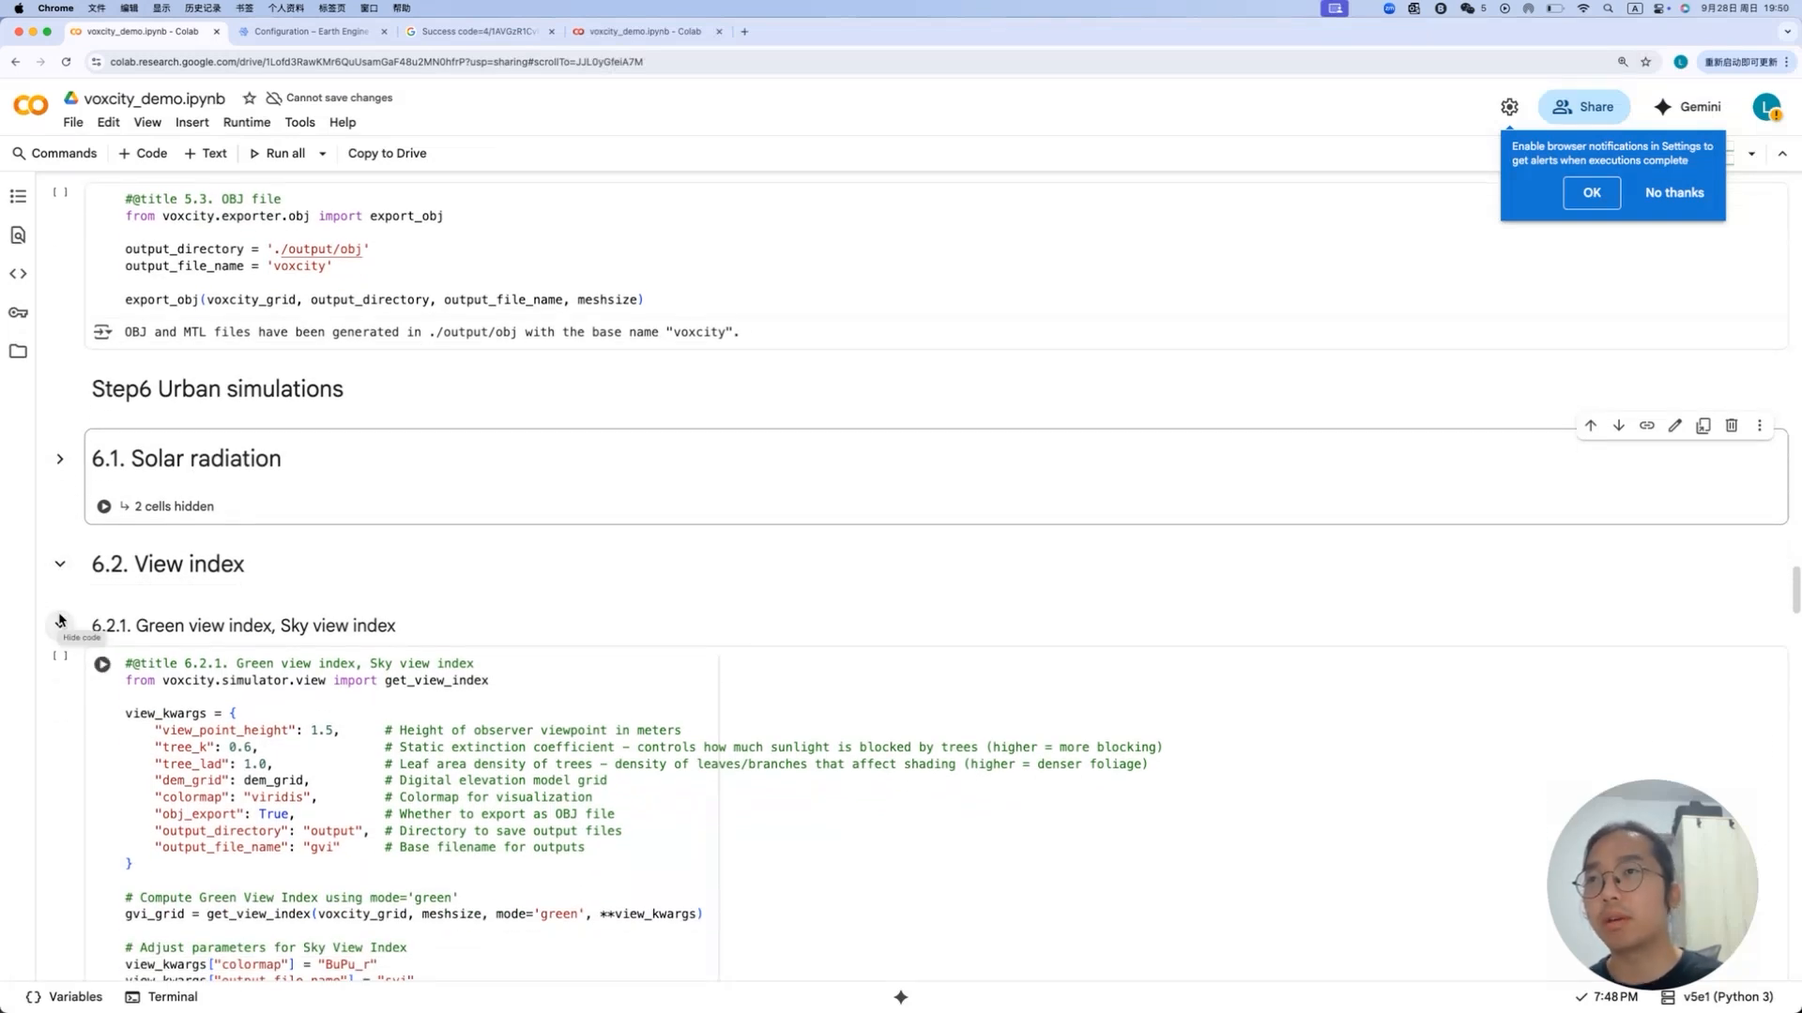
pyautogui.click(59, 621)
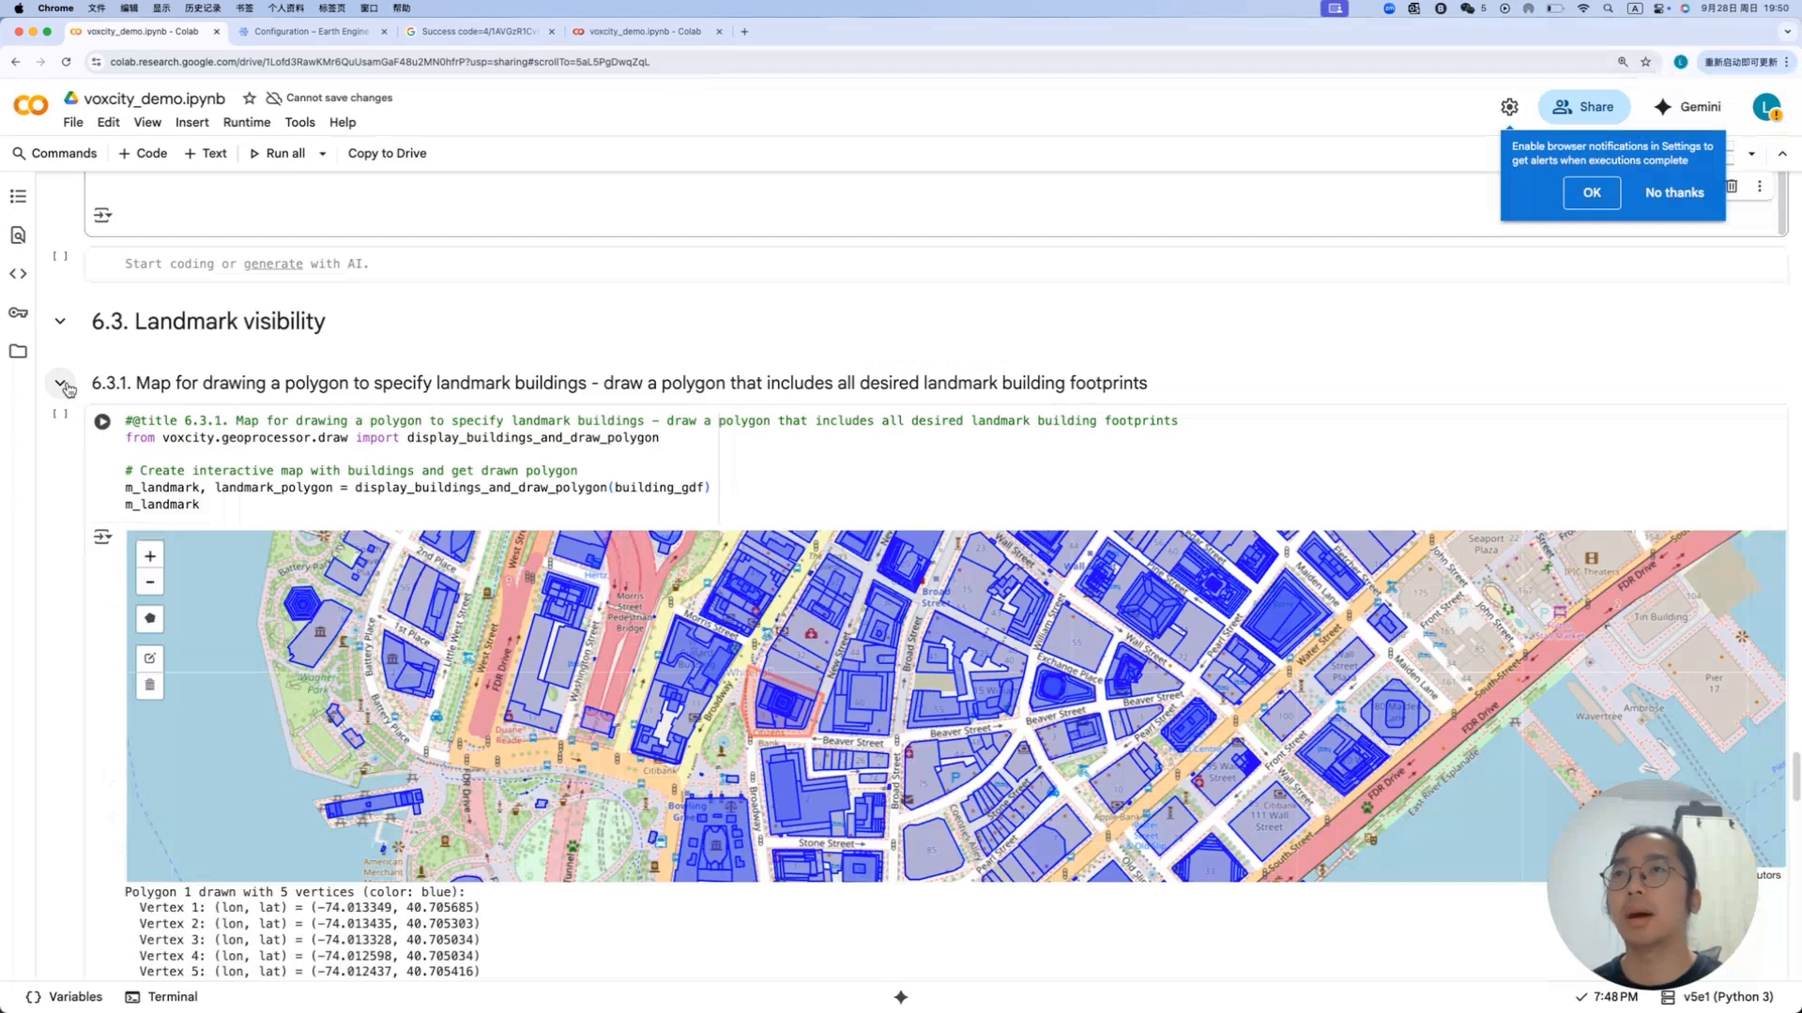
pyautogui.scroll(-3)
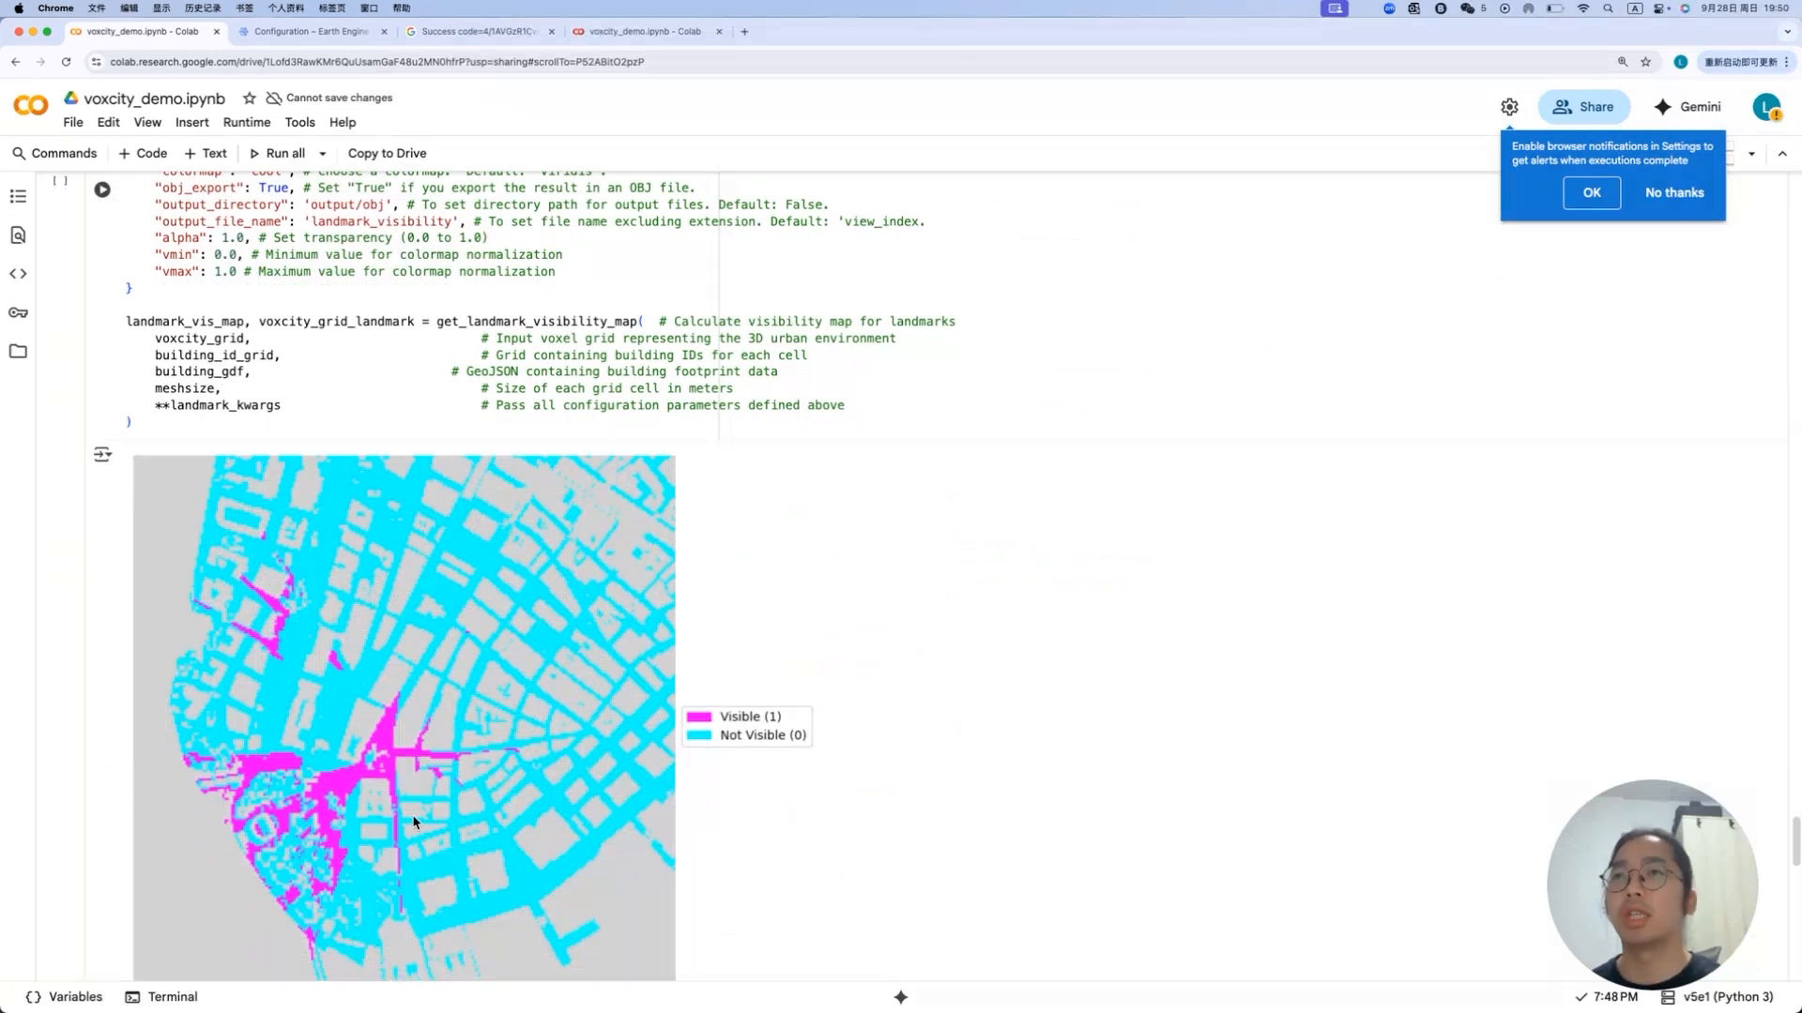
pyautogui.scroll(-3)
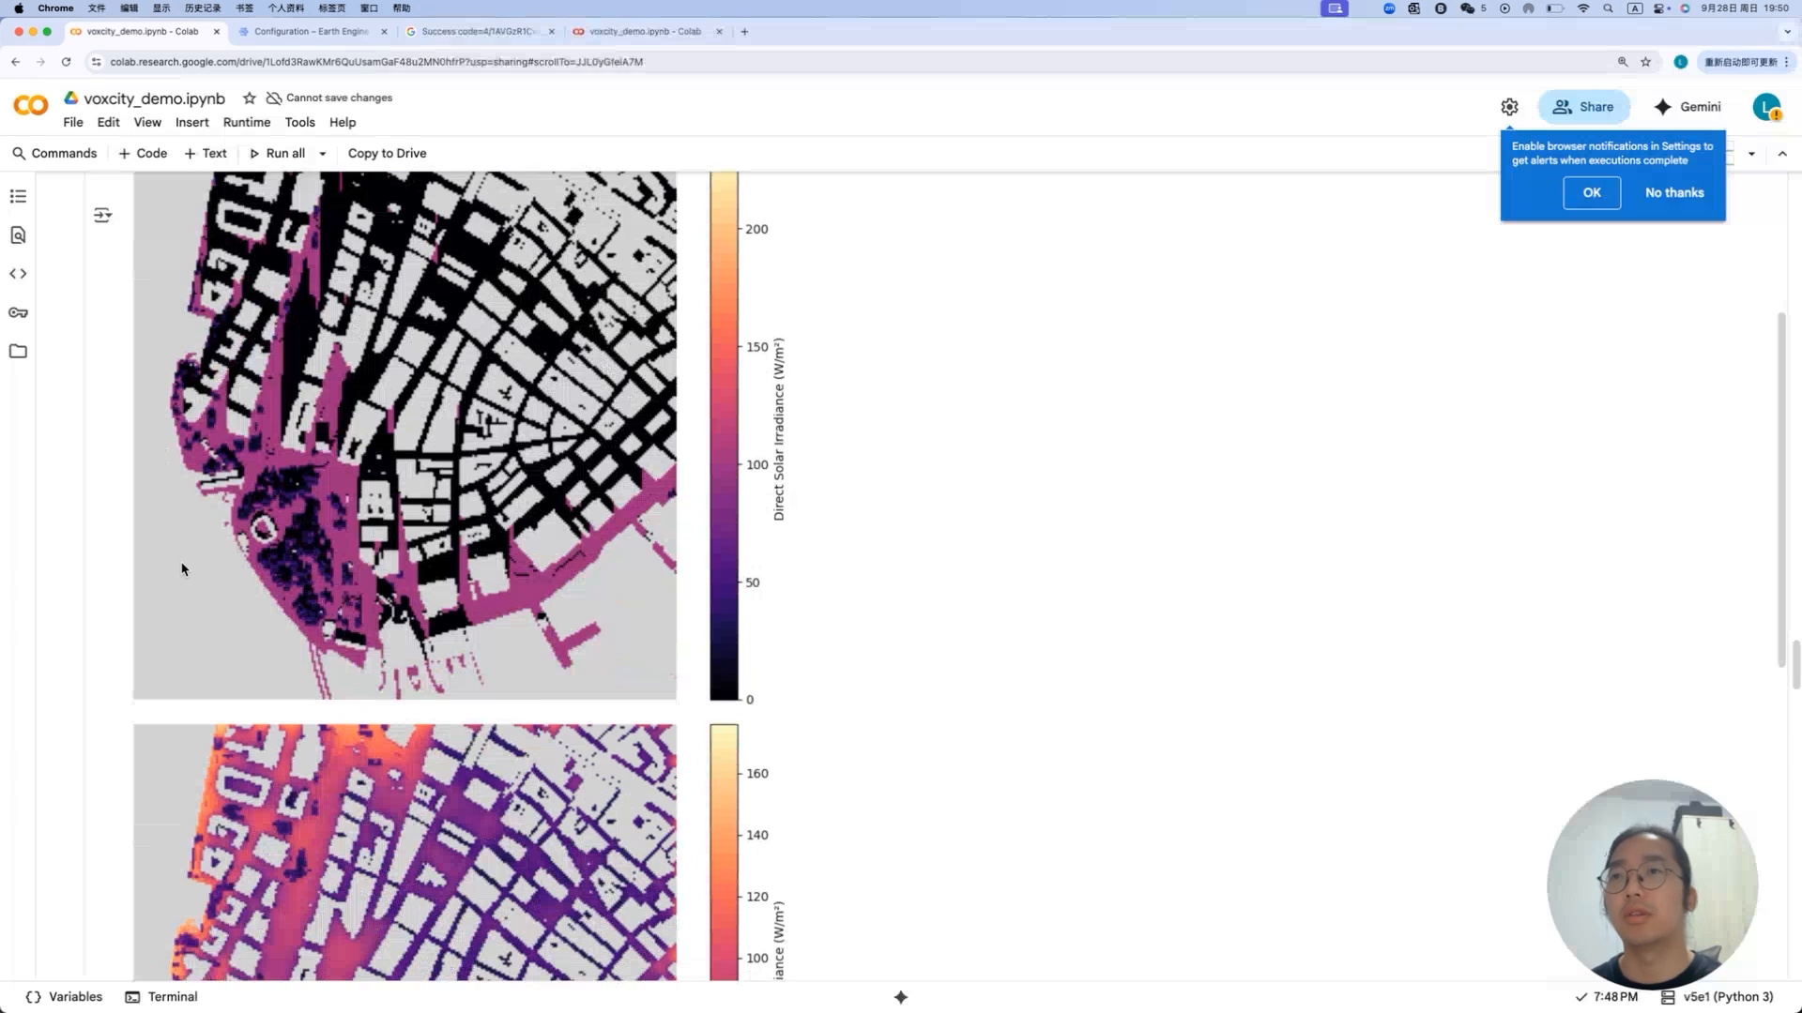
# Scroll to the ground-level solar irradiance maps and orbit the 3D global irradiance VoxCity plot
pyautogui.scroll(-3)
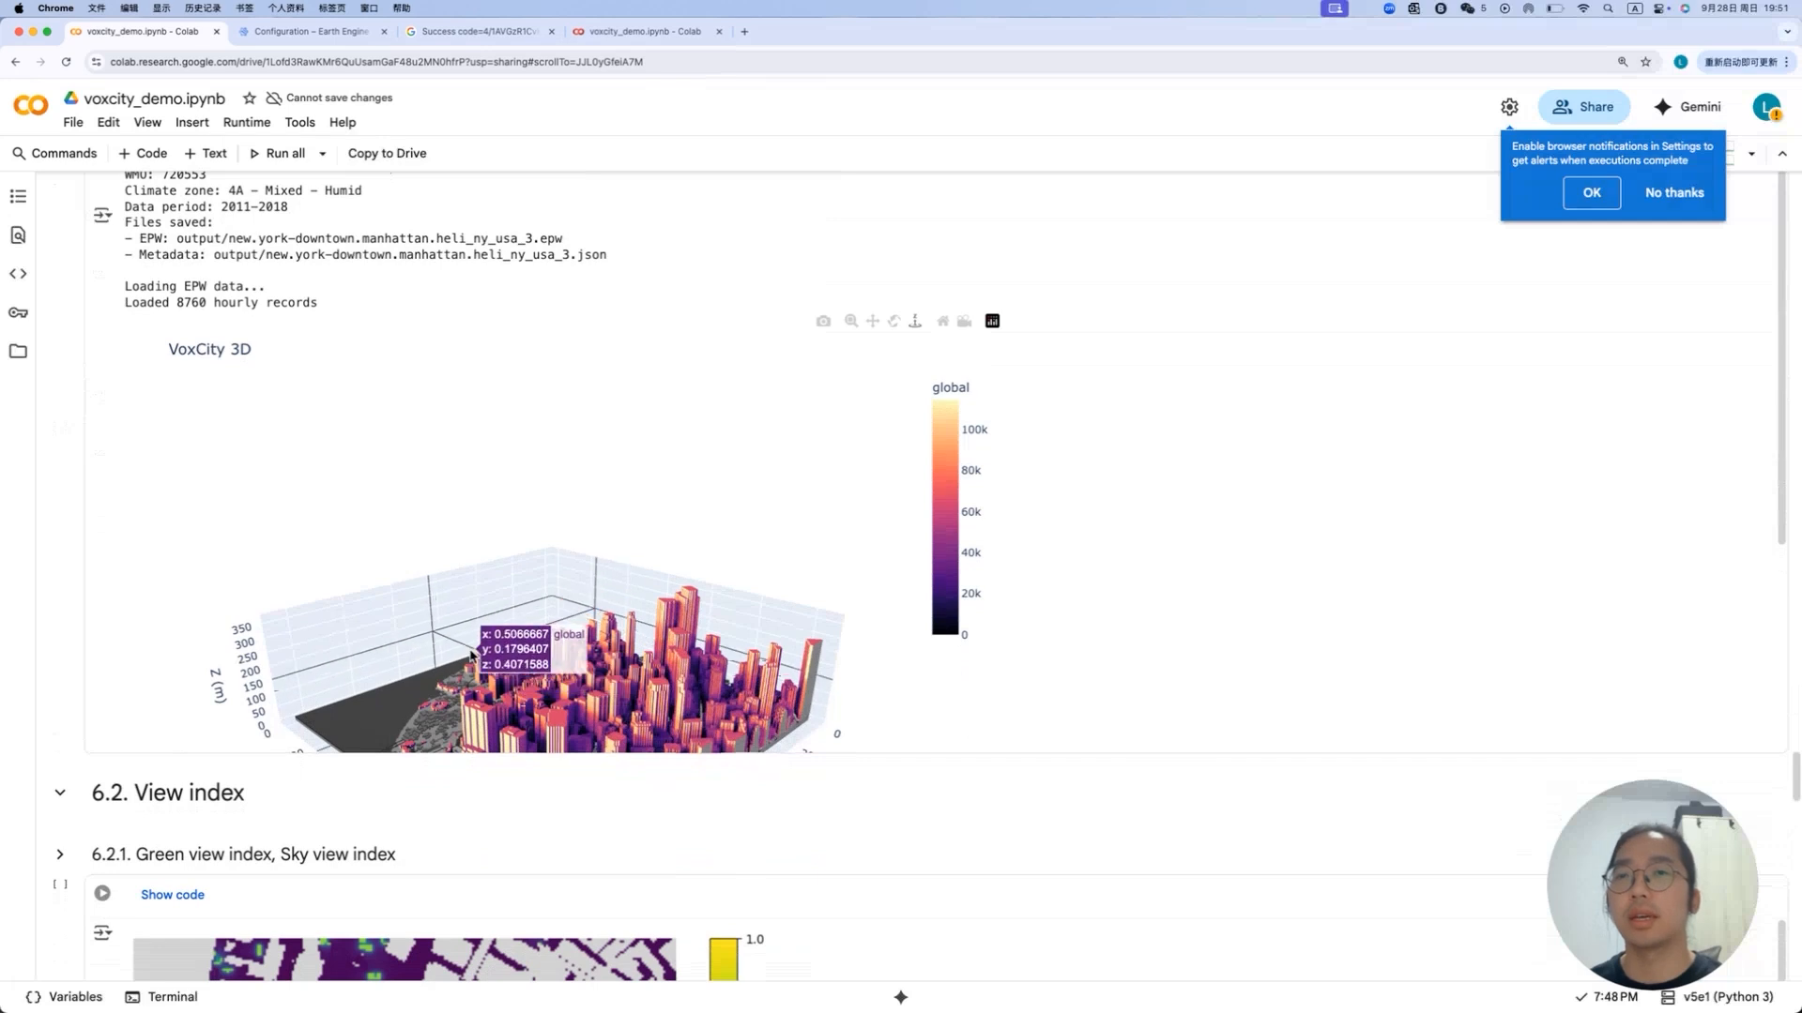
pyautogui.moveTo(518, 655); pyautogui.dragTo(552, 666)
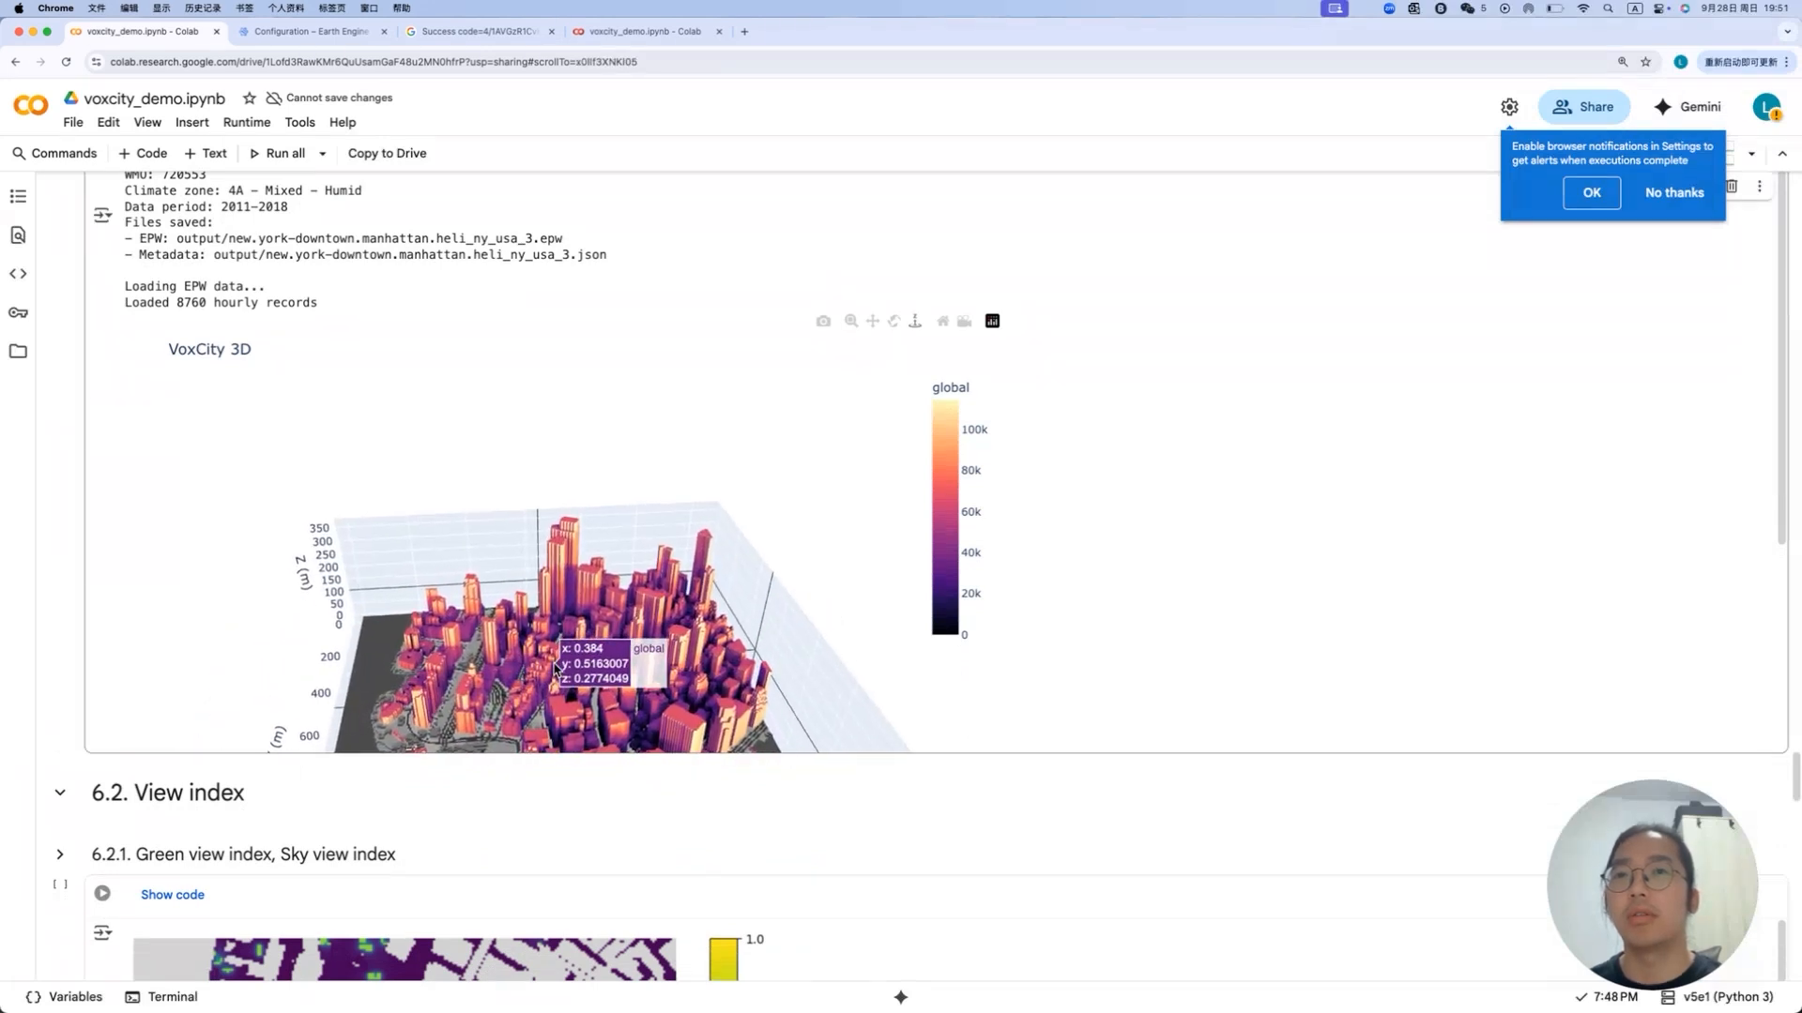